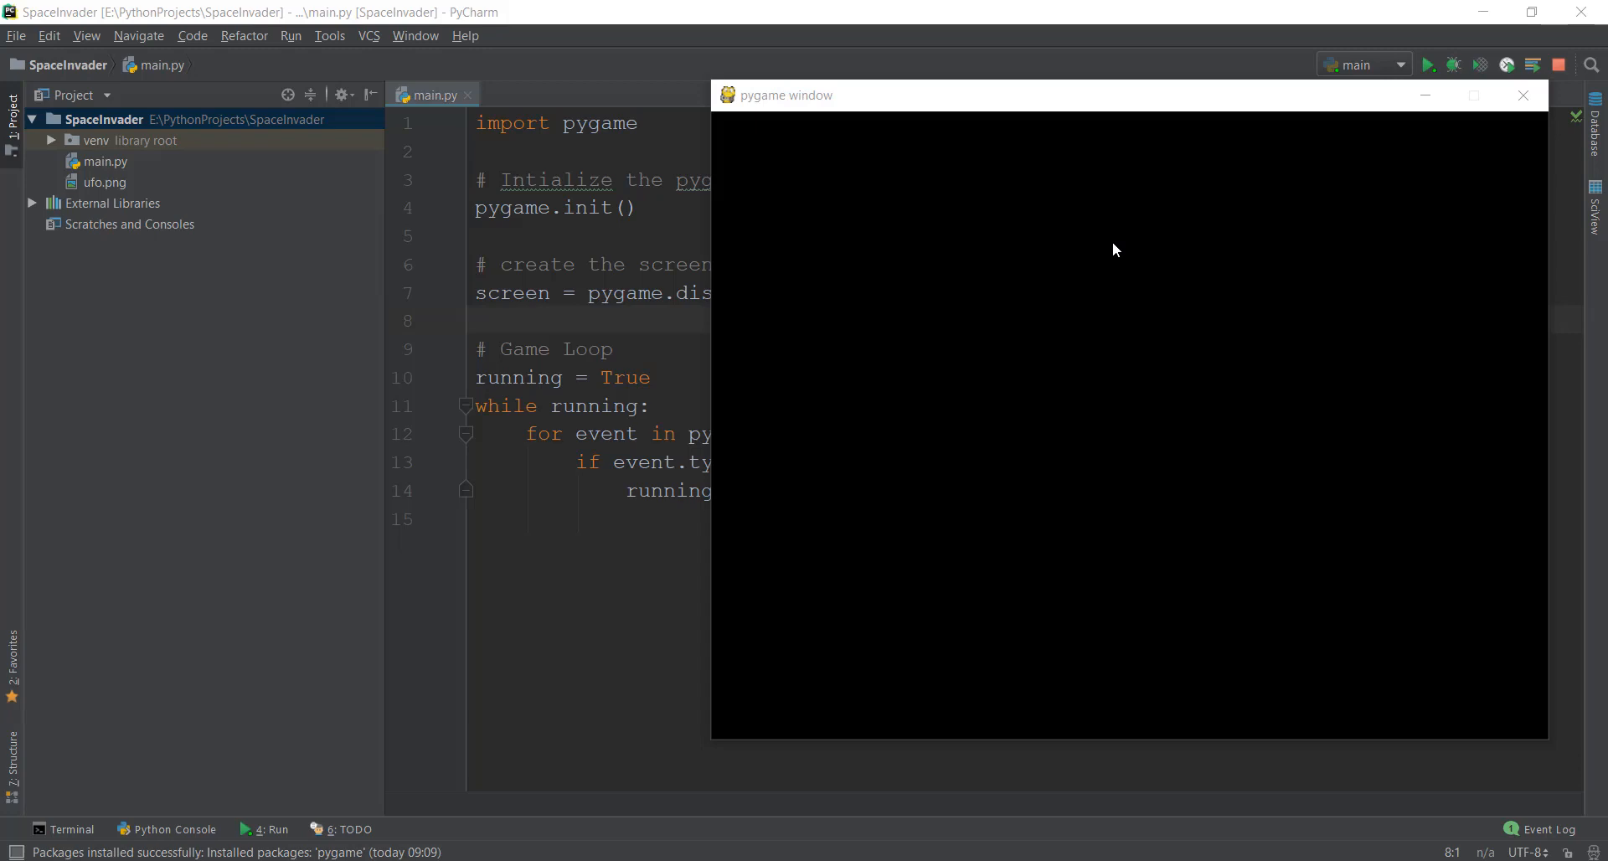
pyautogui.moveTo(1090, 275)
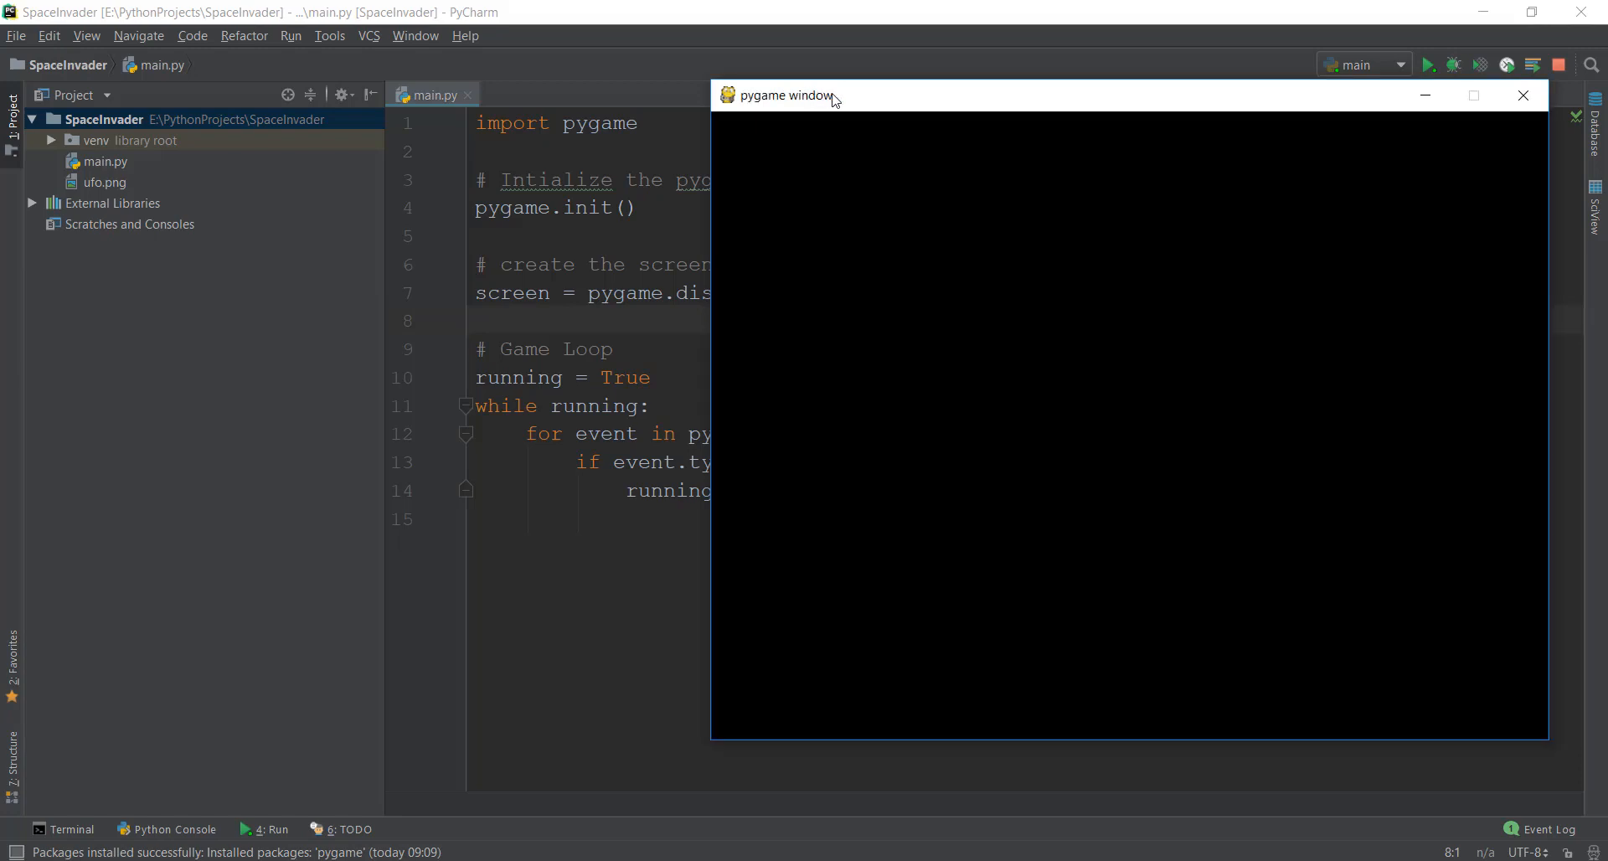
pyautogui.moveTo(1029, 305)
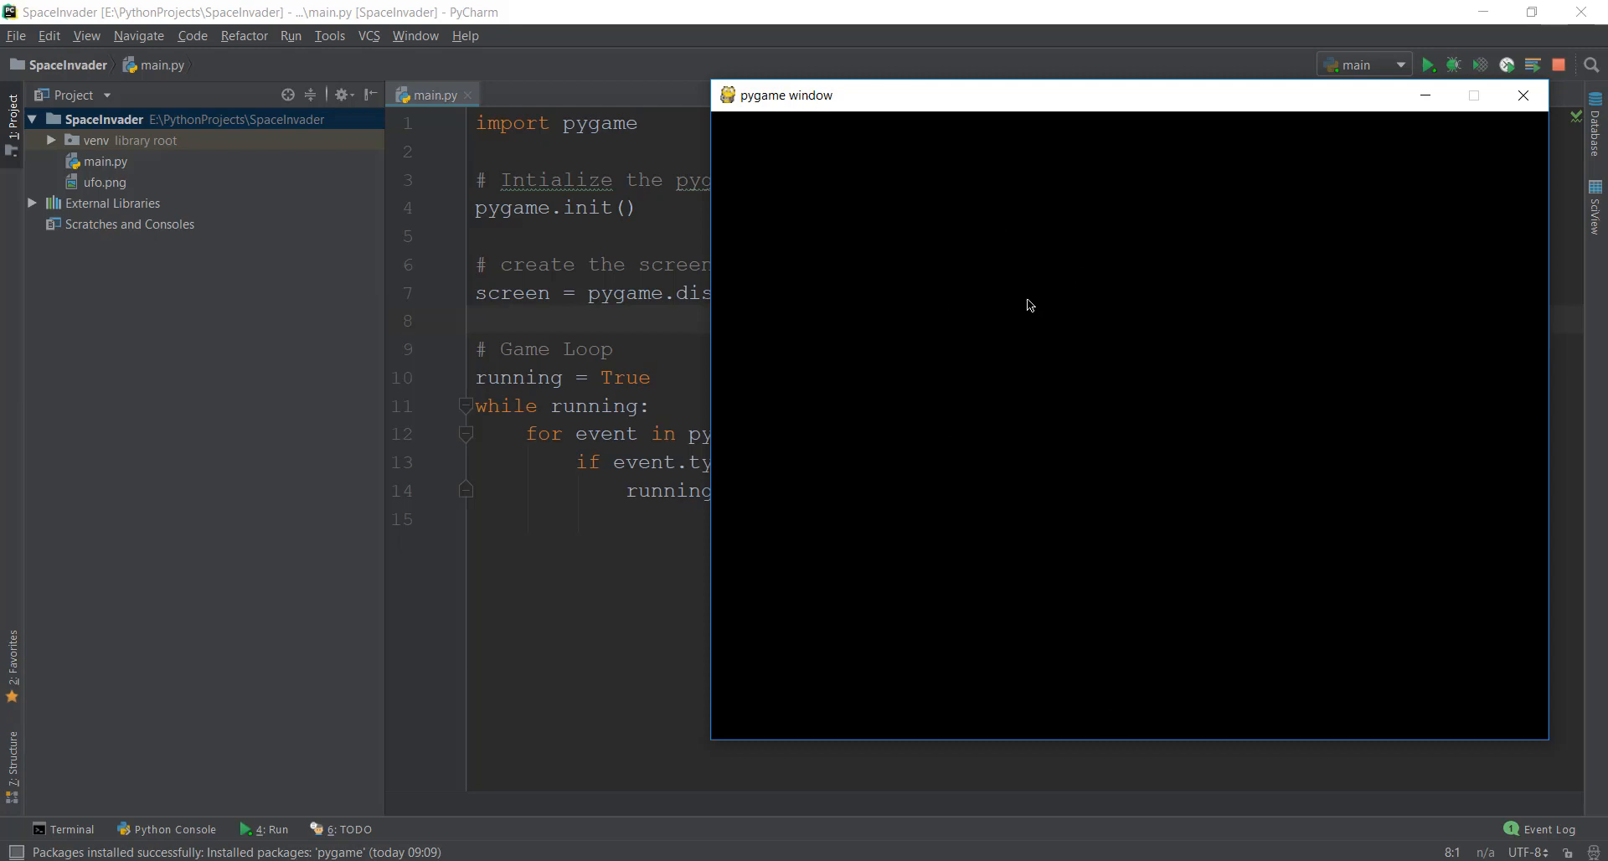
pyautogui.moveTo(737, 103)
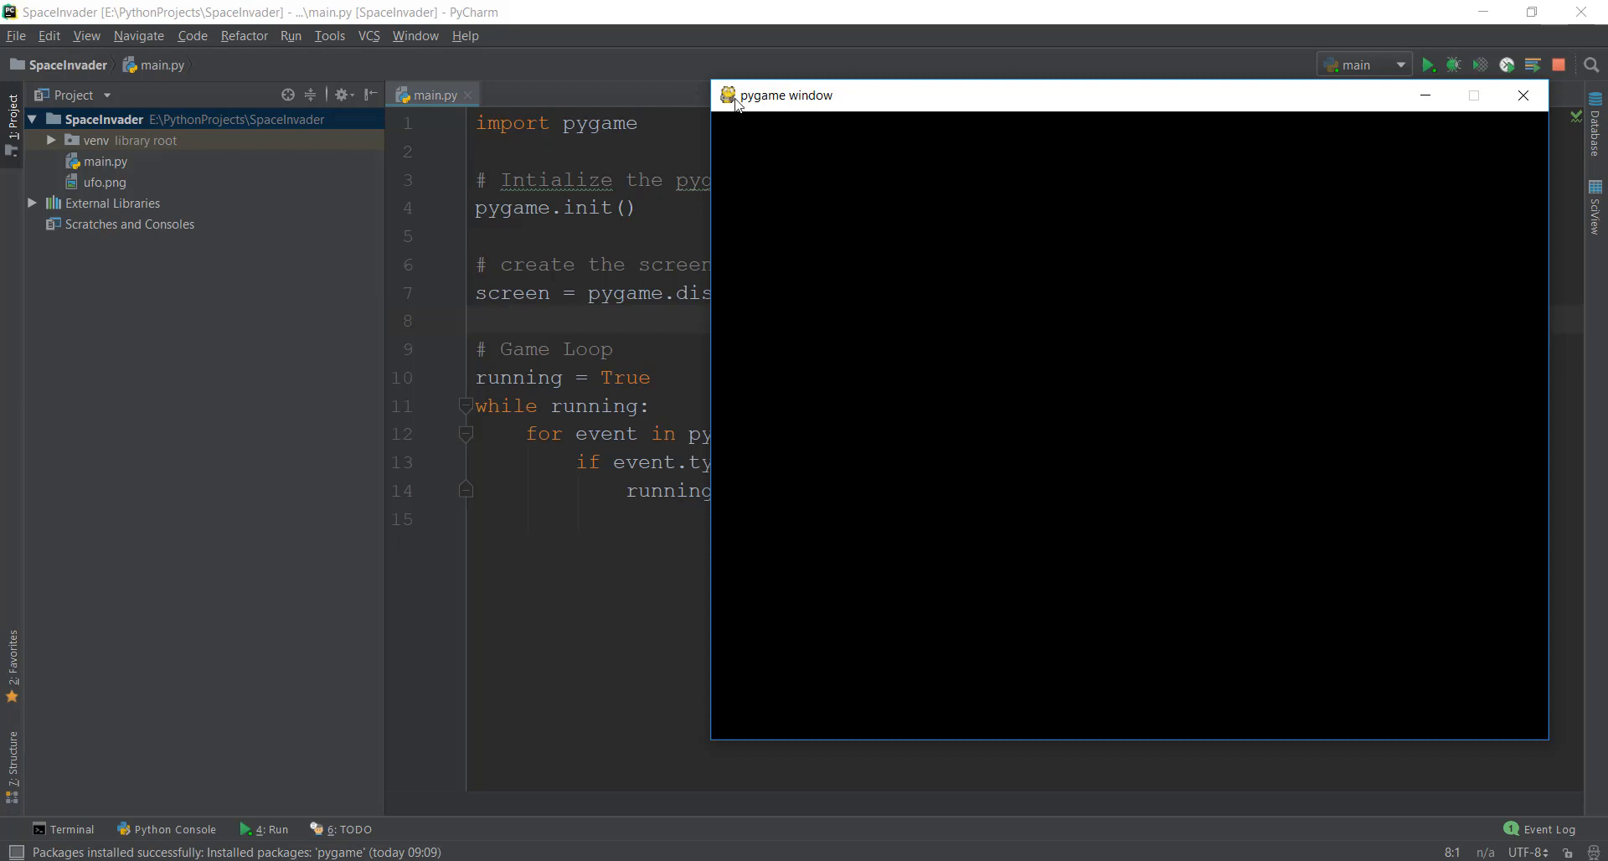
pyautogui.moveTo(760, 109)
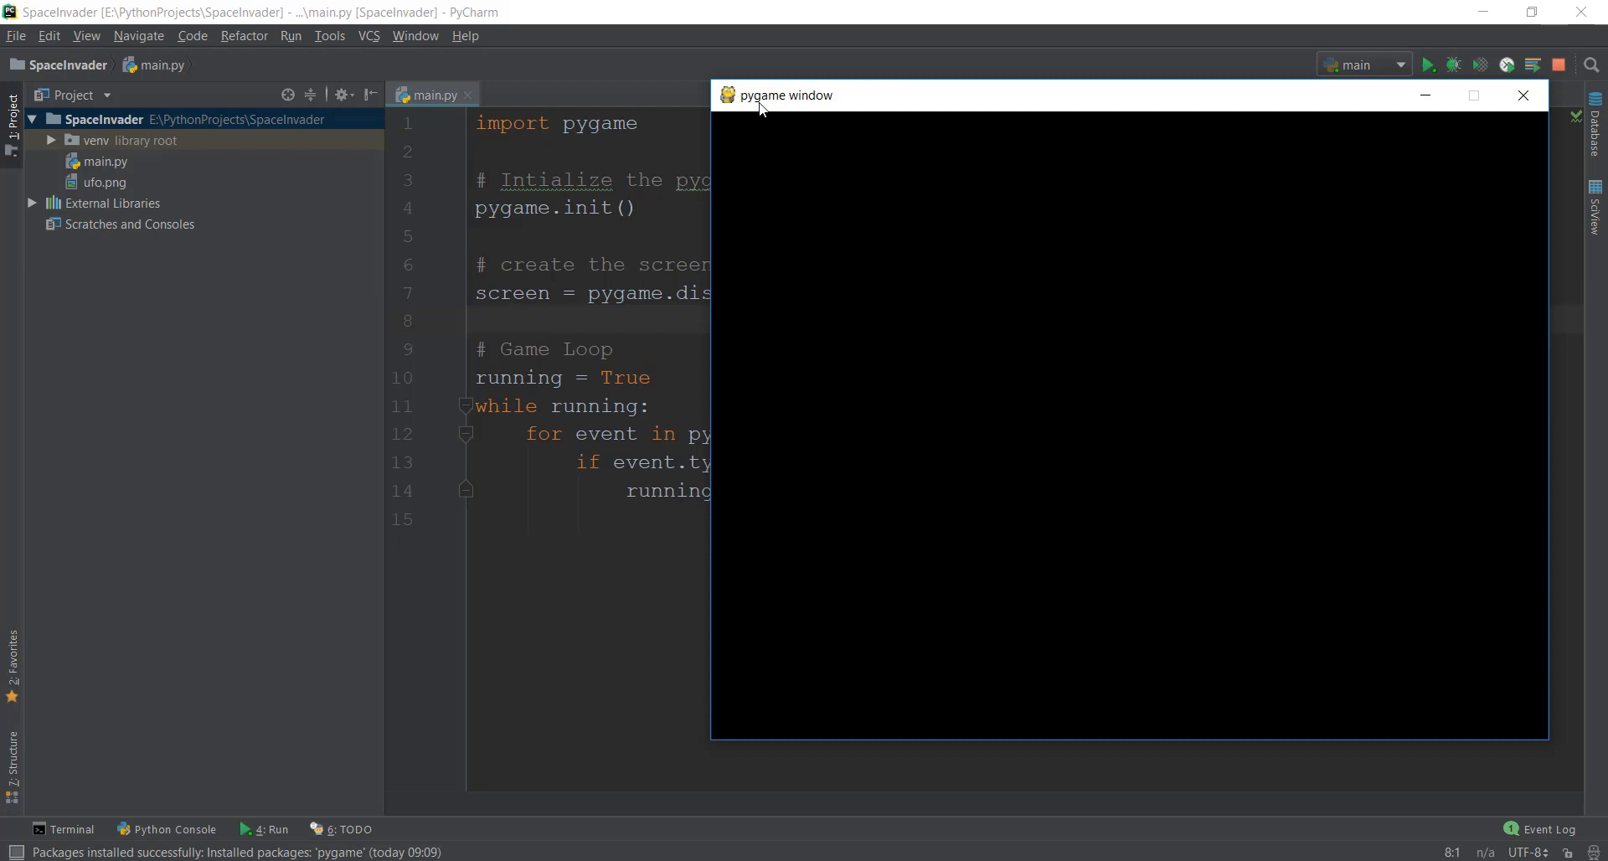
pyautogui.moveTo(805, 106)
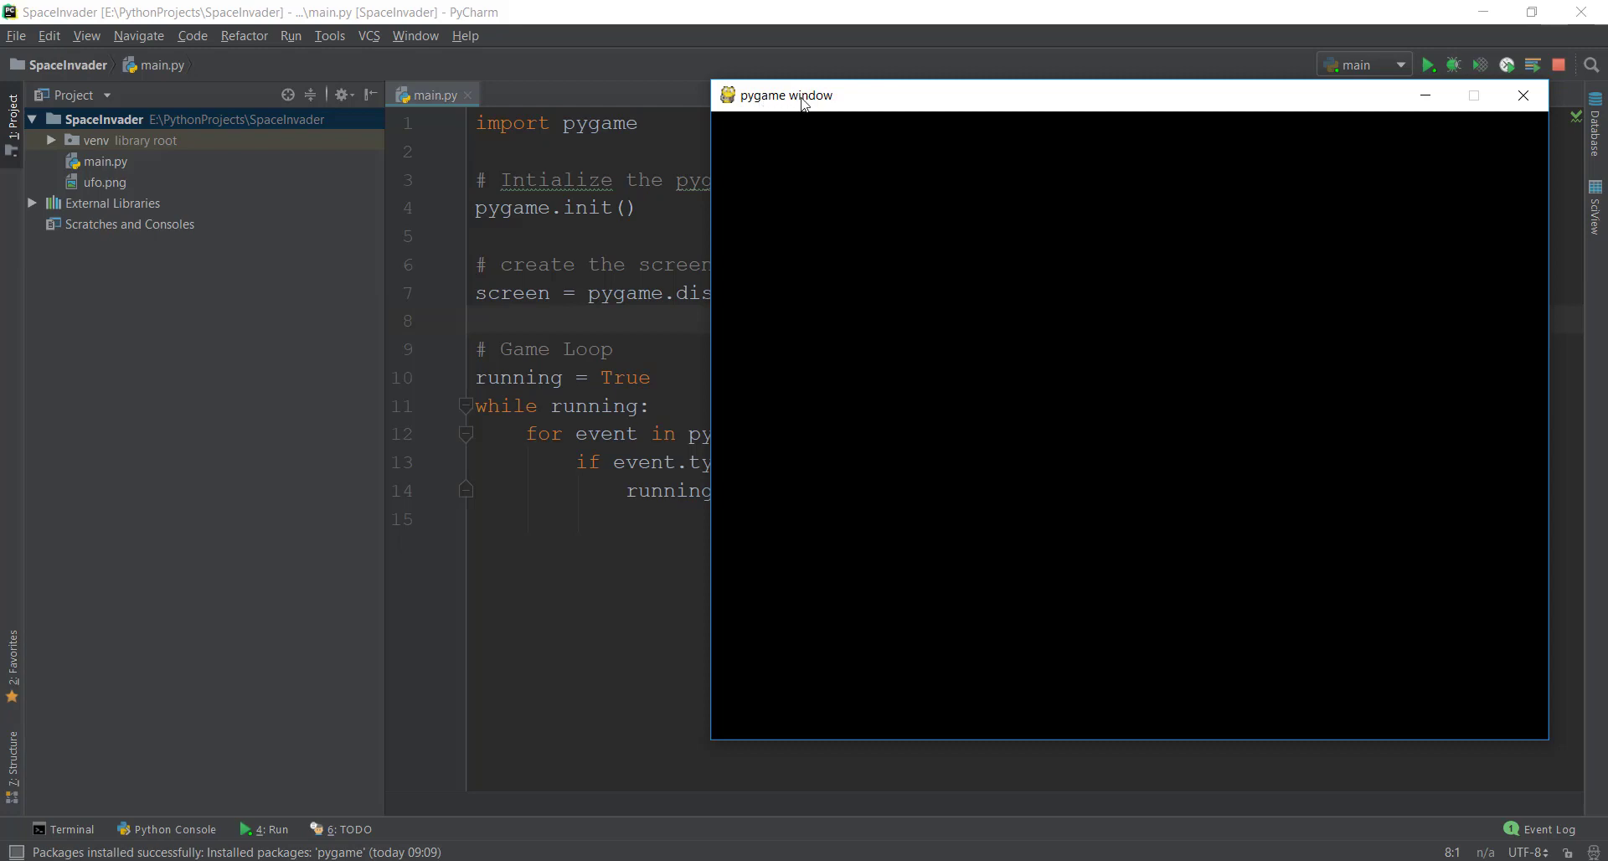
pyautogui.moveTo(827, 102)
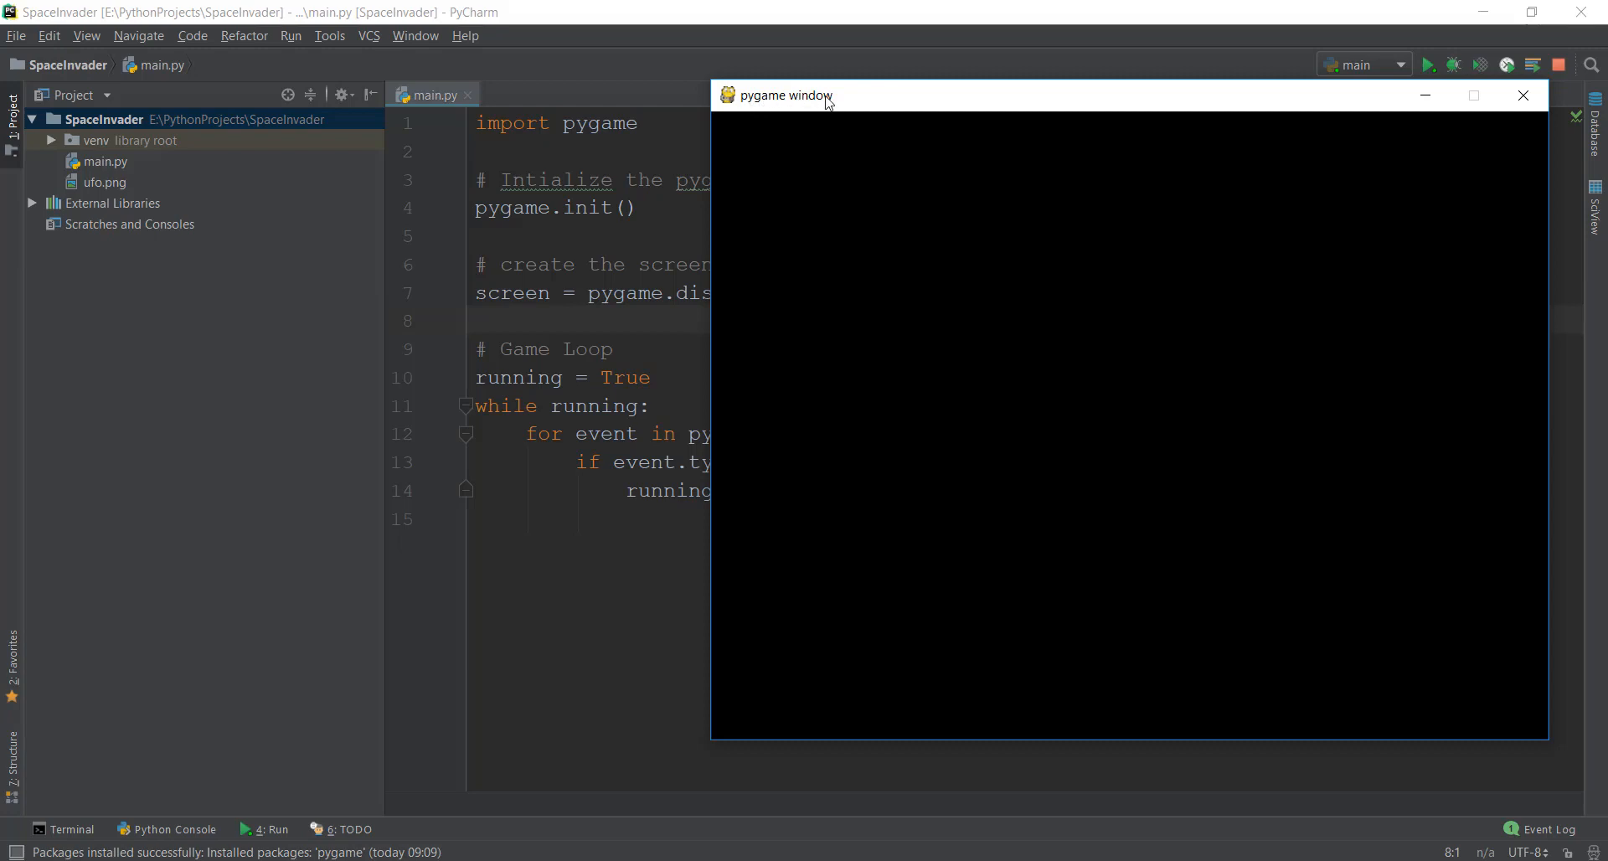
pyautogui.moveTo(829, 99)
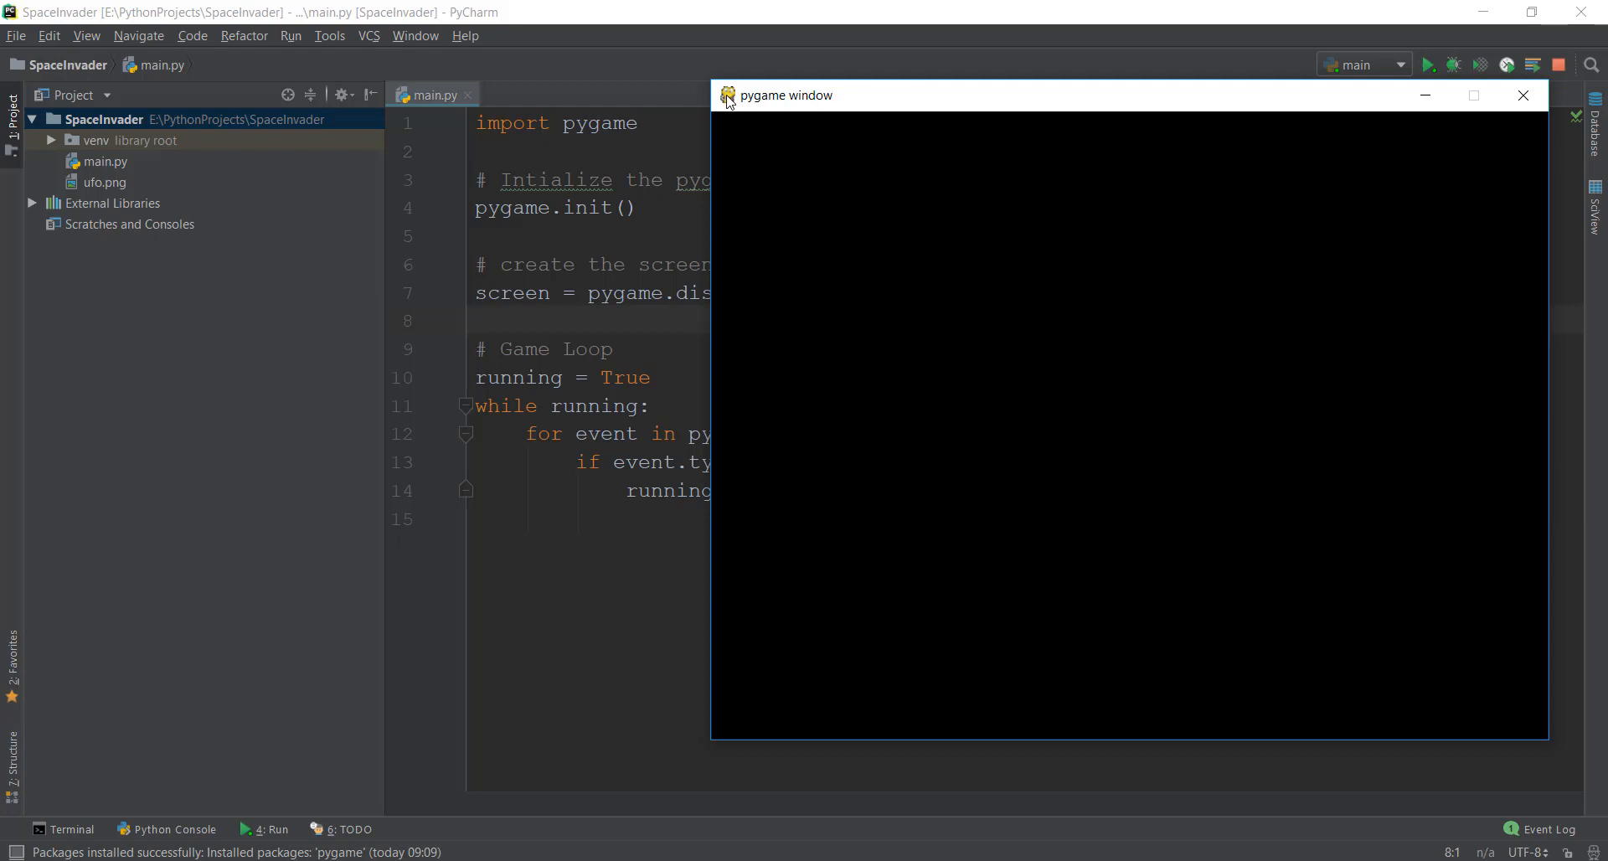
pyautogui.moveTo(747, 102)
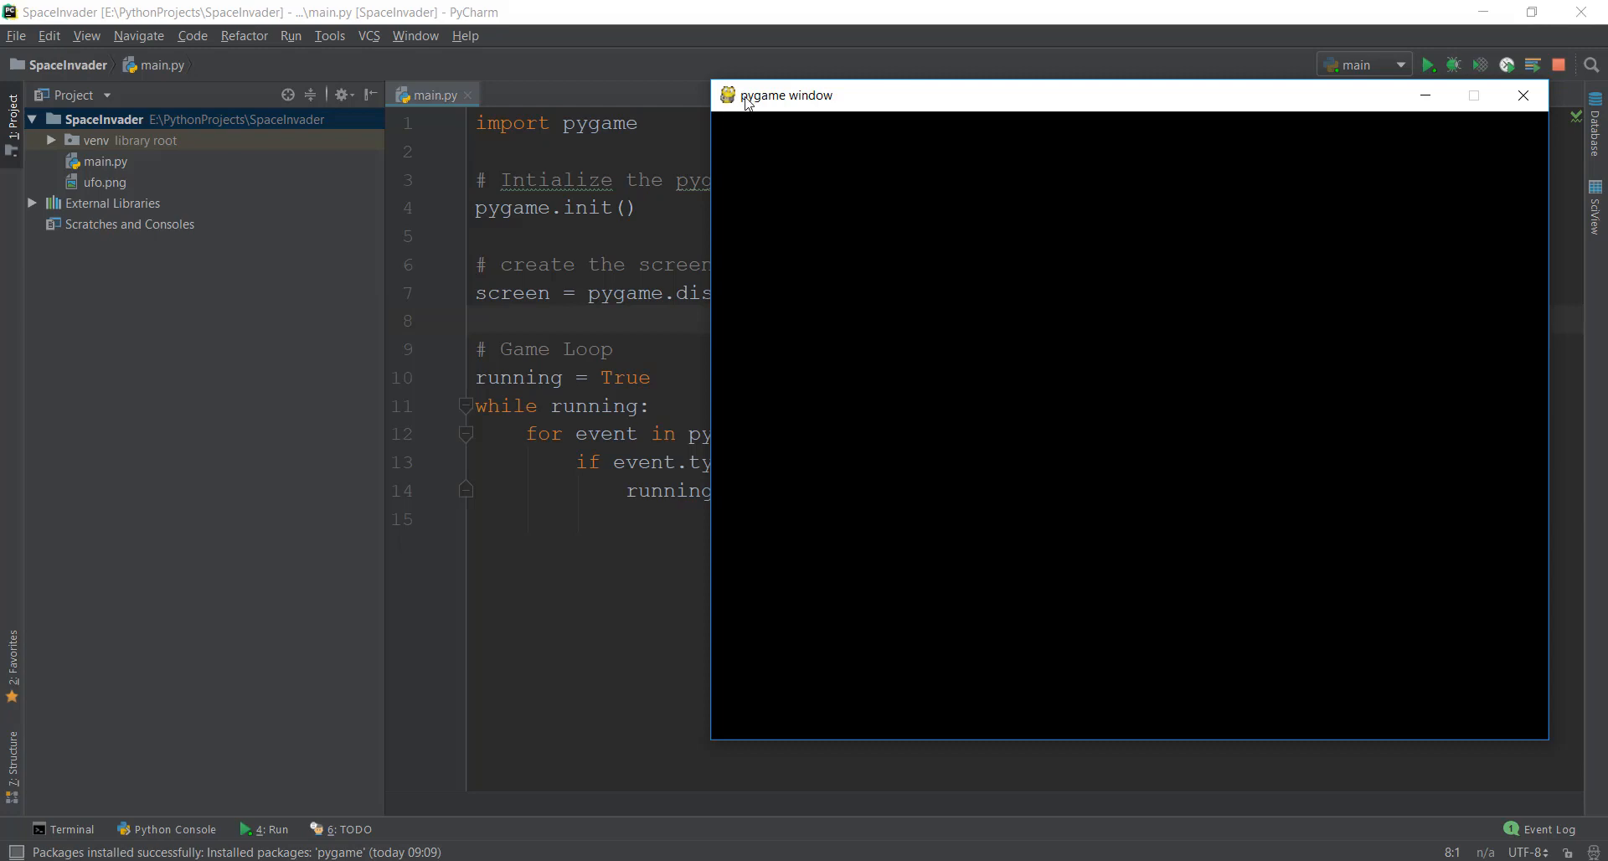
pyautogui.moveTo(1070, 305)
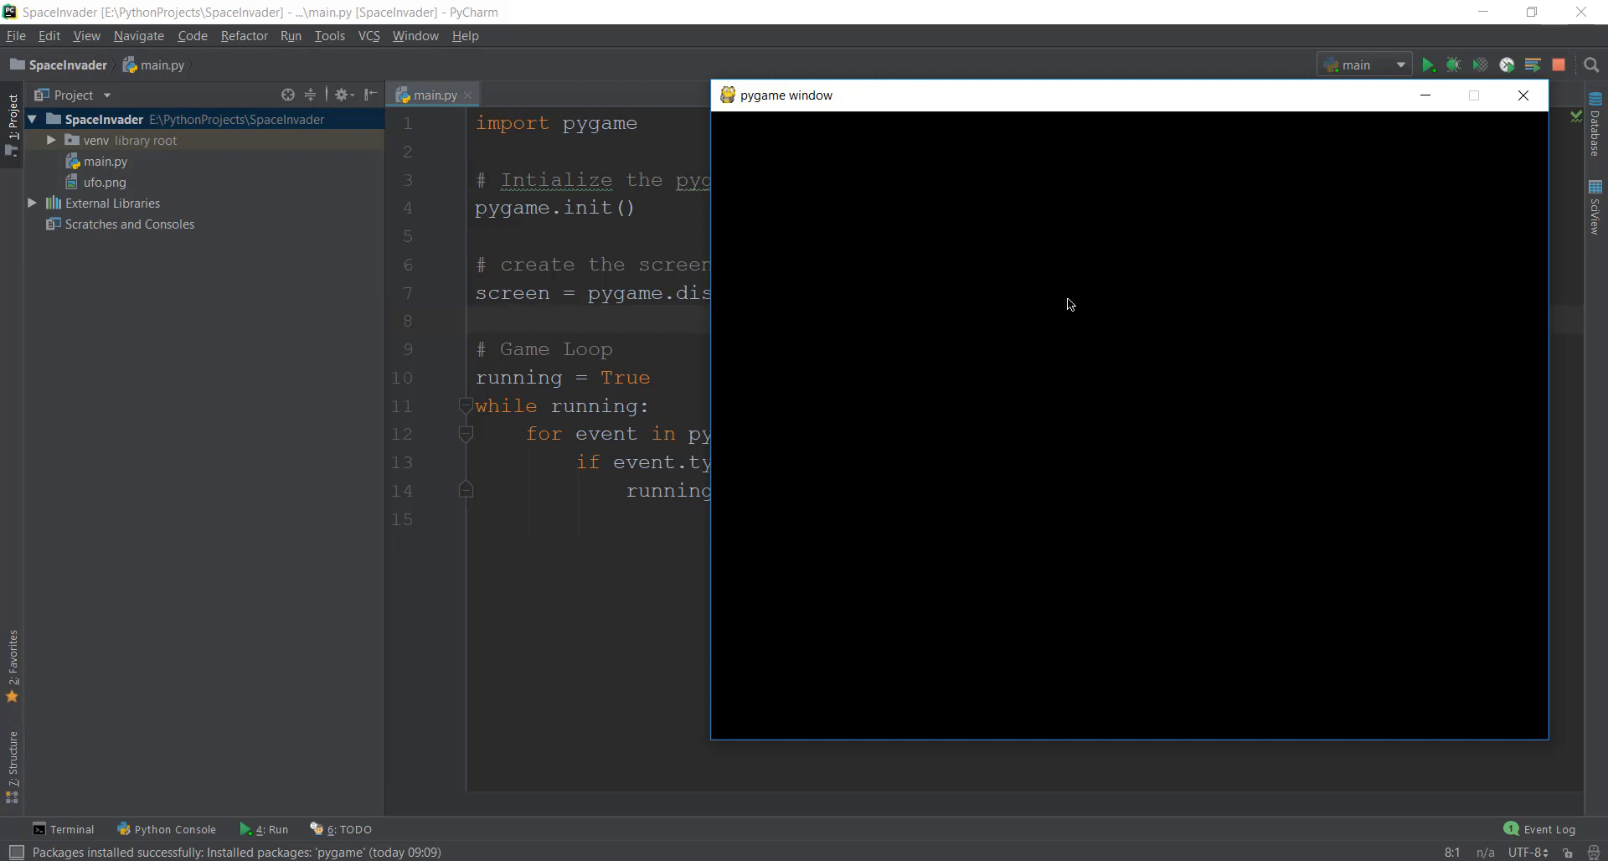
pyautogui.moveTo(1141, 437)
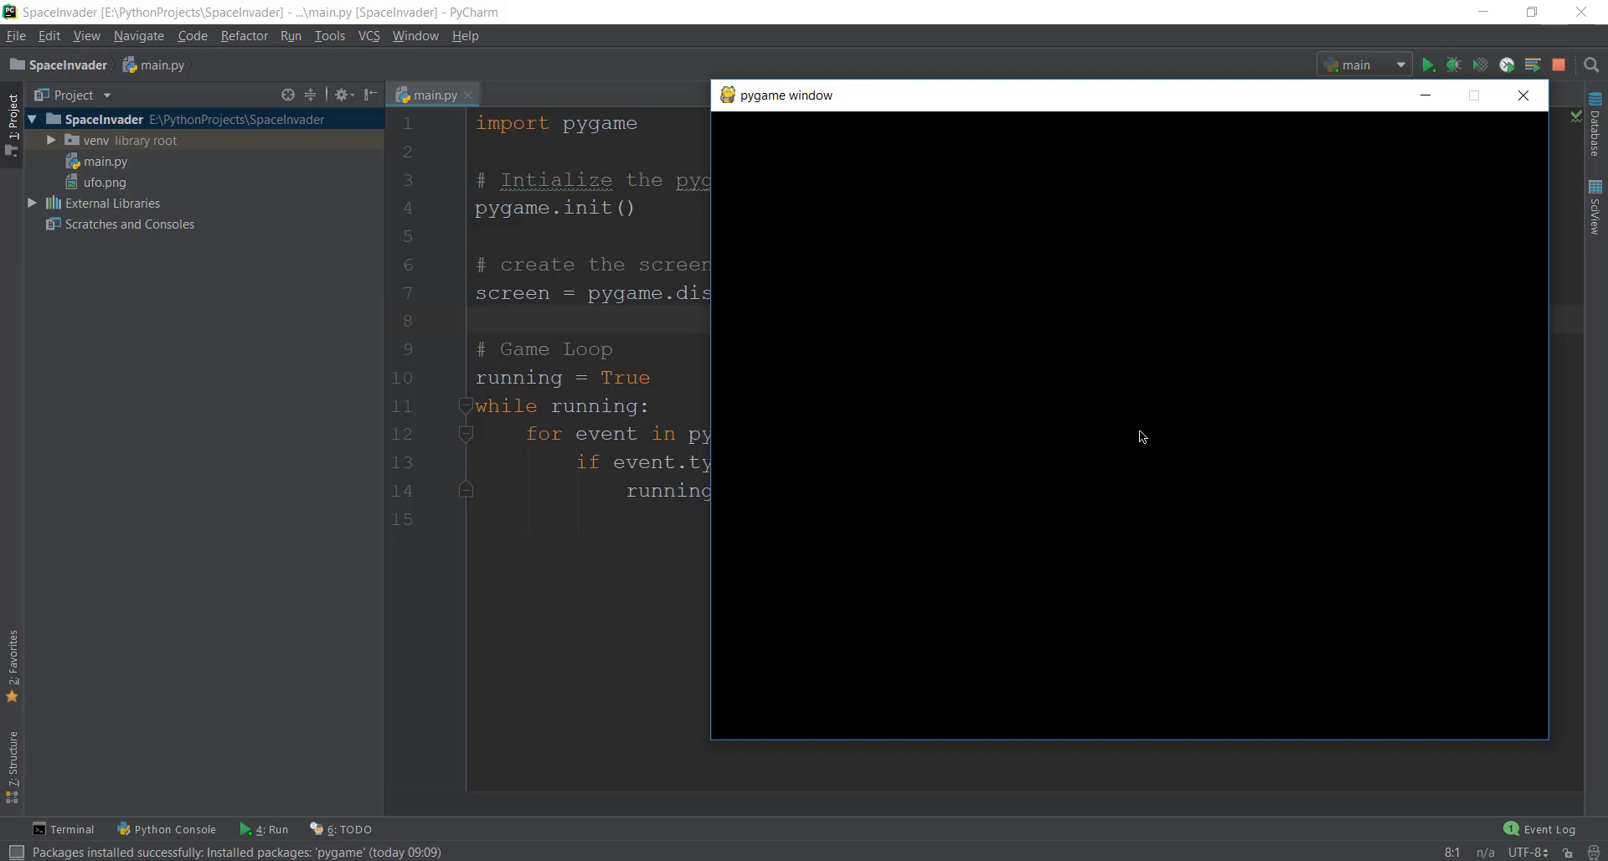
pyautogui.moveTo(1522, 95)
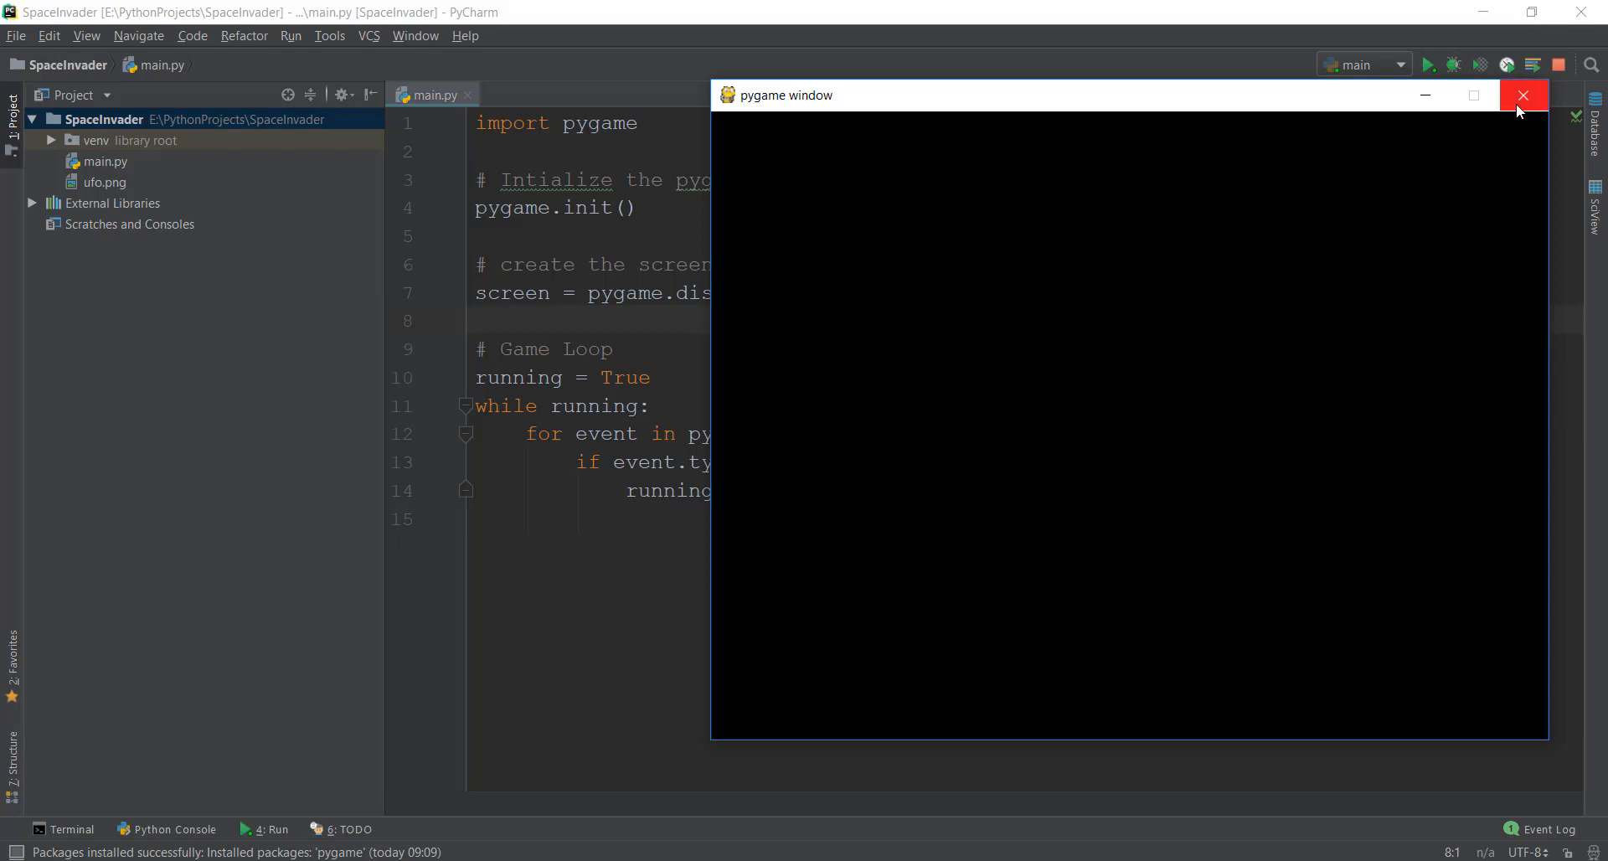
# - Close the game window and add a '# Title and Icon' comment section
pyautogui.click(1522, 93)
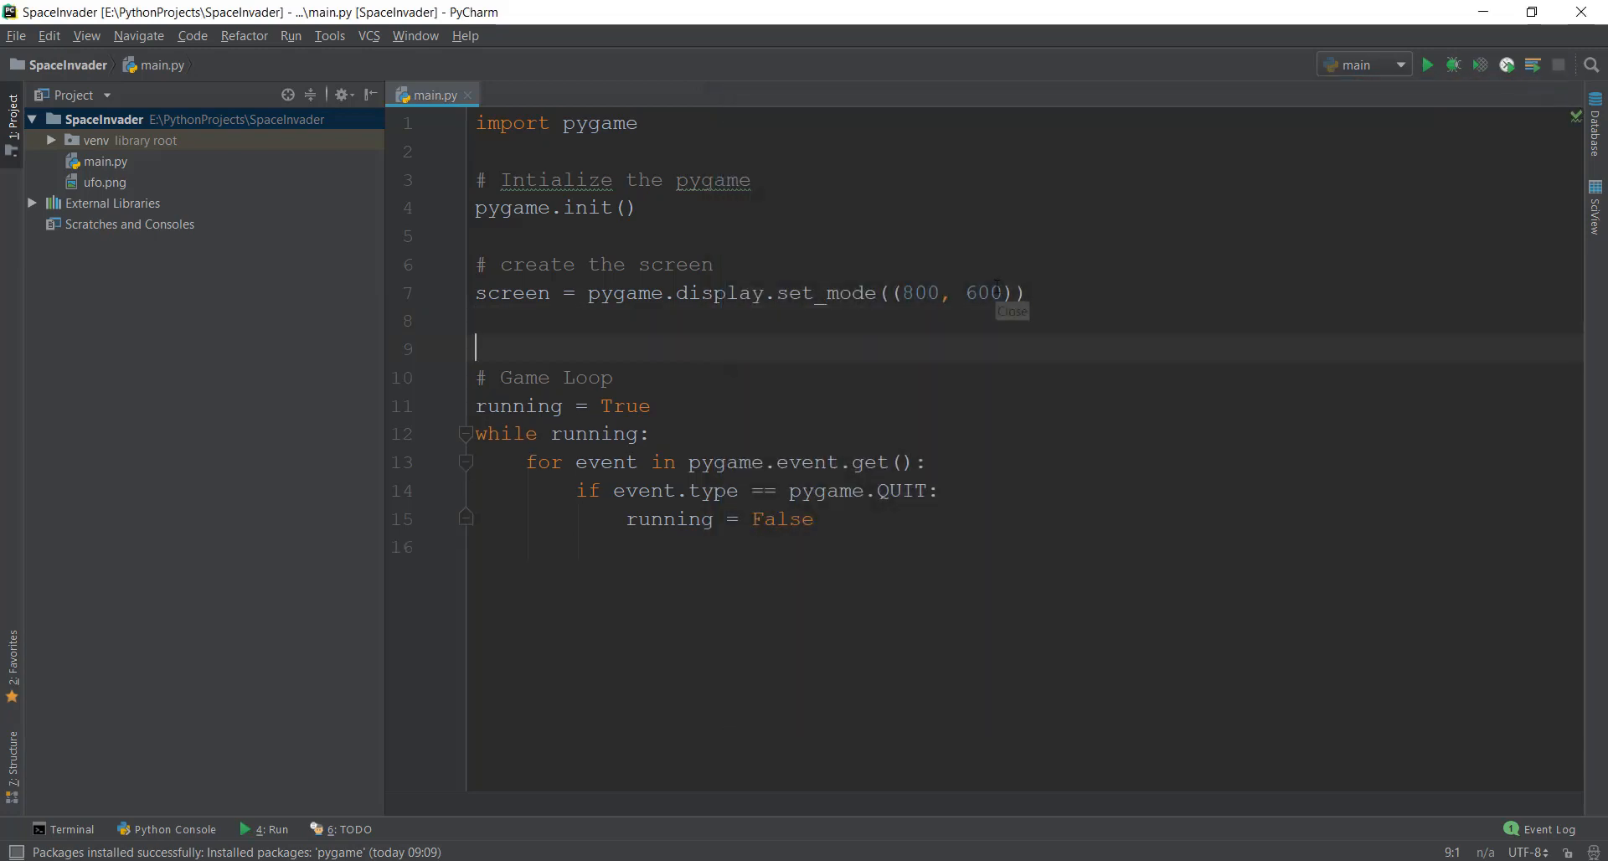
pyautogui.write('#')
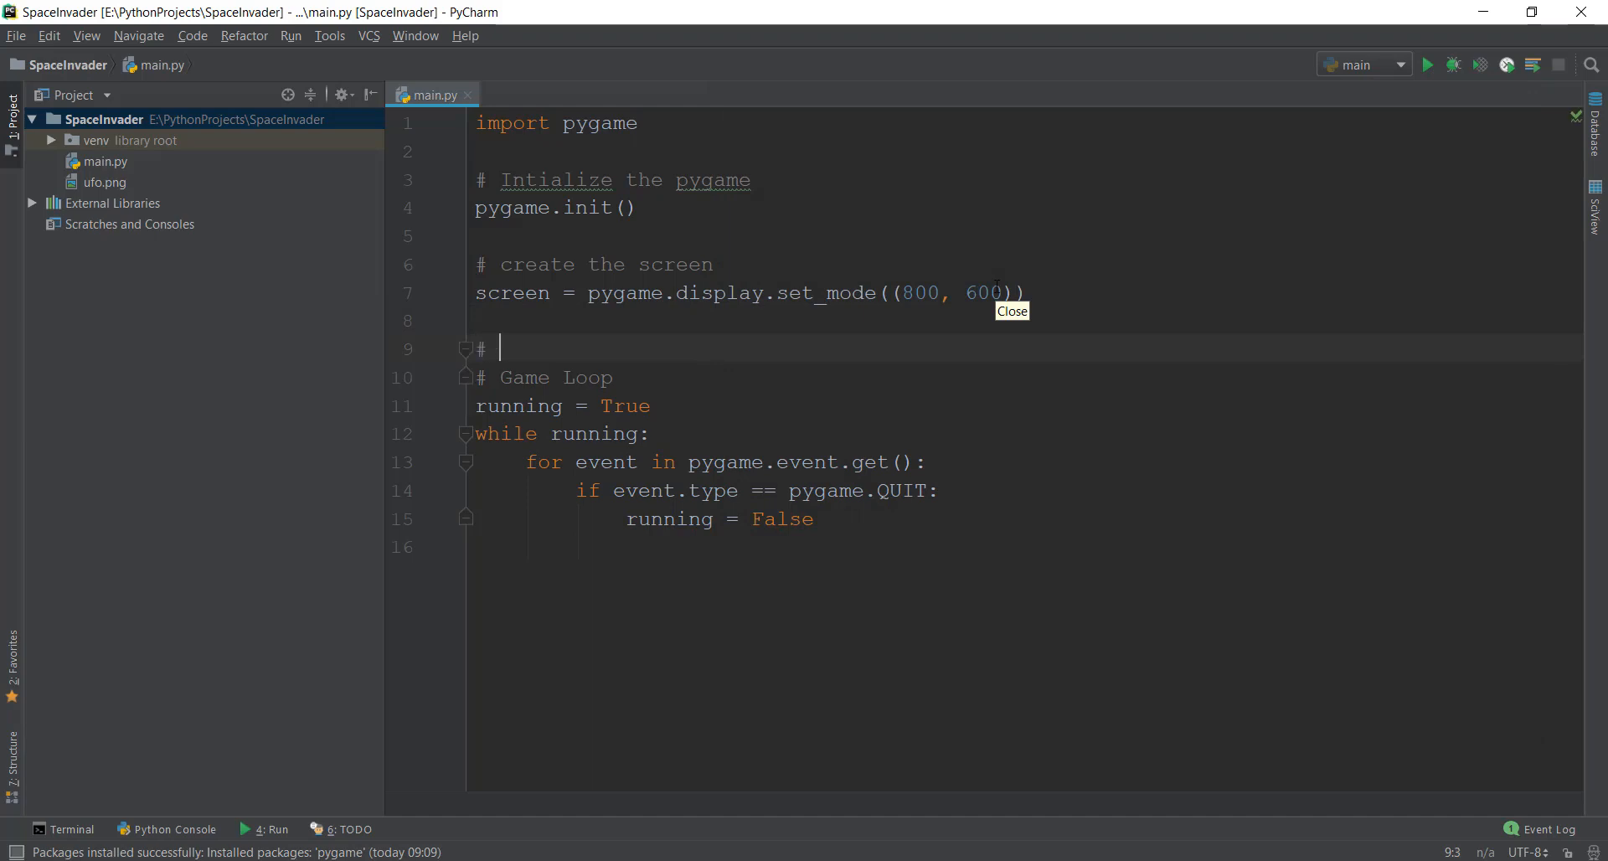
pyautogui.write('Title and Icon')
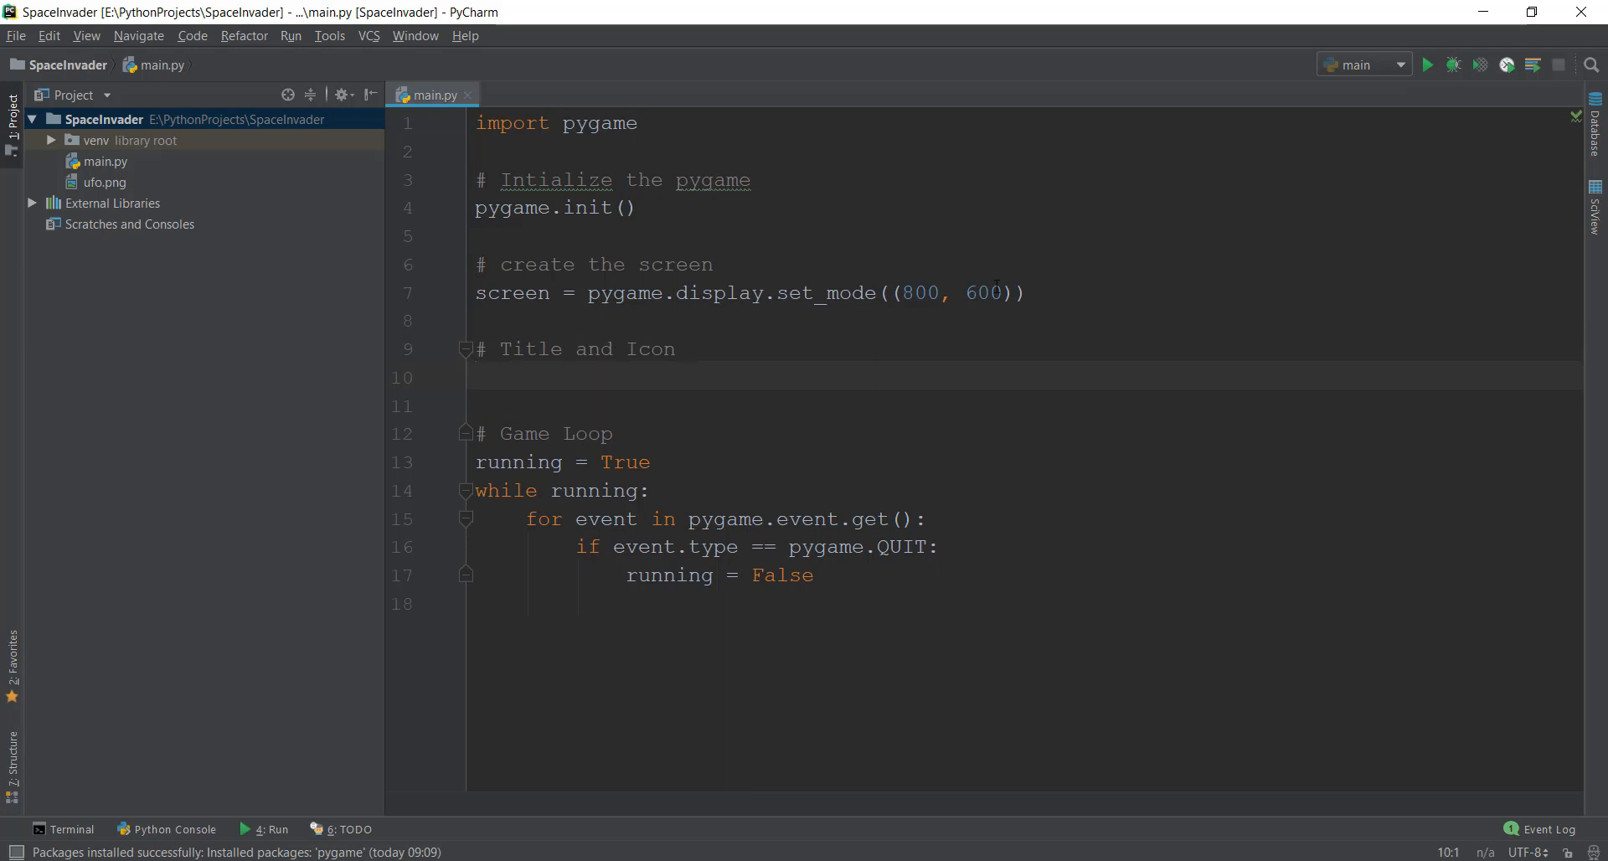
pyautogui.click(478, 377)
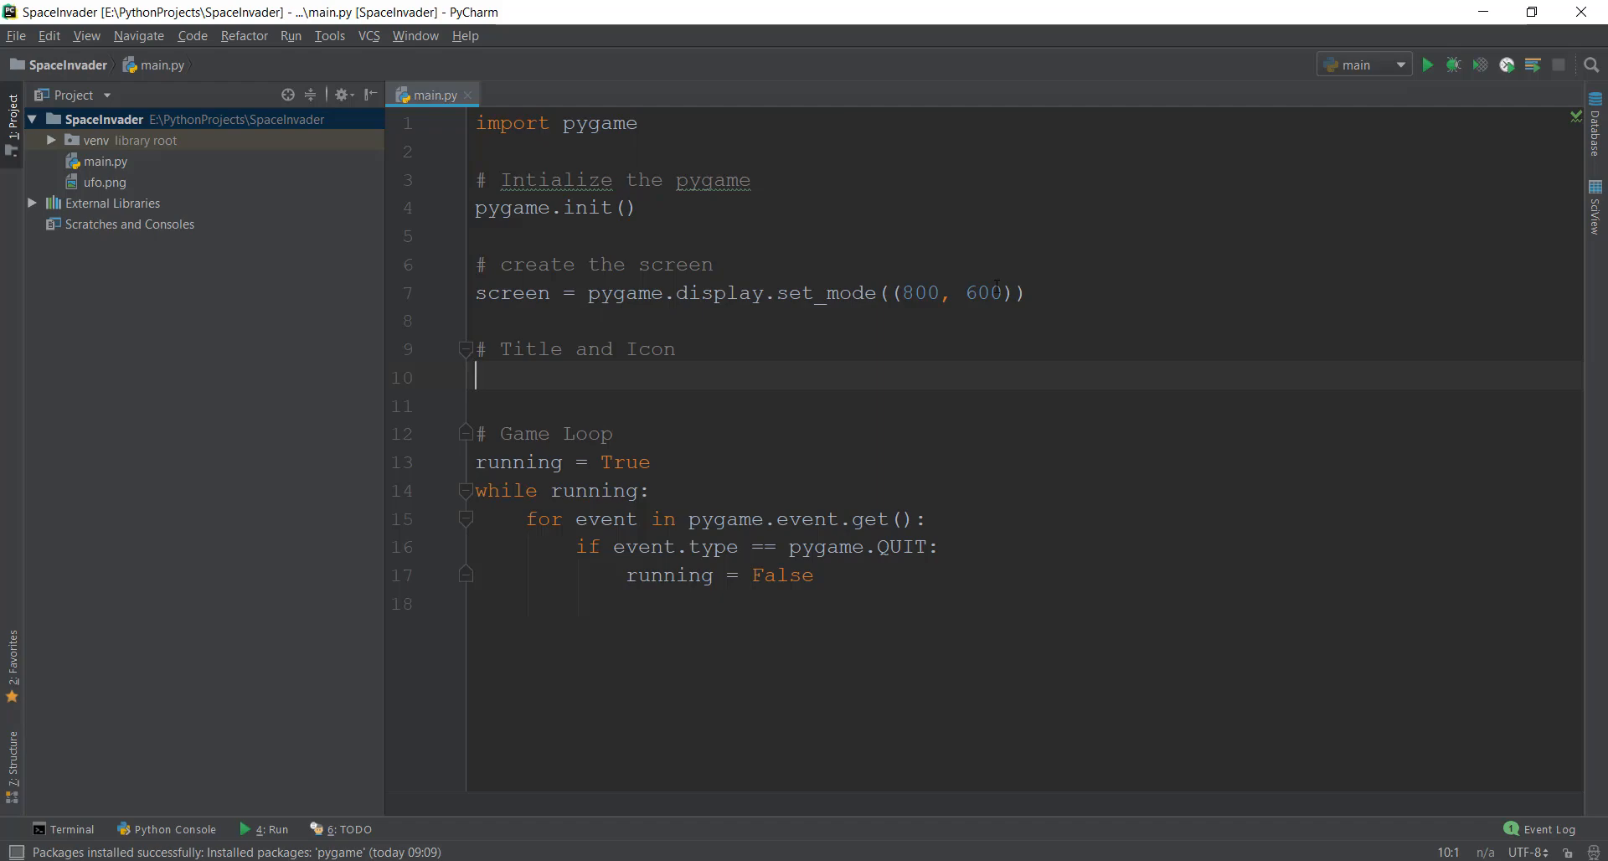
# - Set the window caption to "Space Invaders" with pygame.display.set_caption
pyautogui.write('pygame.')
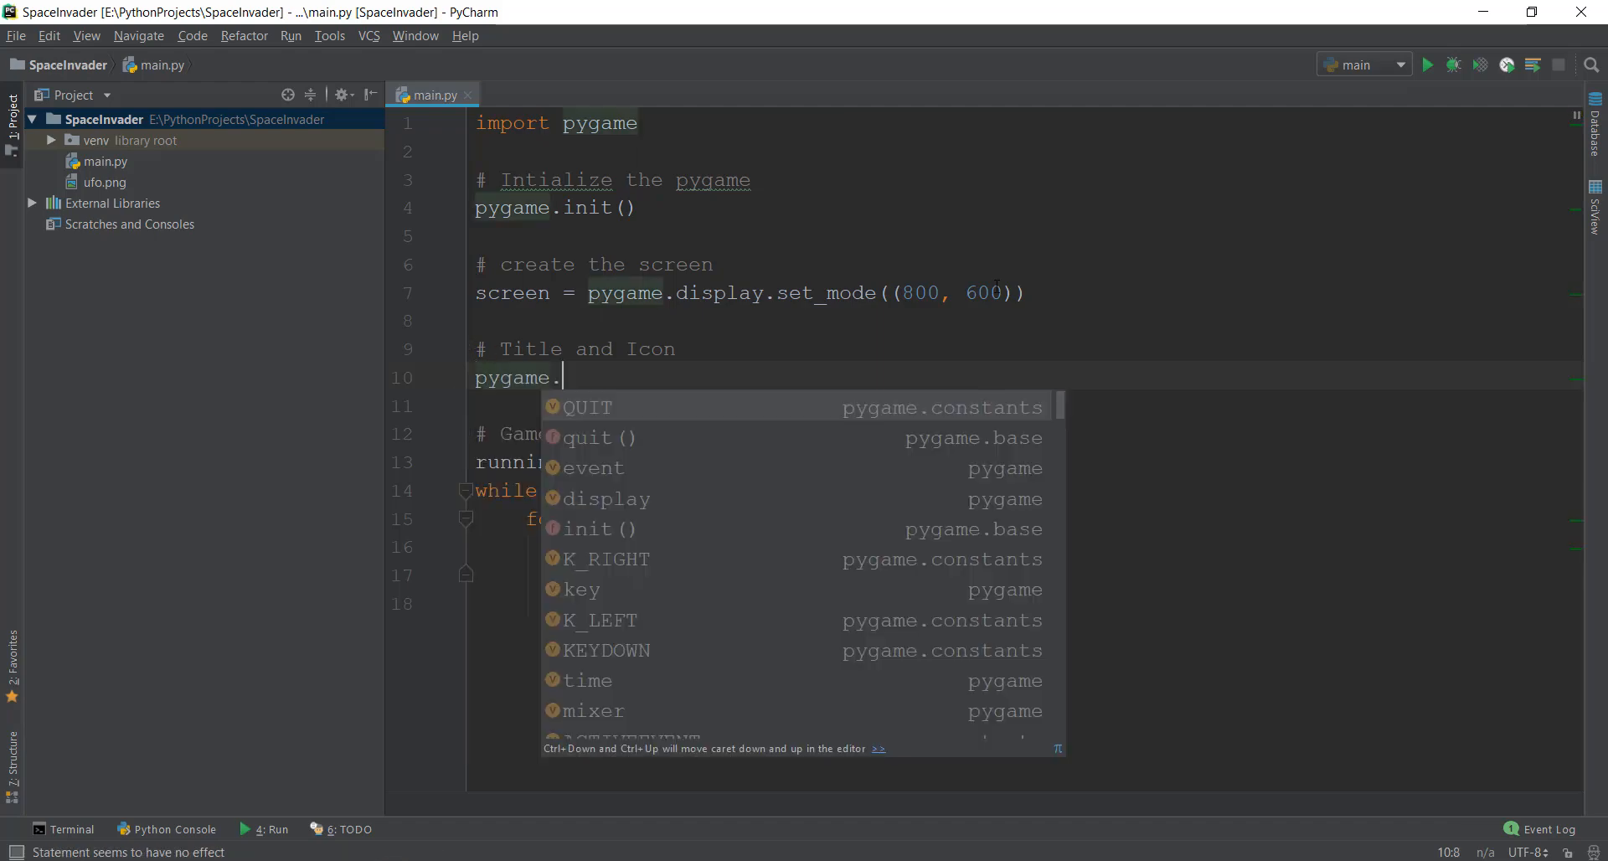
pyautogui.write('display')
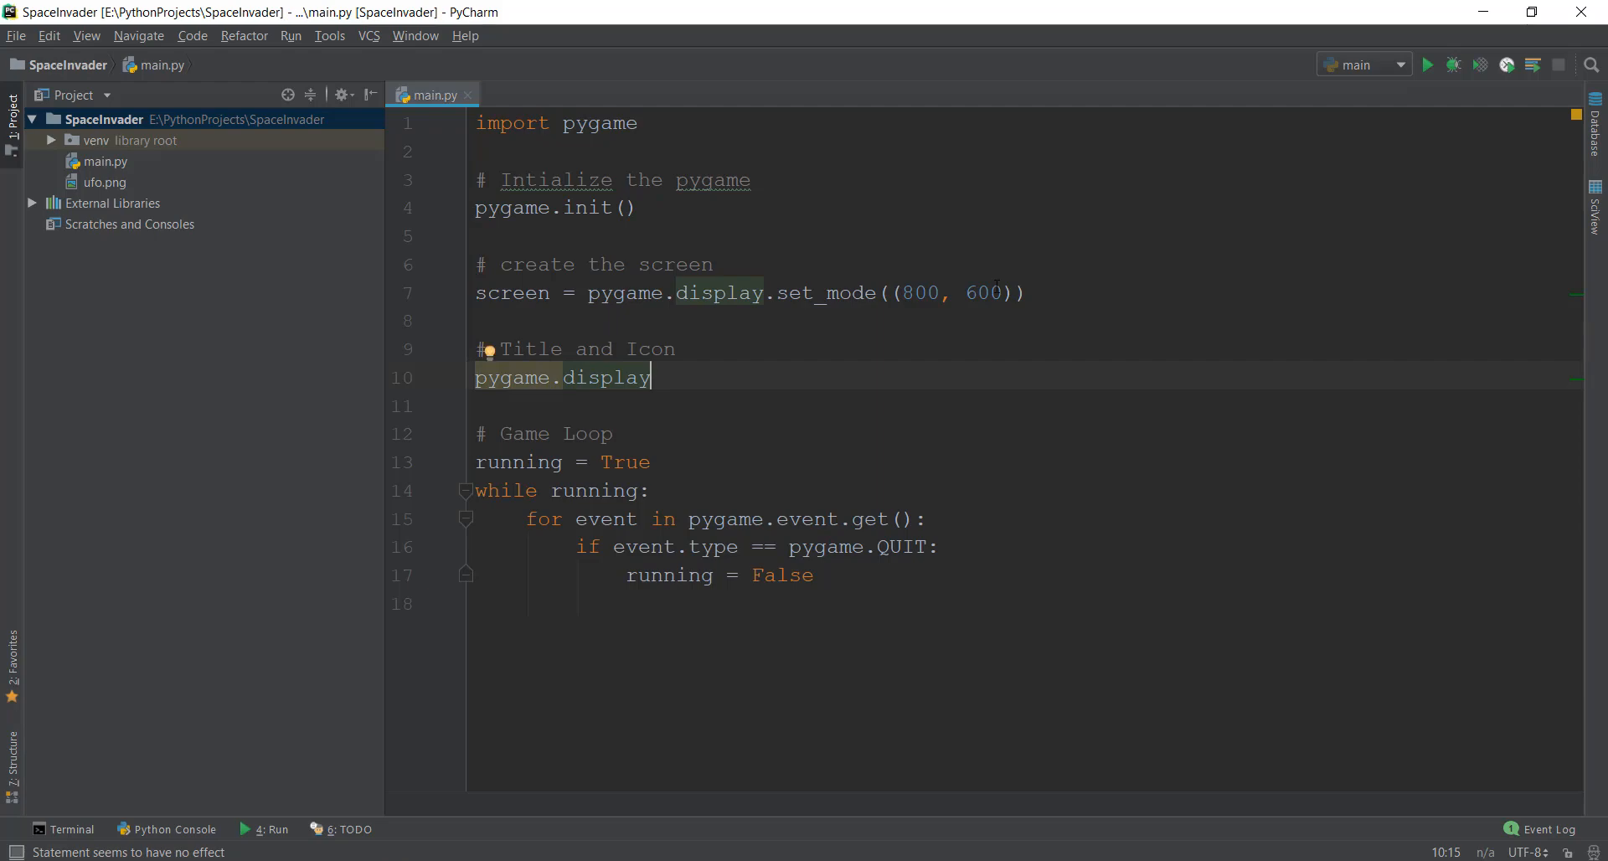
pyautogui.write('.s')
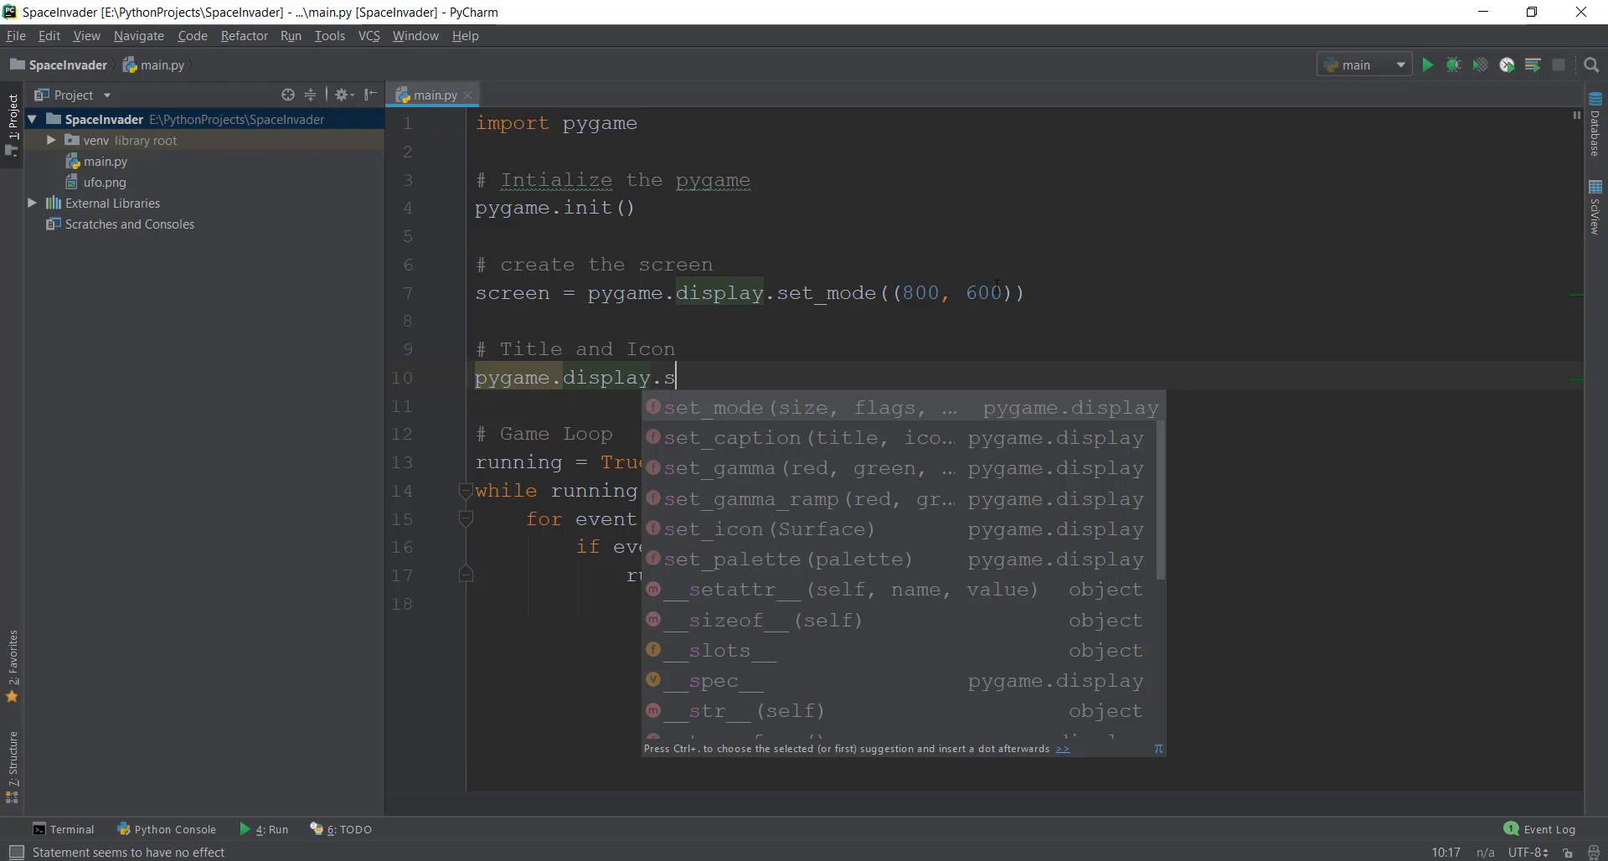
pyautogui.click(732, 437)
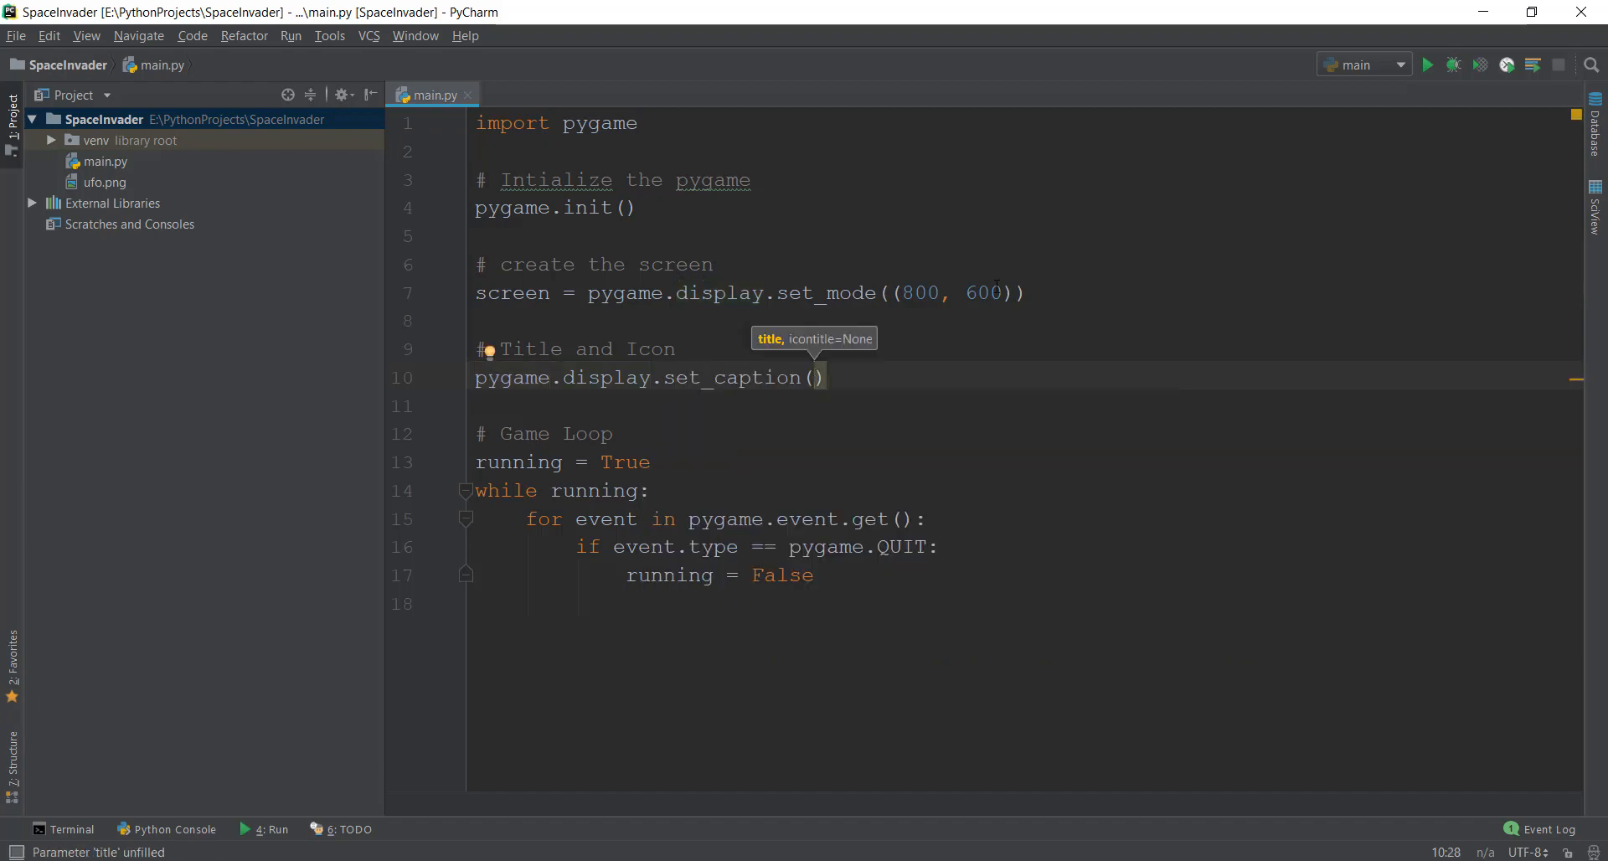
pyautogui.write('"Space I"')
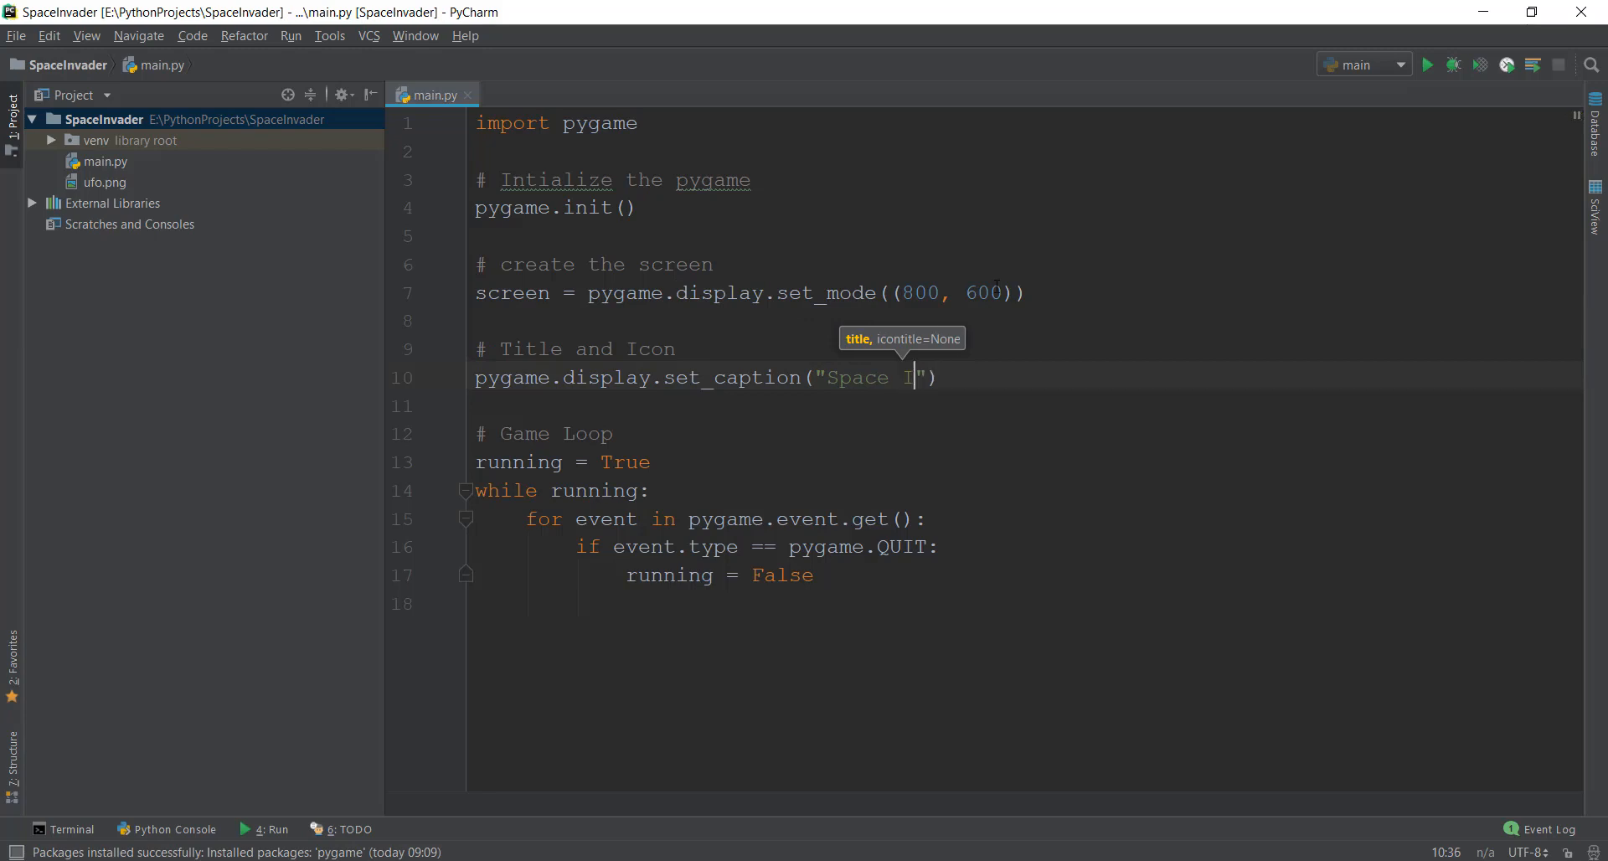
pyautogui.write('nvaders')
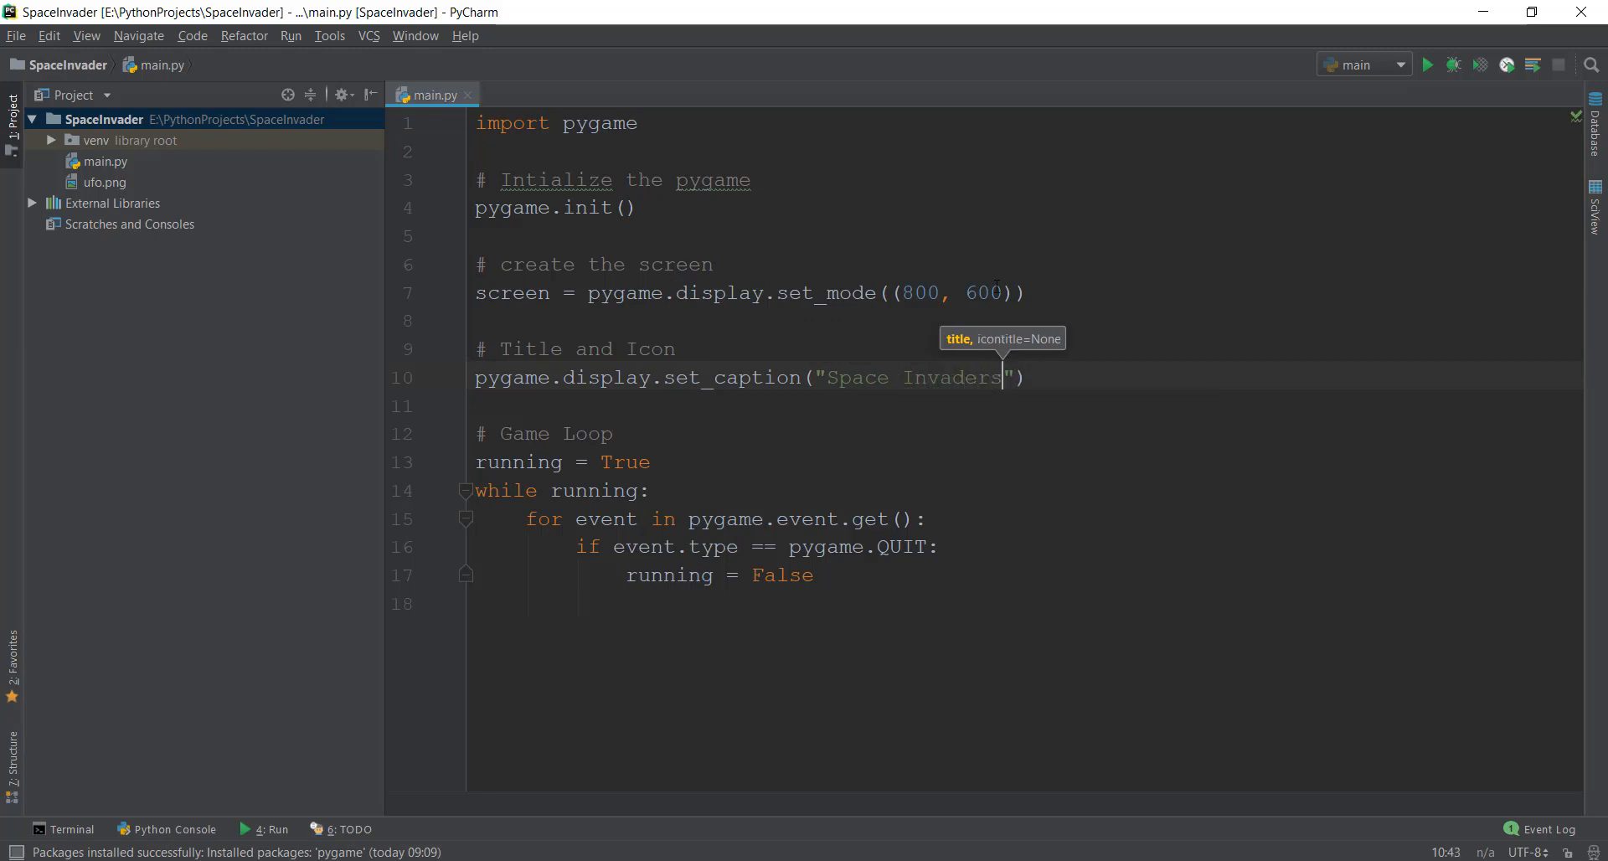
pyautogui.click(1028, 377)
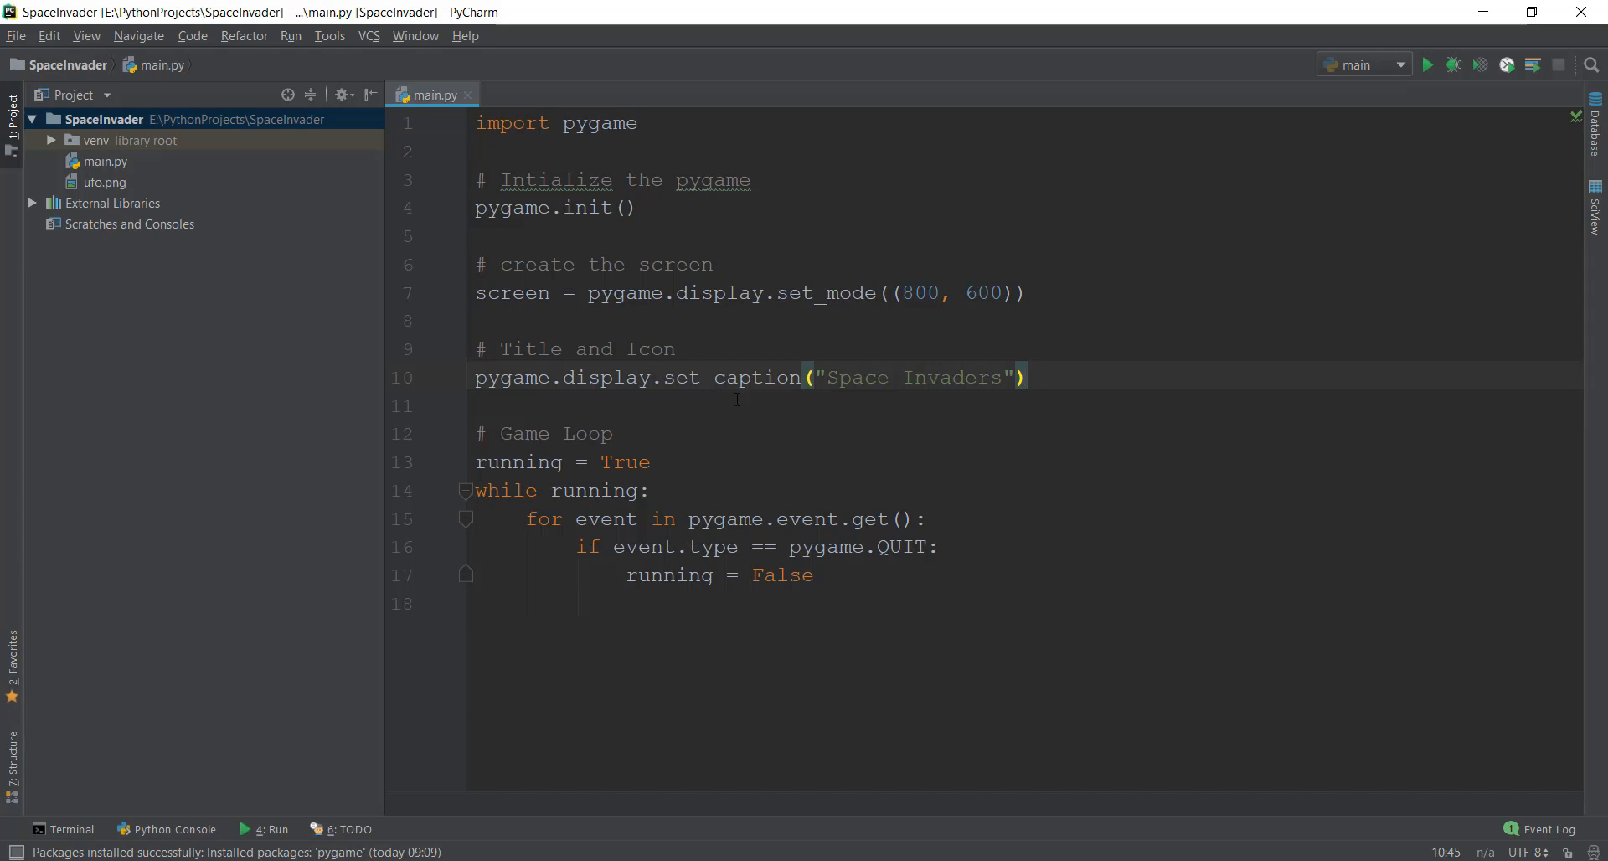
pyautogui.click(102, 183)
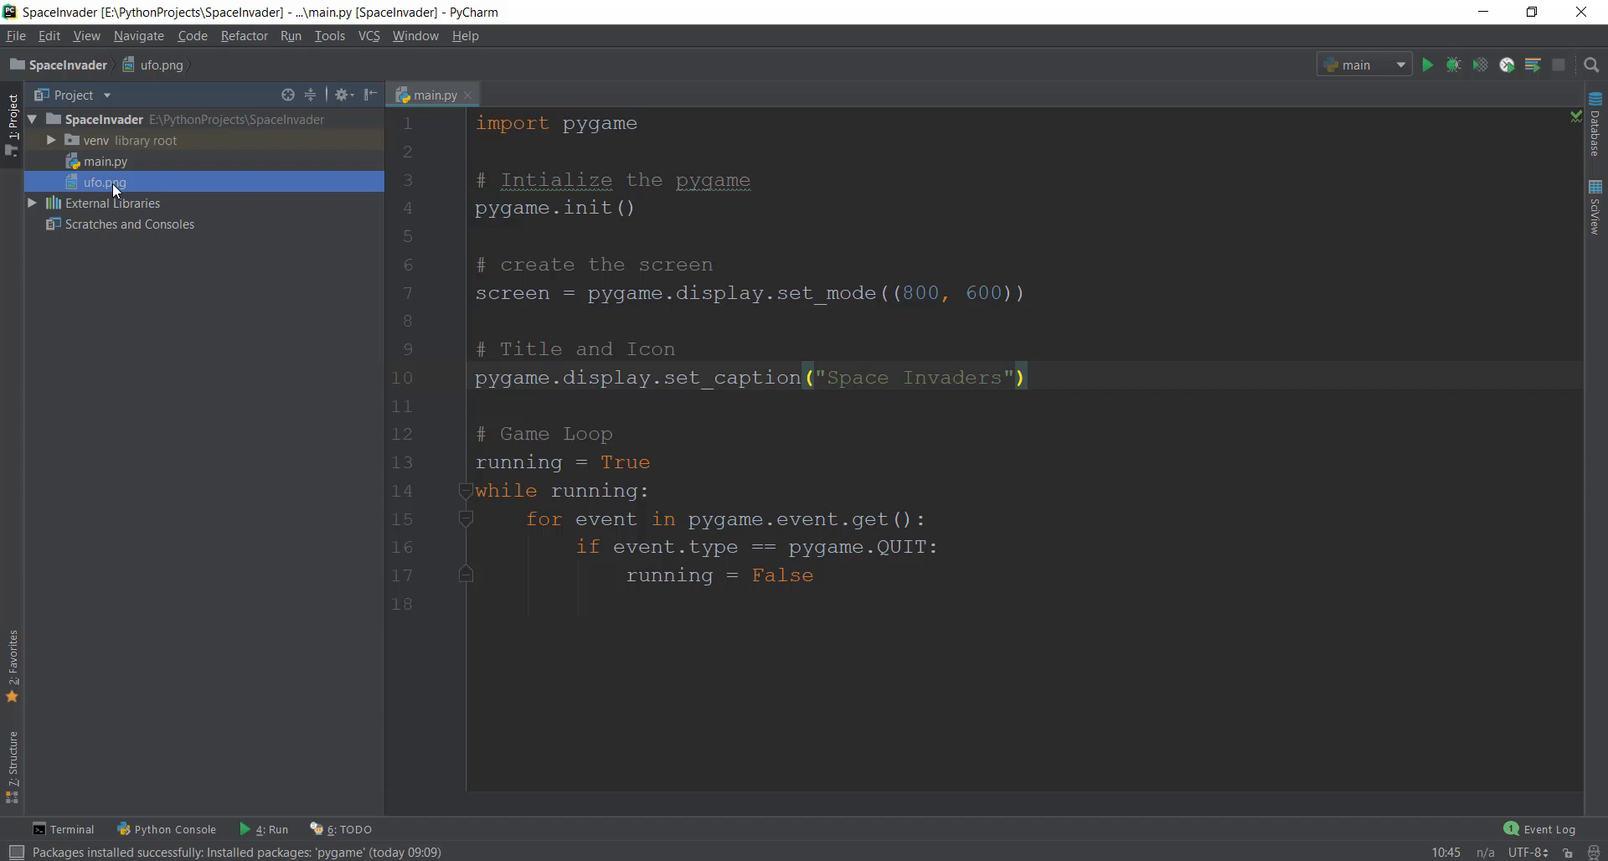
pyautogui.doubleClick(102, 181)
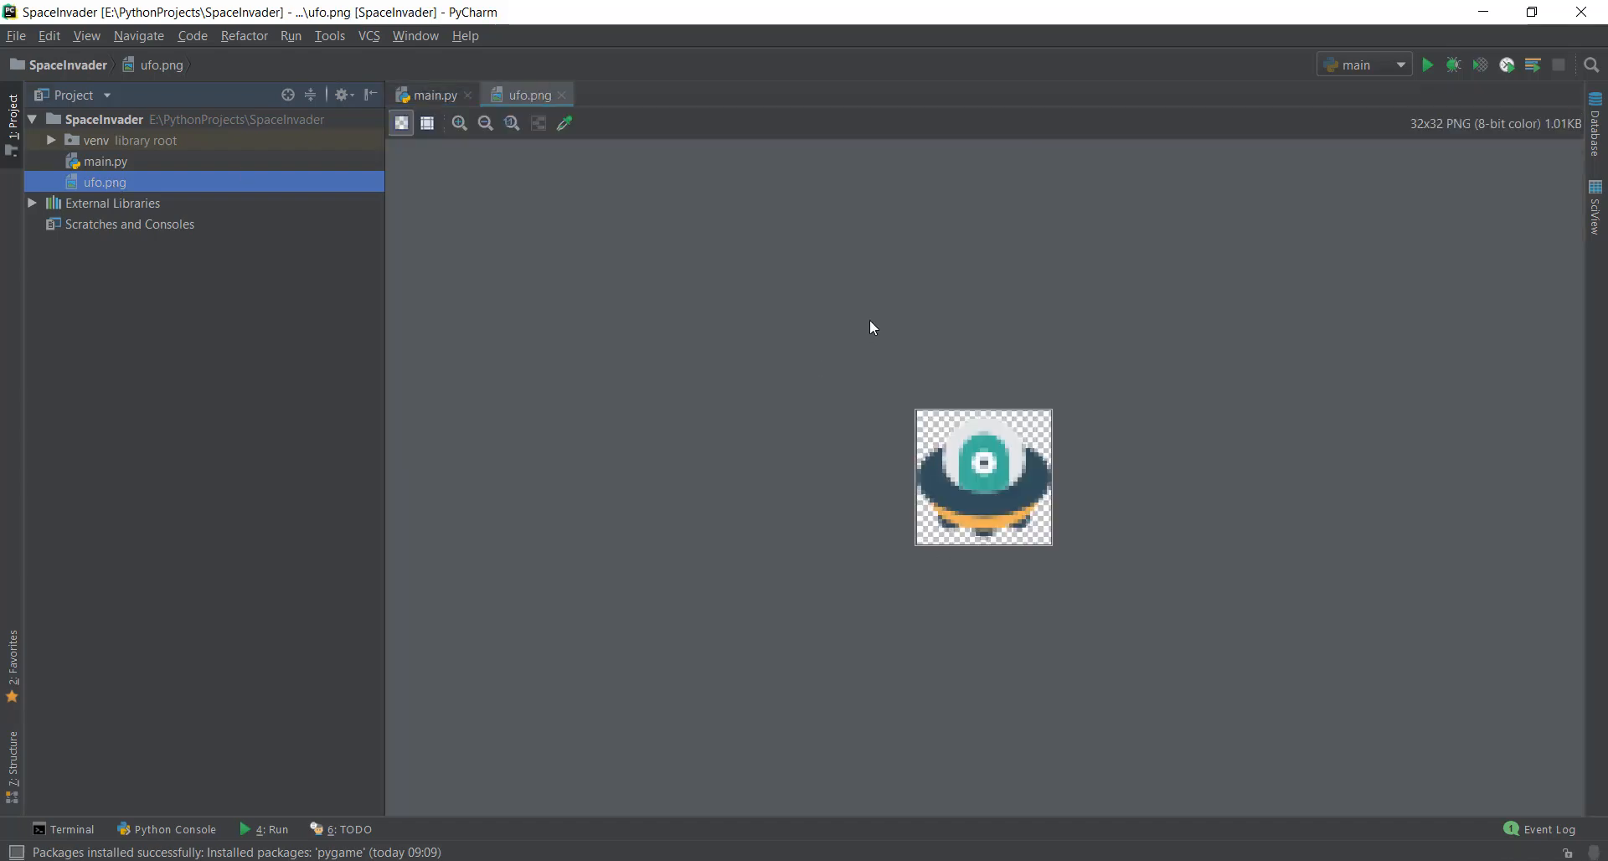
pyautogui.moveTo(525, 162)
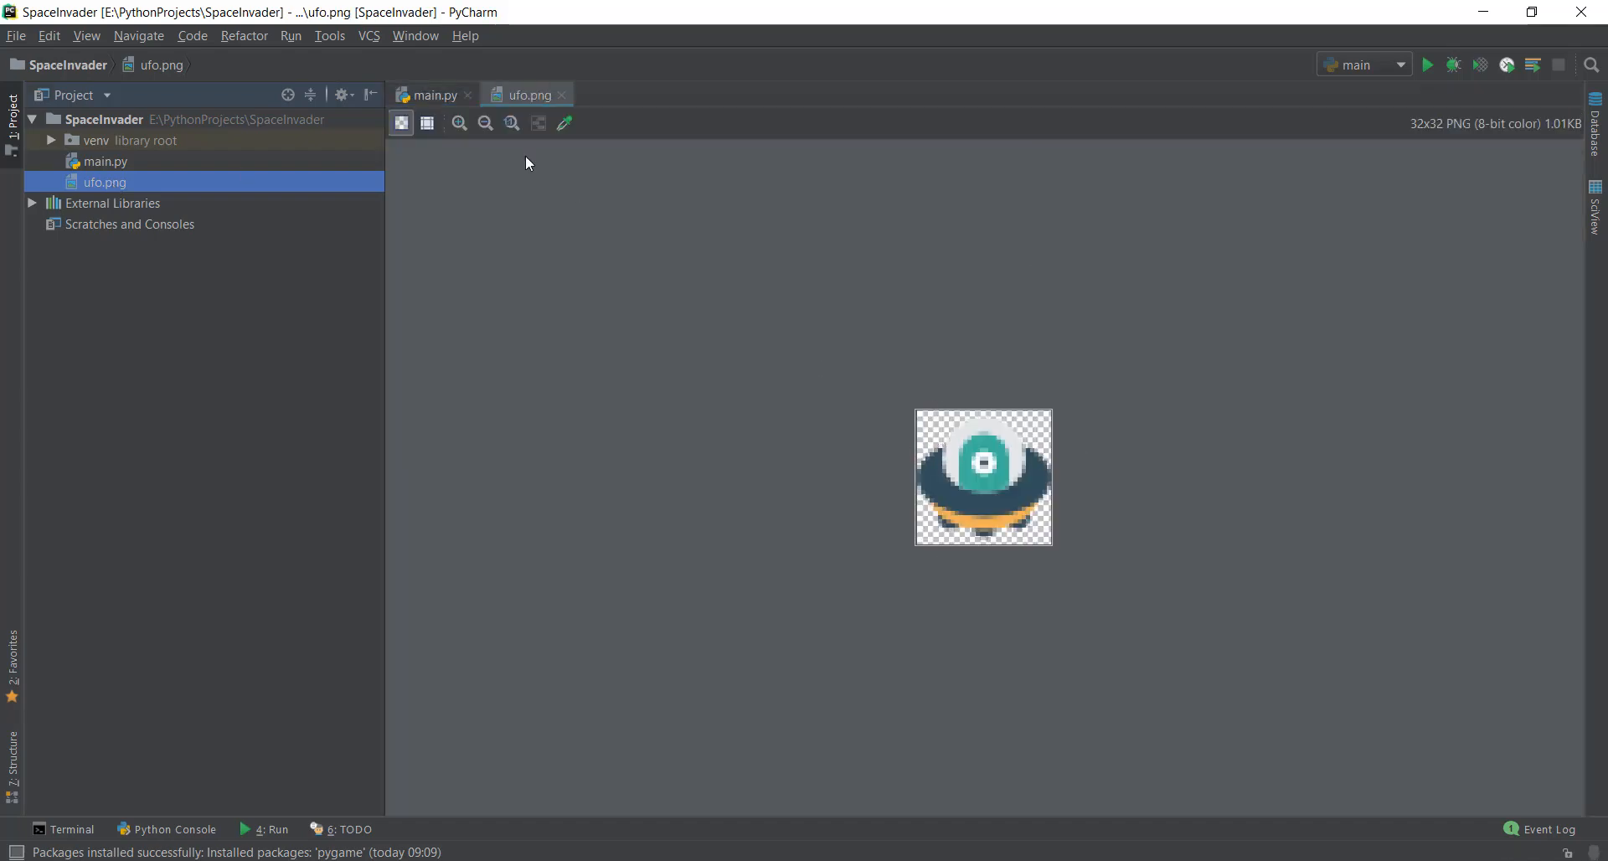
pyautogui.click(434, 93)
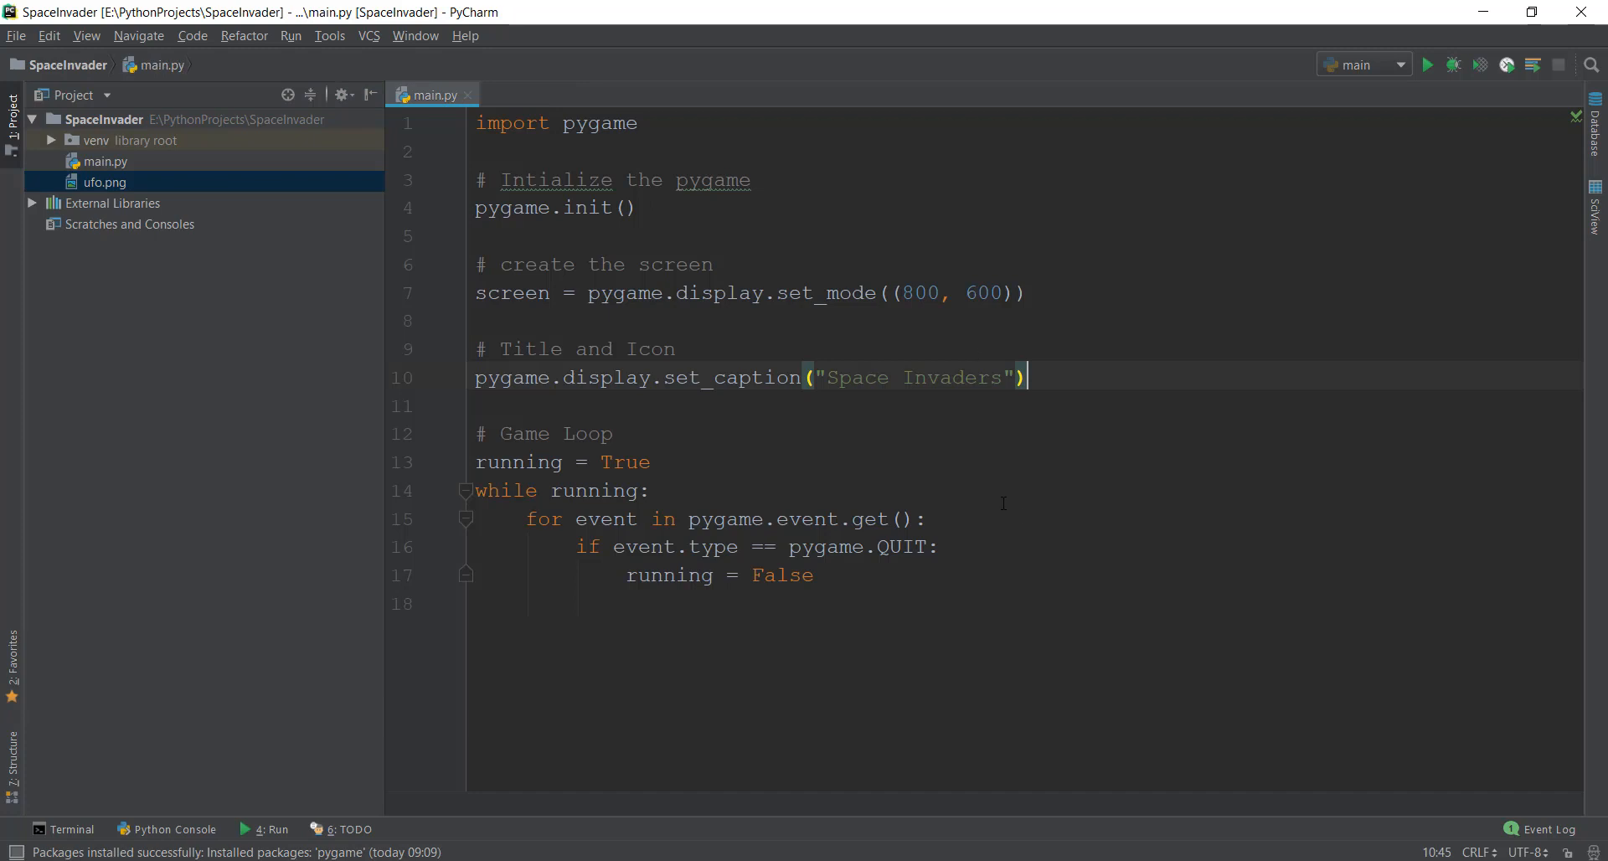
pyautogui.moveTo(1063, 409)
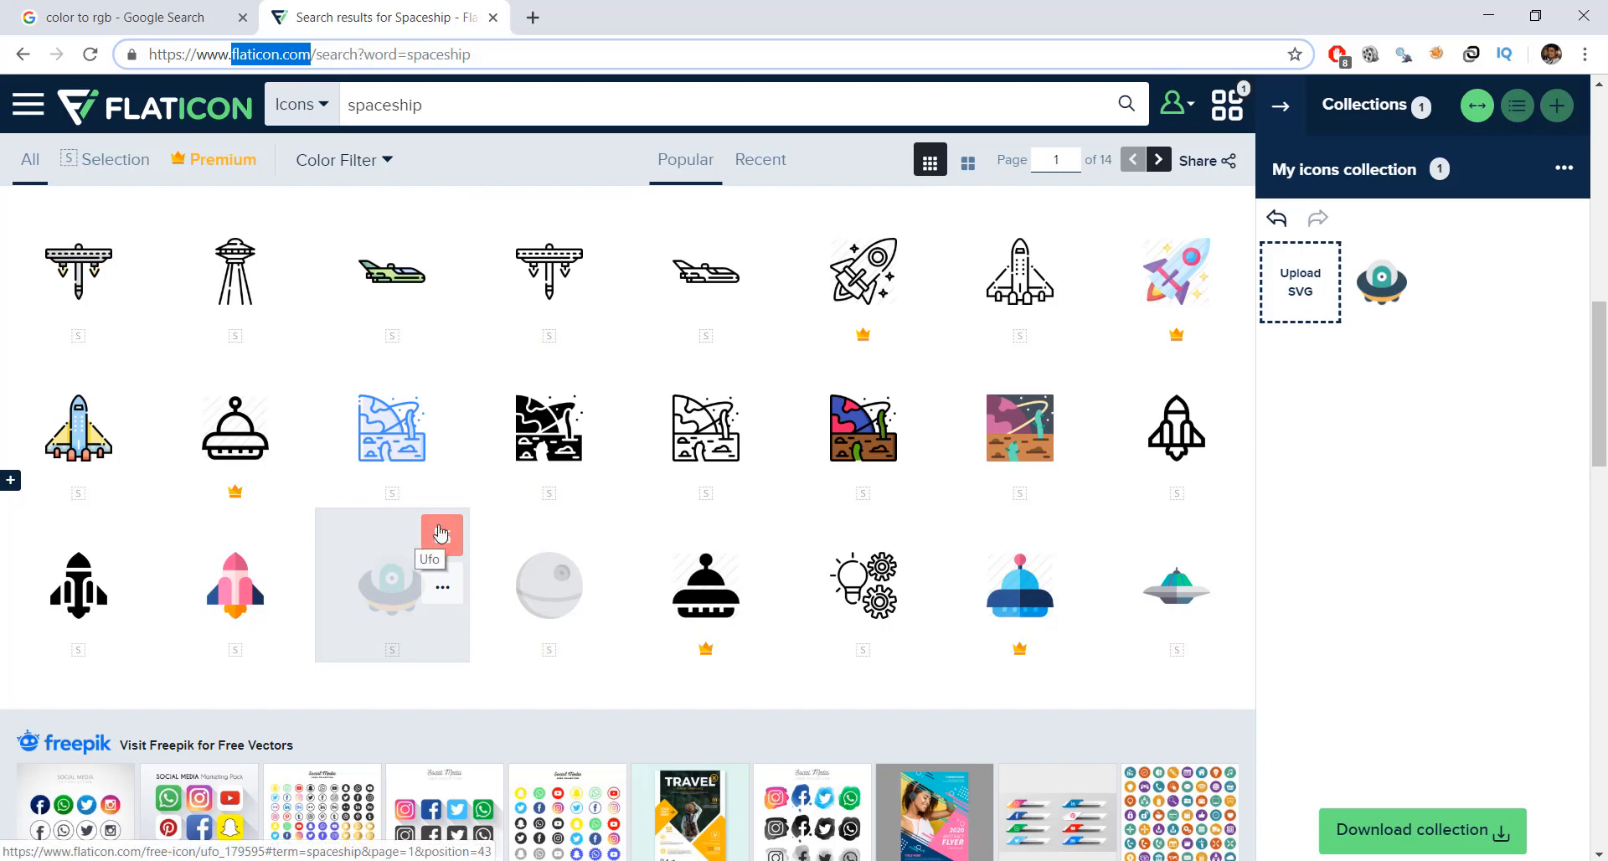
pyautogui.moveTo(1420, 829)
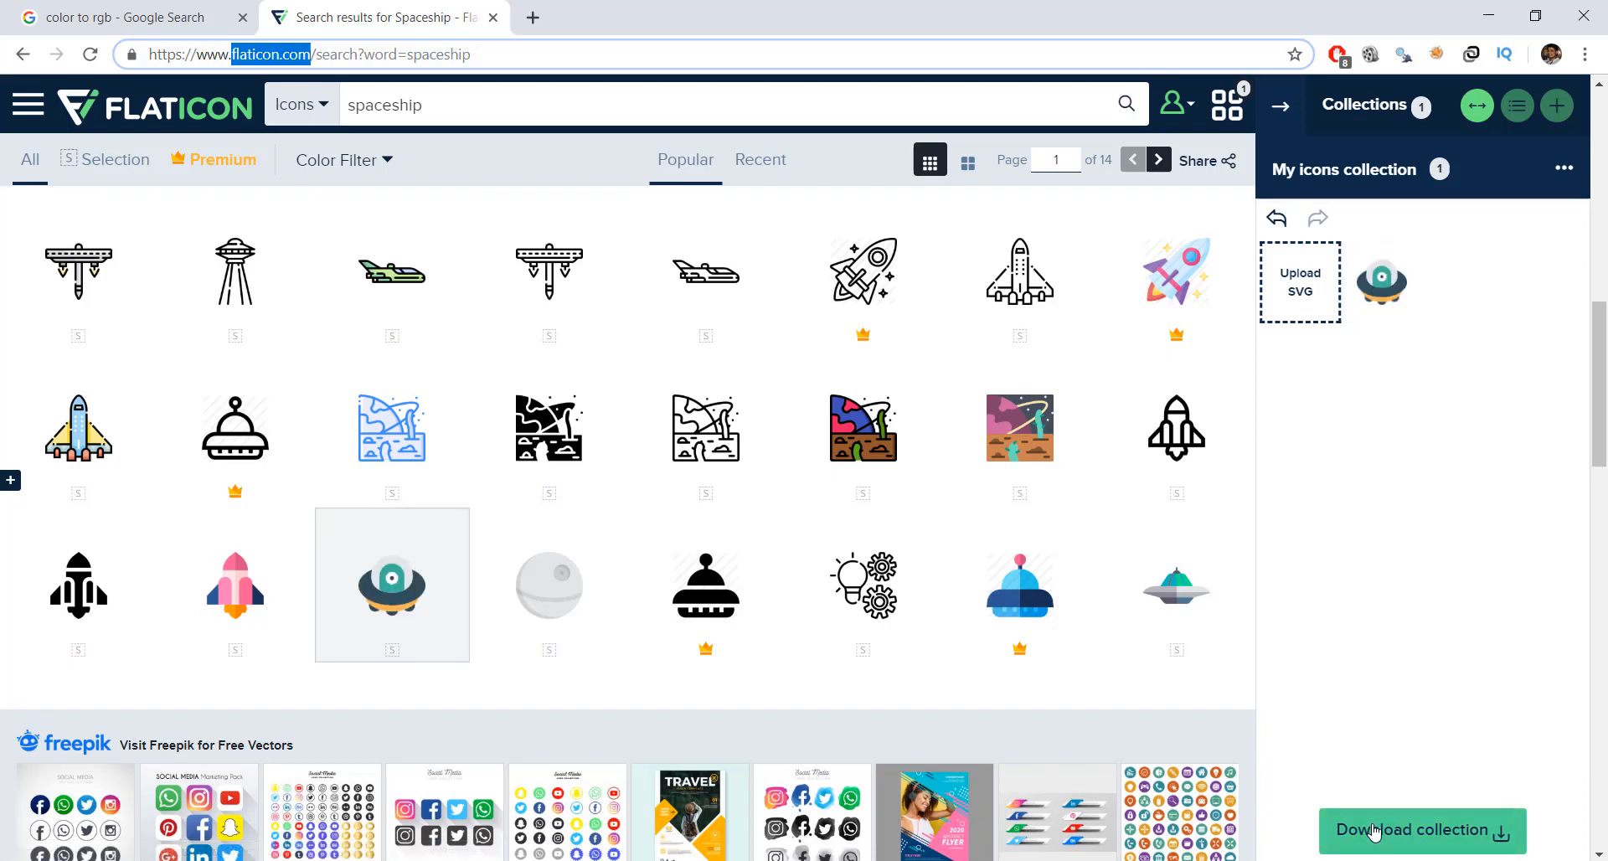
# - Download the UFO icon collection as PNG
pyautogui.click(1422, 829)
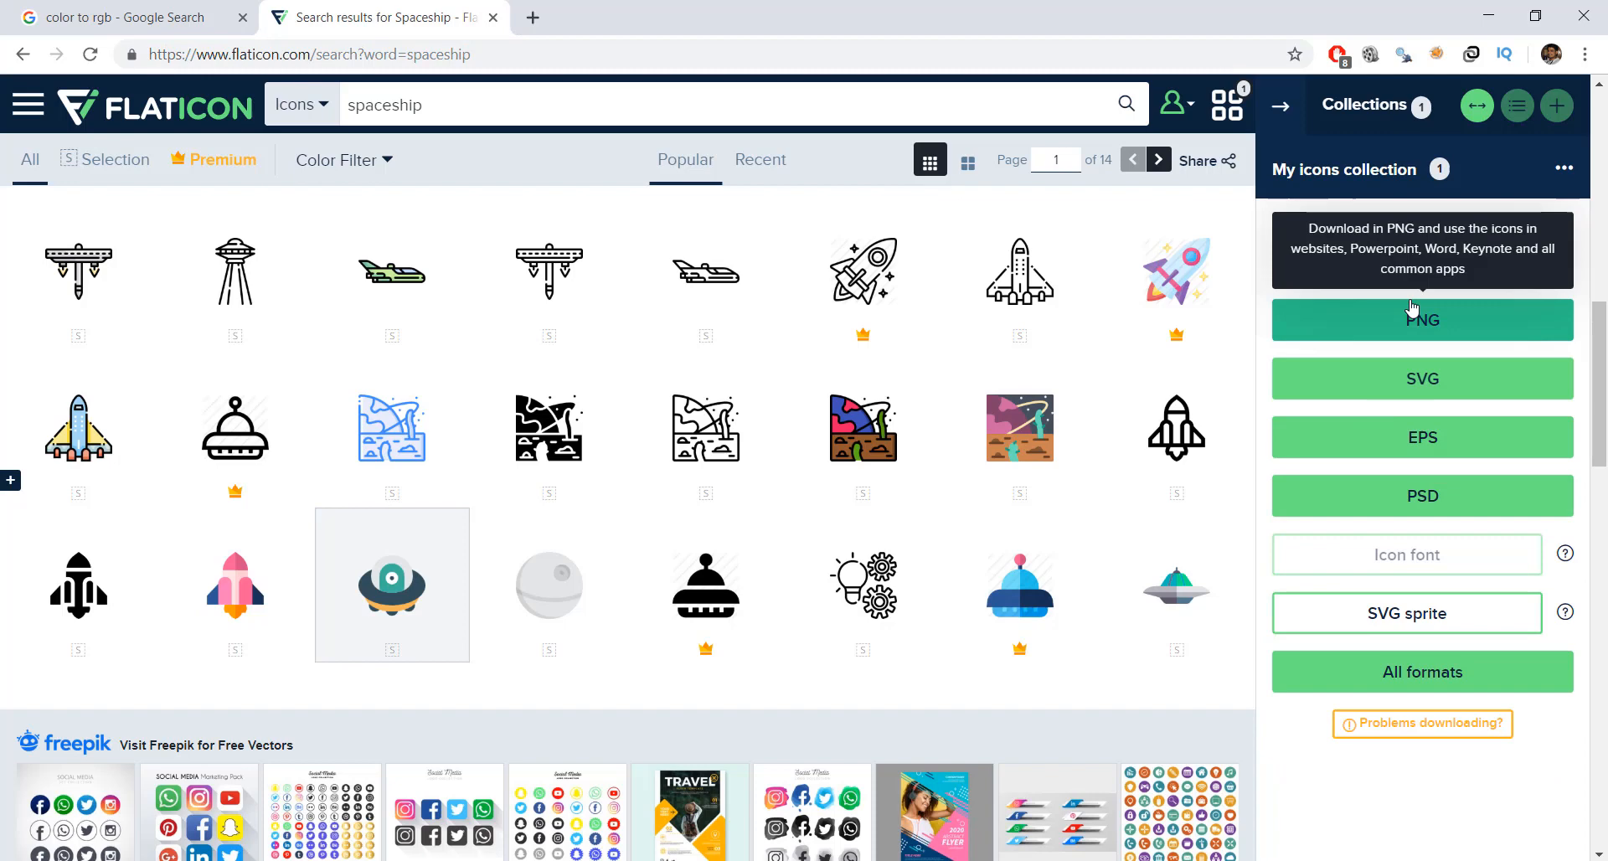
pyautogui.click(1422, 320)
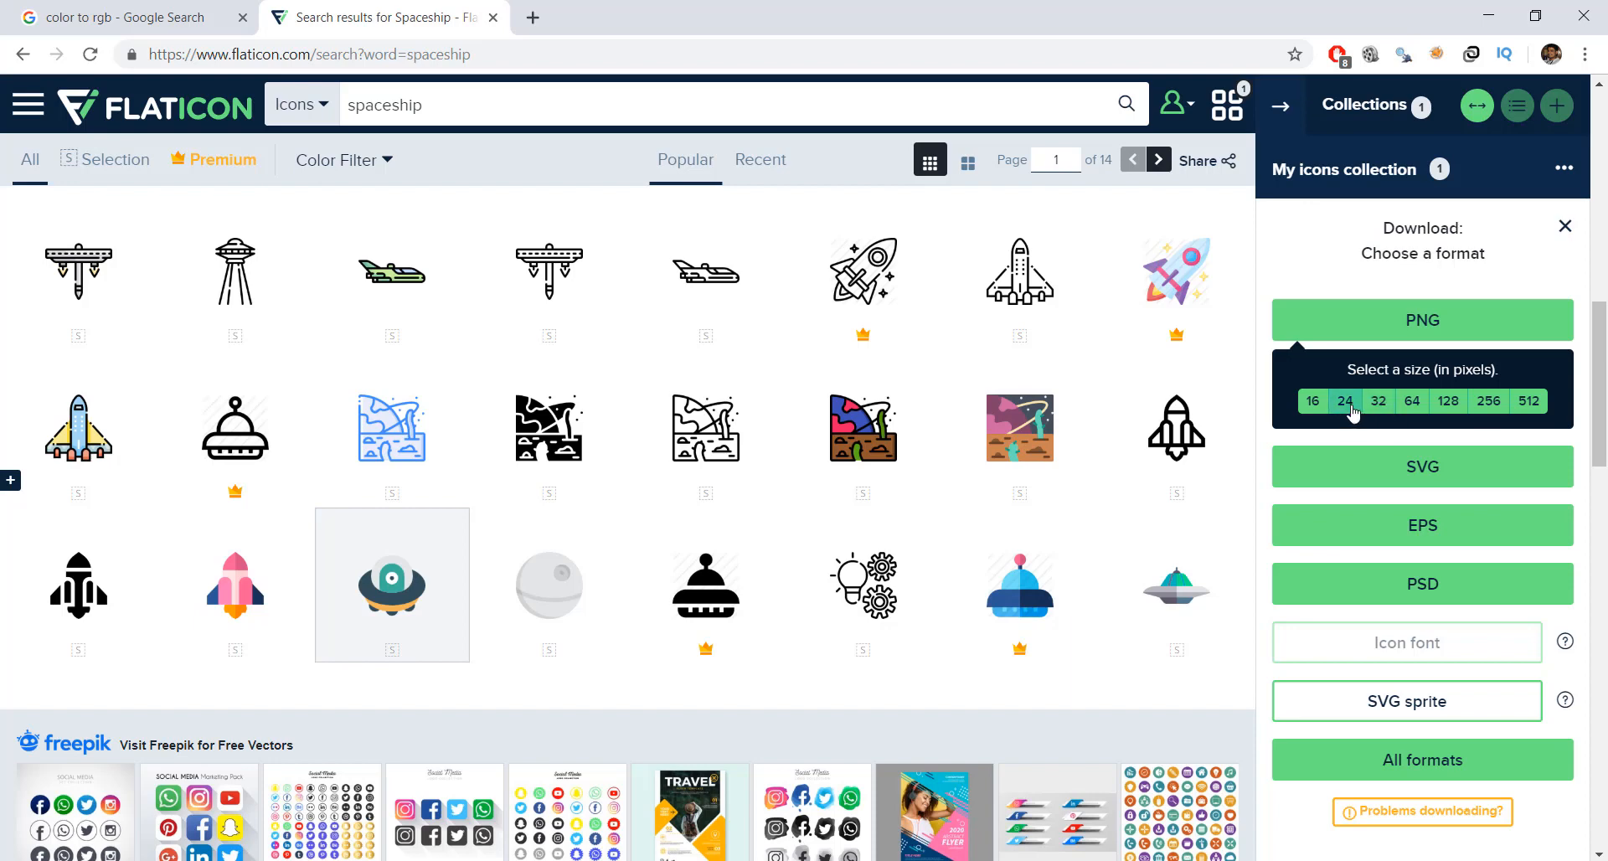
pyautogui.moveTo(1345, 407)
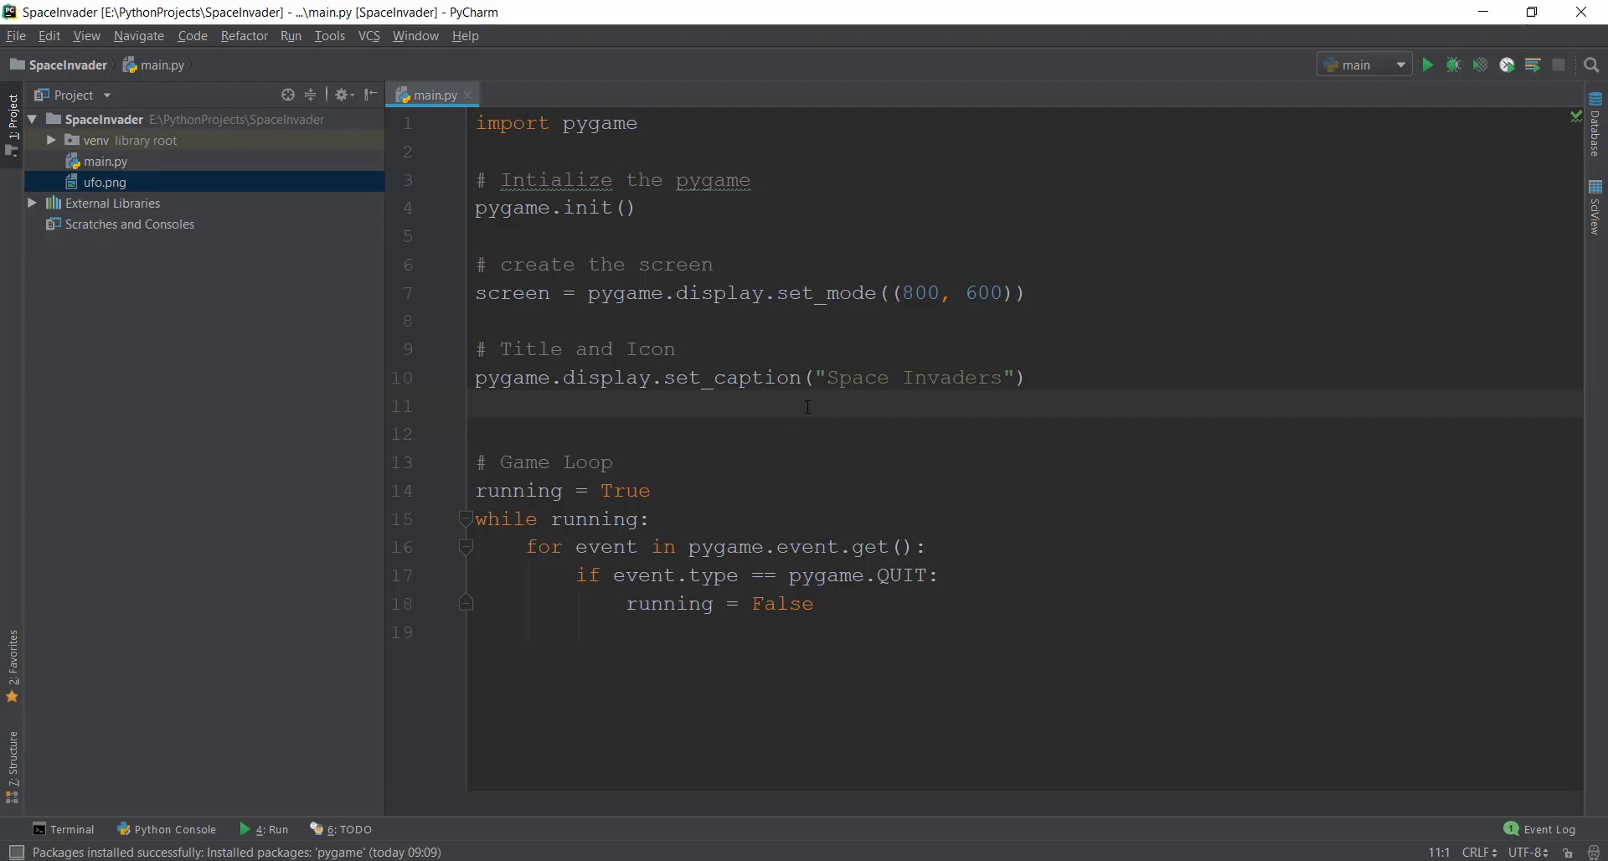
# - Load 'ufo.png' into an icon variable with pygame.image.load
pyautogui.write('icon =')
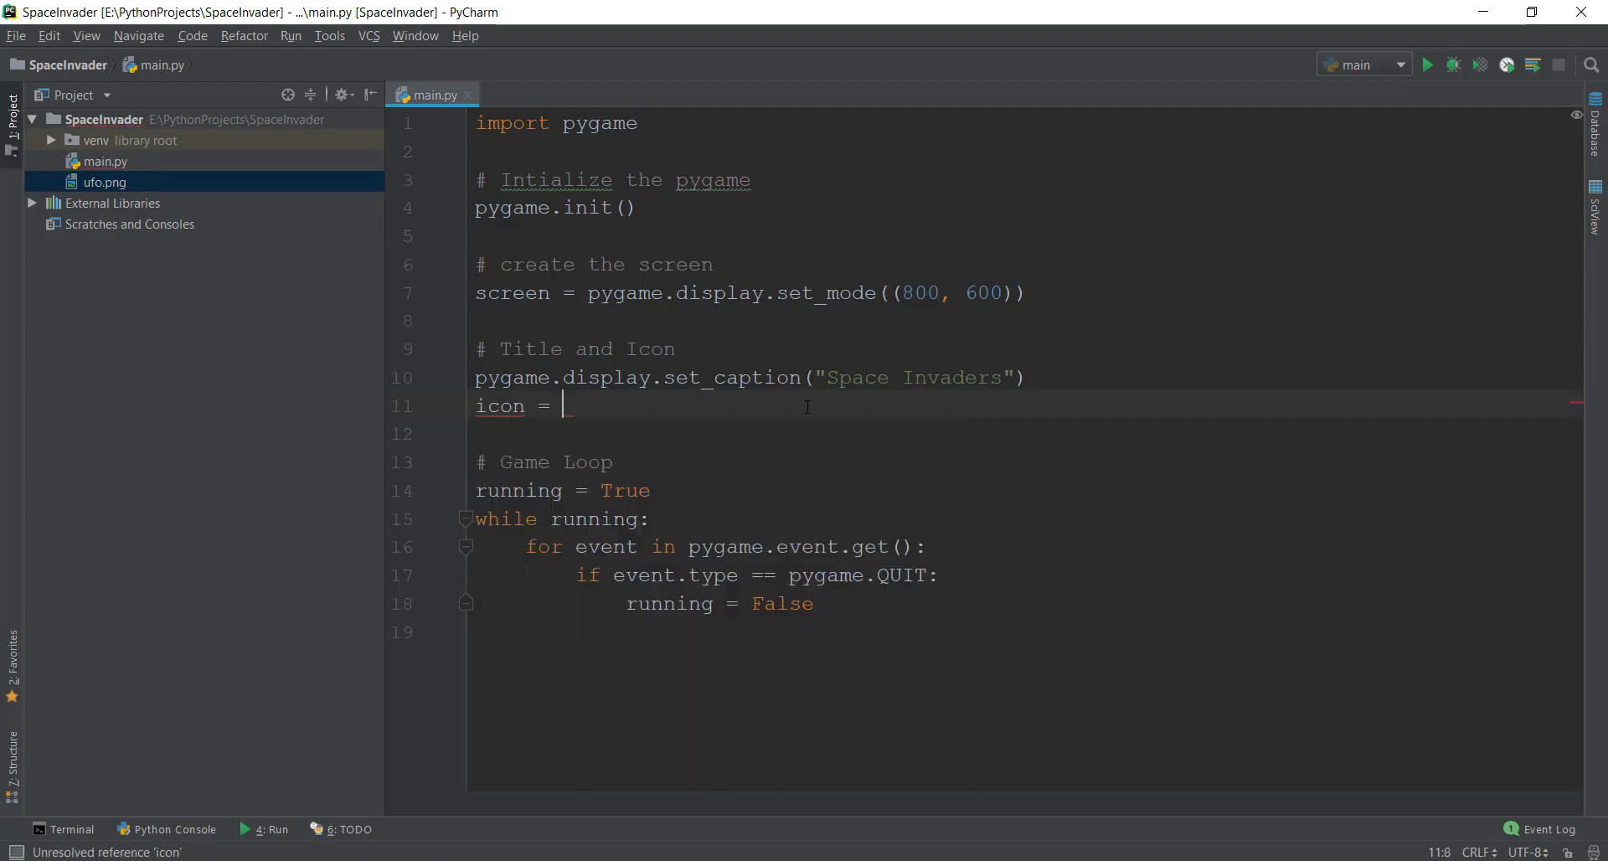
pyautogui.write('pygame.')
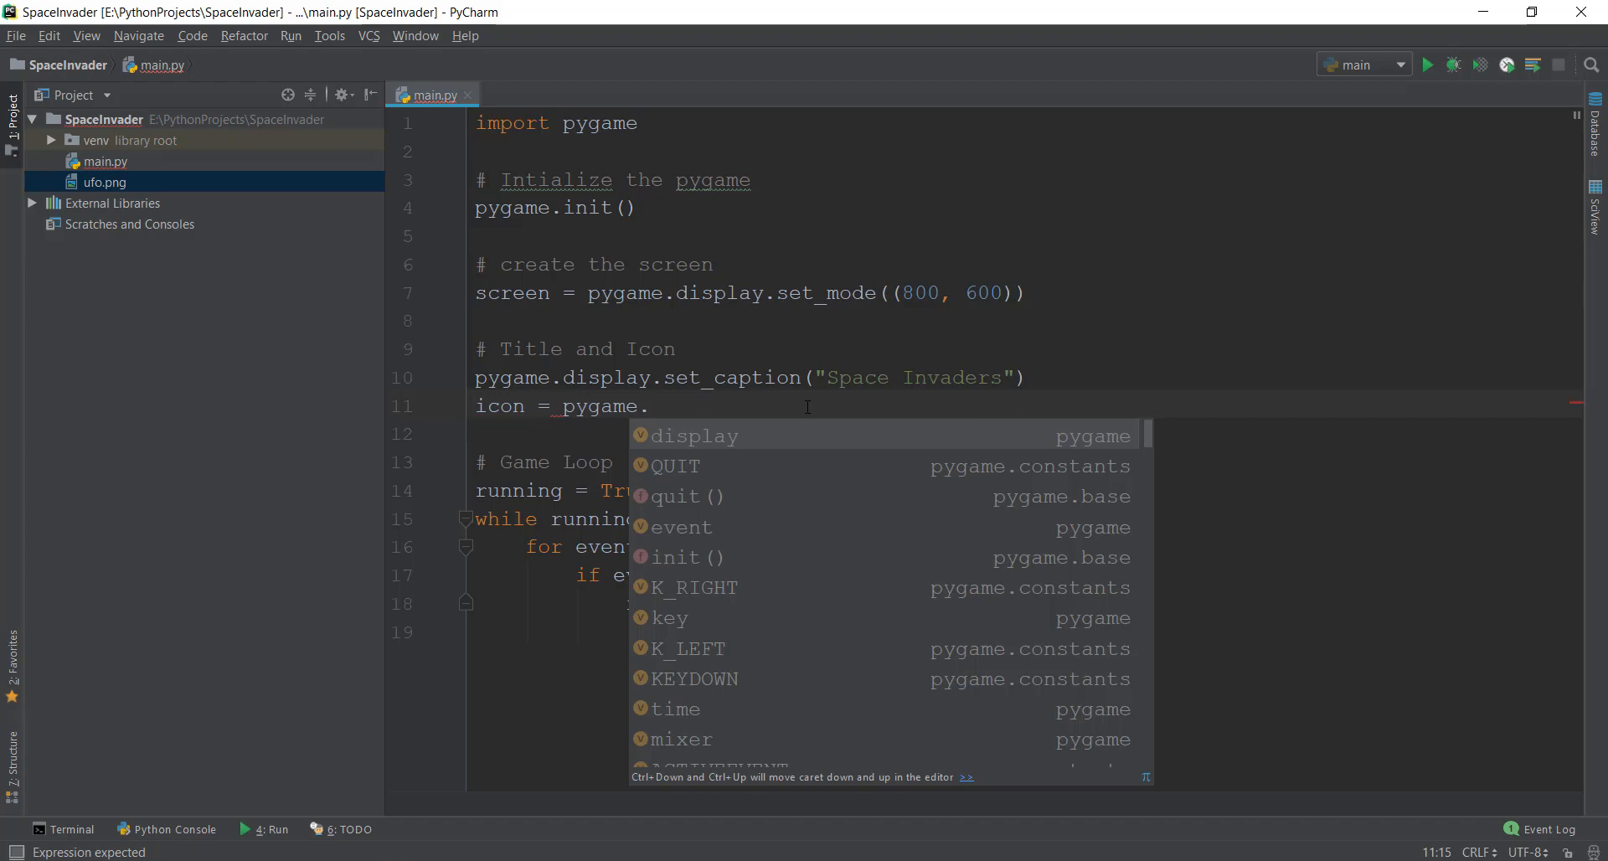
pyautogui.write('image')
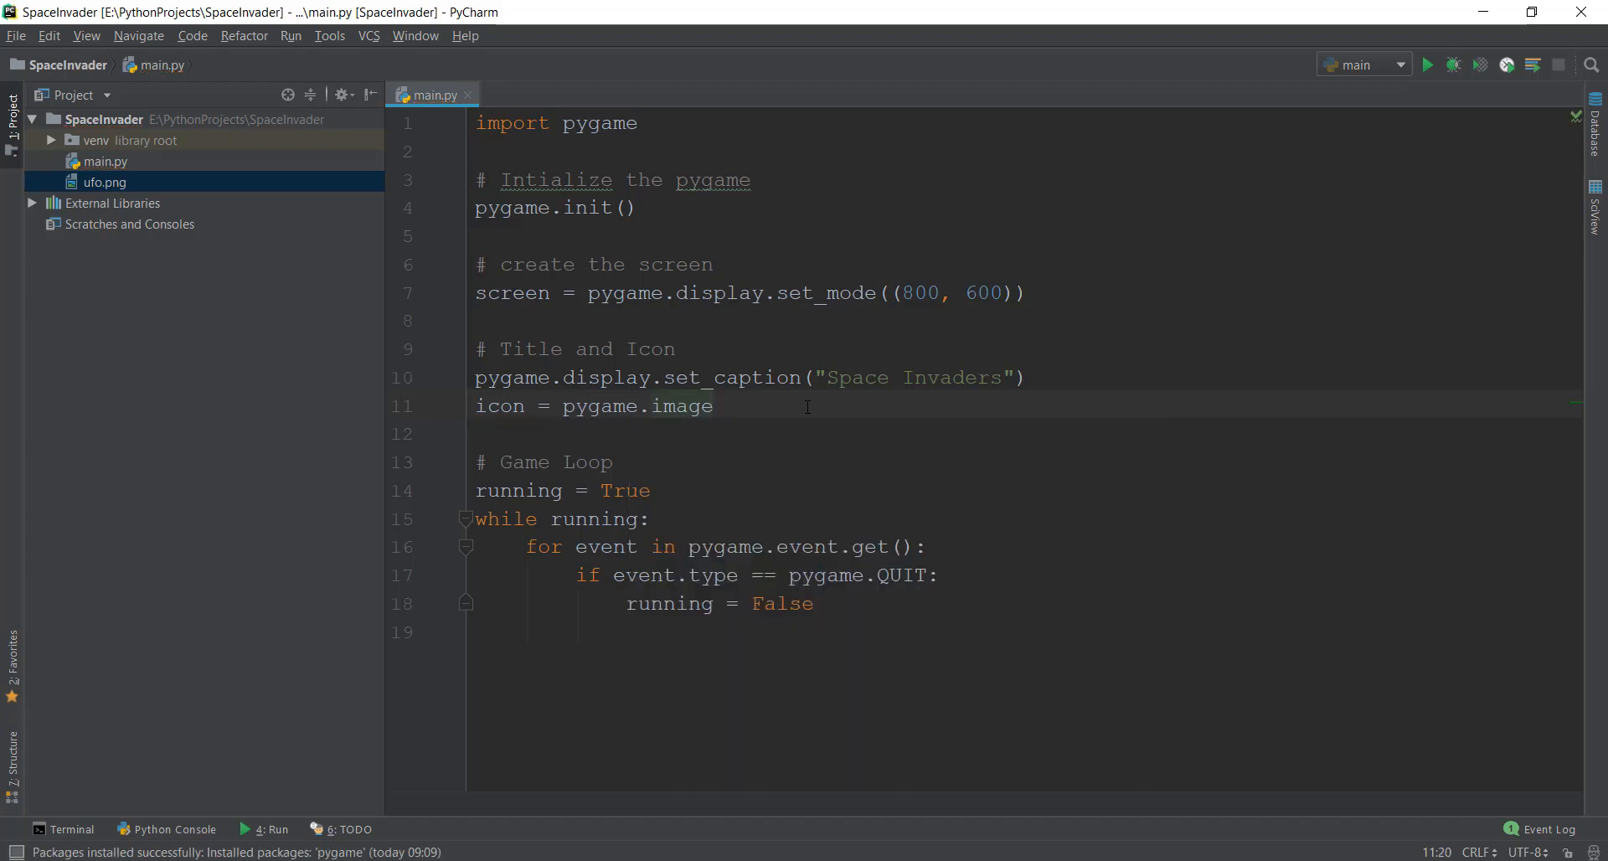
pyautogui.write('.l')
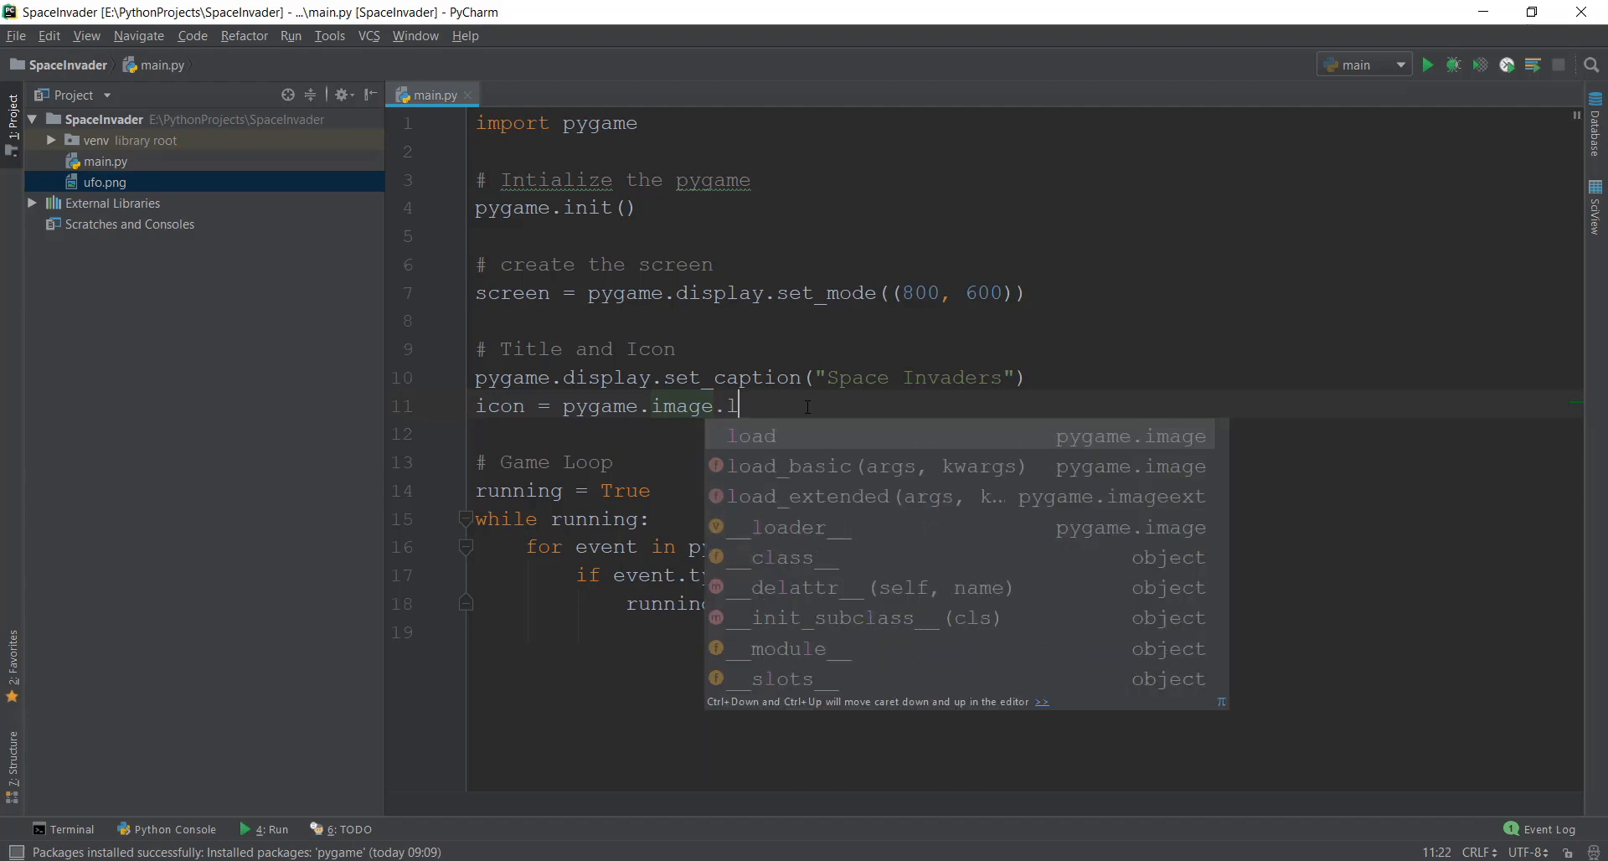
pyautogui.click(750, 433)
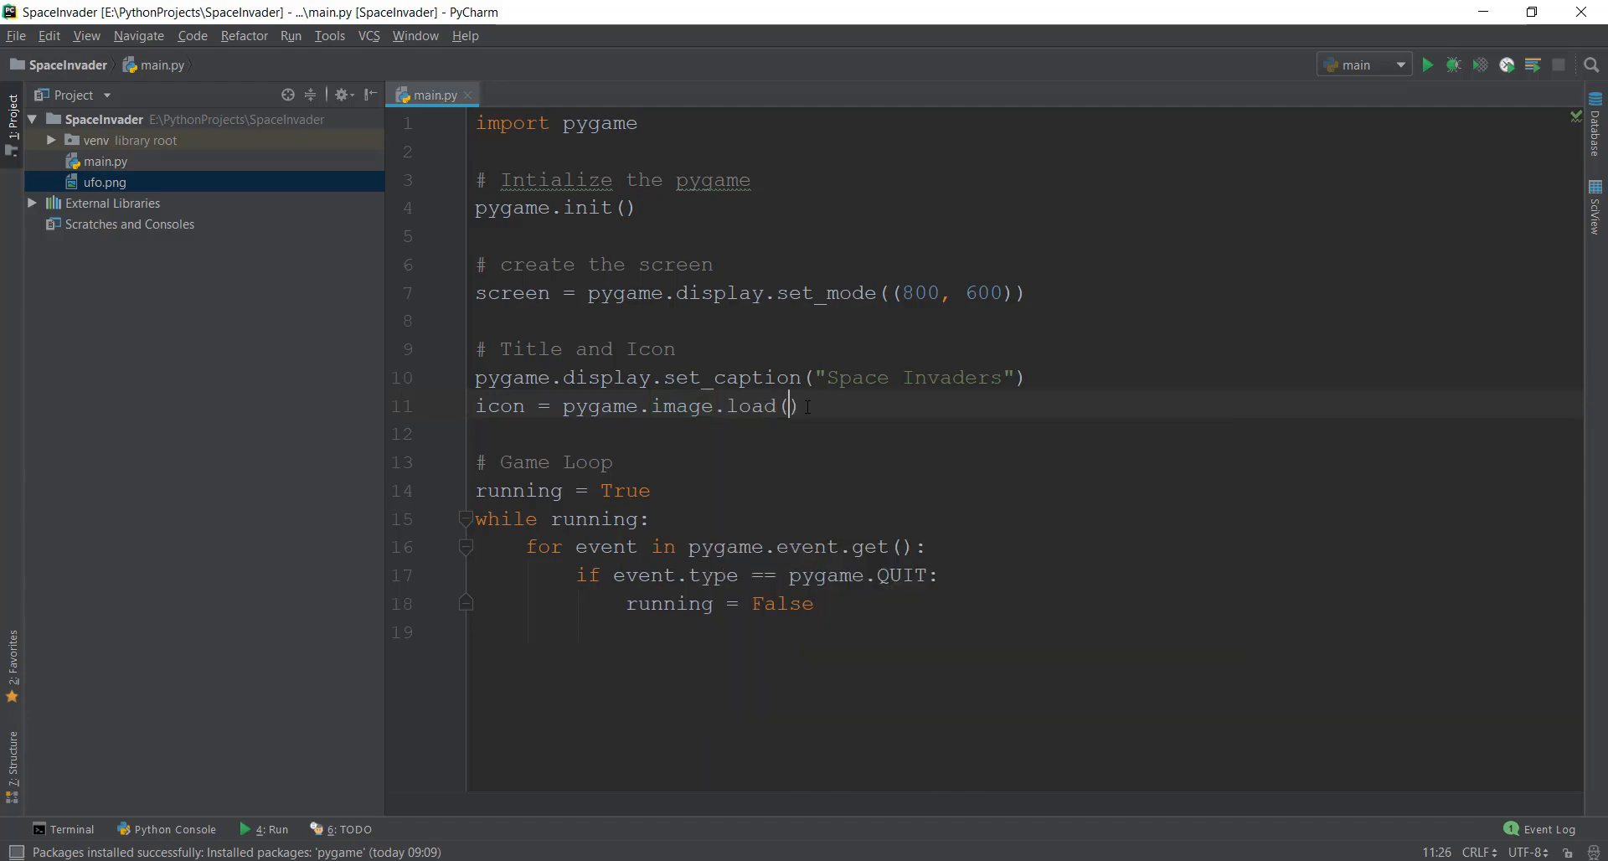
pyautogui.write("''")
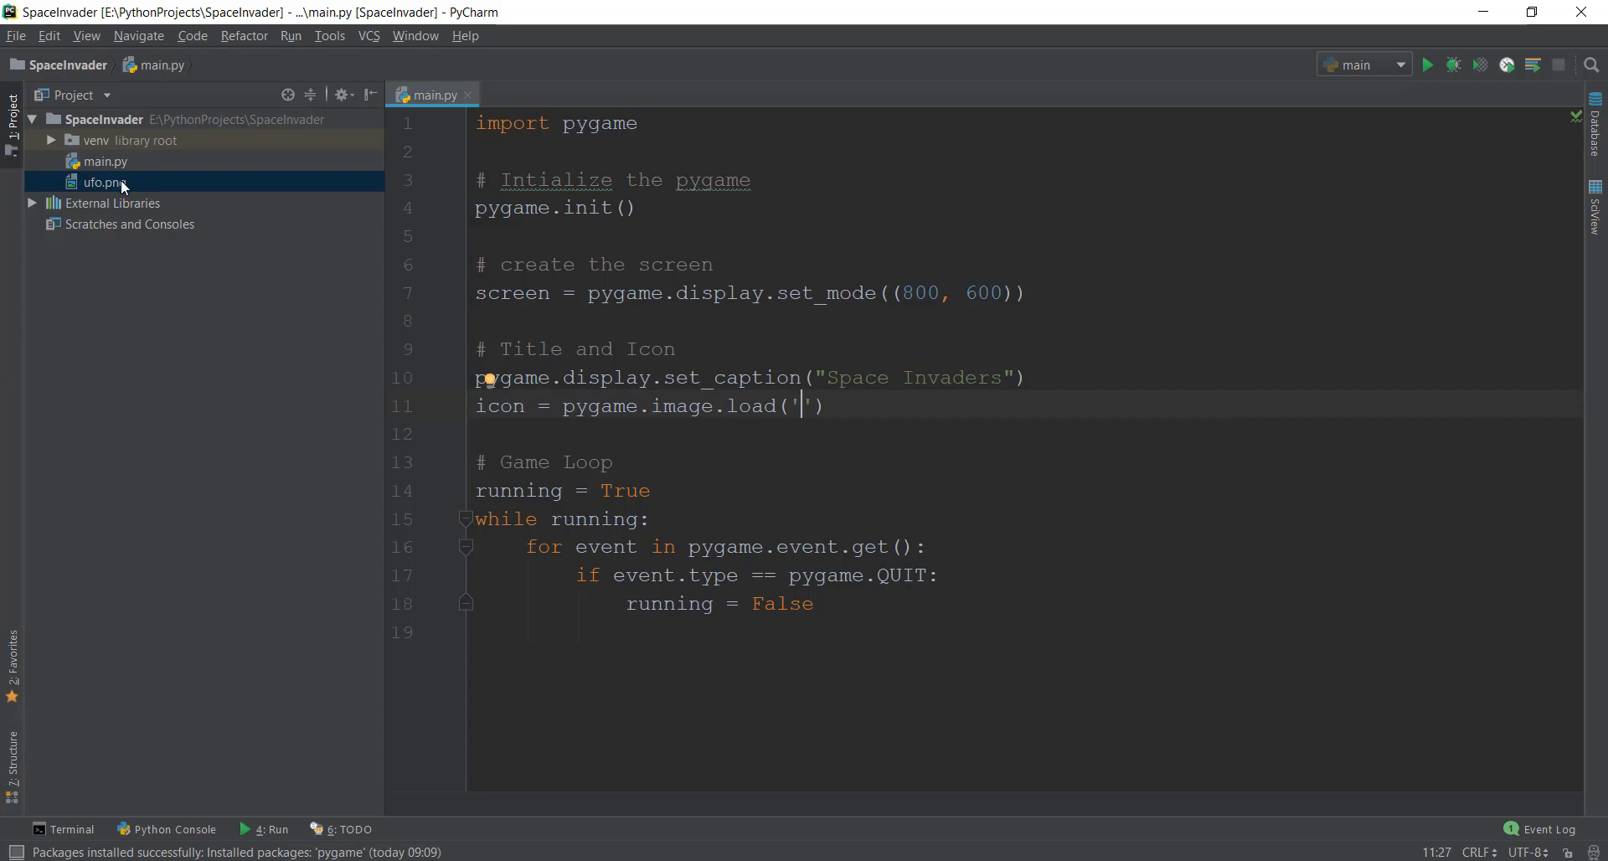
pyautogui.write('ufo.')
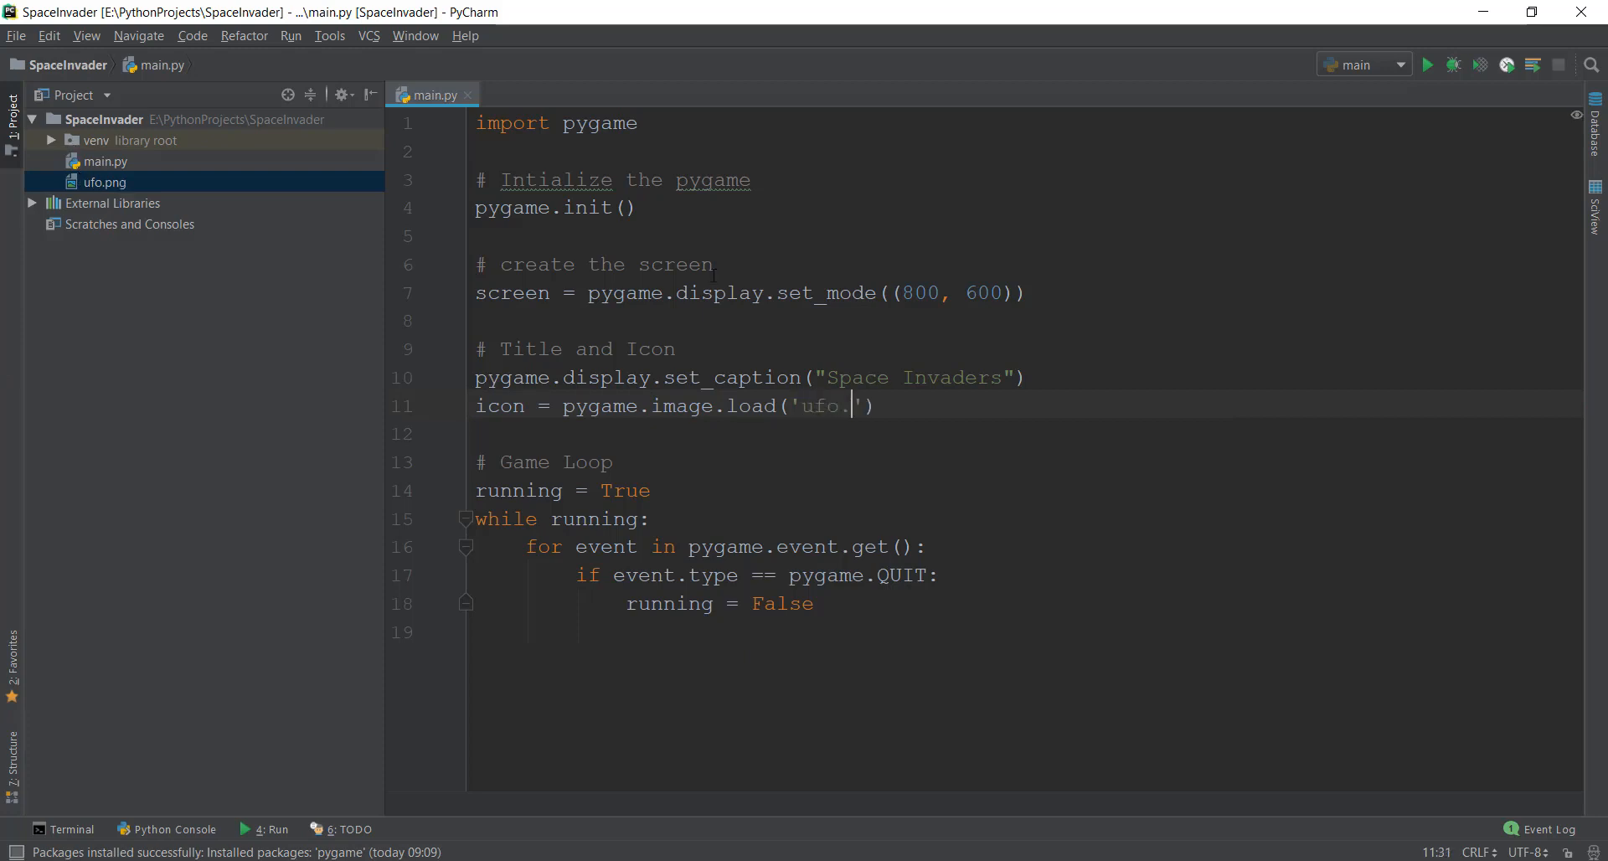
pyautogui.write('png')
pyautogui.press('enter')
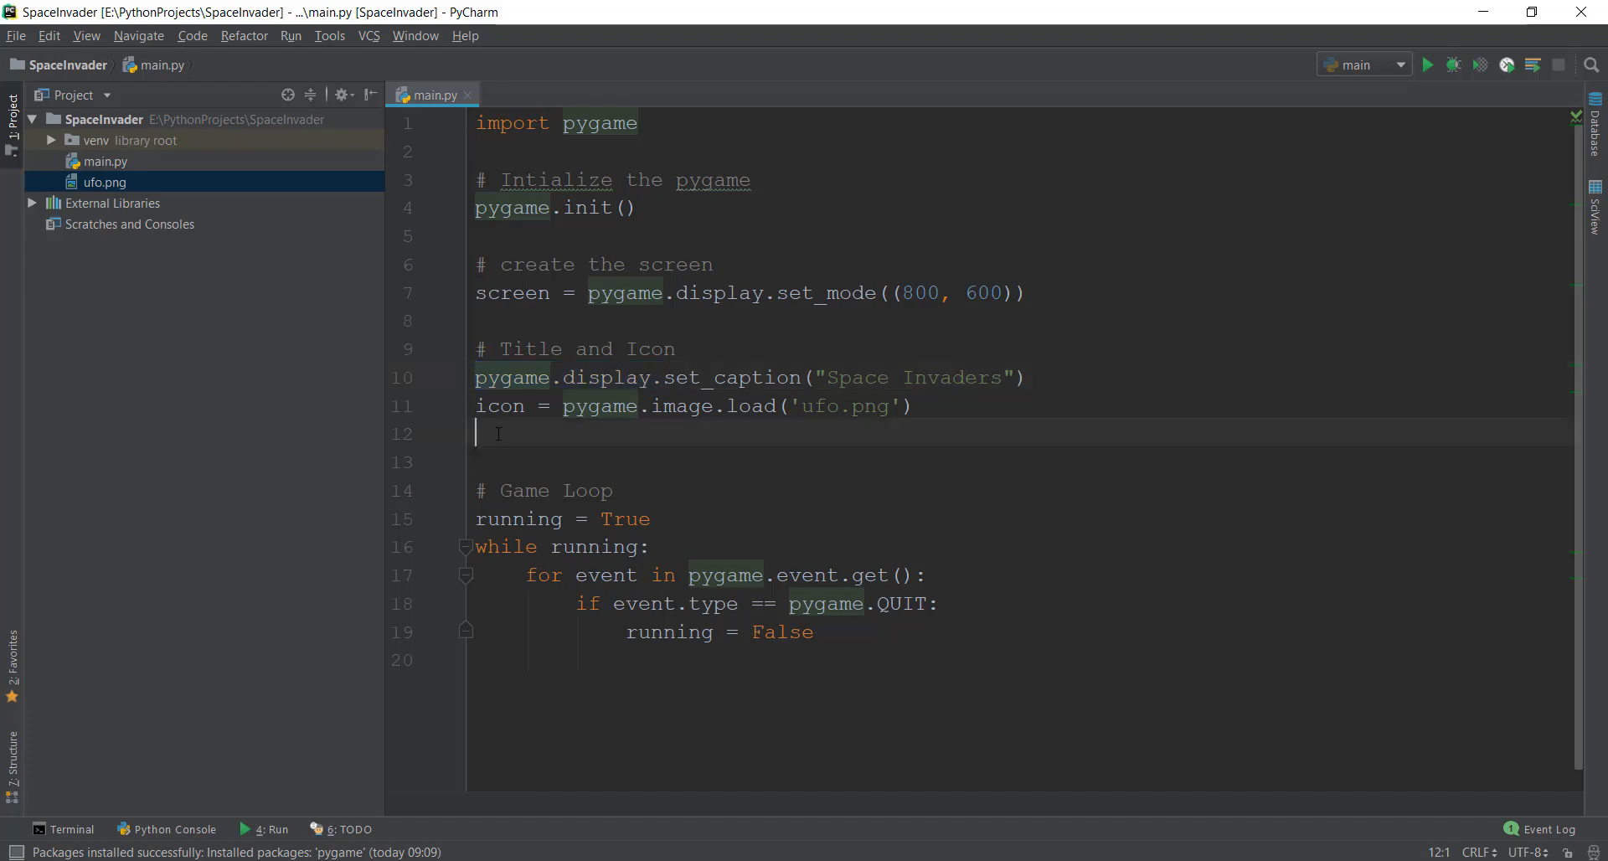
# - Make icon the window icon with pygame.display.set_icon(icon)
pyautogui.write('pygame.display.se')
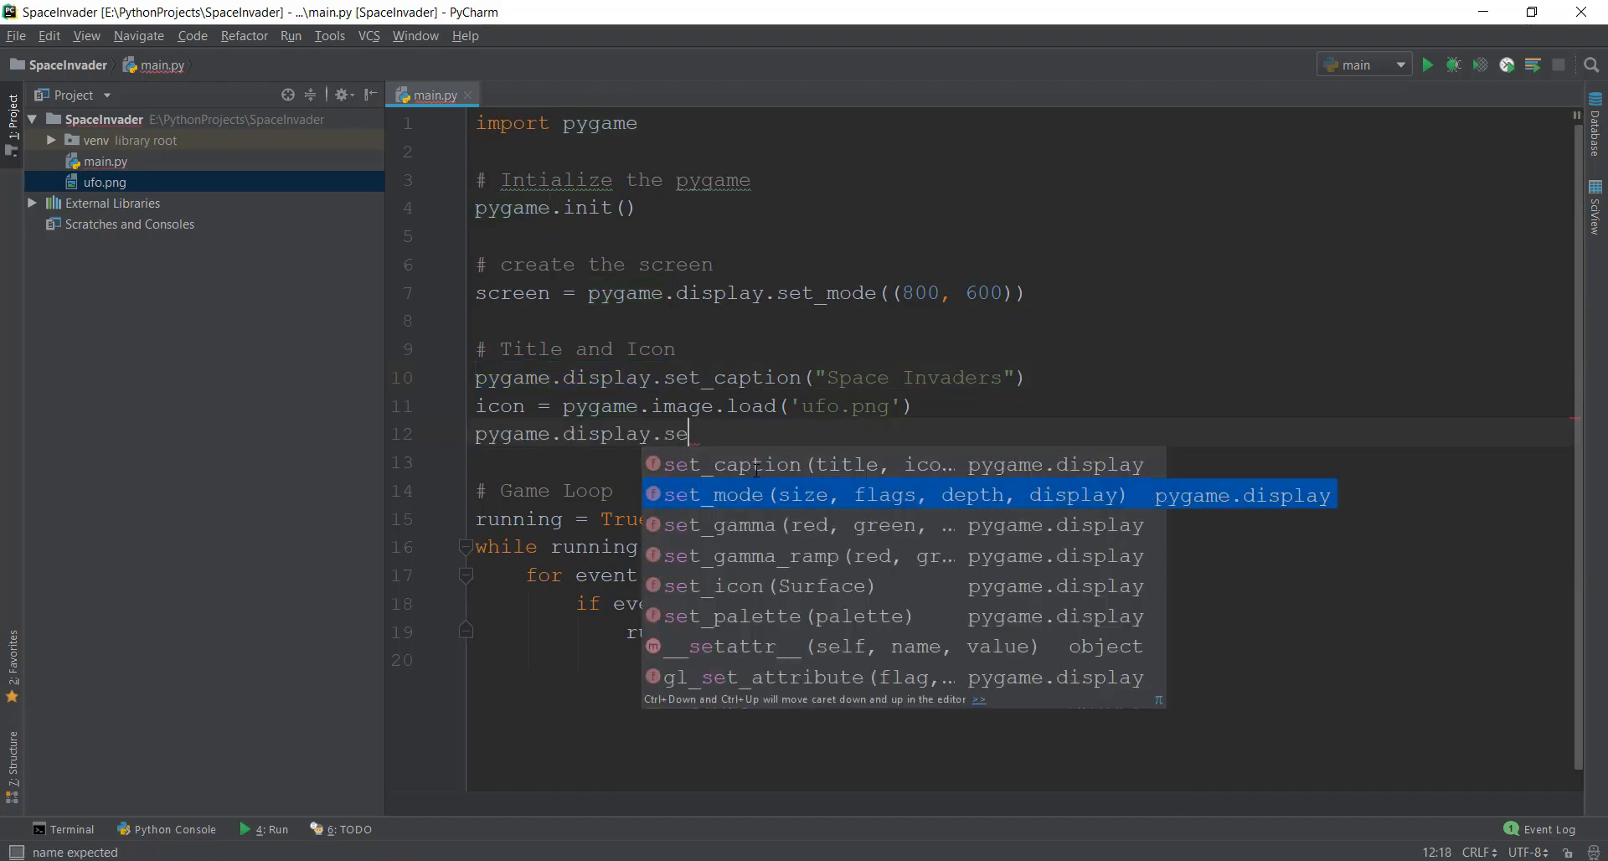
pyautogui.write('t_')
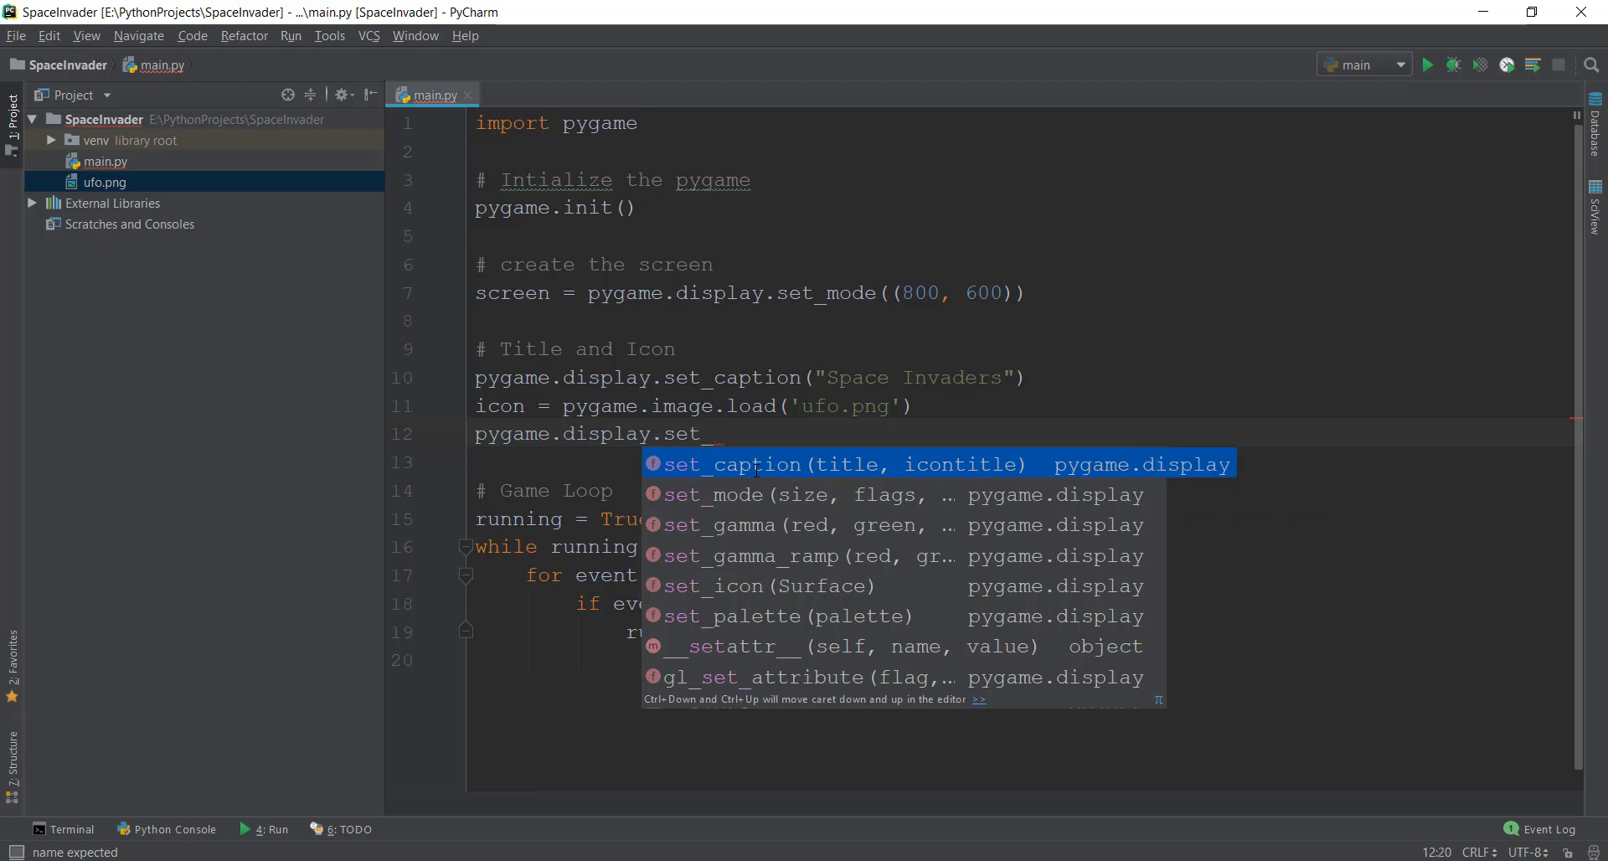
pyautogui.write('icon(')
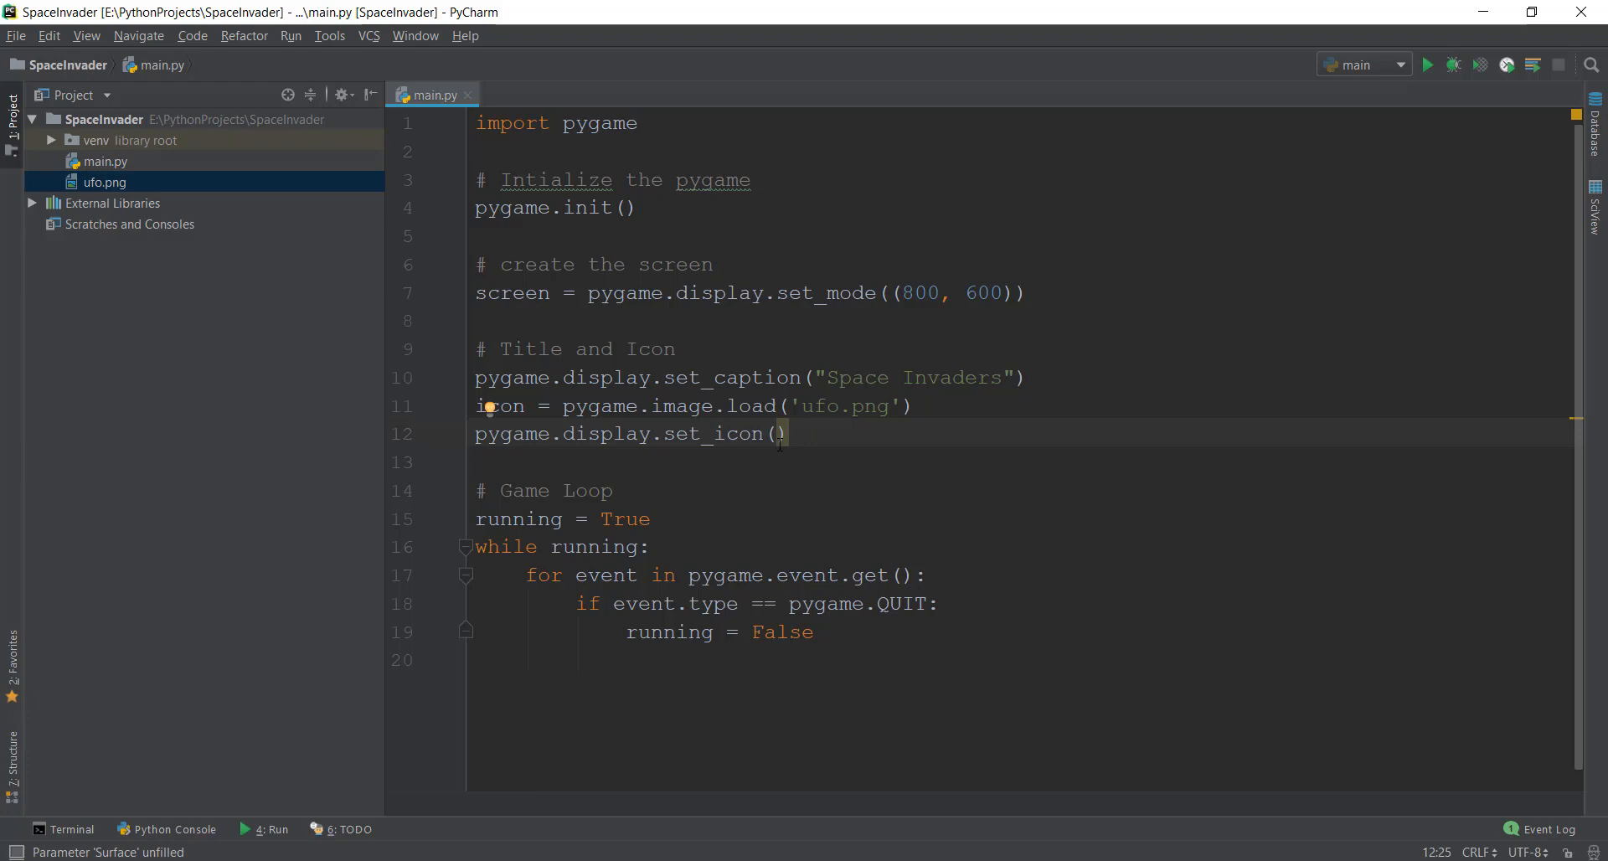
pyautogui.write('on')
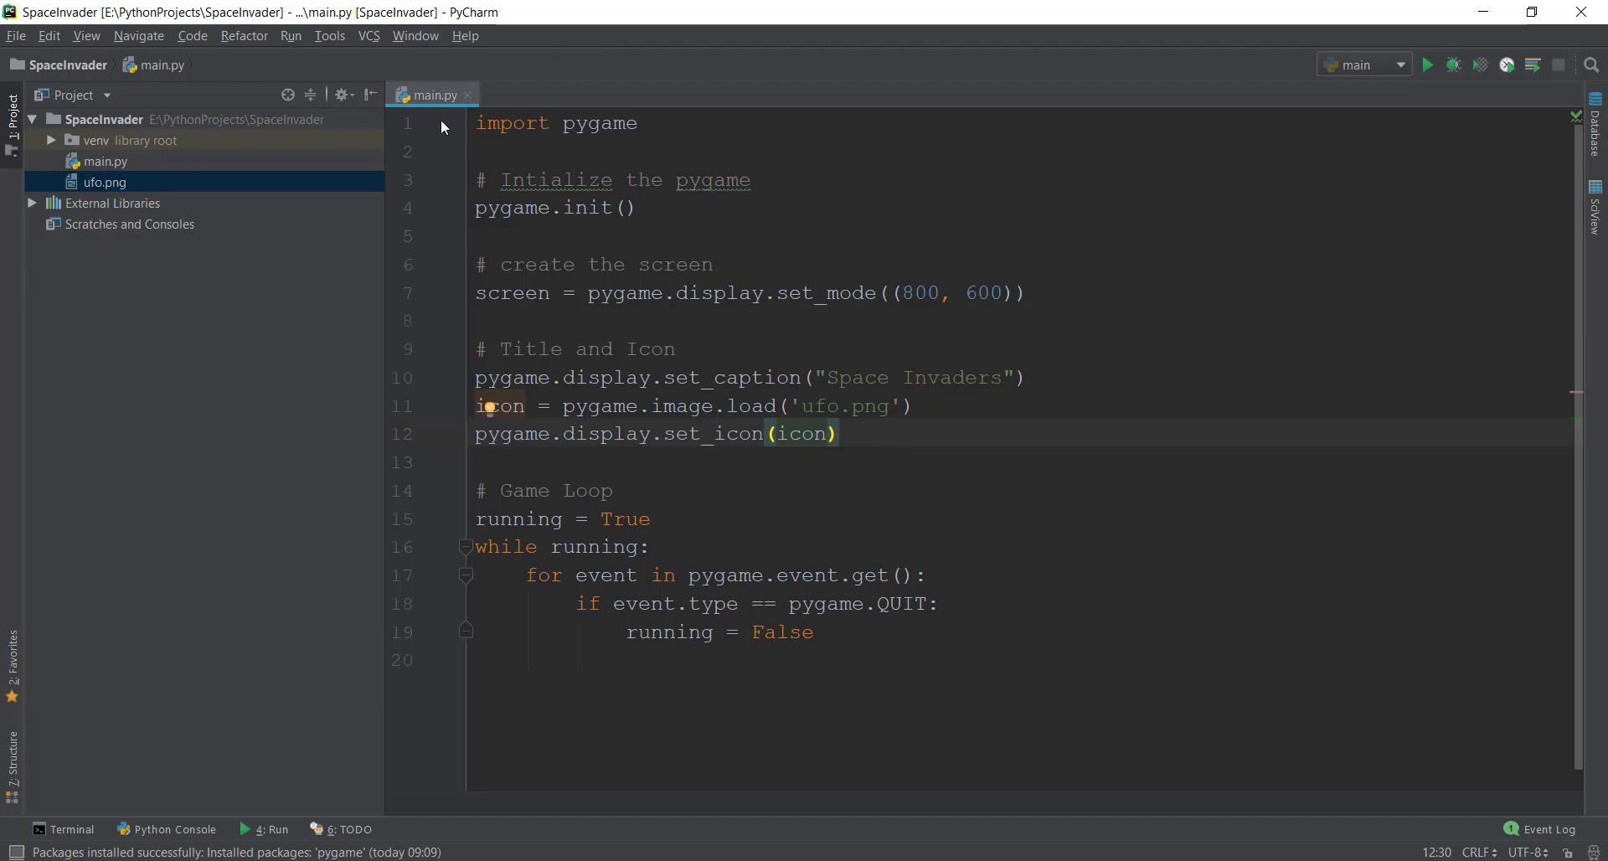
# - Run main.py to see the Space Invaders window with its UFO icon, then close it
pyautogui.rightClick(432, 93)
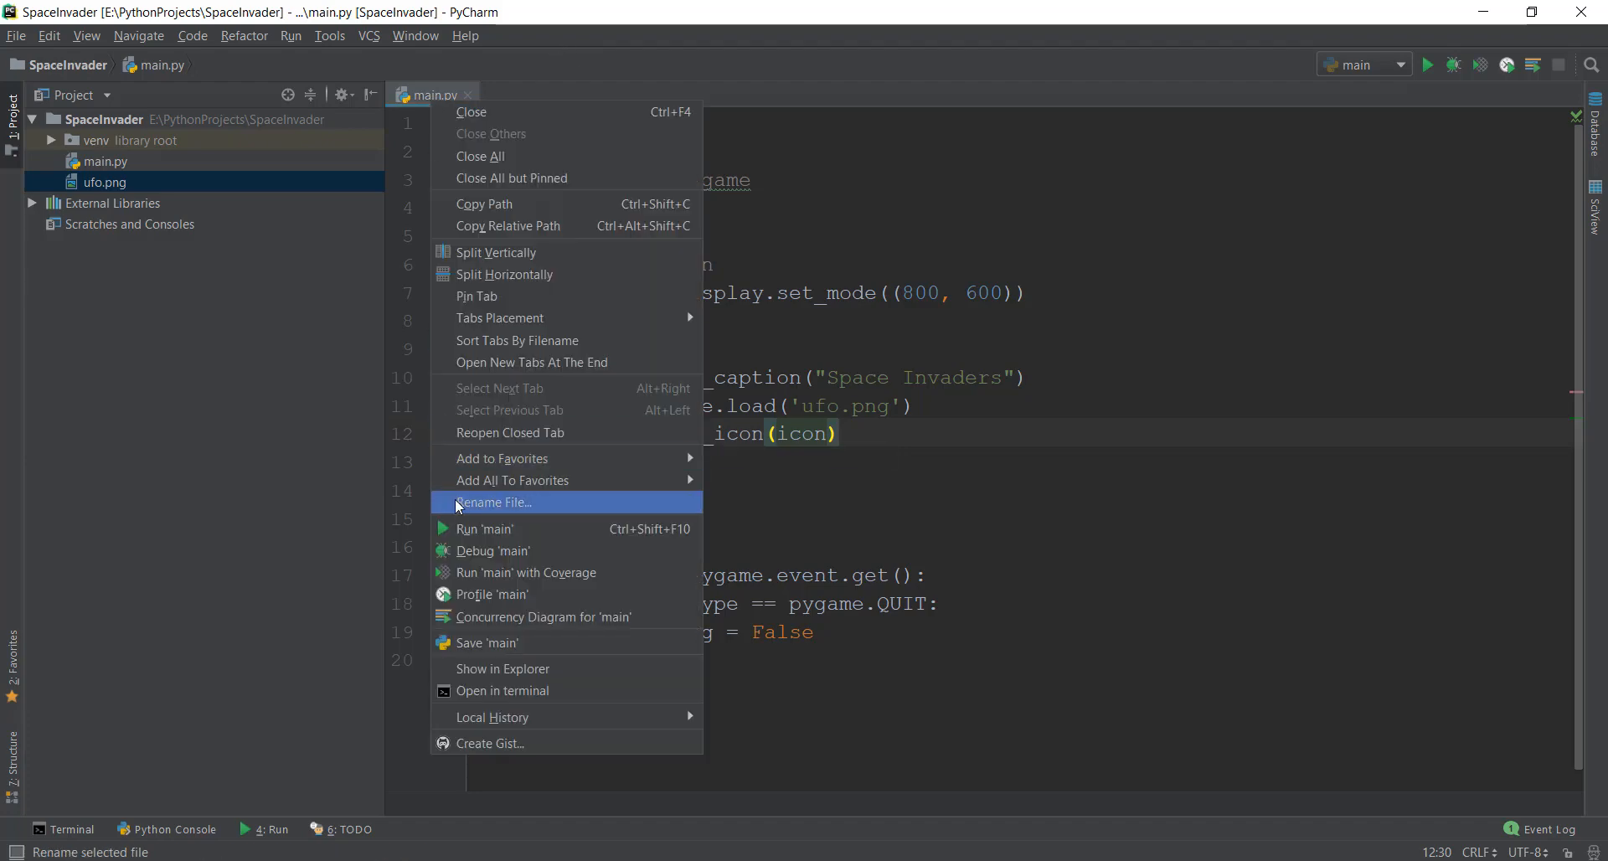
pyautogui.click(484, 529)
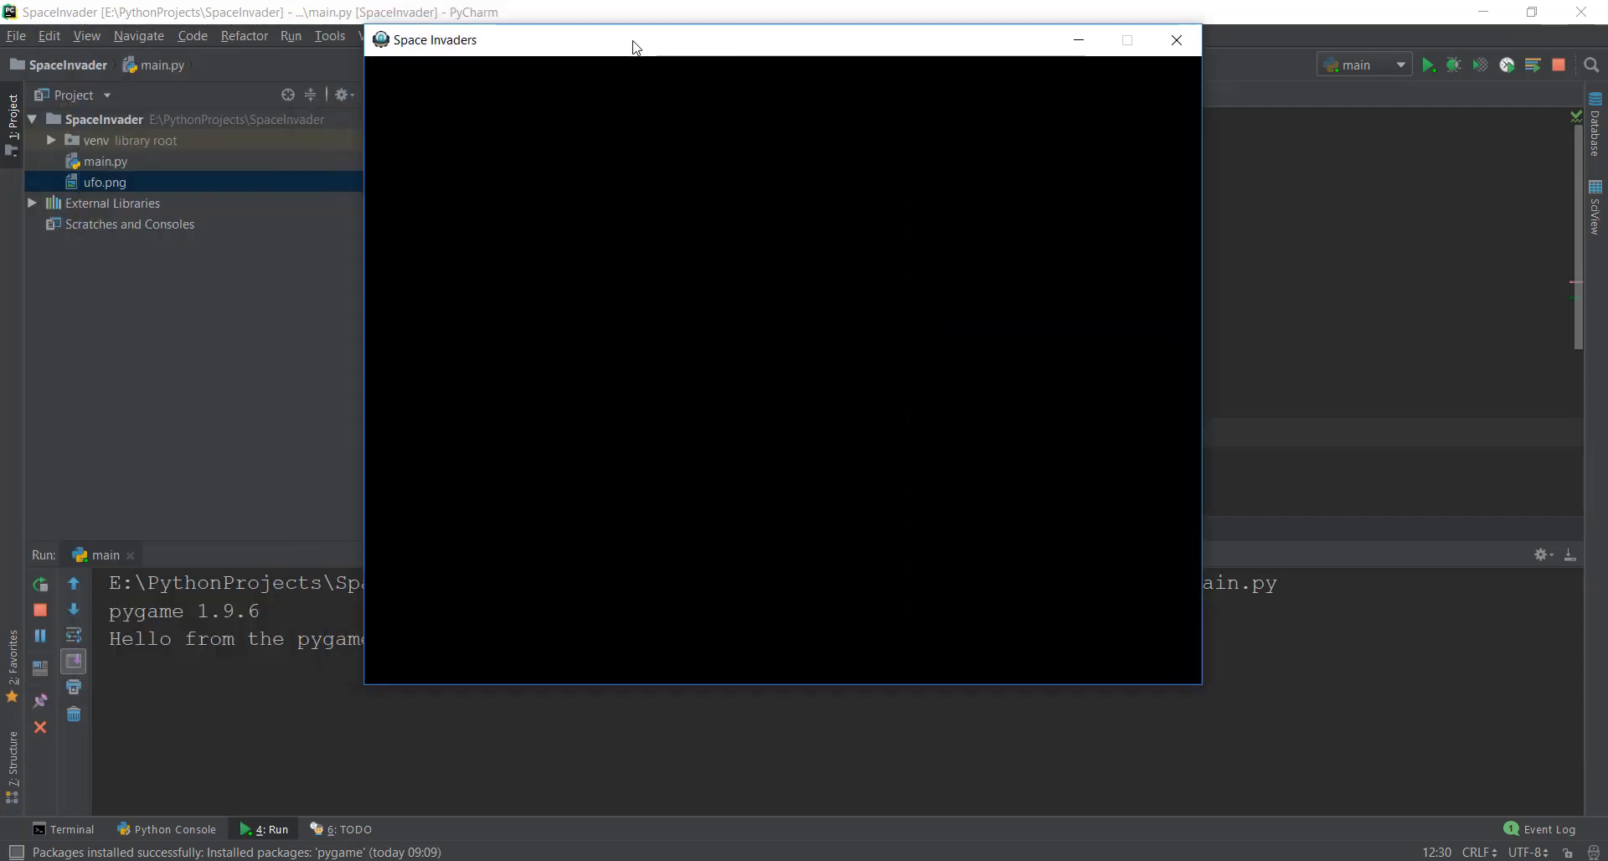
pyautogui.moveTo(509, 48)
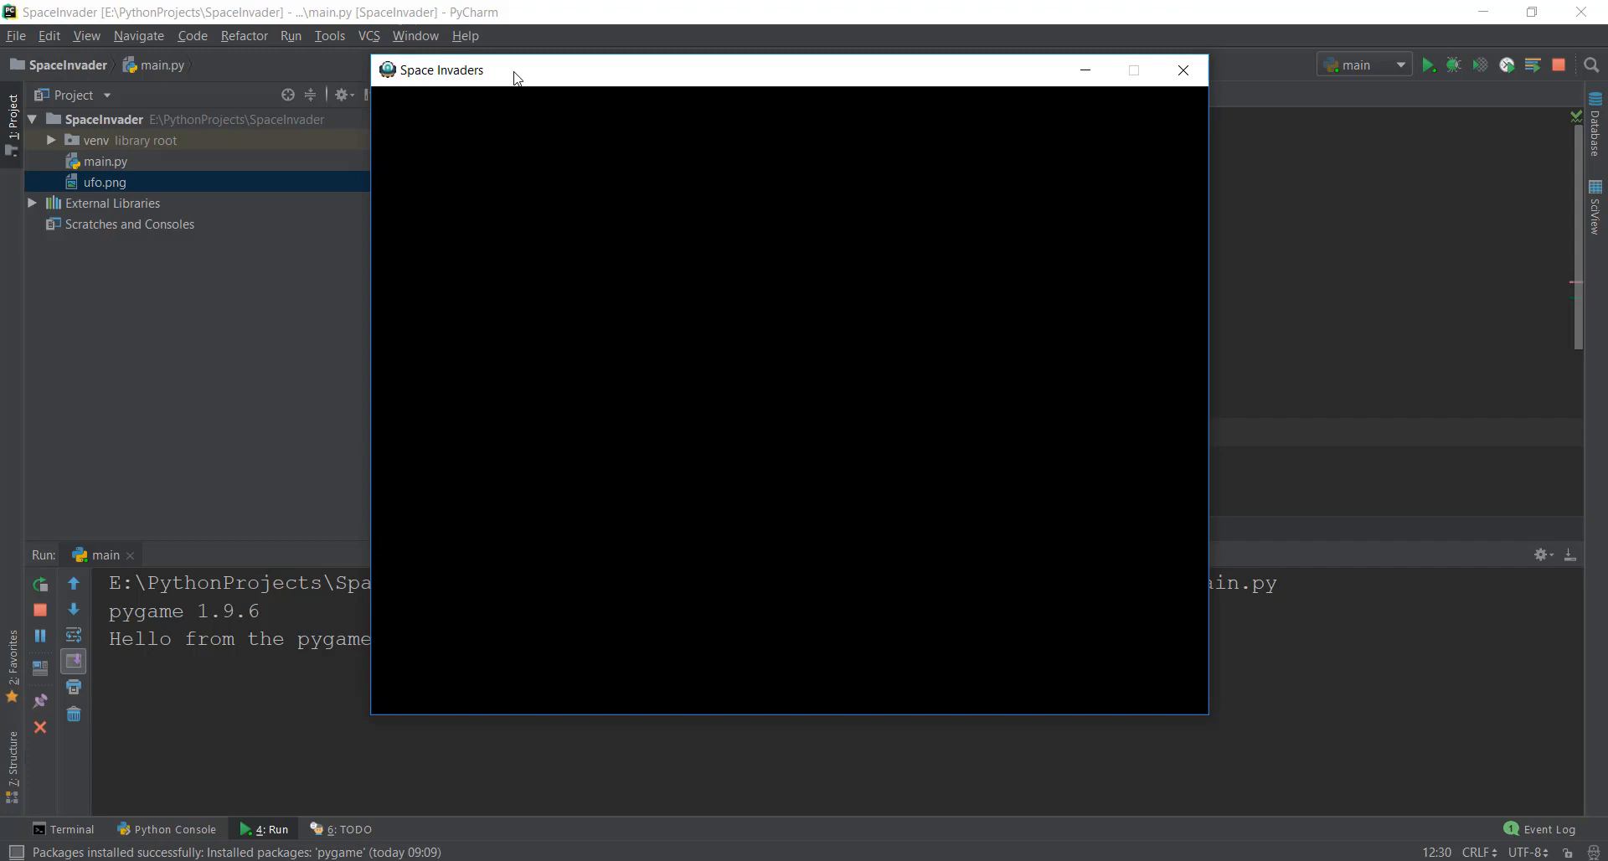
pyautogui.moveTo(390, 79)
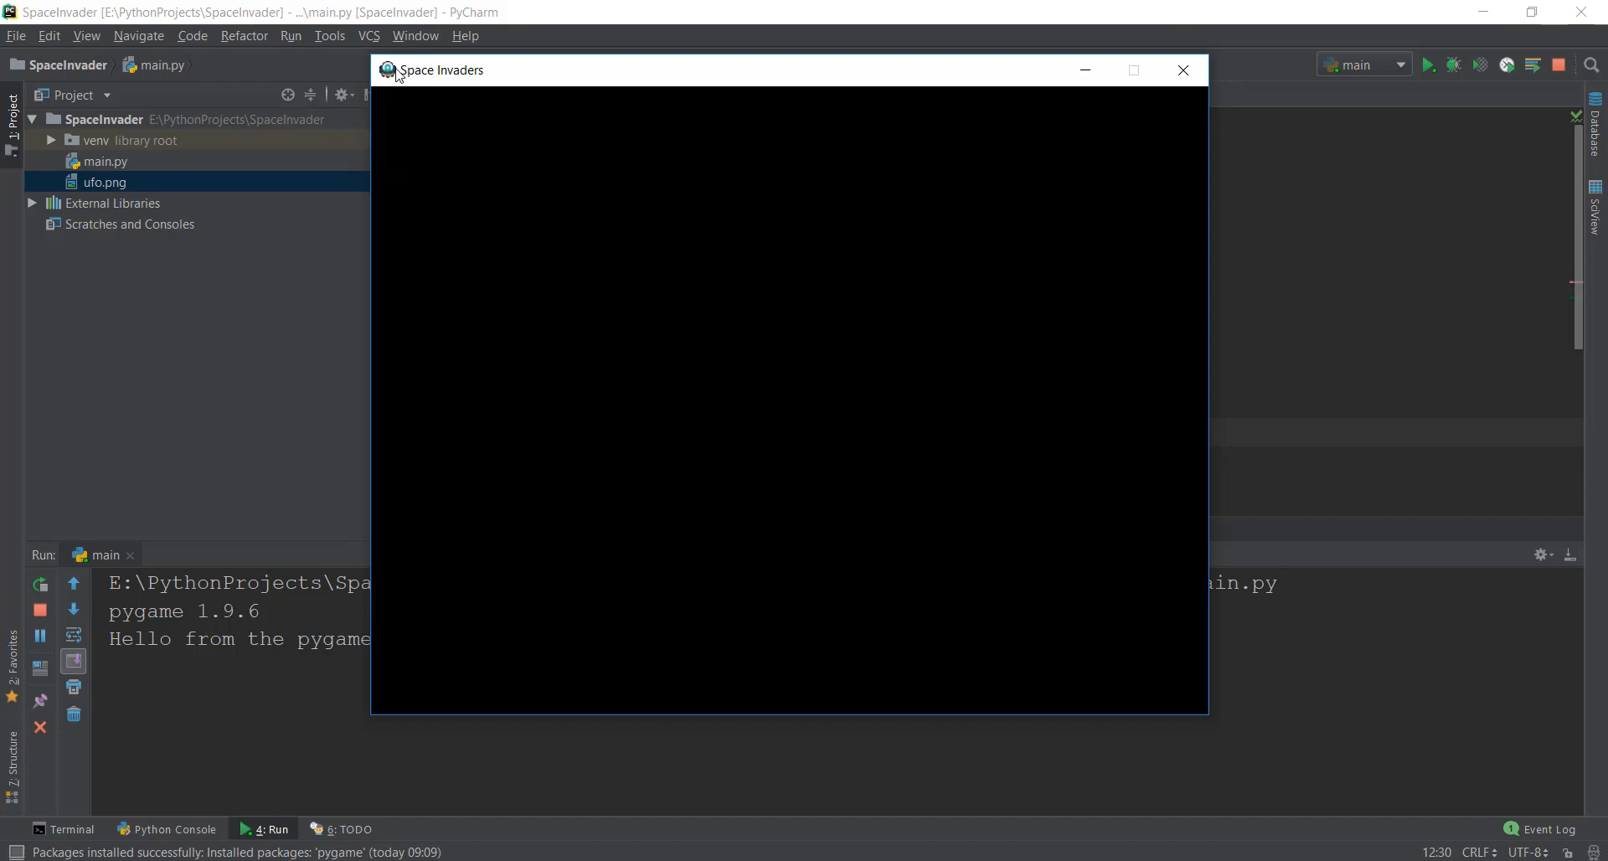
pyautogui.moveTo(1131, 70)
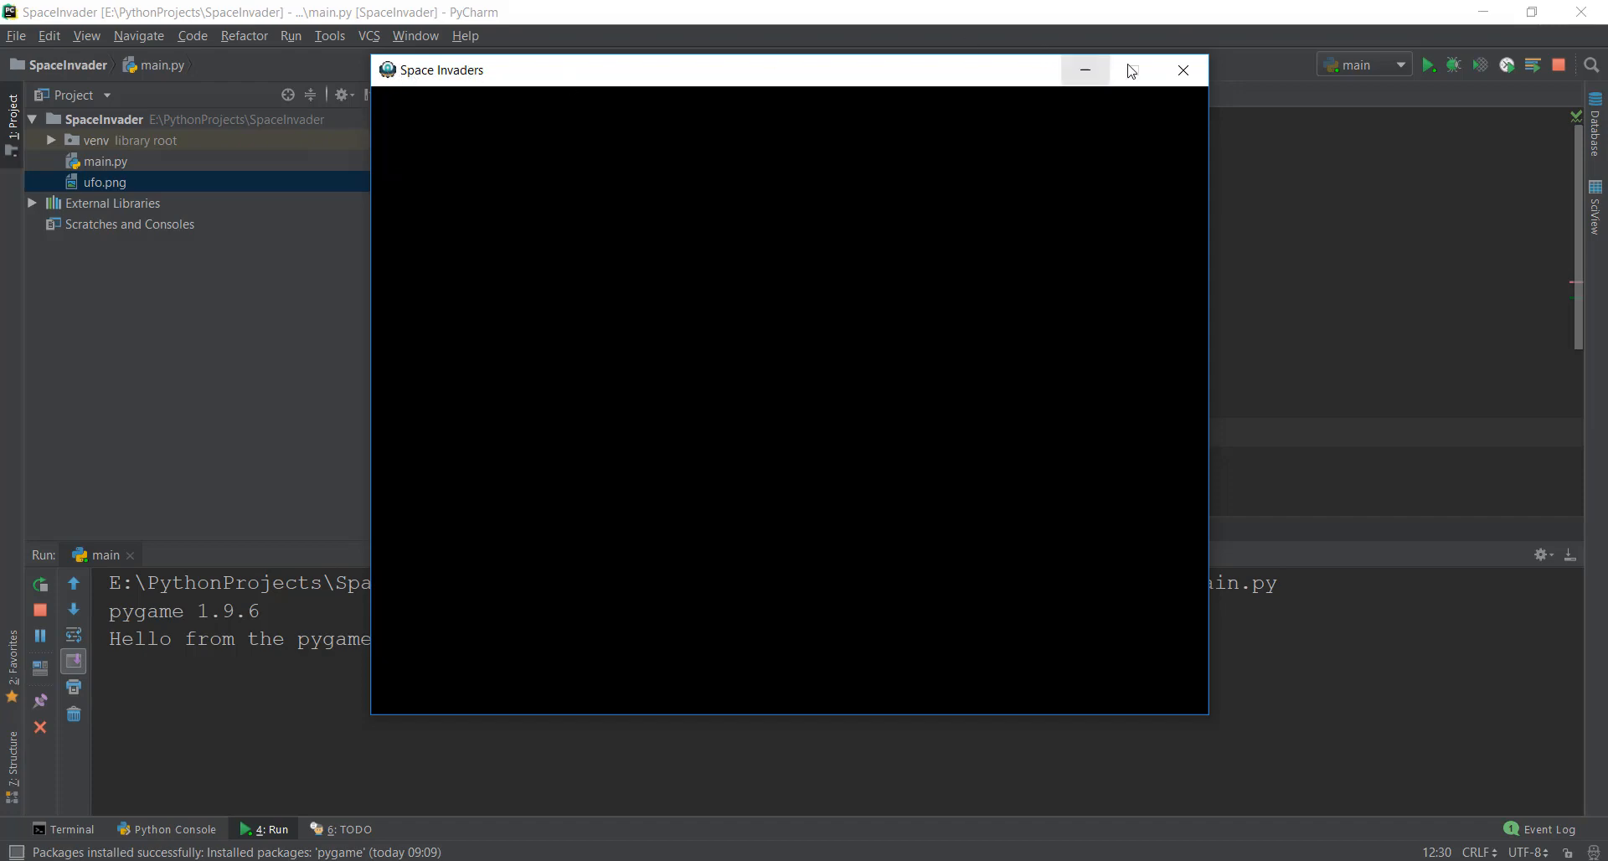
pyautogui.click(1182, 70)
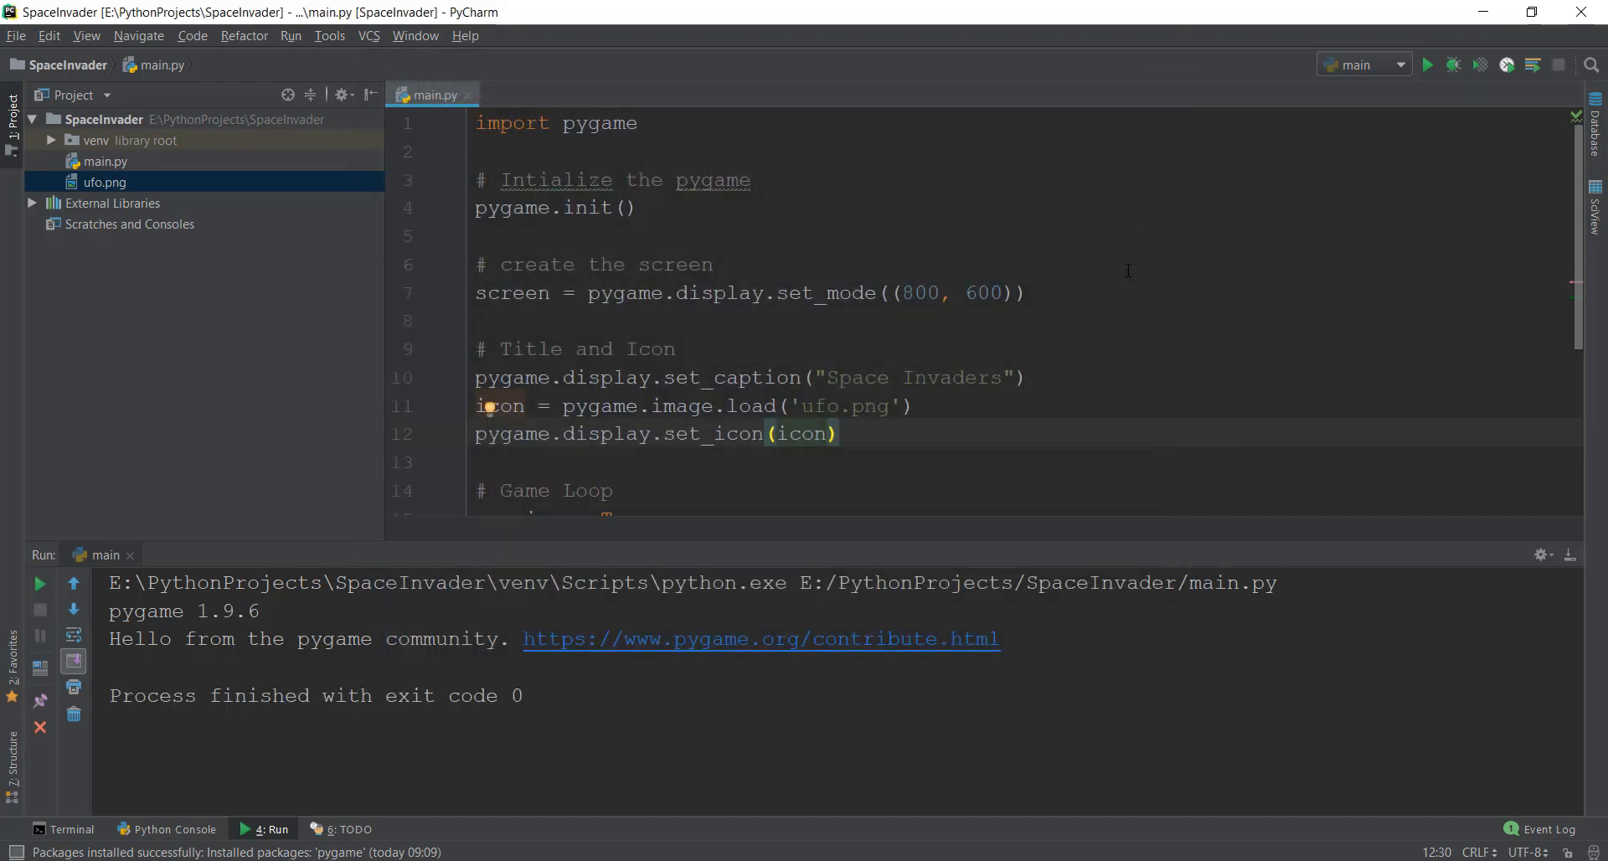
# - Add screen.fill((0, 0, 0)) inside the while loop after the event handling
pyautogui.scroll(-3)
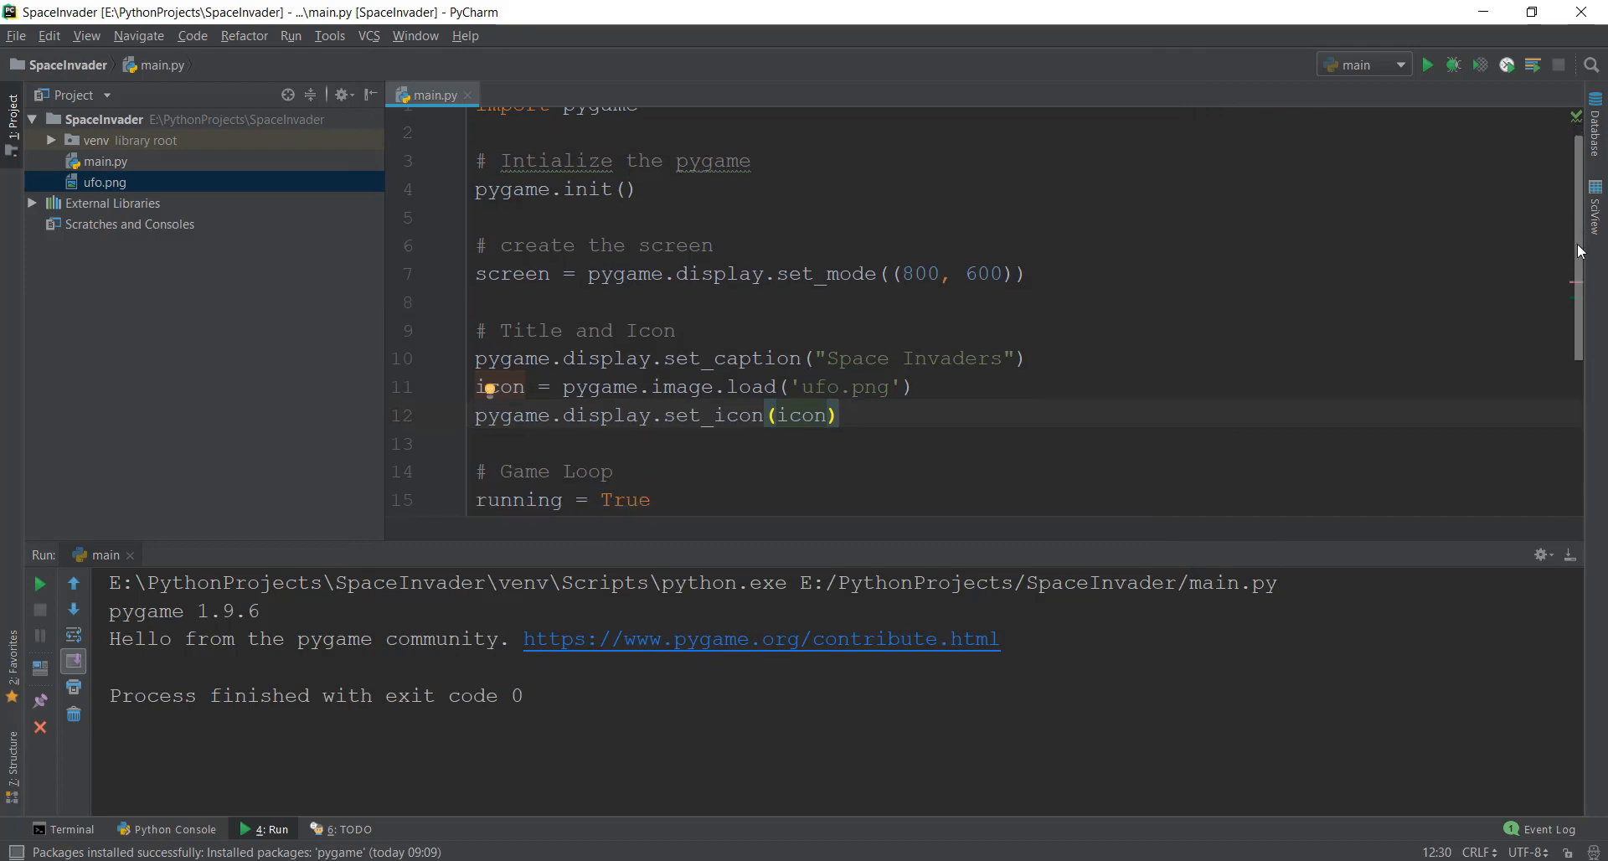
pyautogui.scroll(-3)
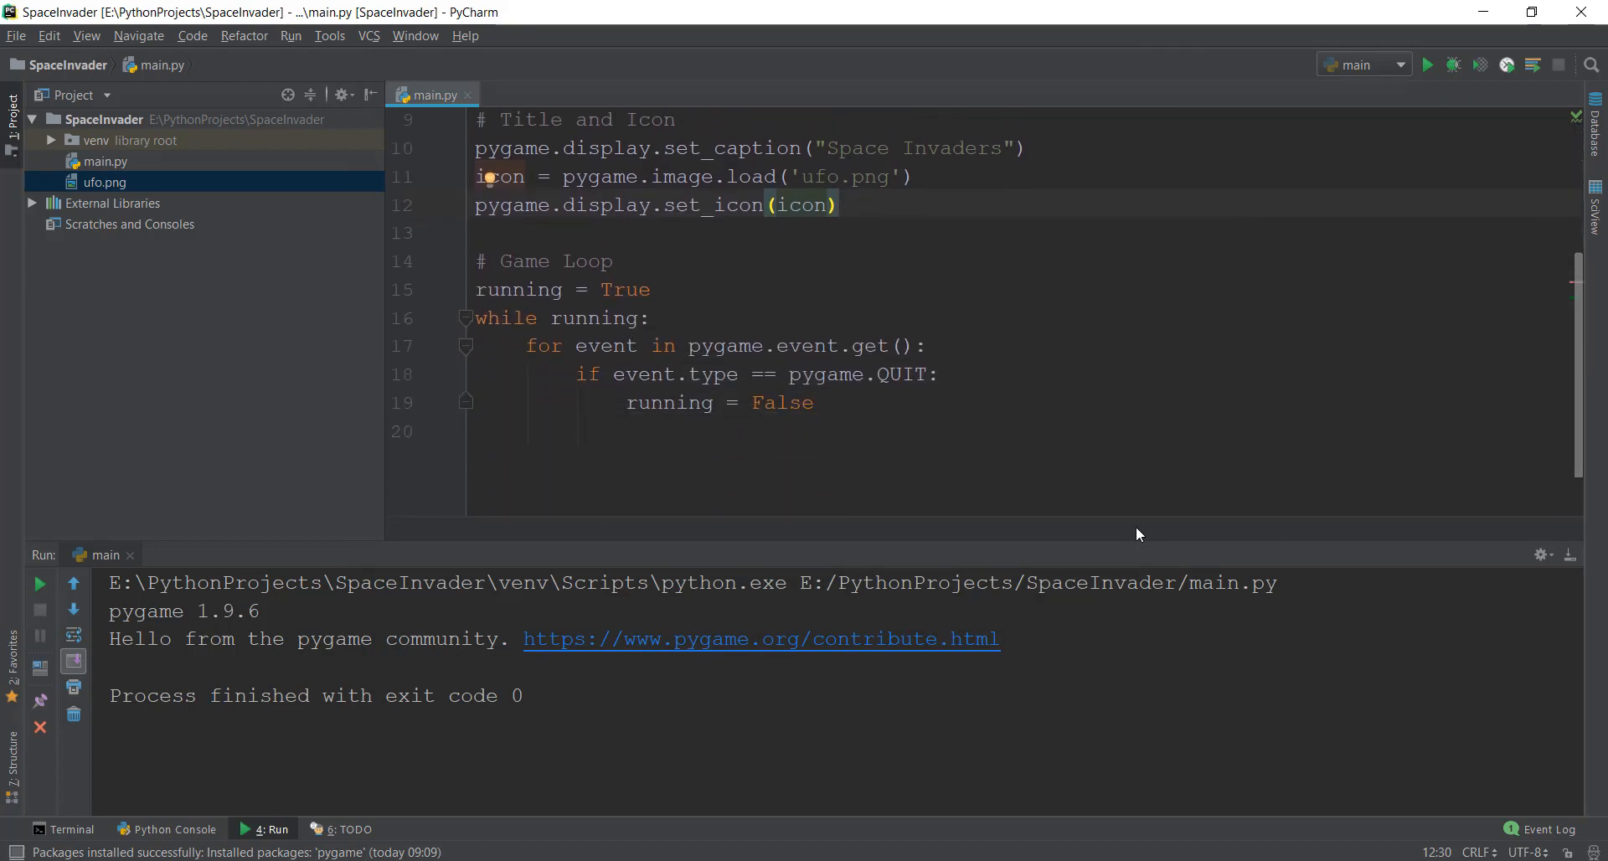
pyautogui.moveTo(1021, 315)
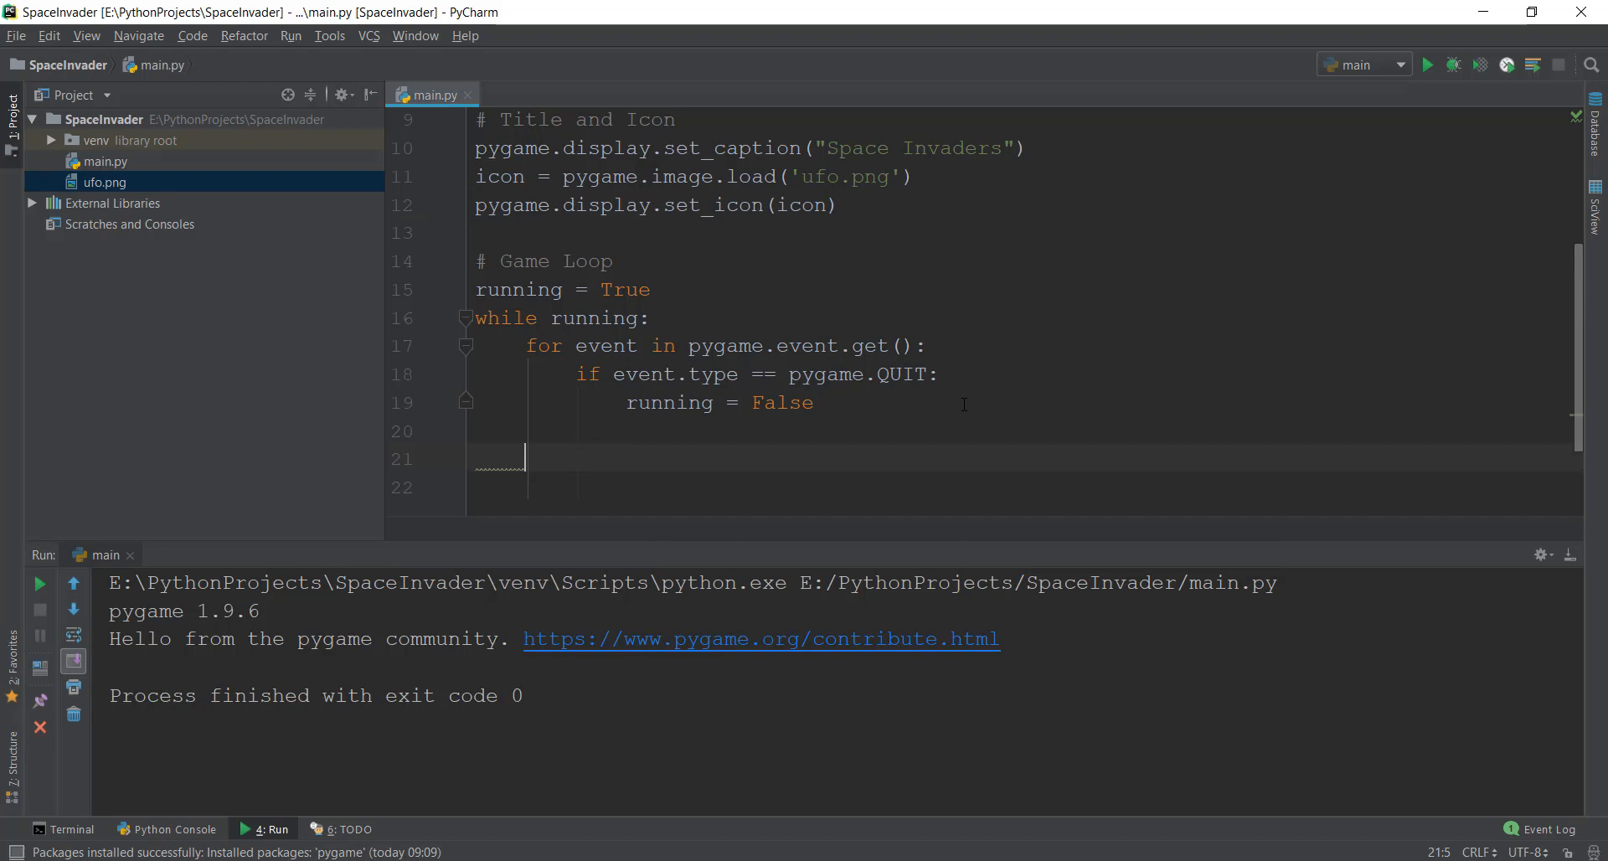
pyautogui.write('screen')
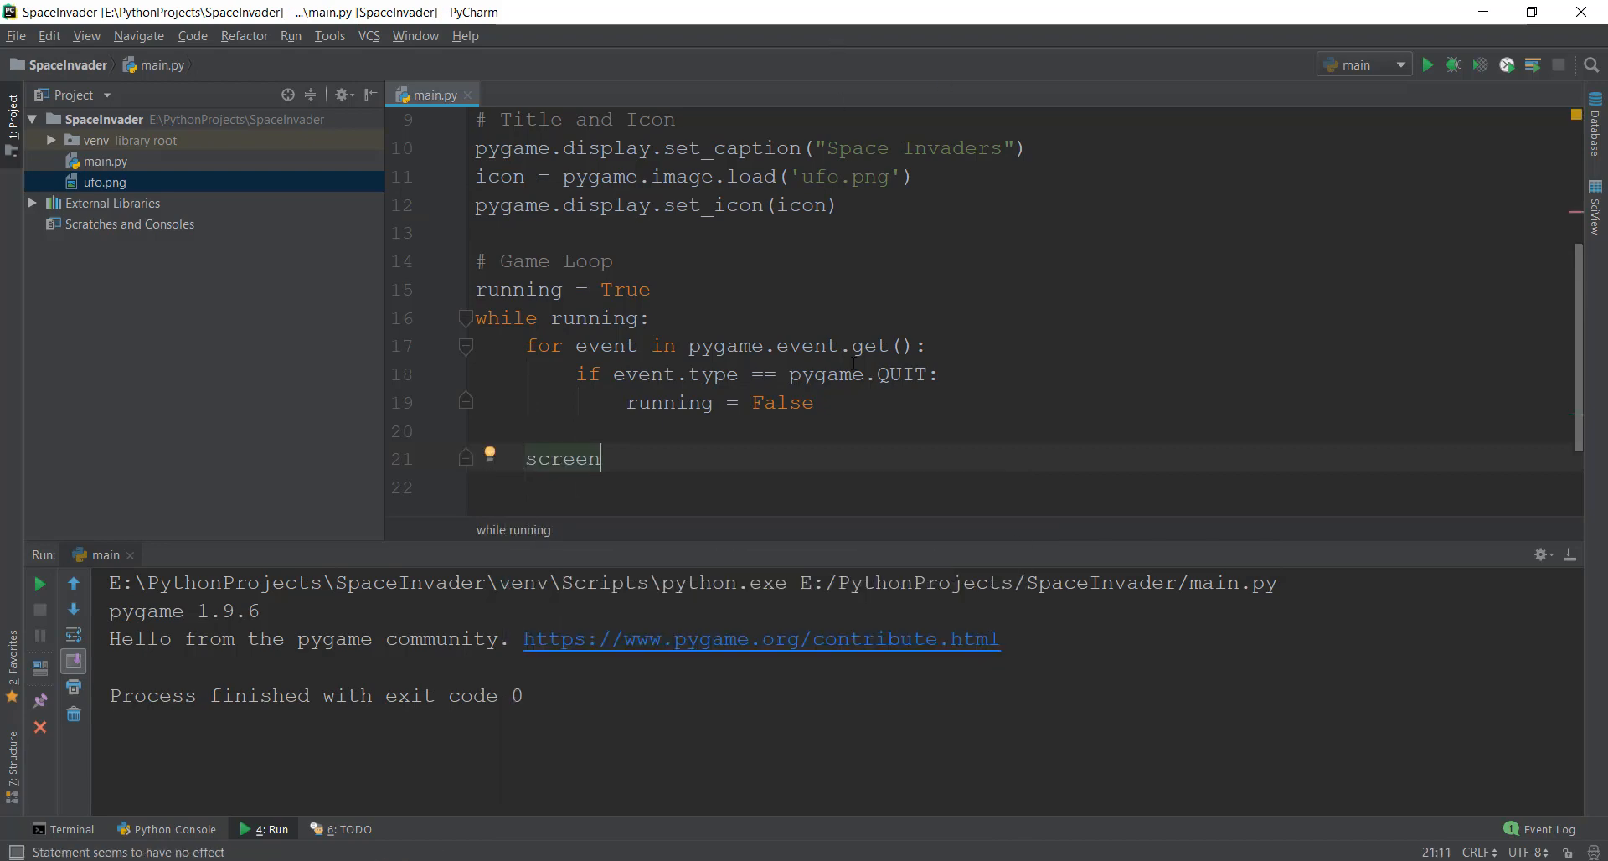
pyautogui.moveTo(1029, 479)
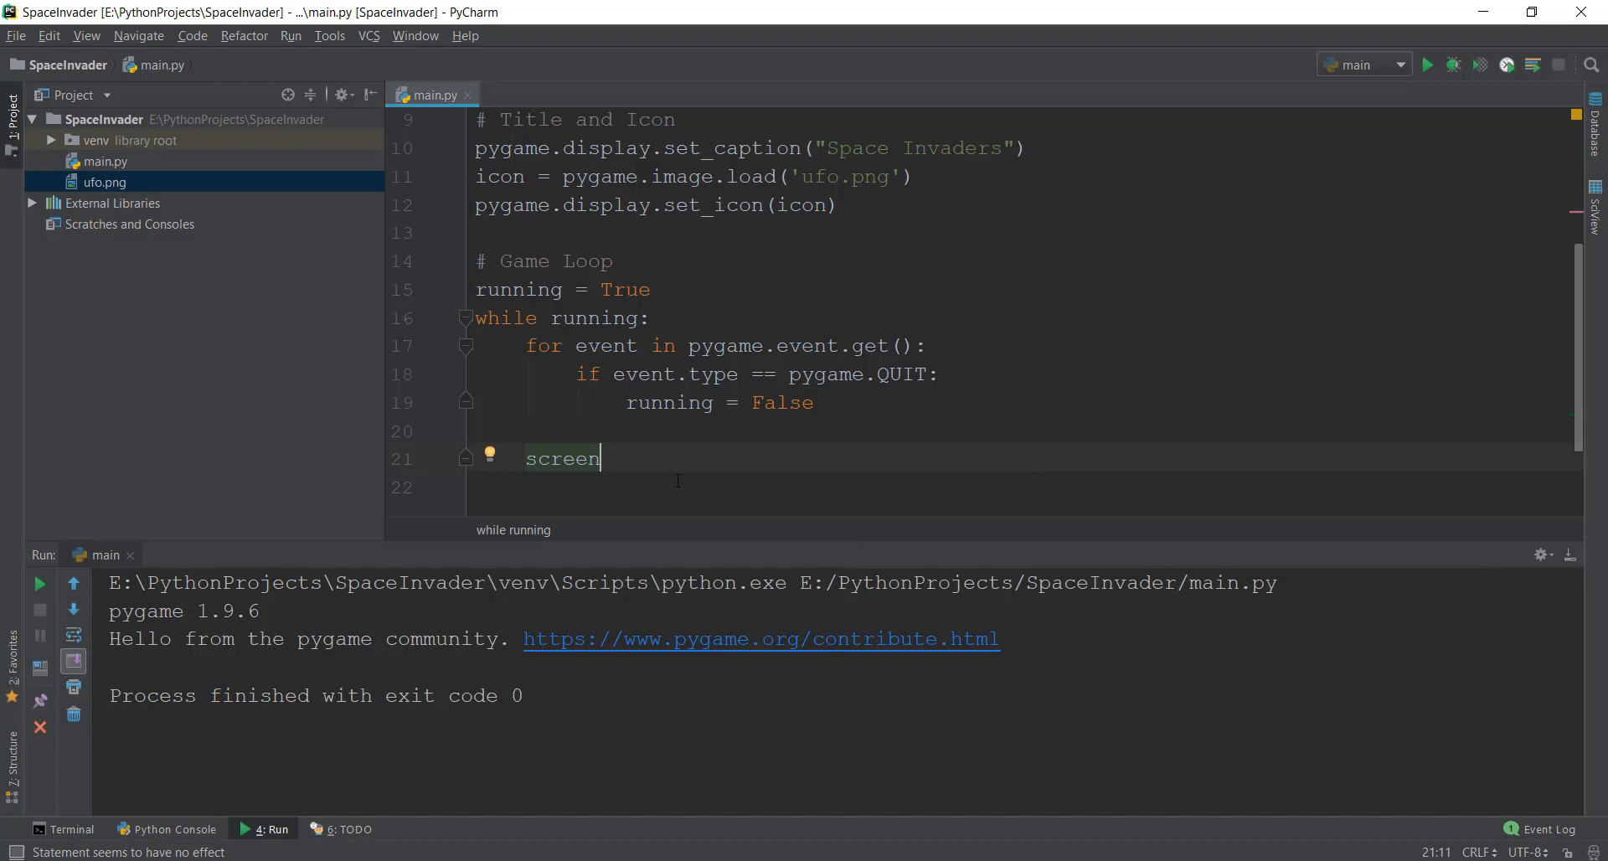
pyautogui.write('.fill(')
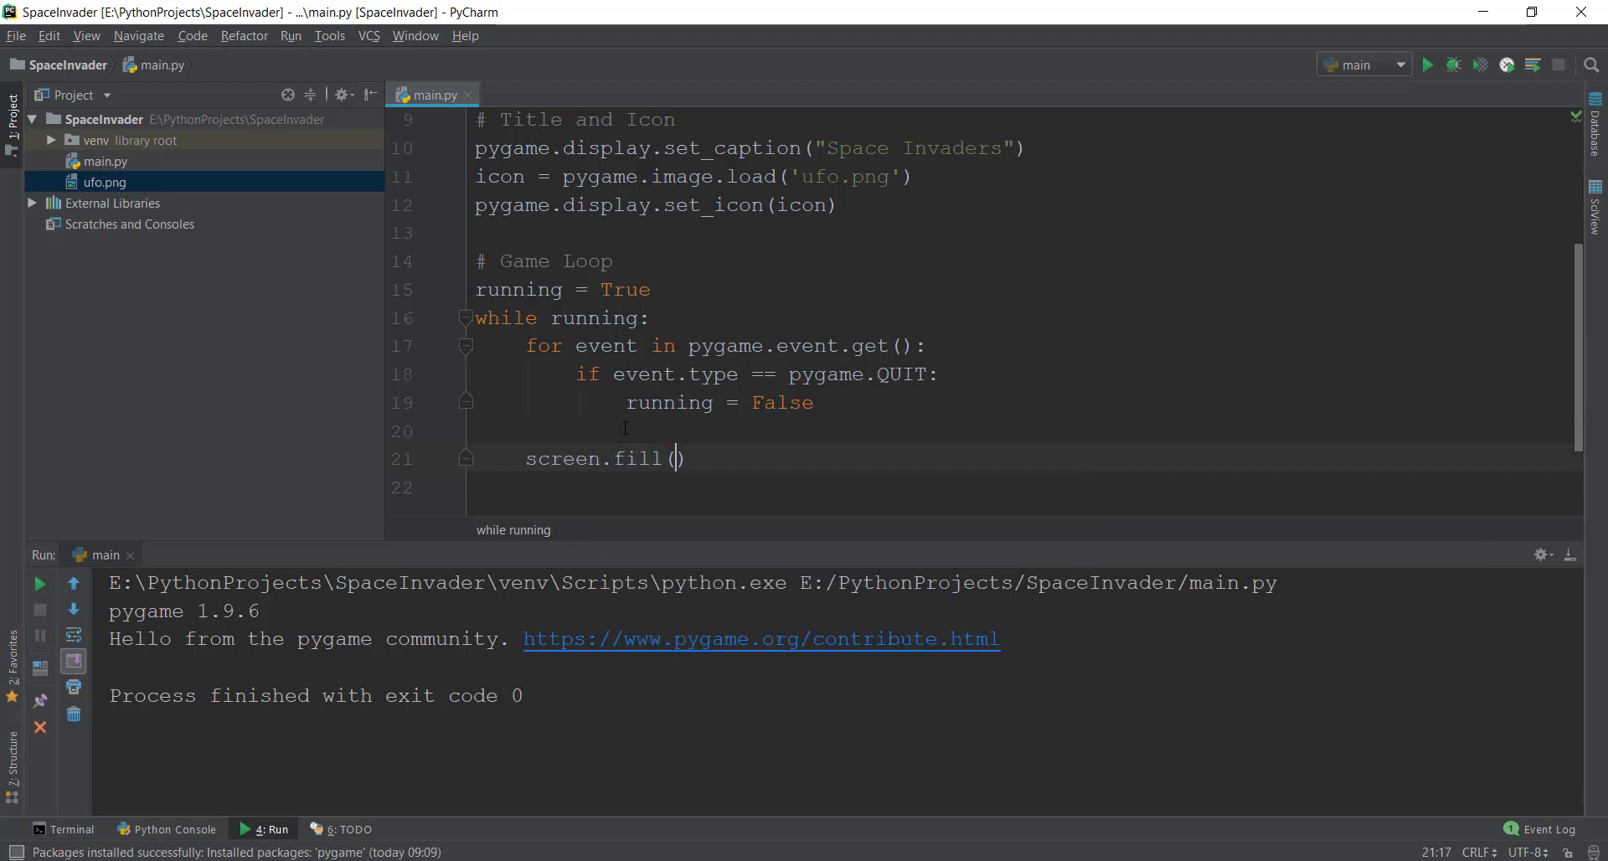
pyautogui.write('(')
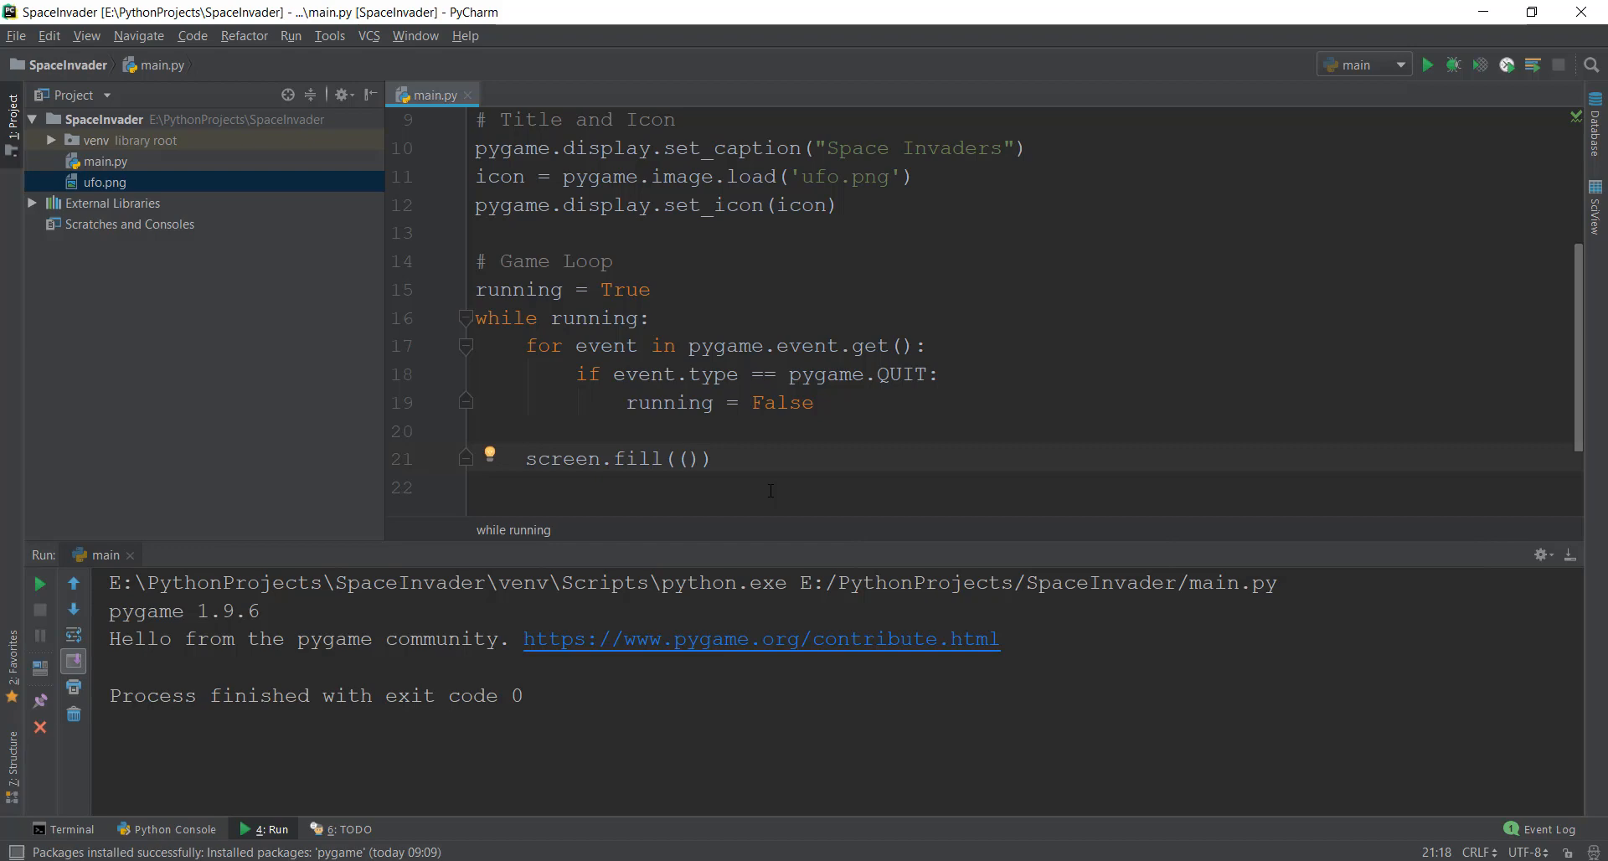
pyautogui.write('0')
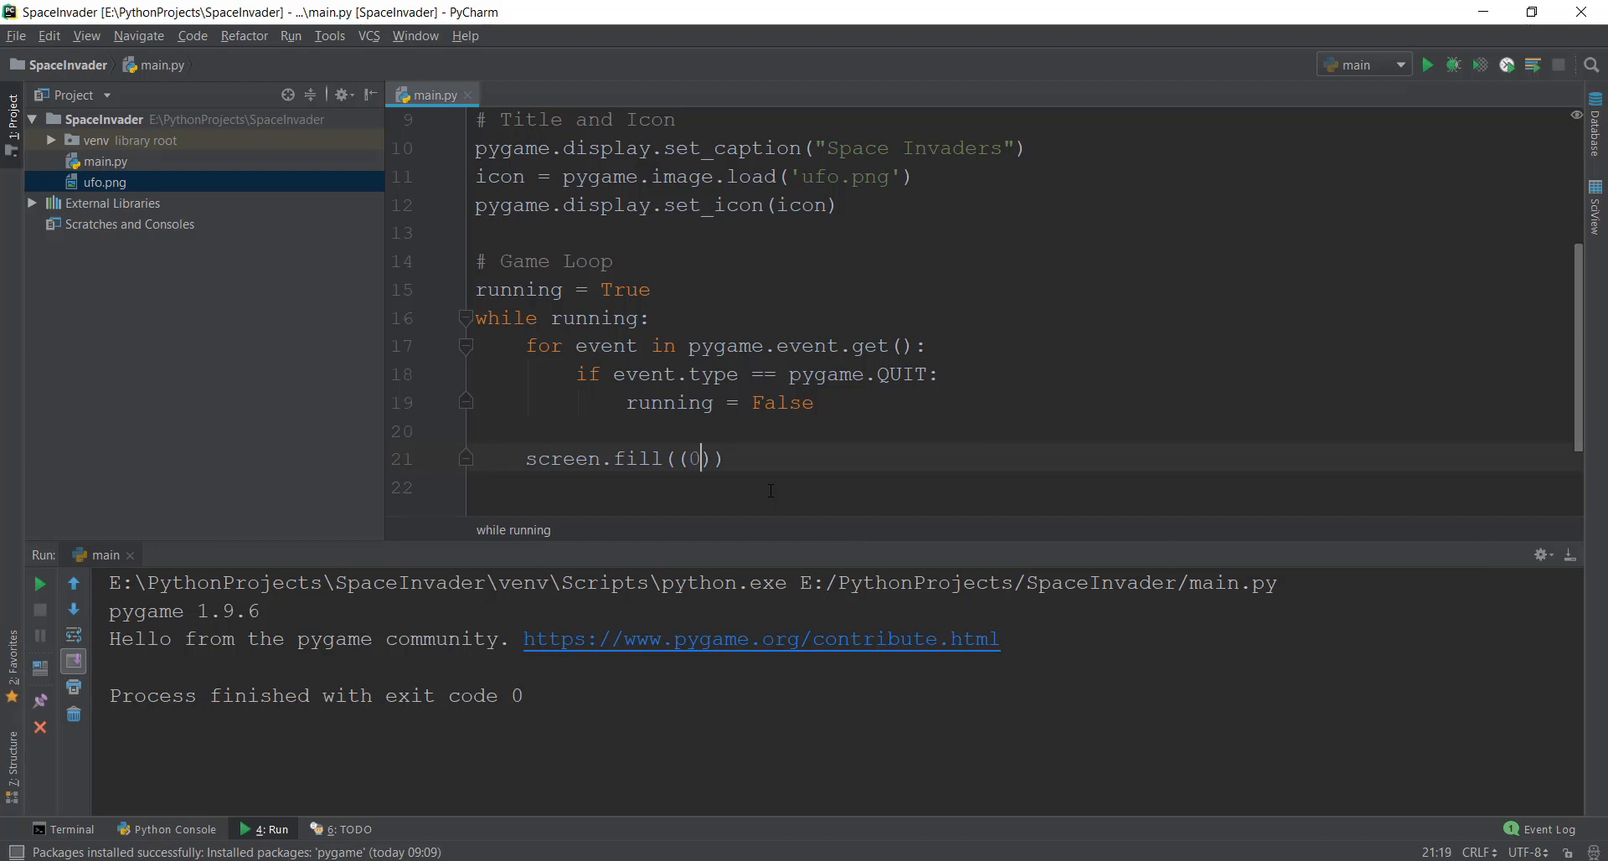
pyautogui.write(',0,0')
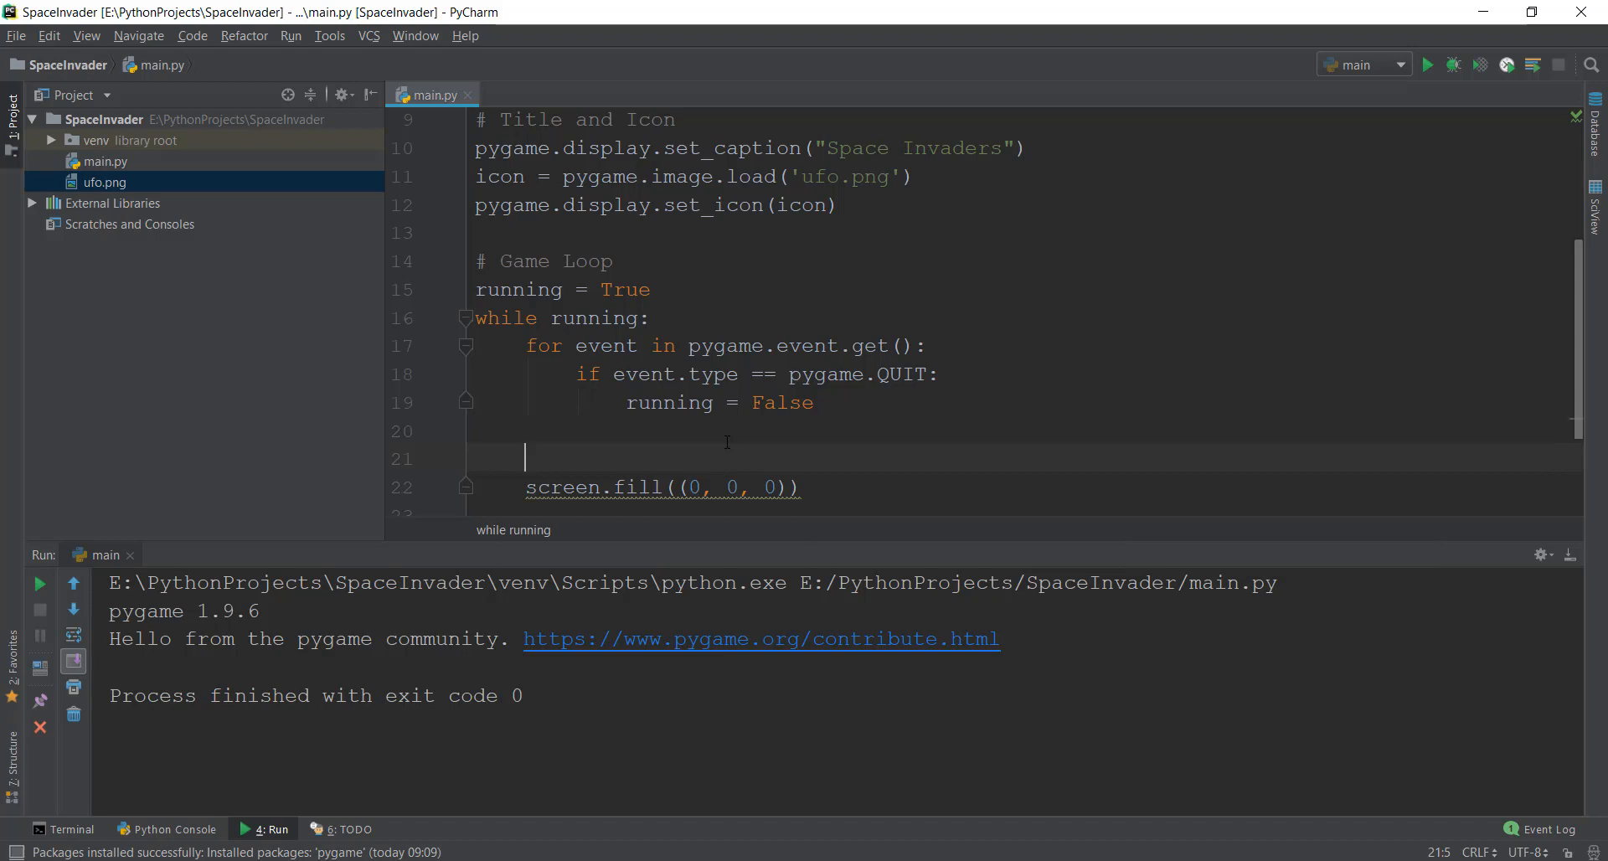
# - Write the comment '# RGB - Red, Green, Blue' above the screen.fill line
pyautogui.write('#')
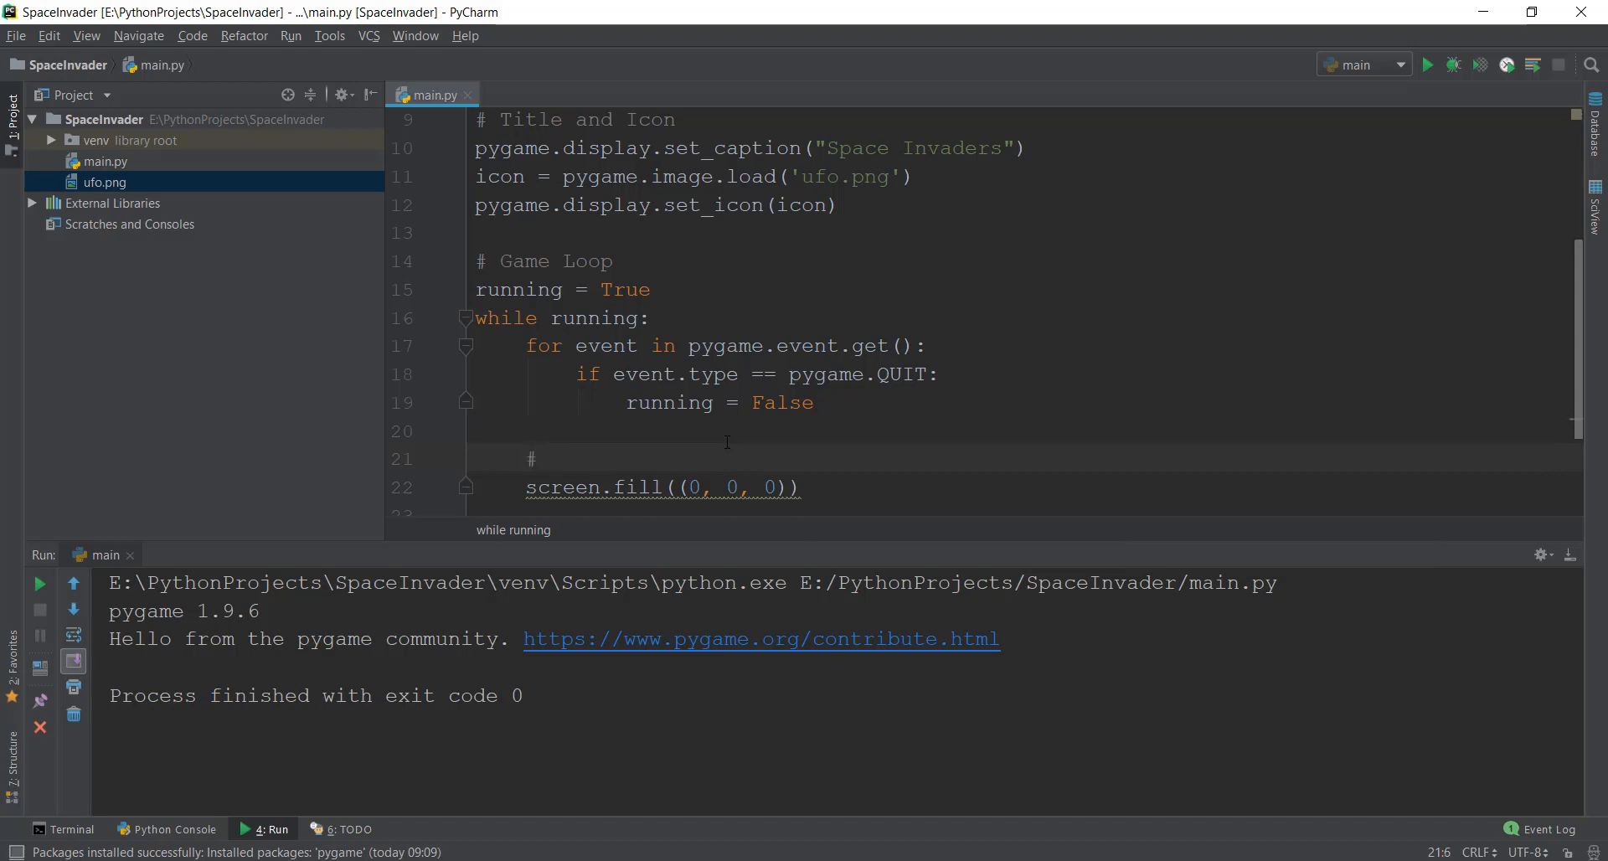
pyautogui.click(546, 458)
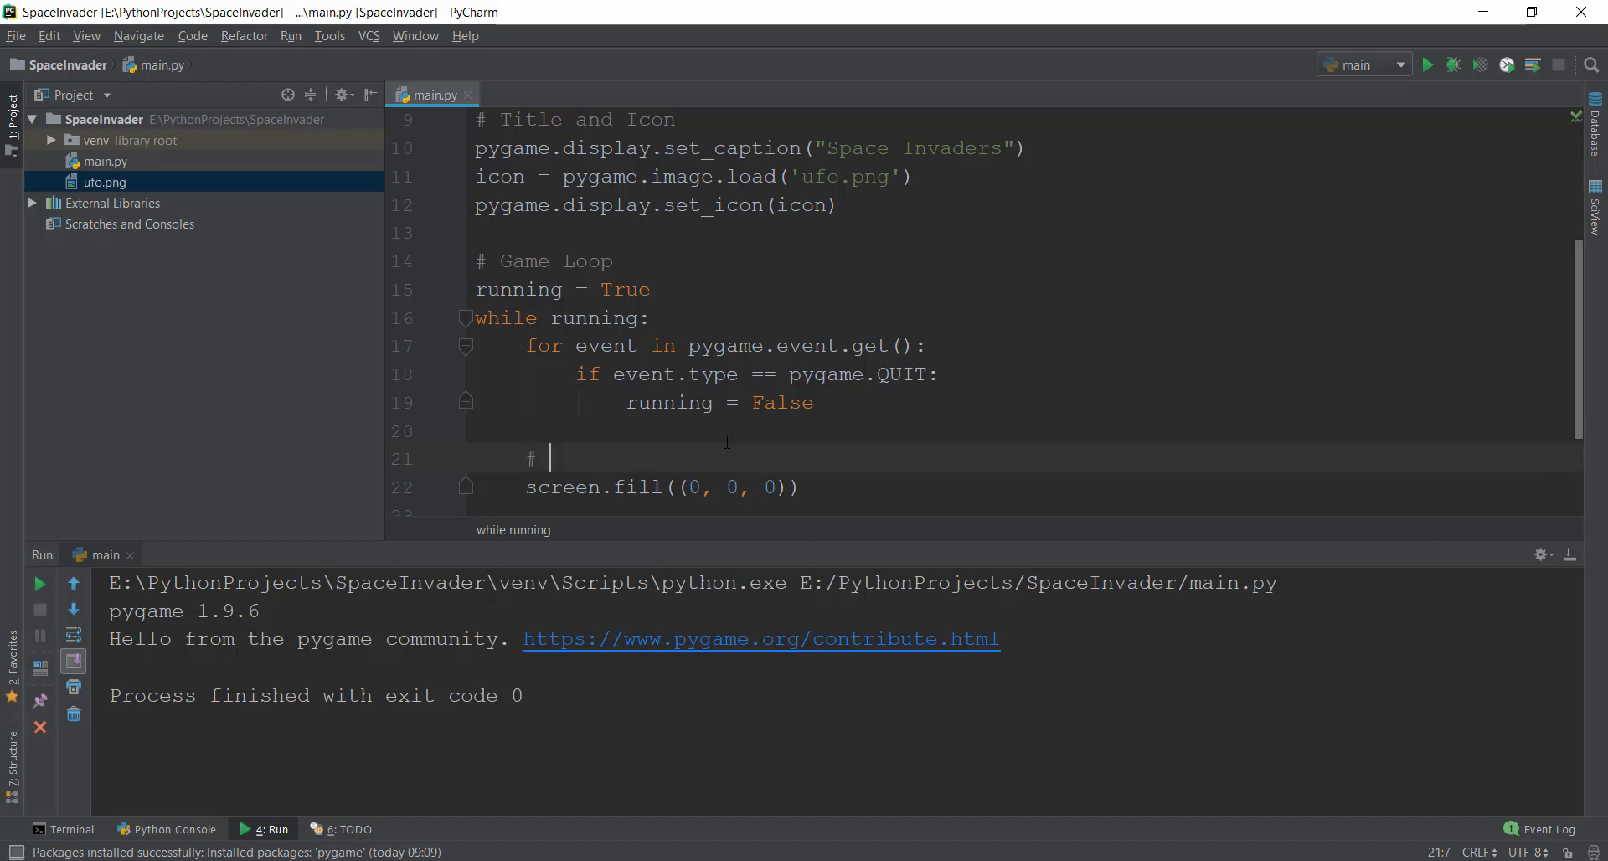
pyautogui.write('RGB')
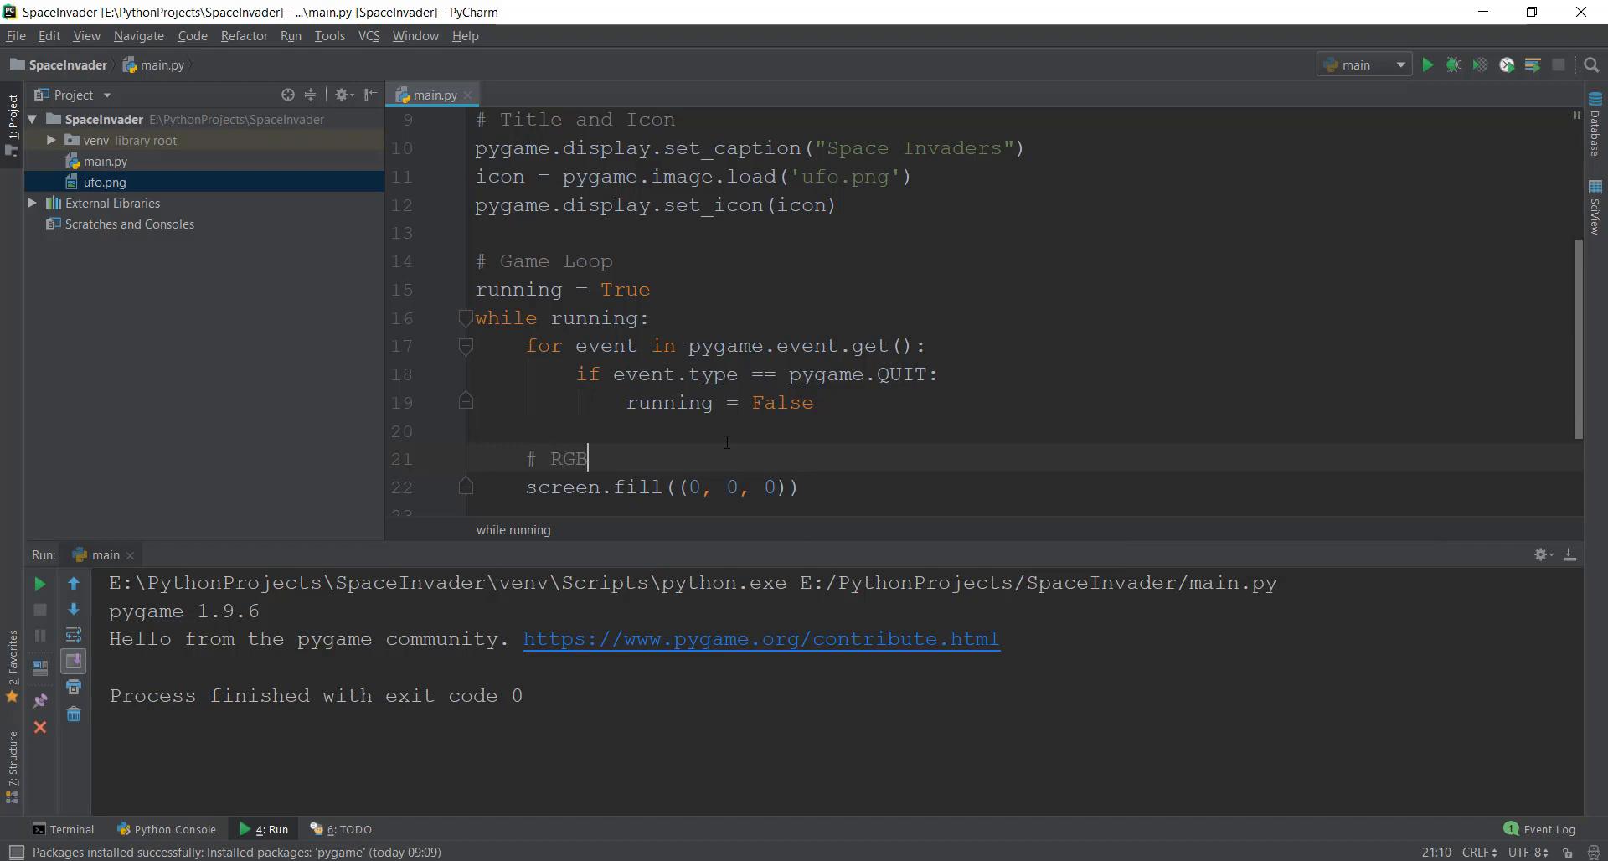
pyautogui.write('- Red, G')
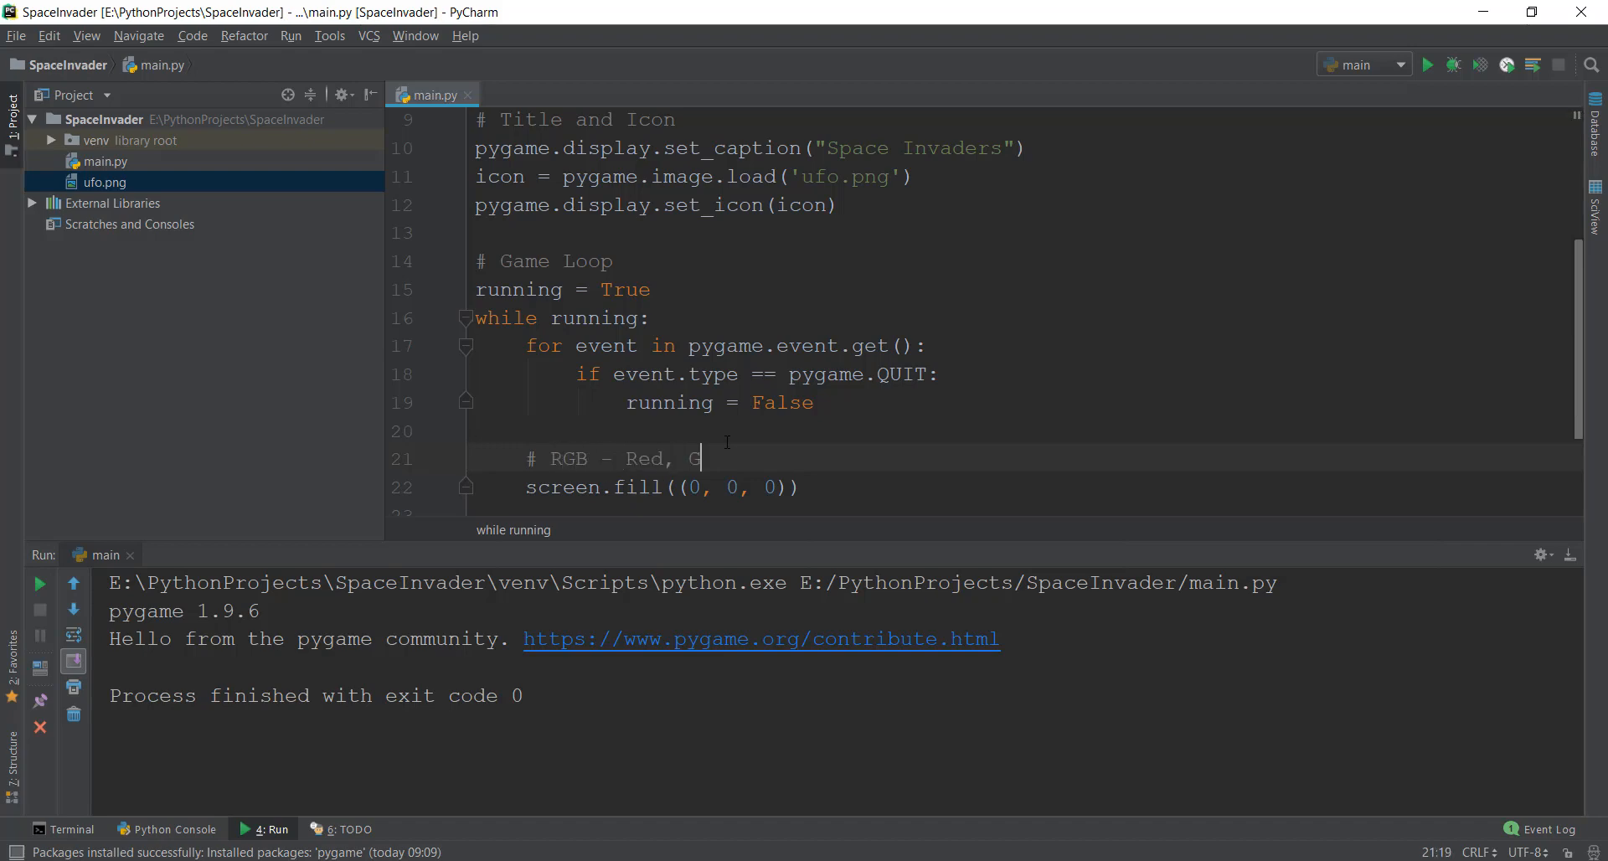
pyautogui.write('reen,')
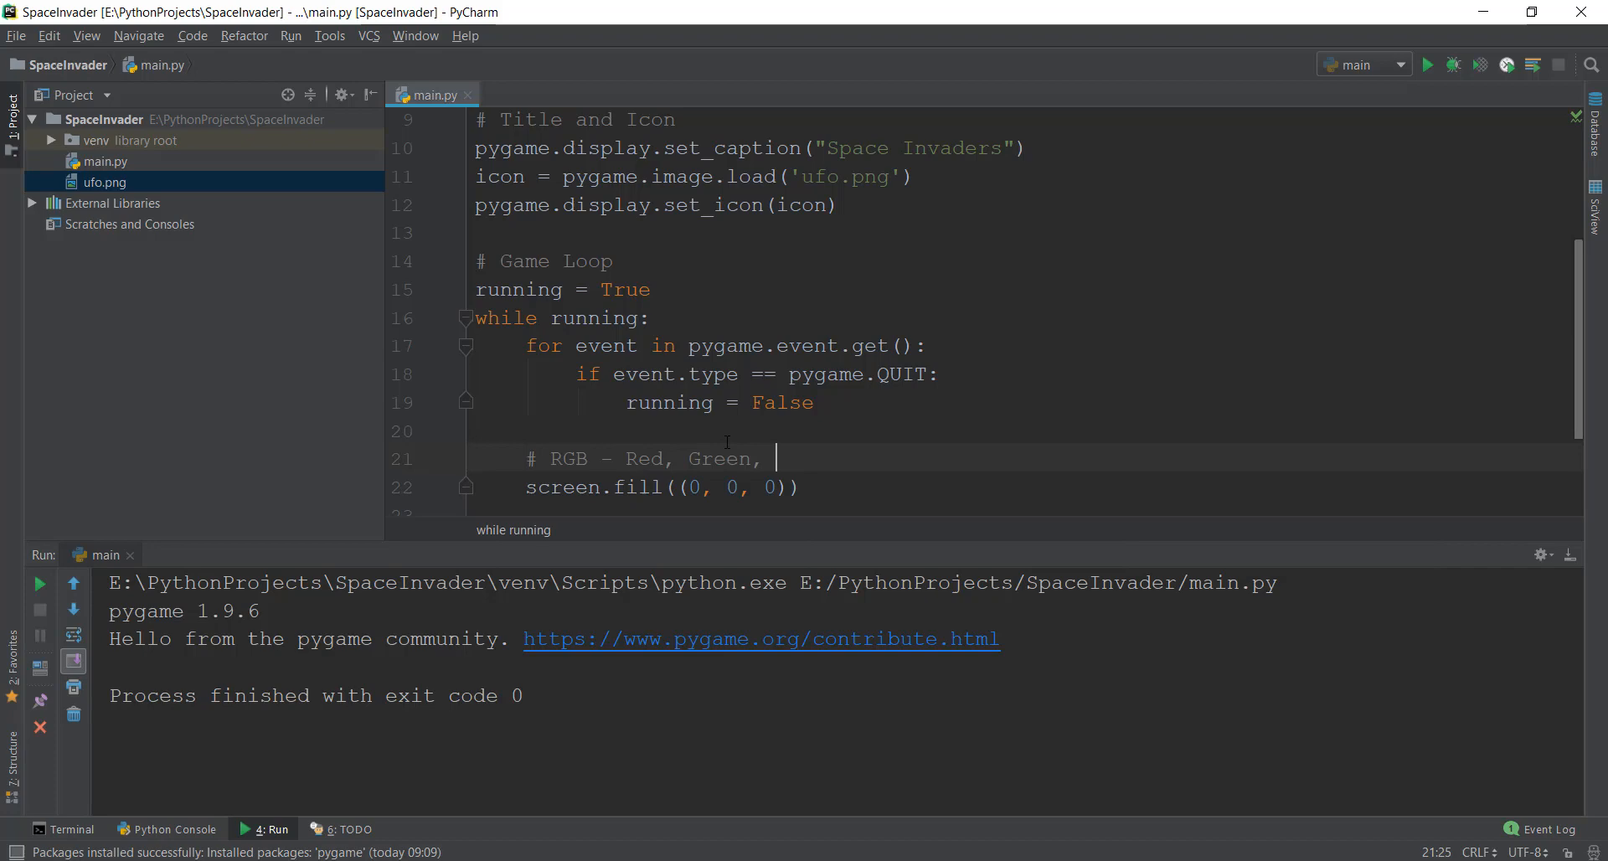
pyautogui.write('Blue')
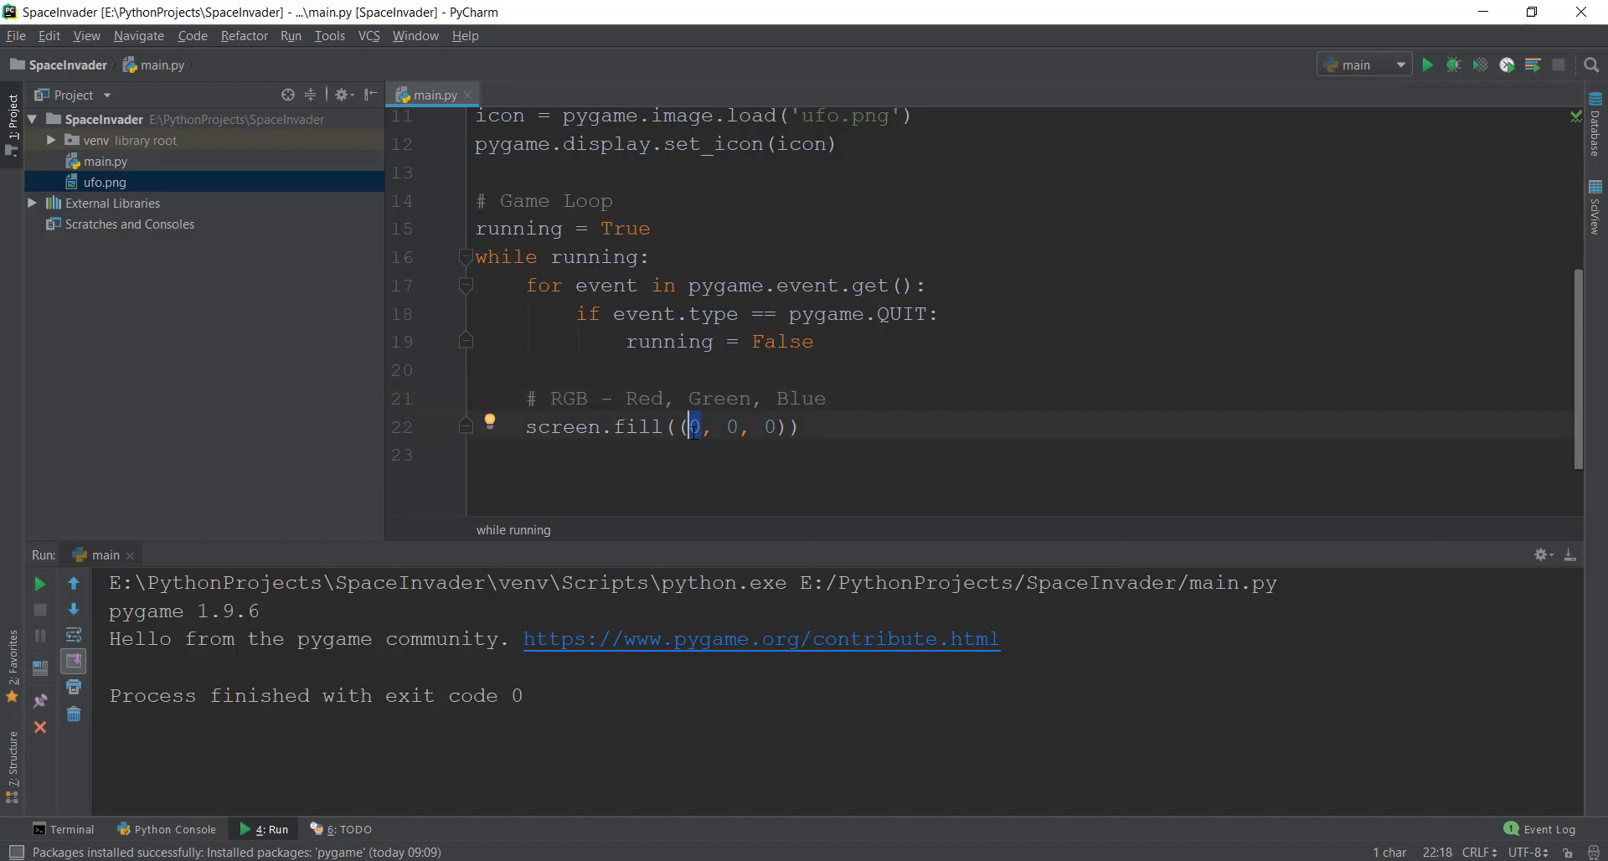
pyautogui.write('255')
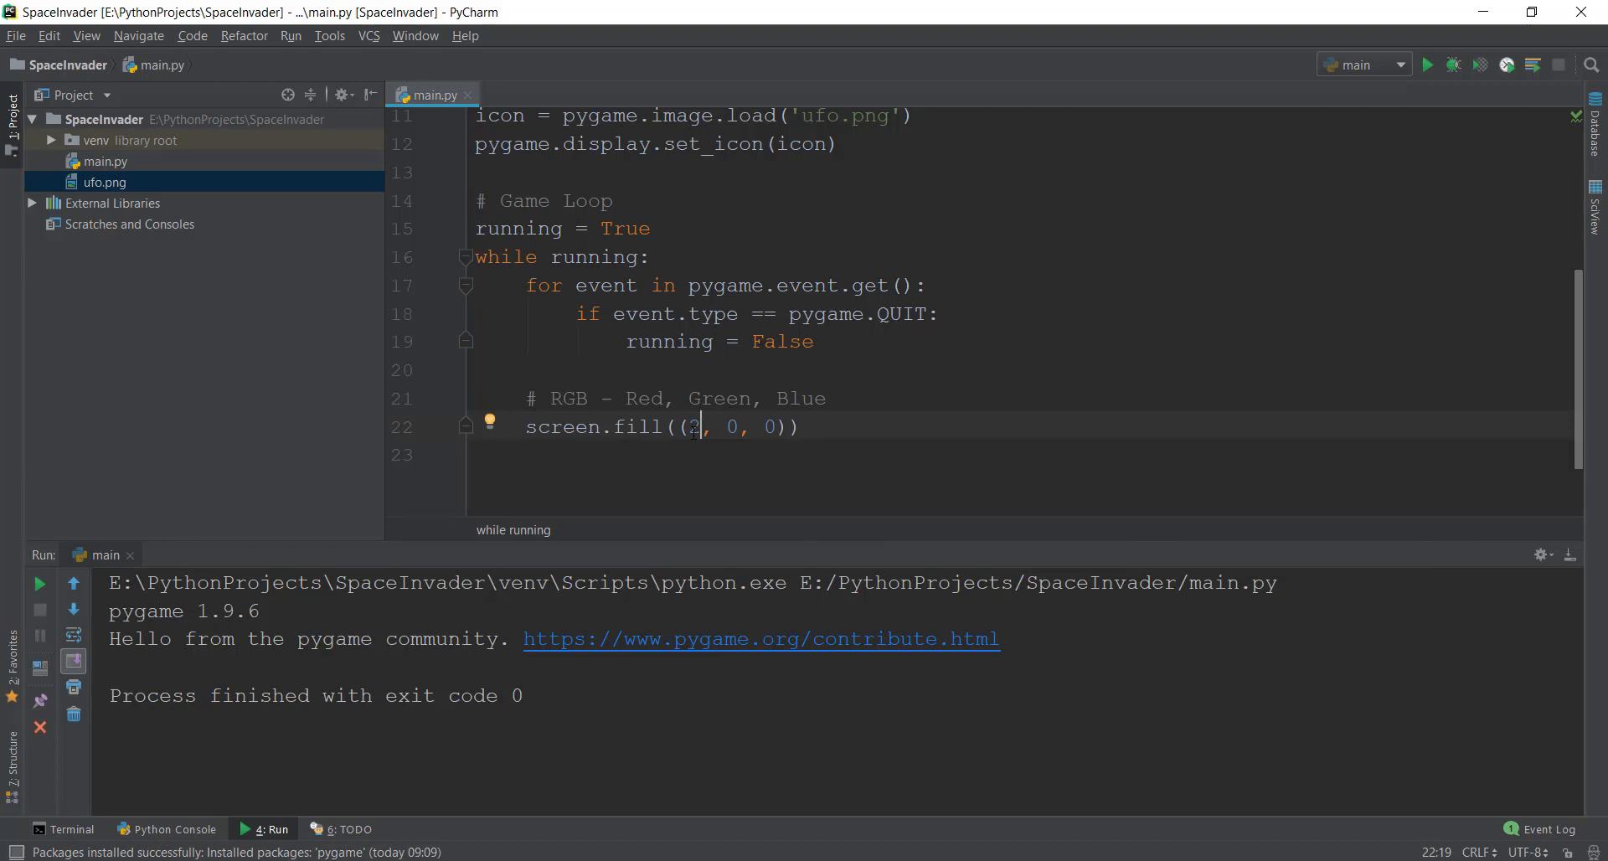
pyautogui.write('55')
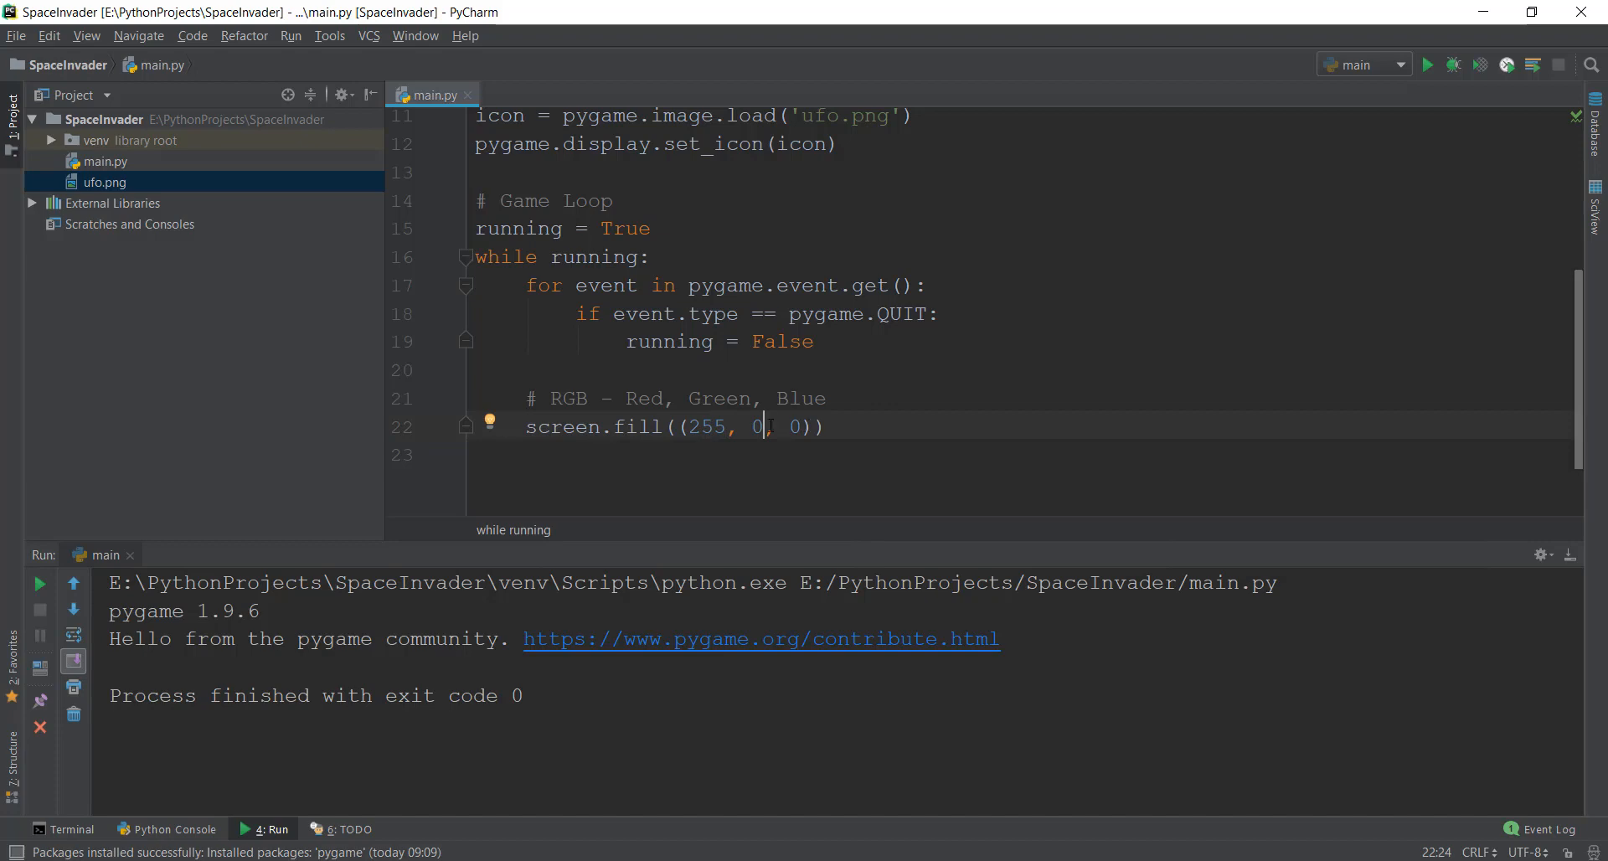
pyautogui.press('Backspace')
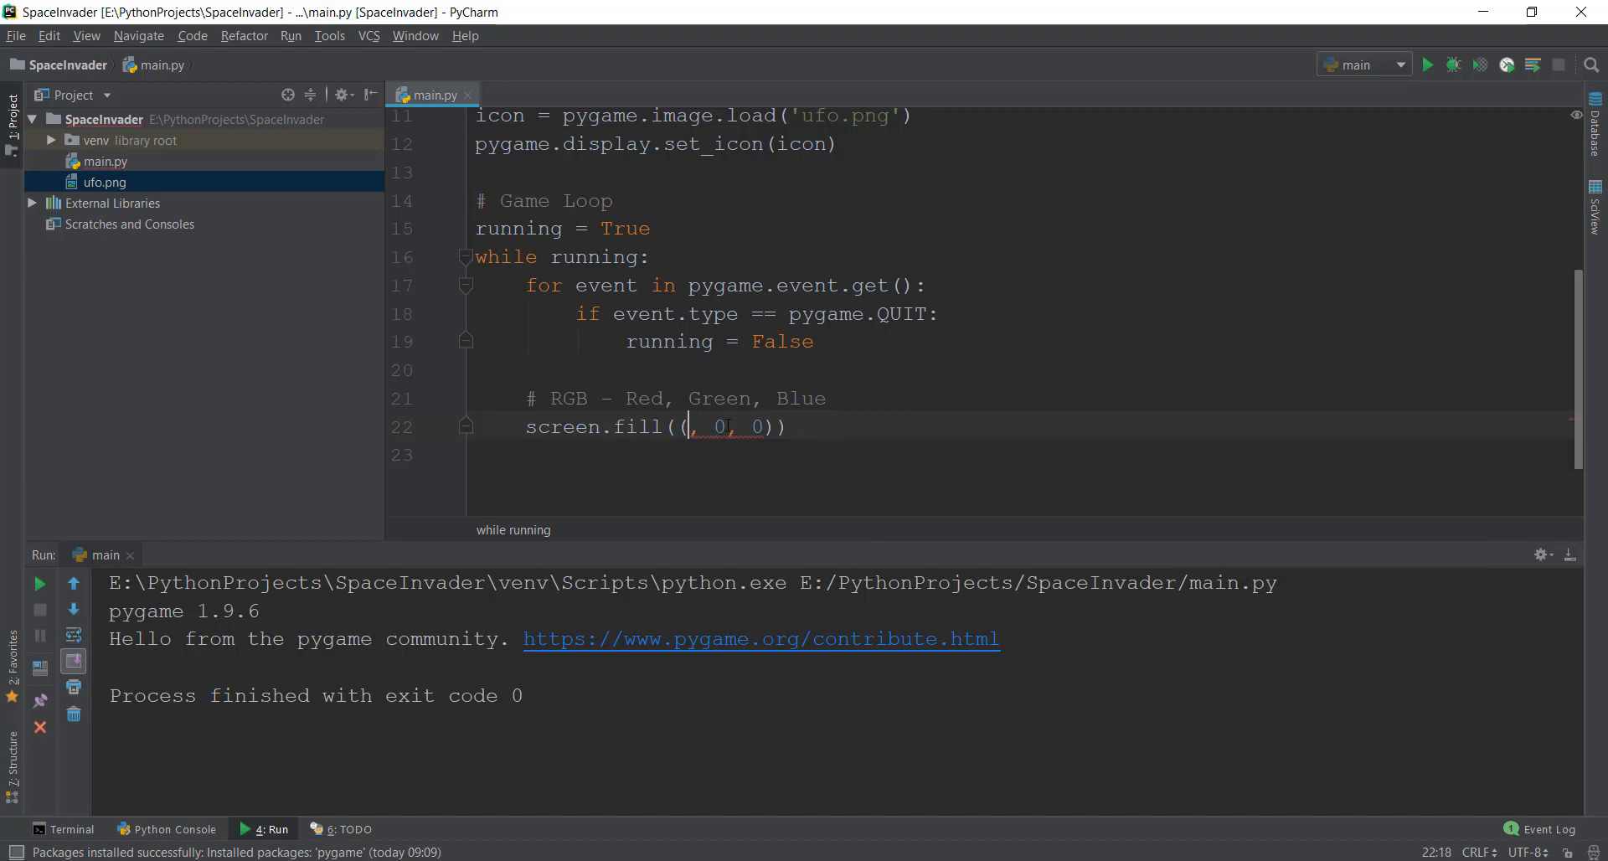
pyautogui.write('0')
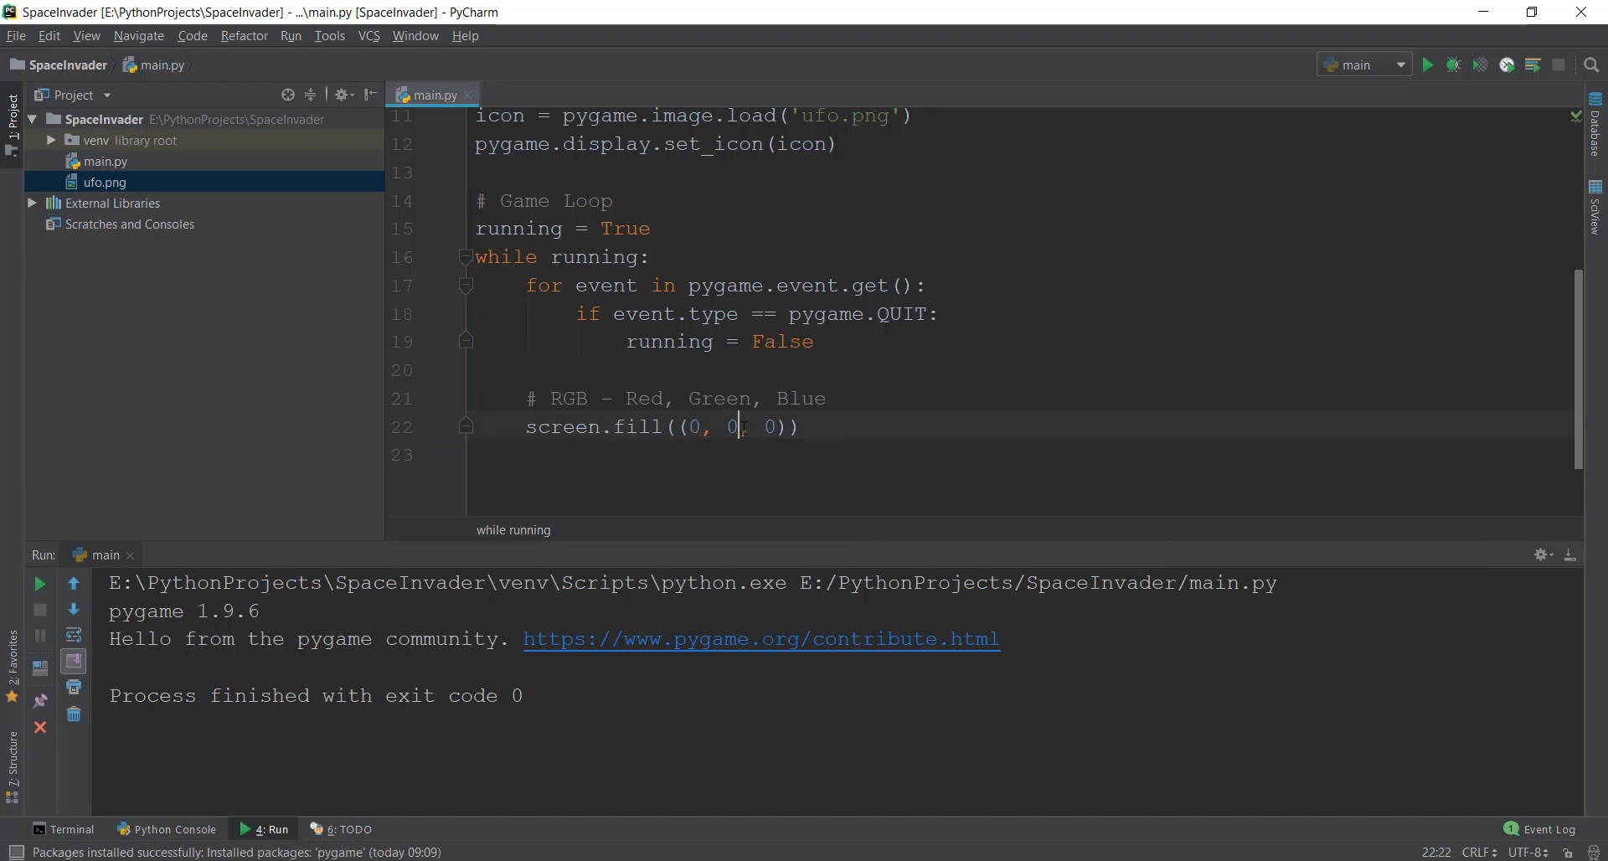
pyautogui.write('255')
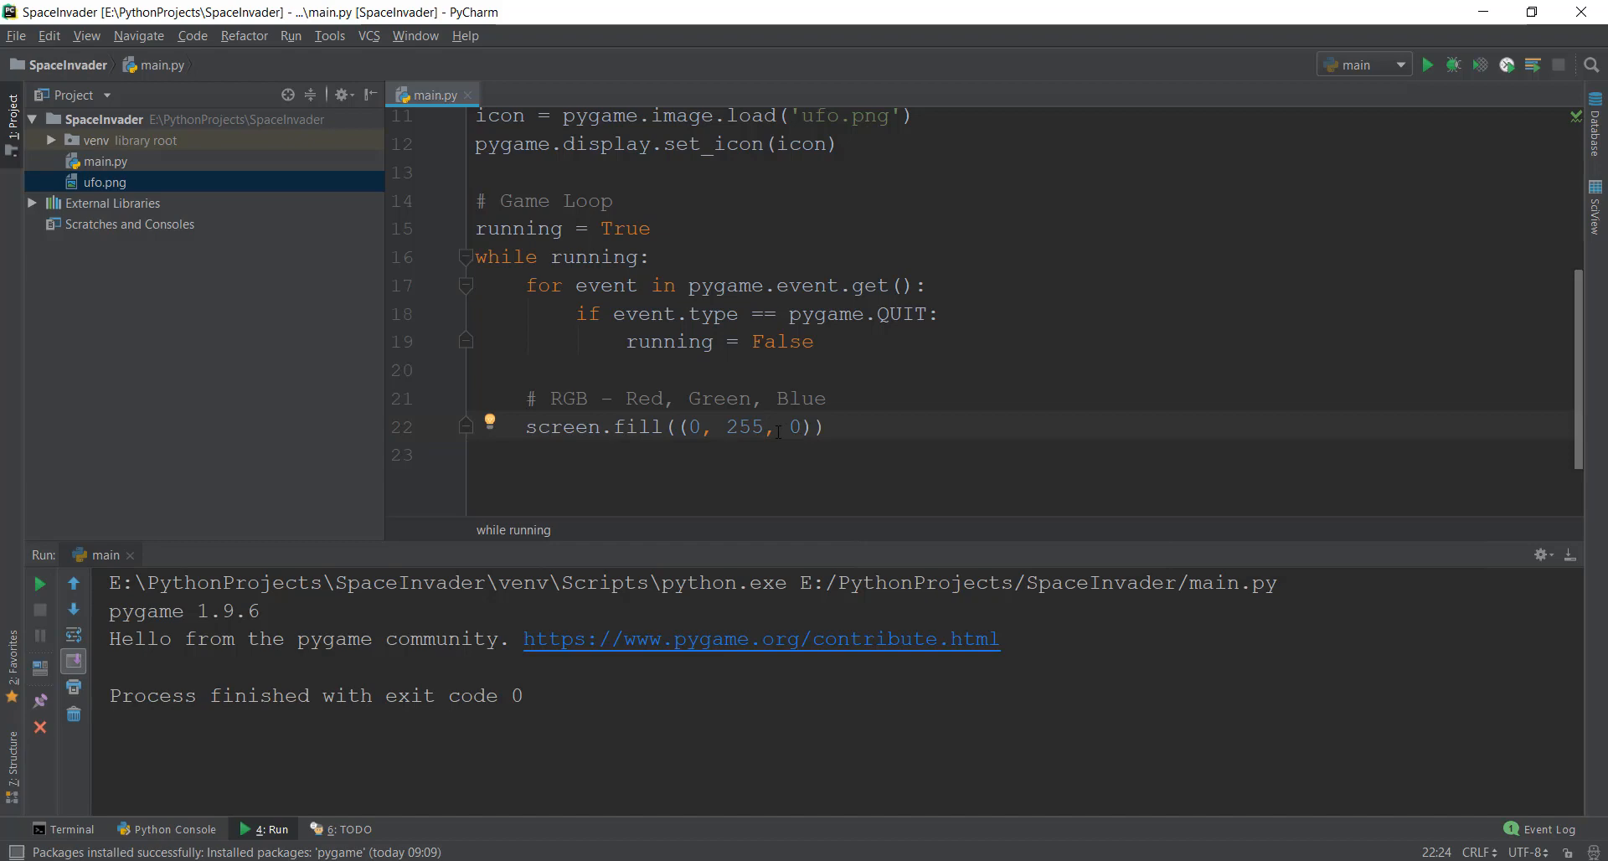
pyautogui.write('150')
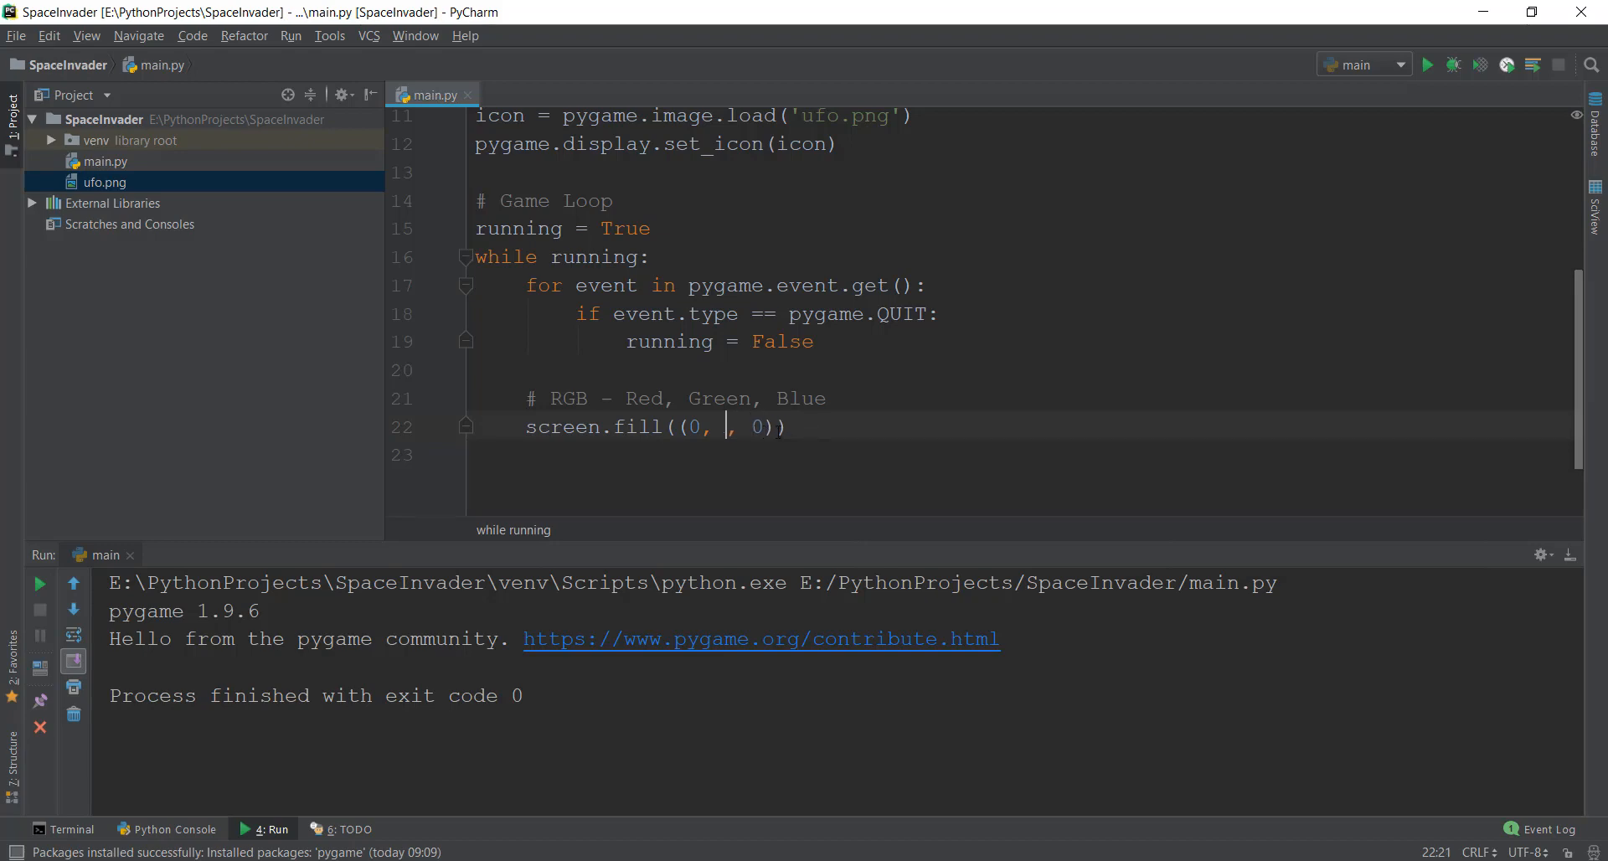
pyautogui.write('0')
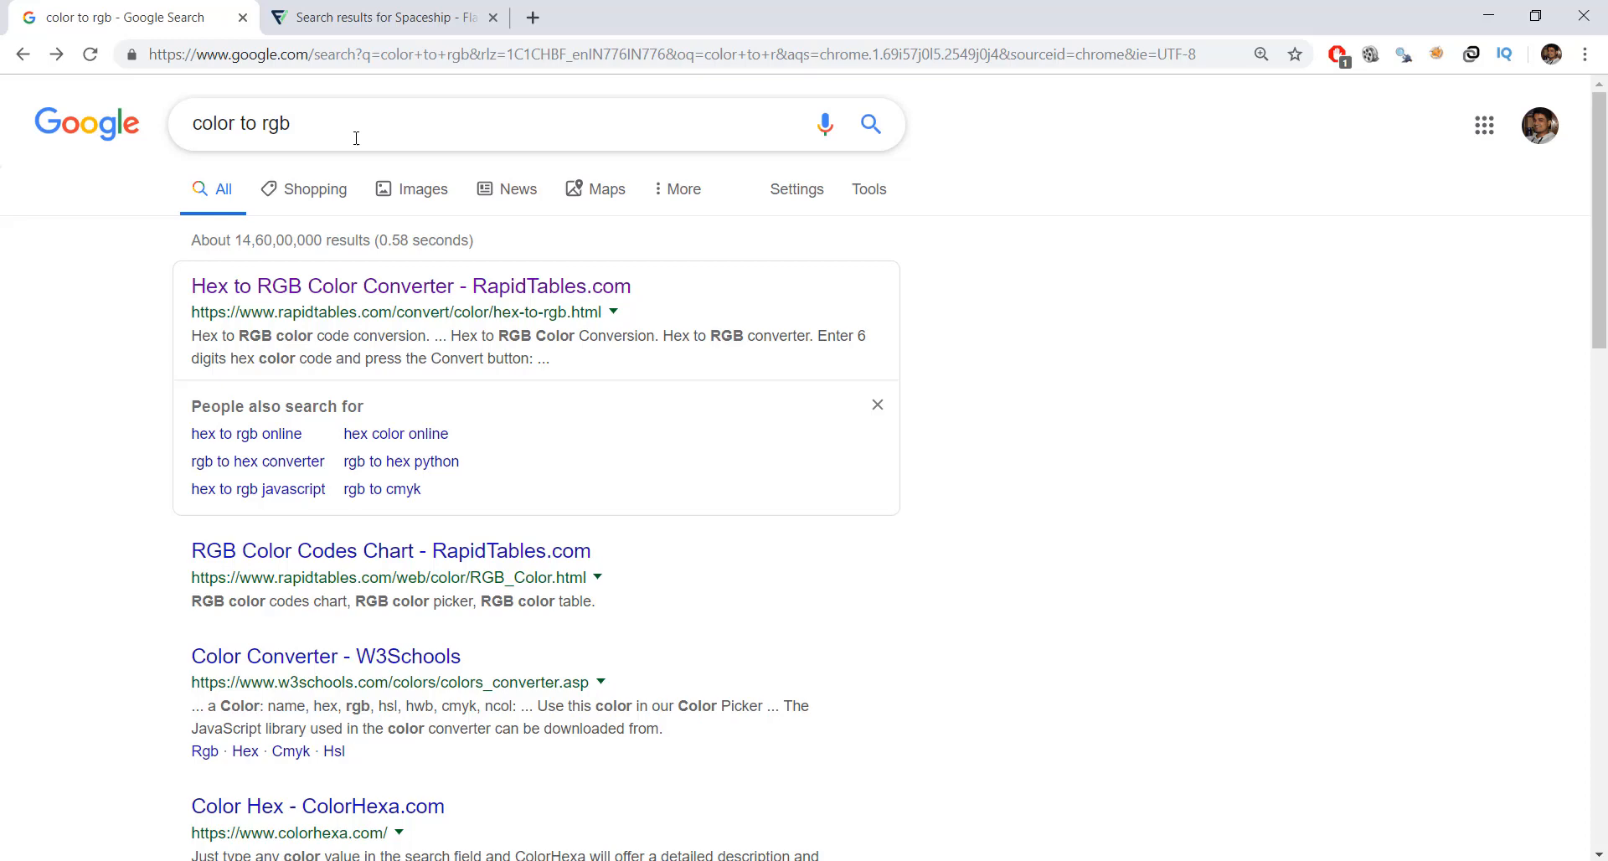
pyautogui.moveTo(541, 293)
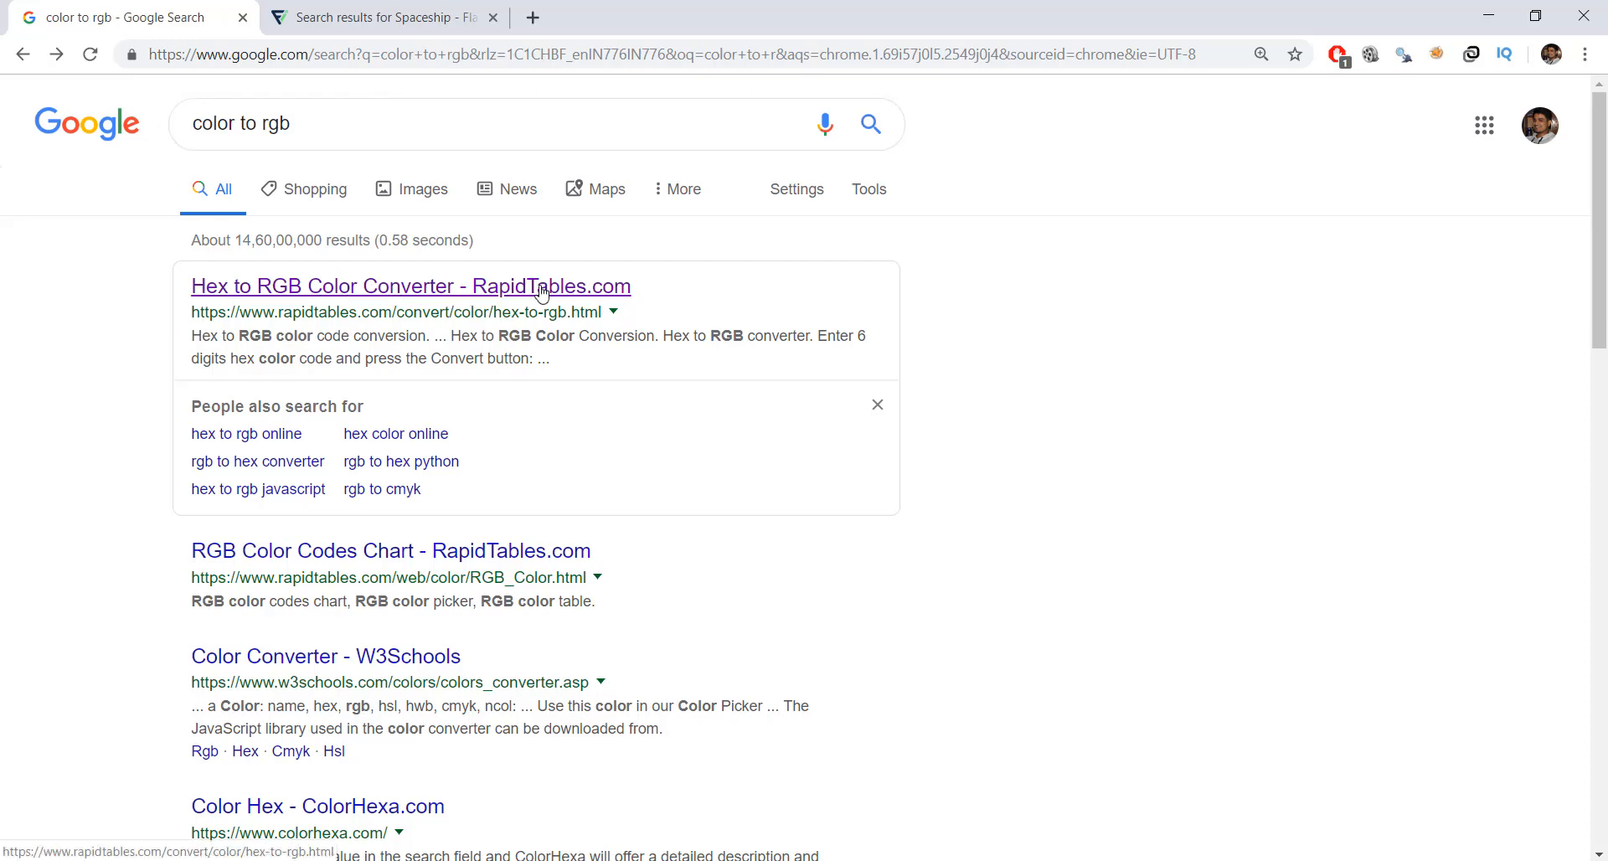
# - Open the RapidTables hex-to-RGB colour table and select Yellow's (255,255,0) value
pyautogui.click(410, 286)
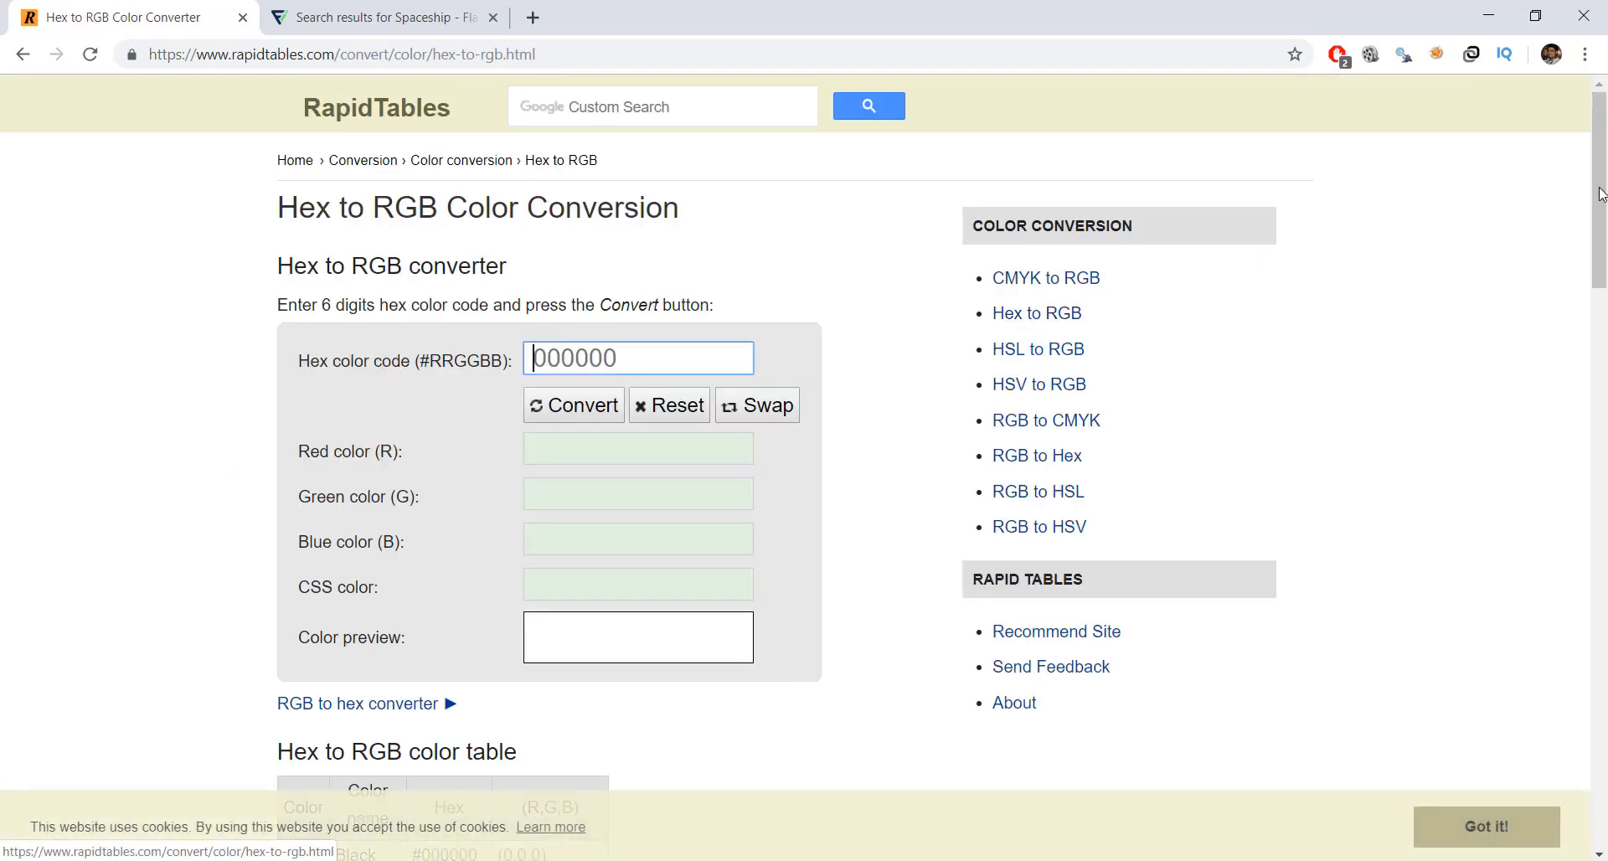
pyautogui.scroll(-3)
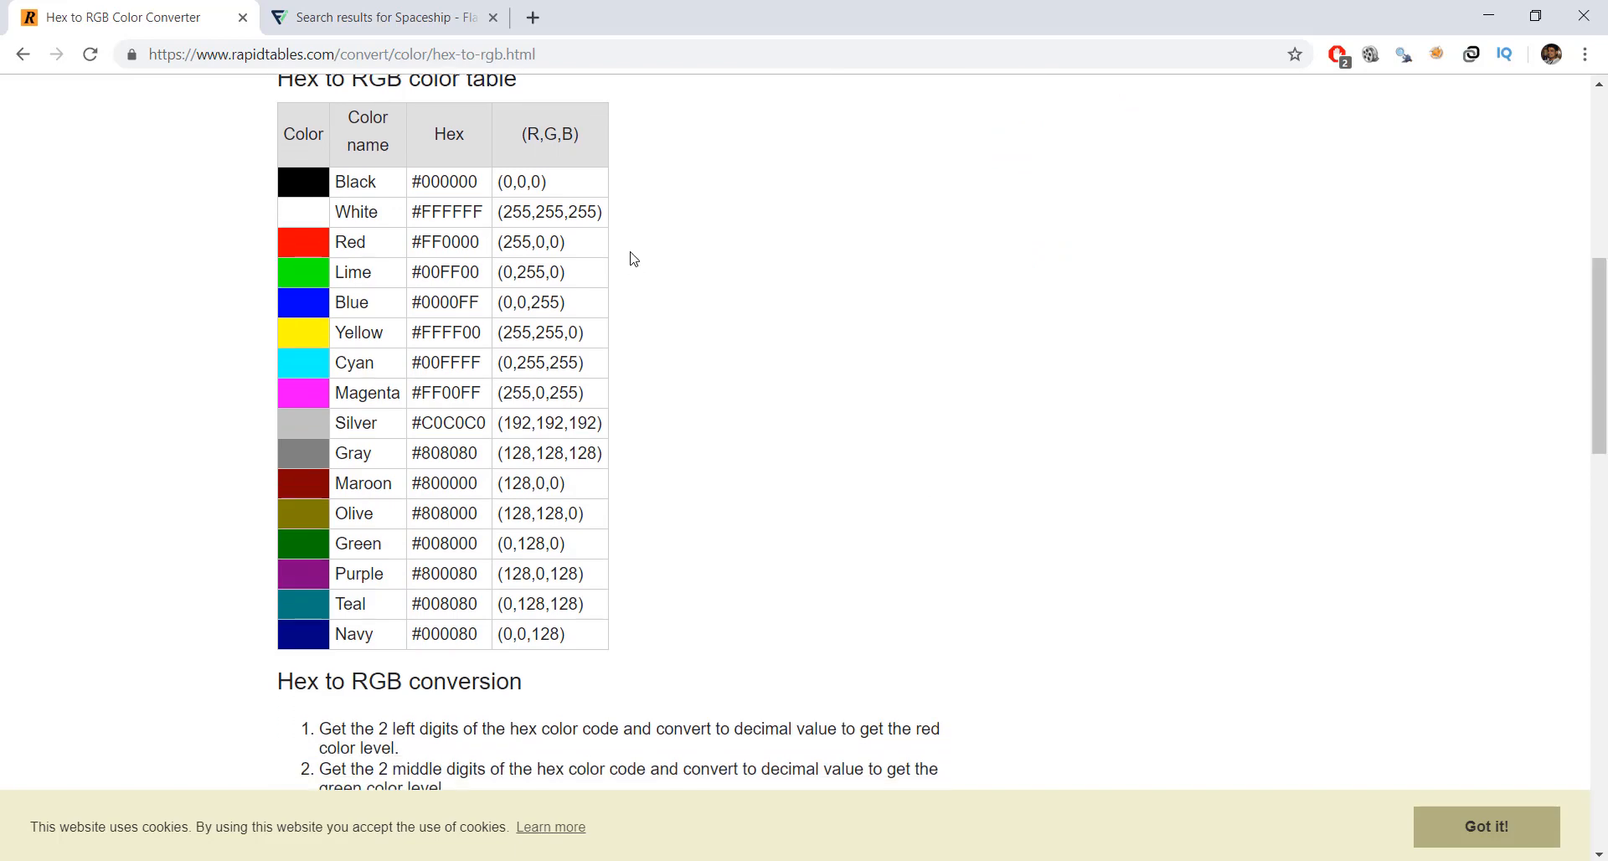
pyautogui.moveTo(492, 298)
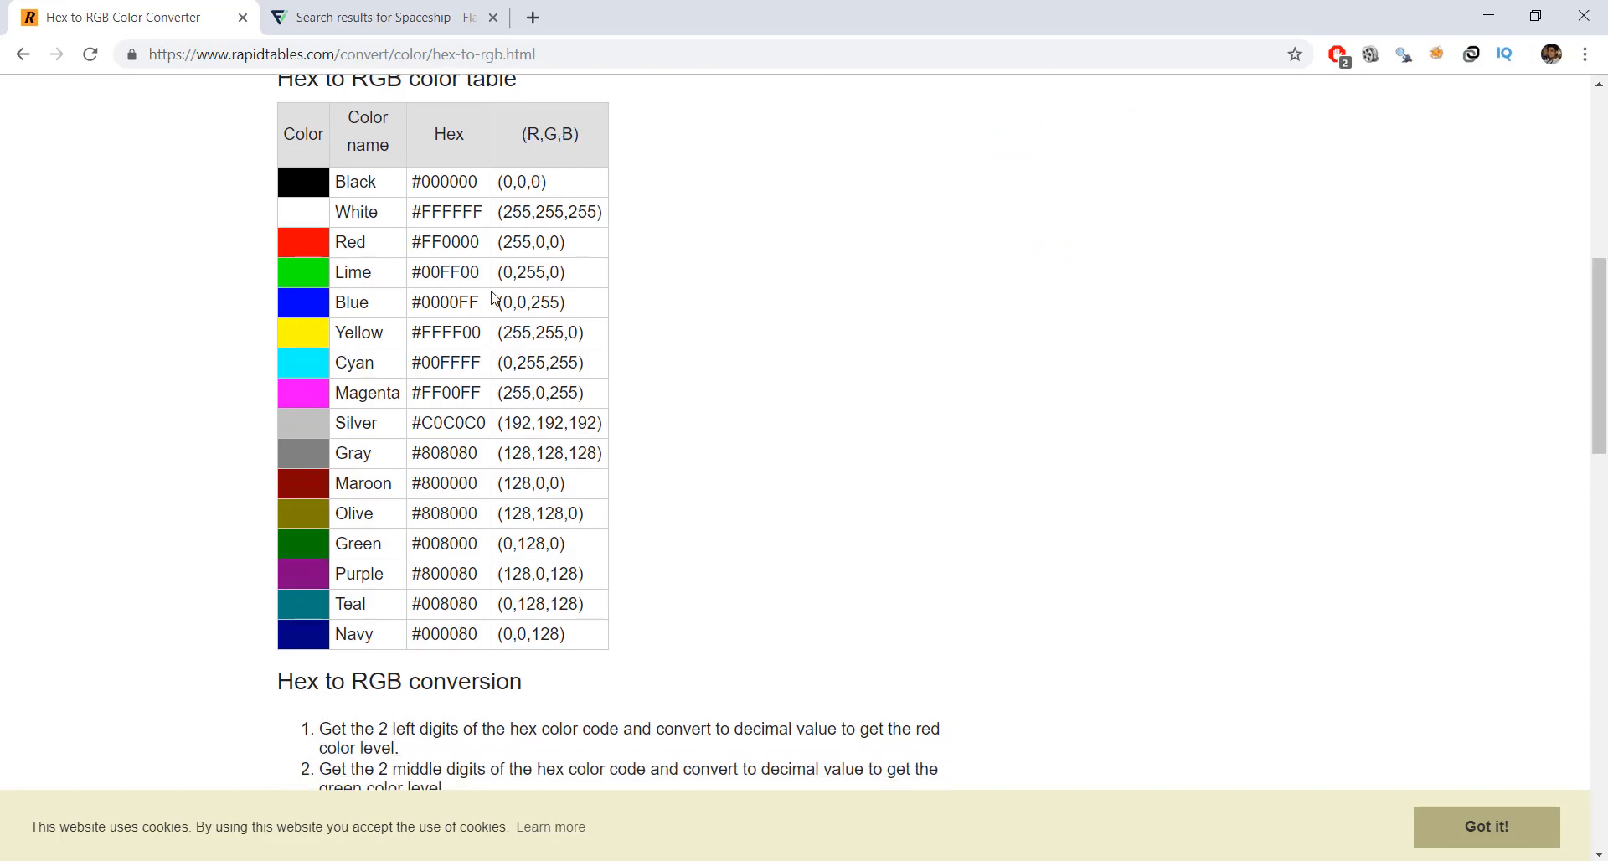
pyautogui.moveTo(564, 242)
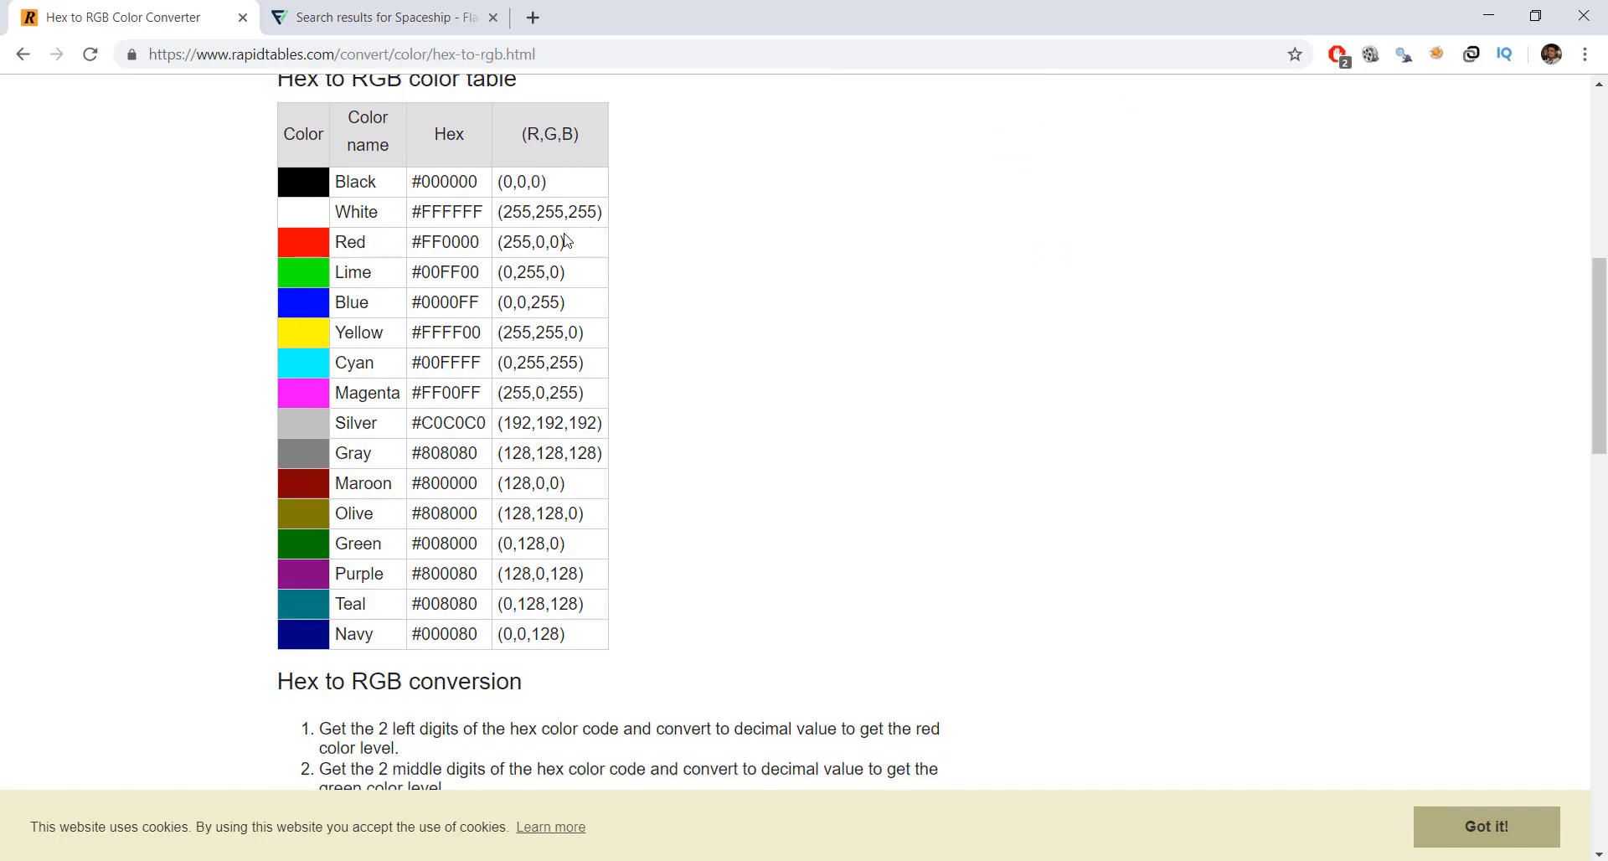
pyautogui.moveTo(359, 268)
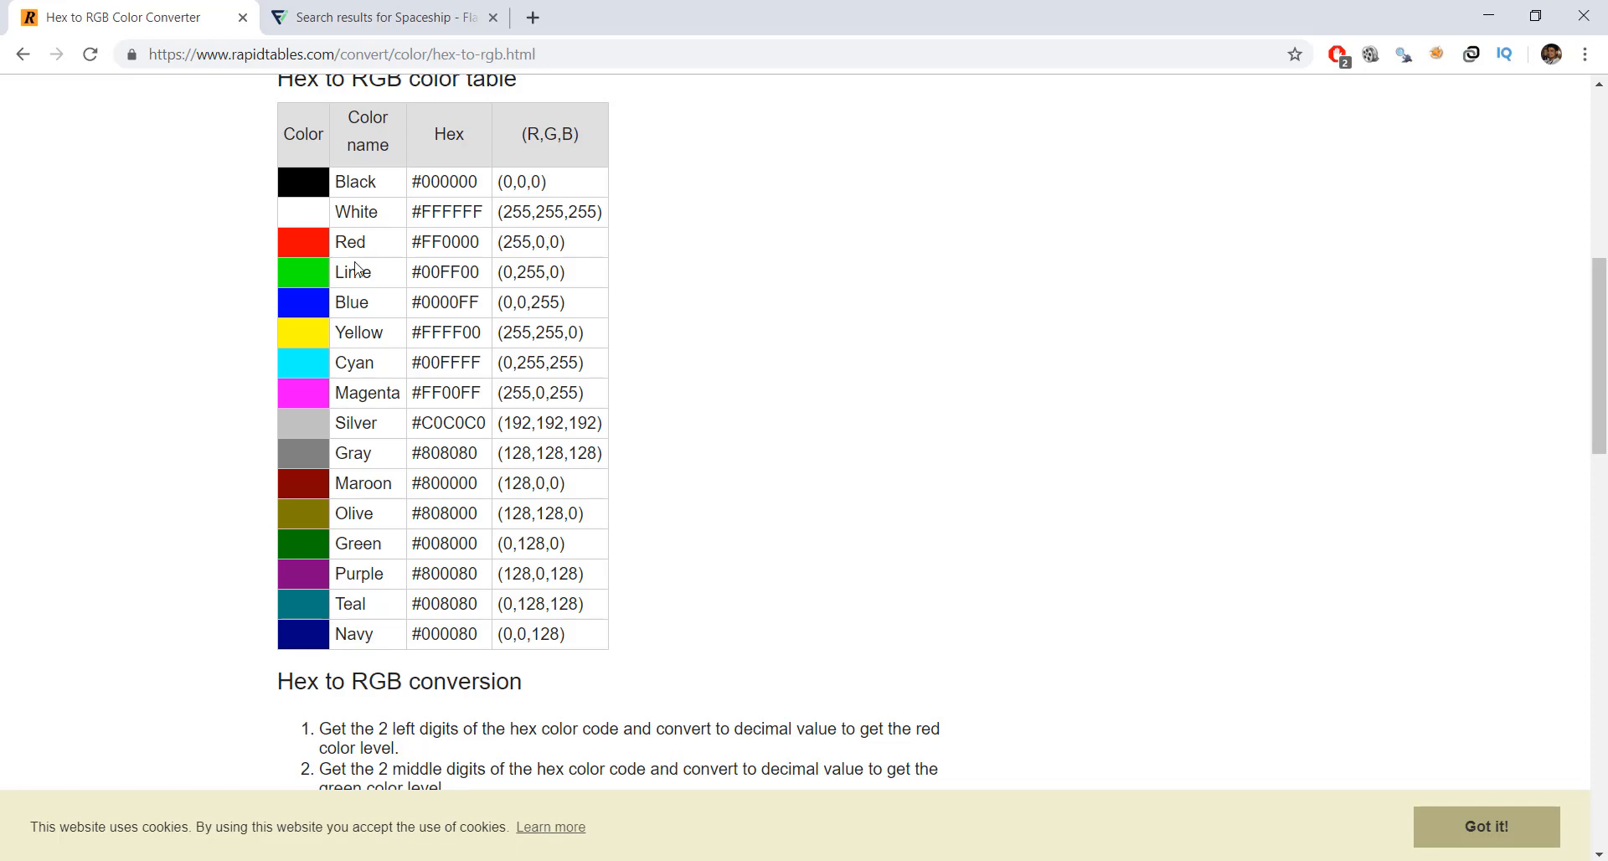
pyautogui.moveTo(560, 271)
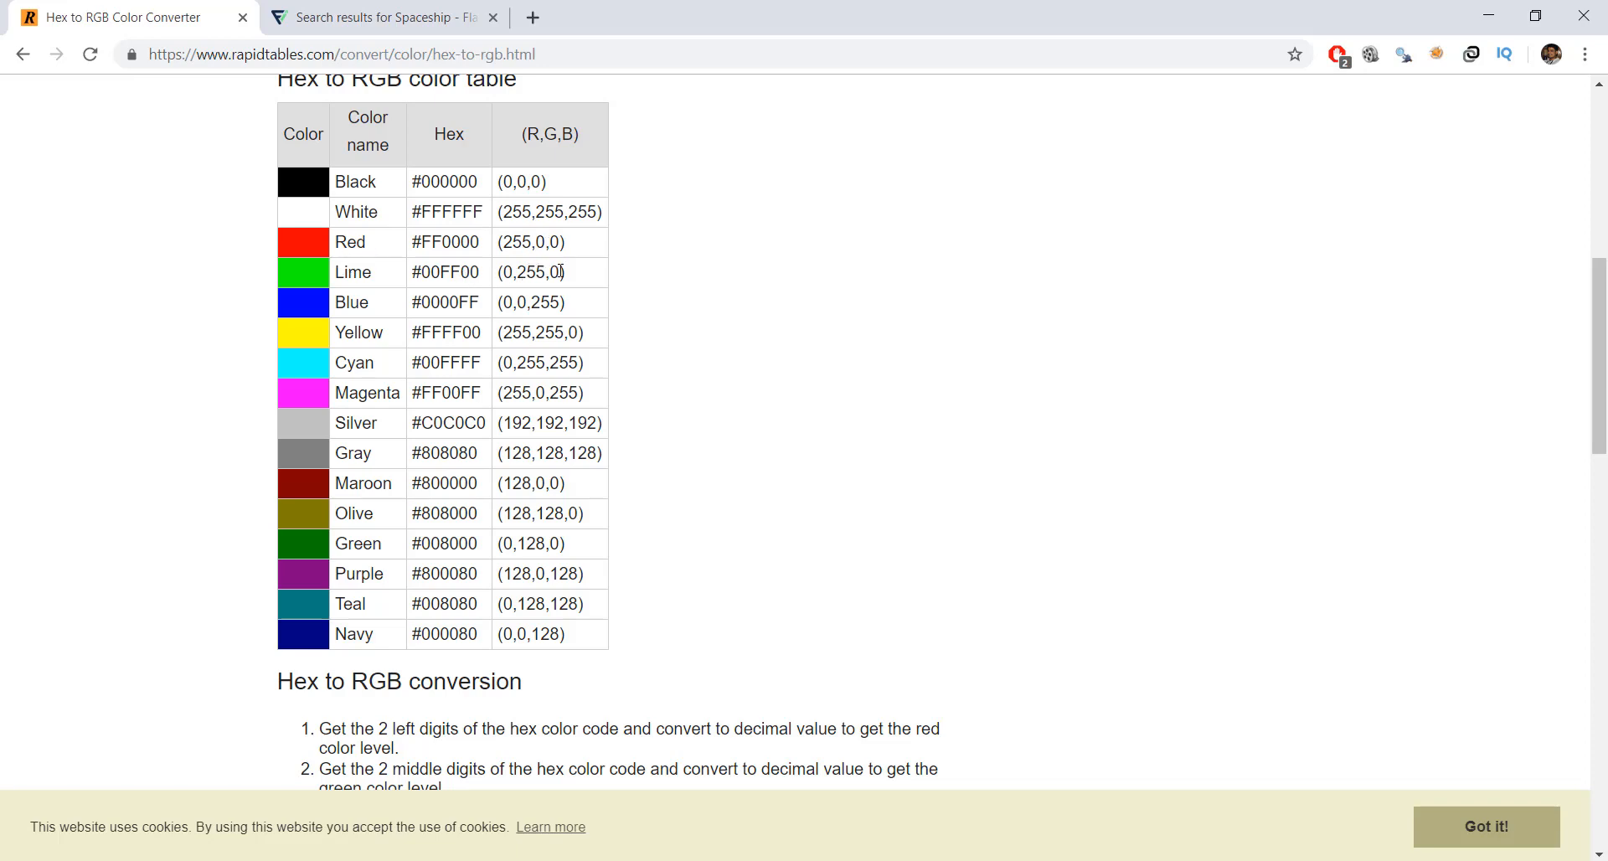
pyautogui.moveTo(367, 670)
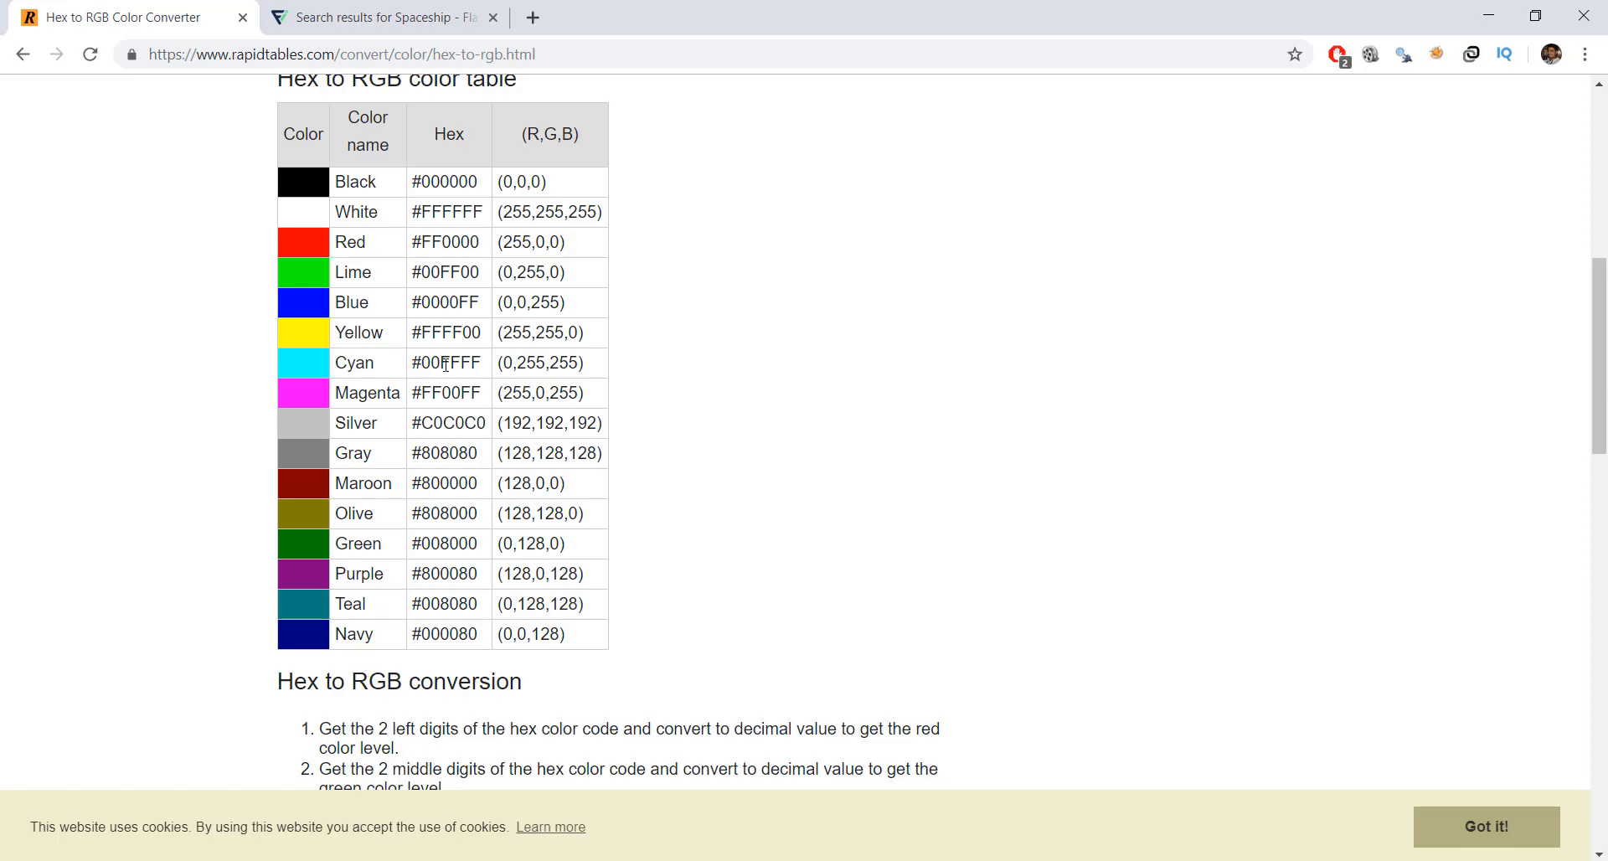
pyautogui.moveTo(490, 249)
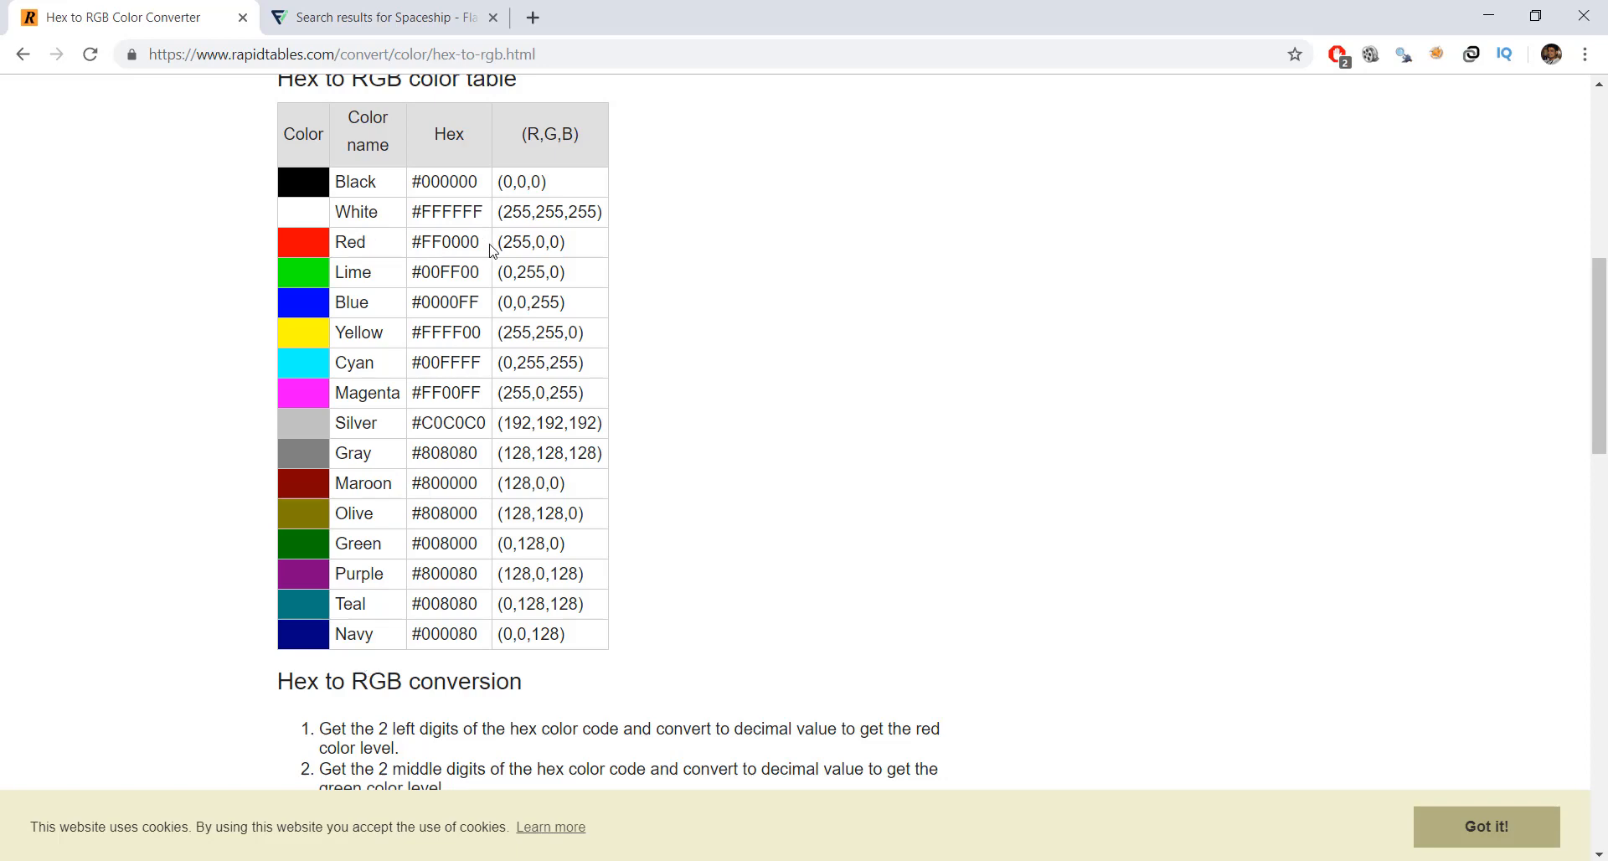
pyautogui.moveTo(459, 297)
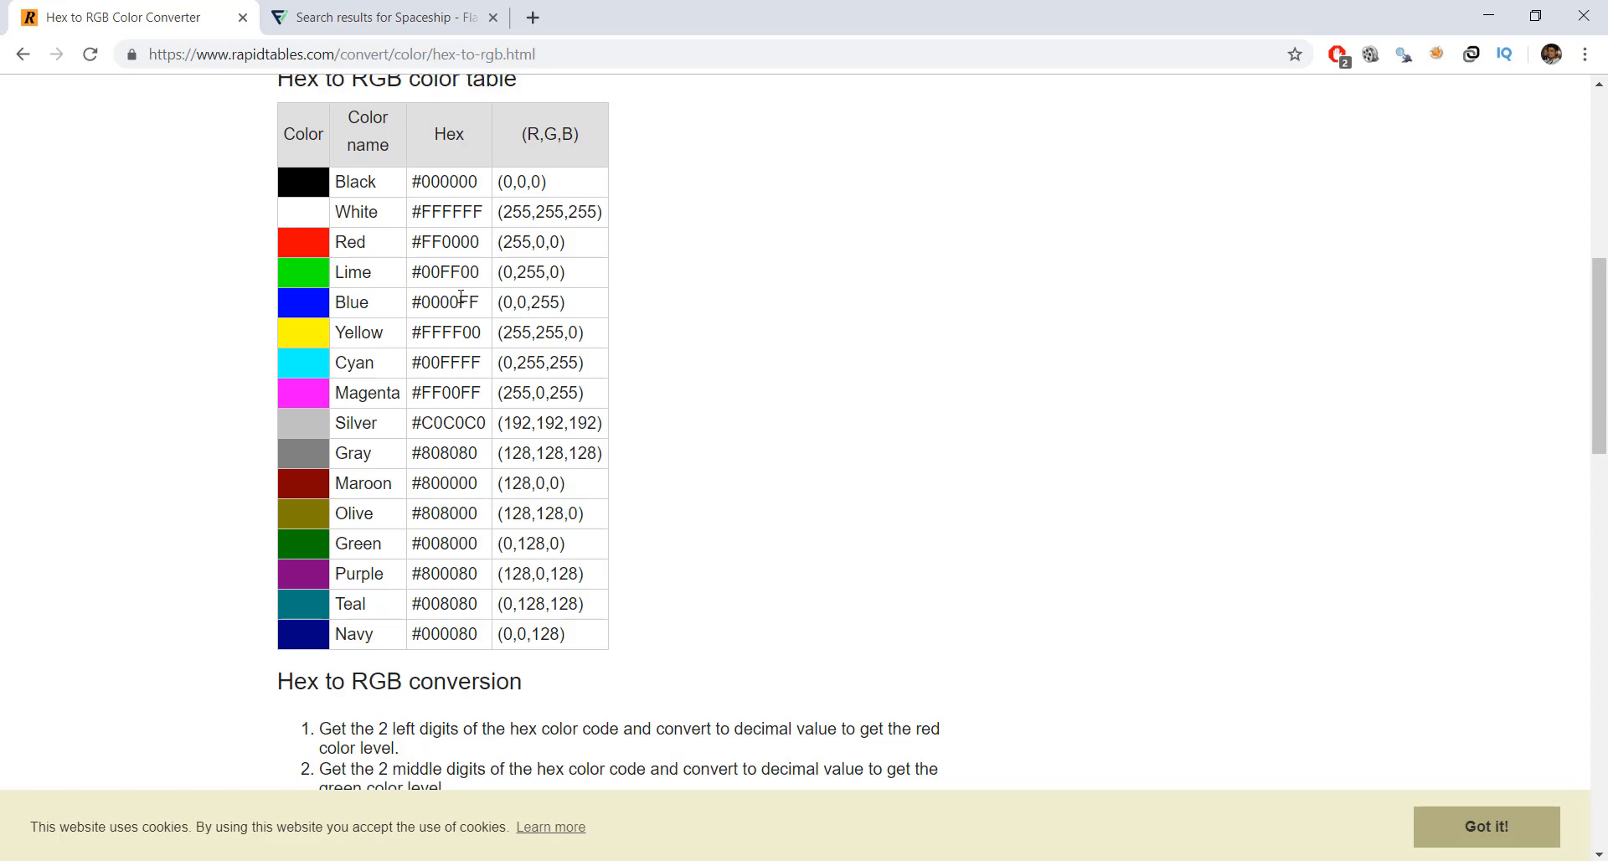
pyautogui.moveTo(625, 466)
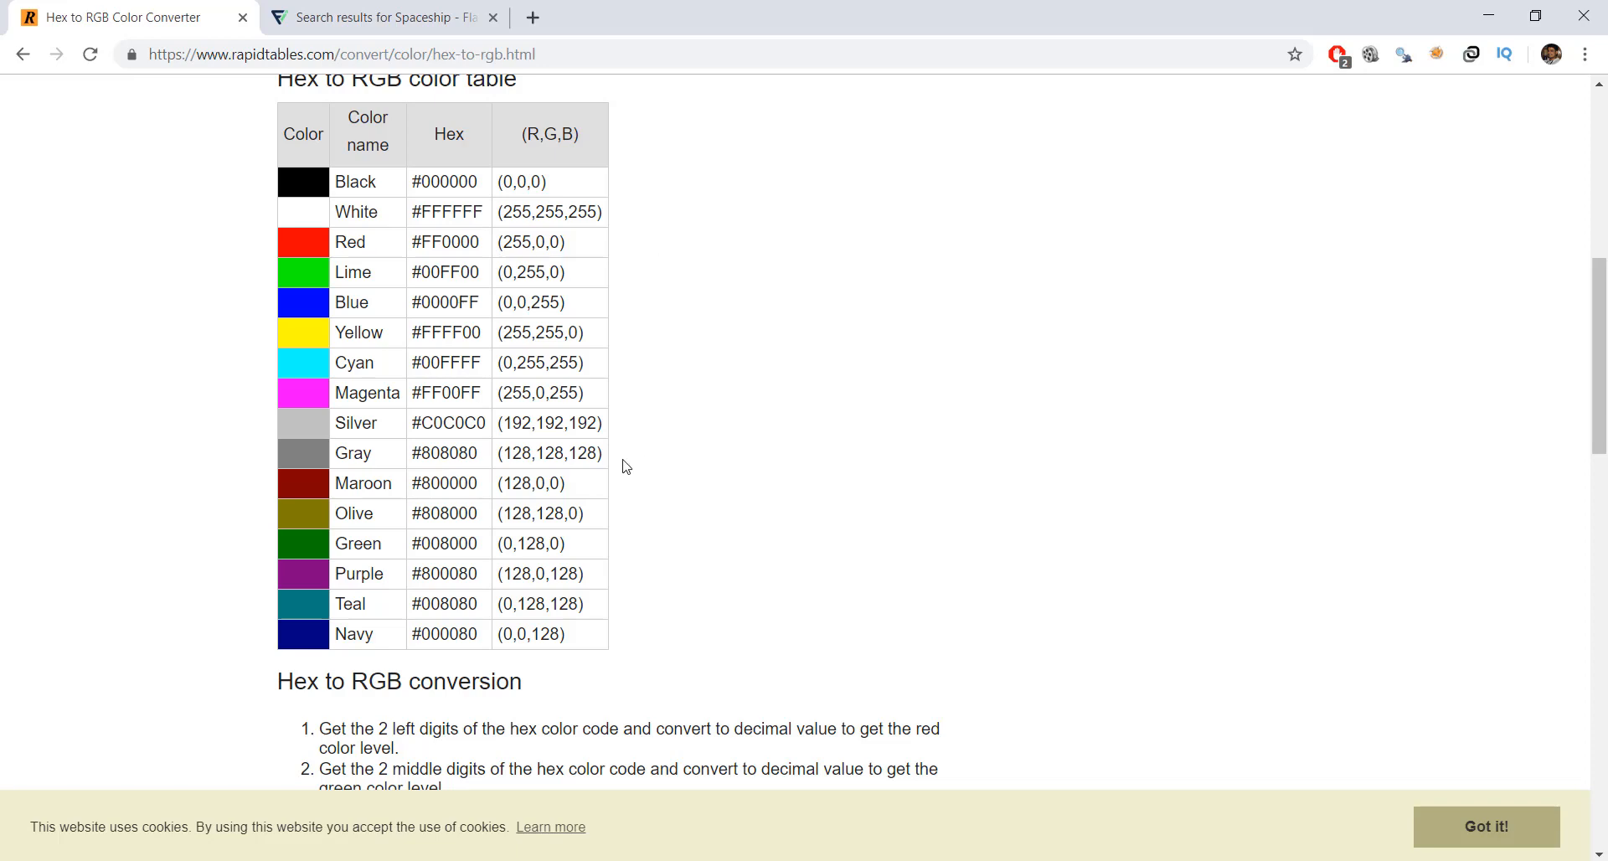
pyautogui.moveTo(499, 340)
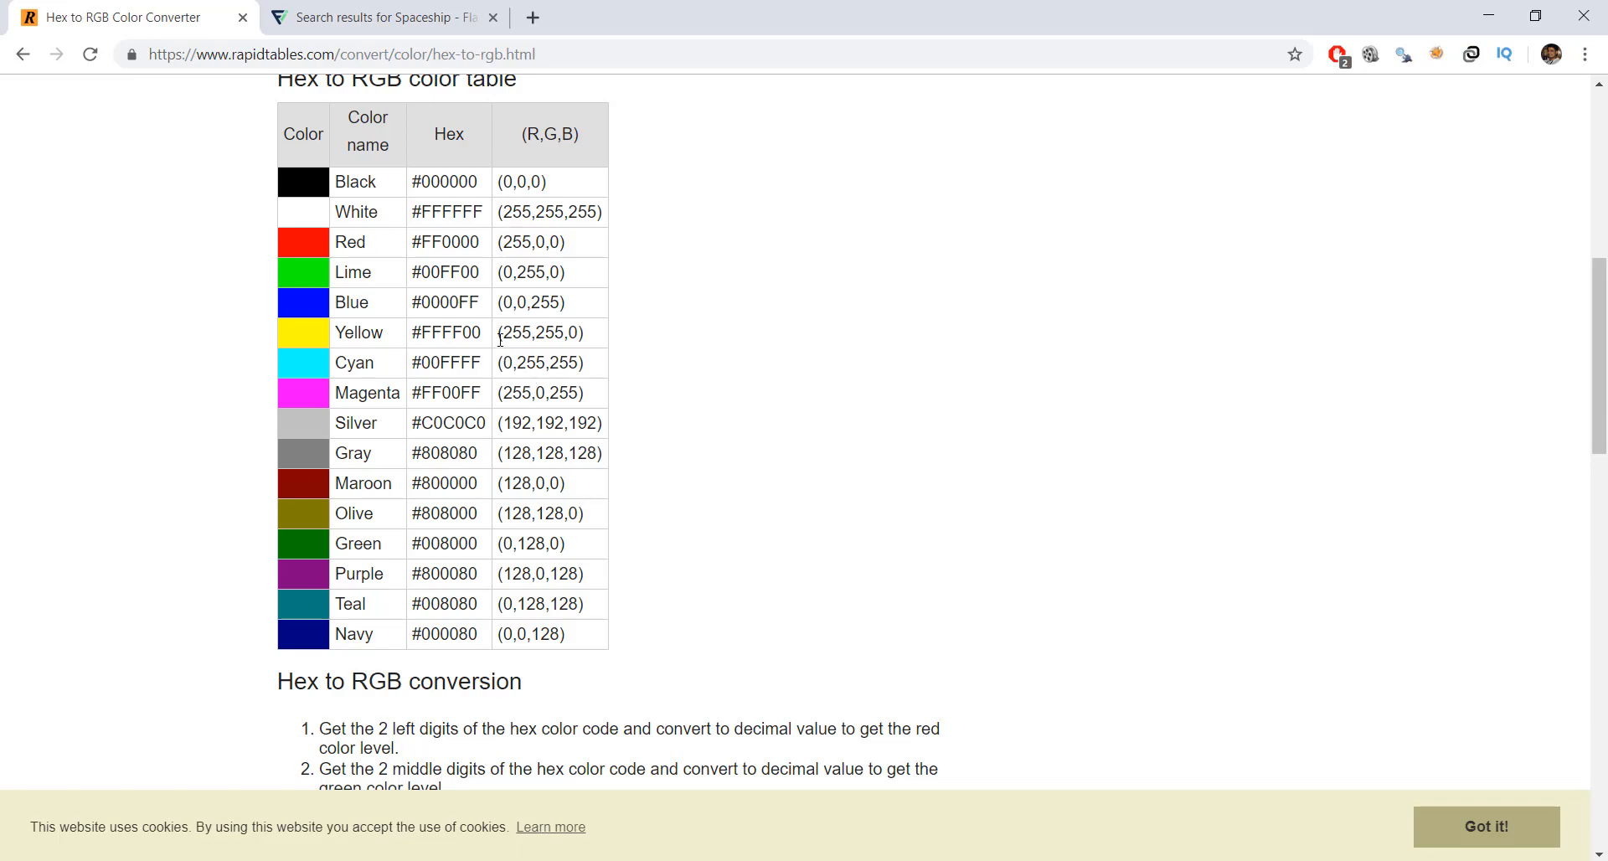
pyautogui.doubleClick(537, 332)
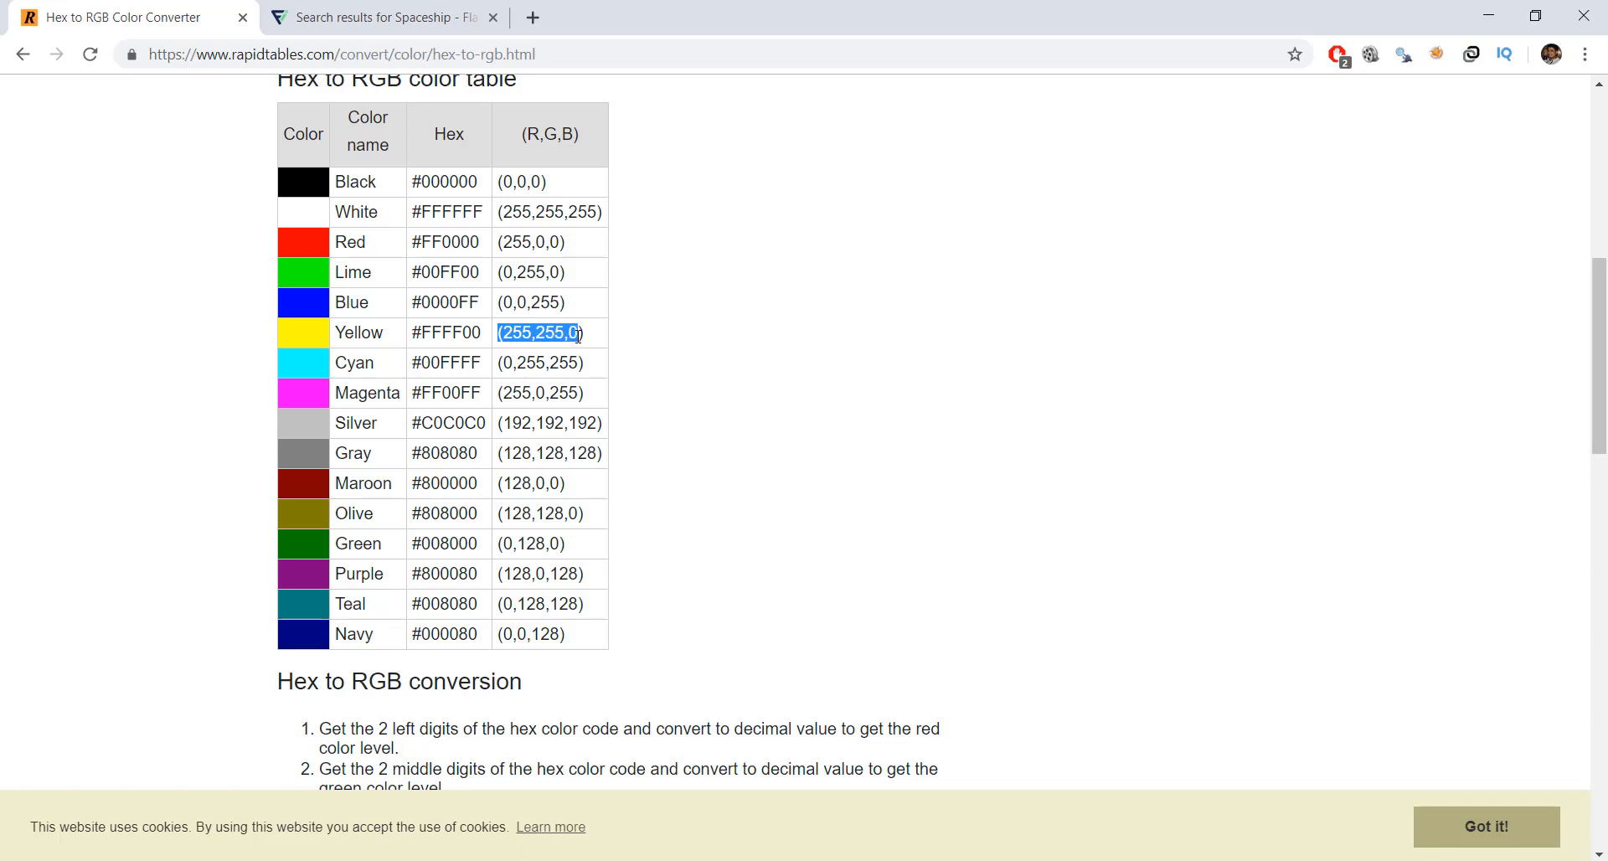
pyautogui.moveTo(504, 241)
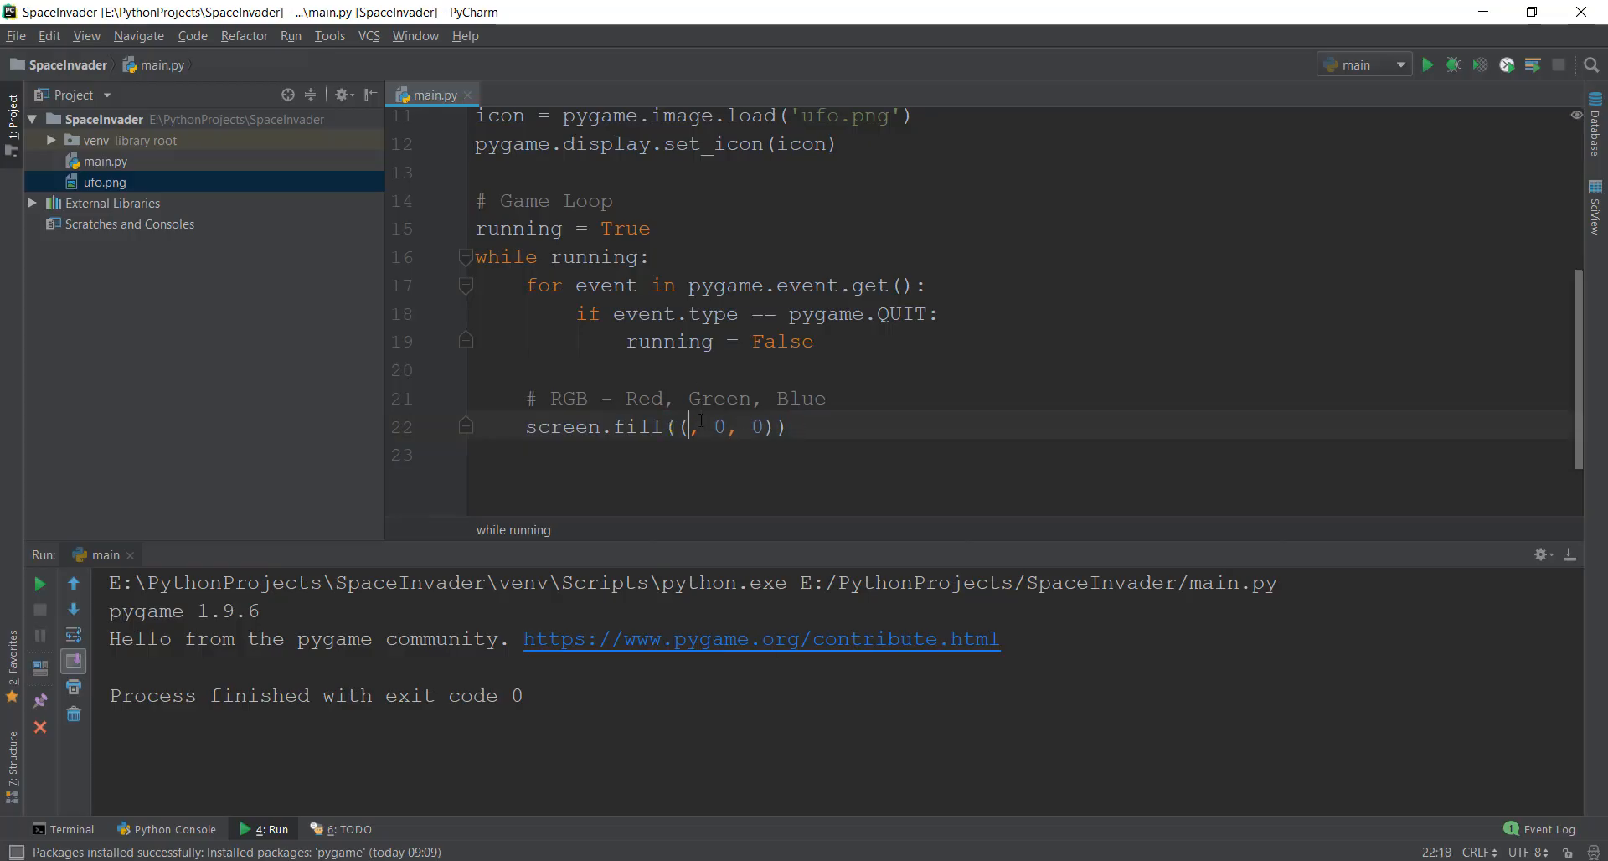
# - Change screen.fill to red (255, 0, 0), run the game and close its still-black window
pyautogui.write('255')
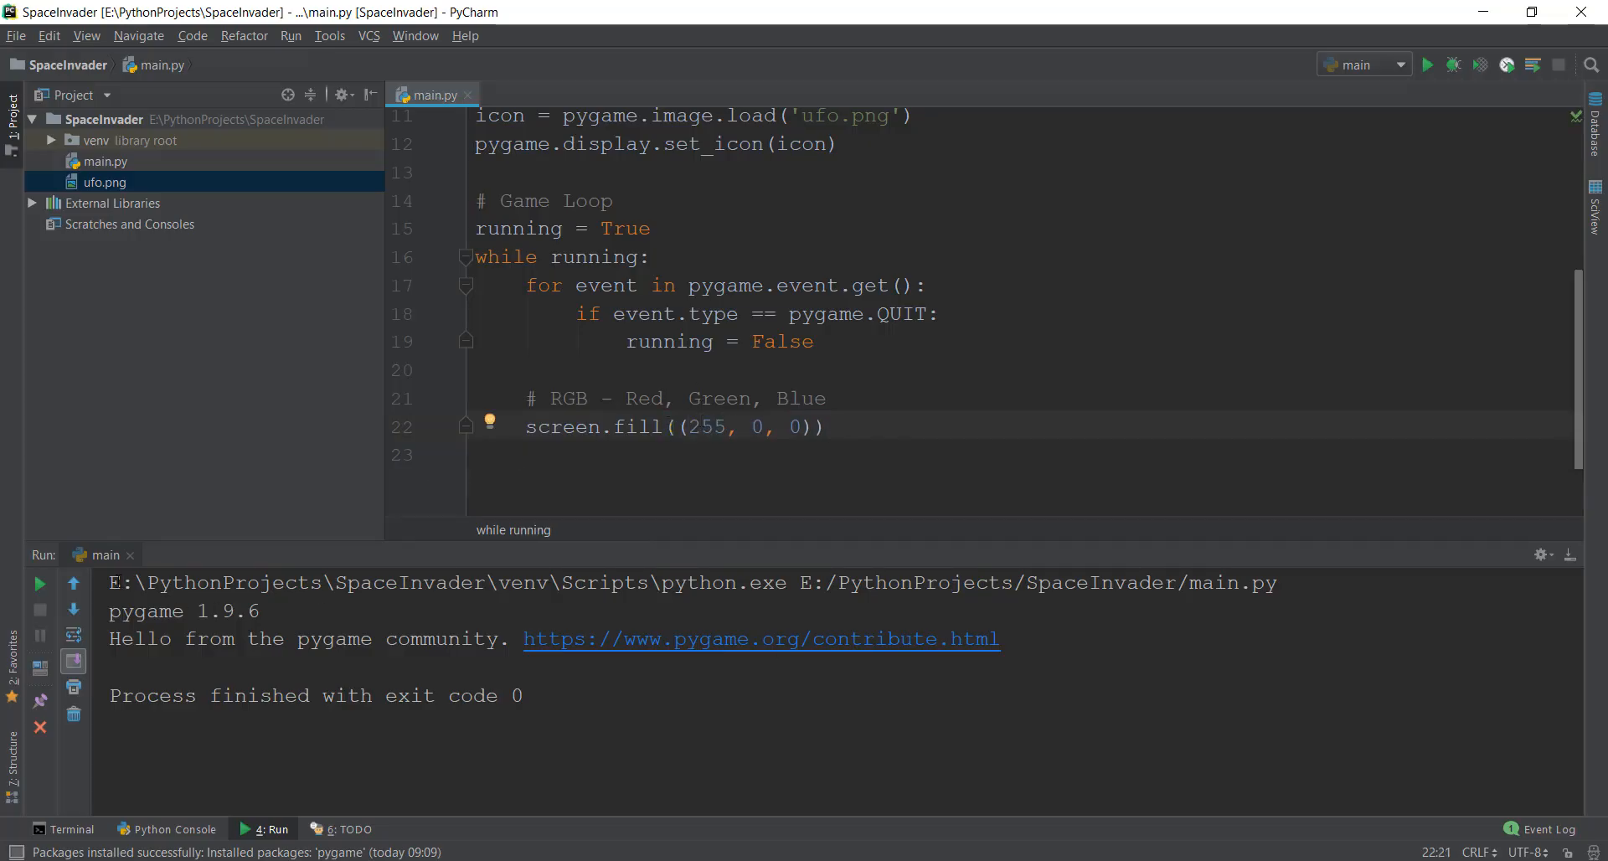
pyautogui.click(1427, 64)
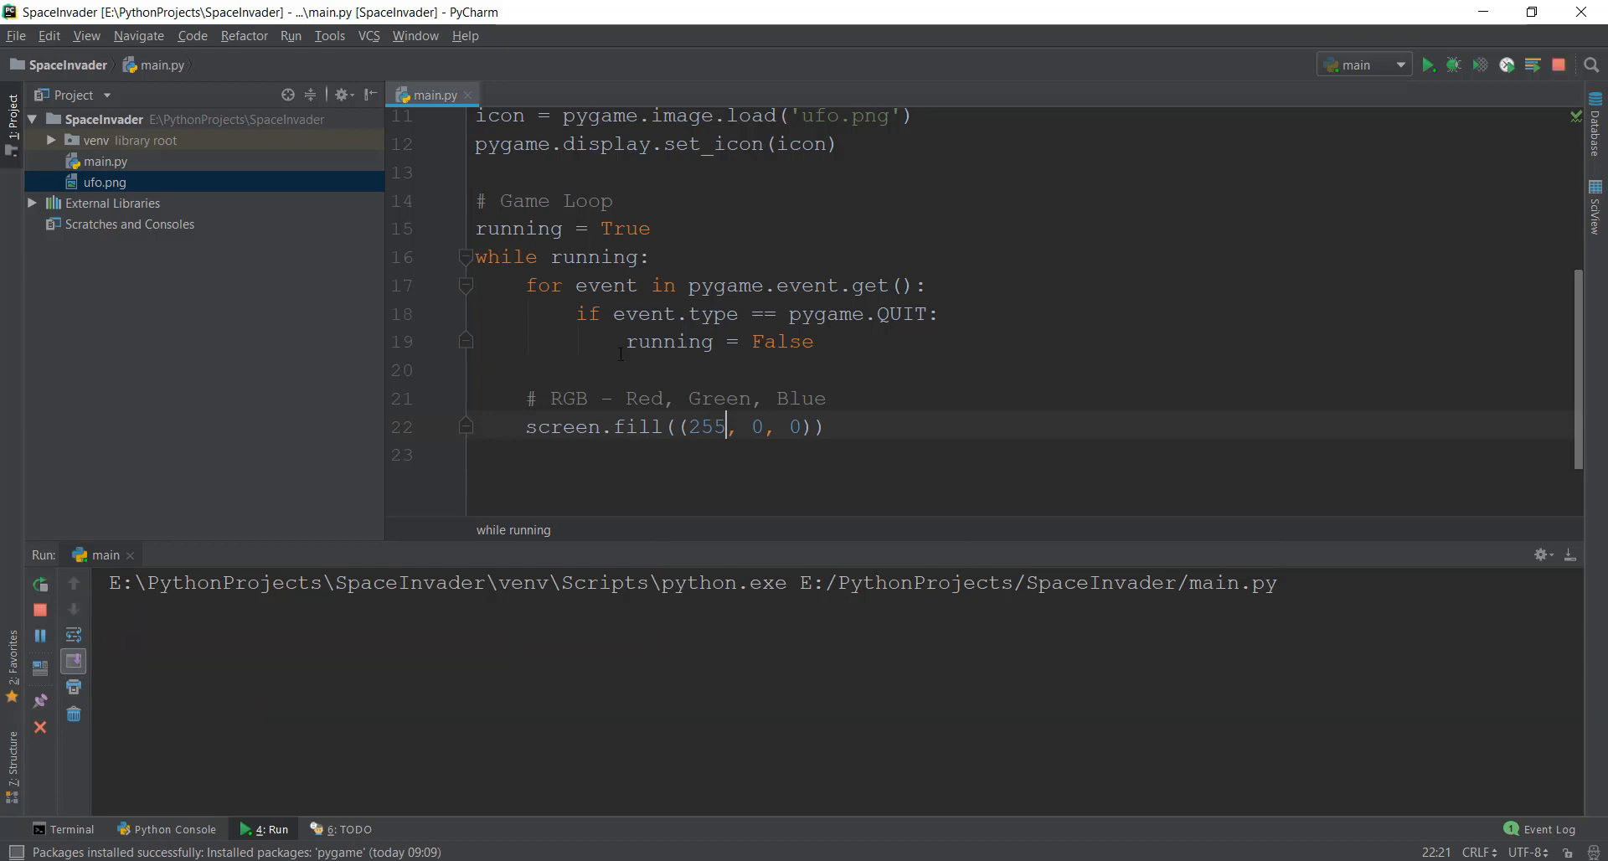
pyautogui.click(1427, 64)
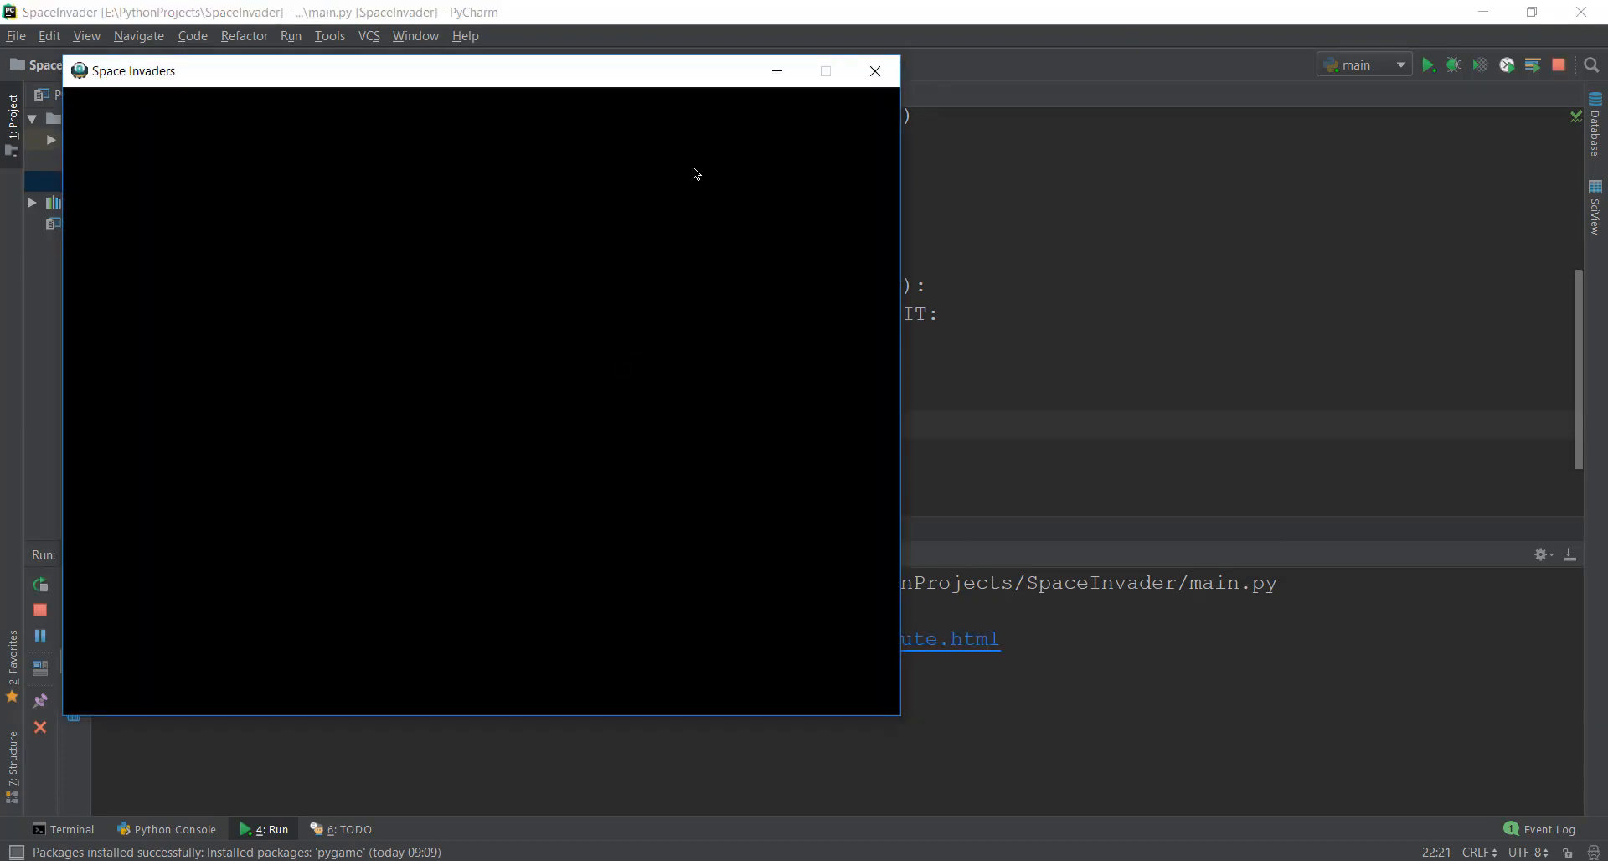
pyautogui.moveTo(874, 70)
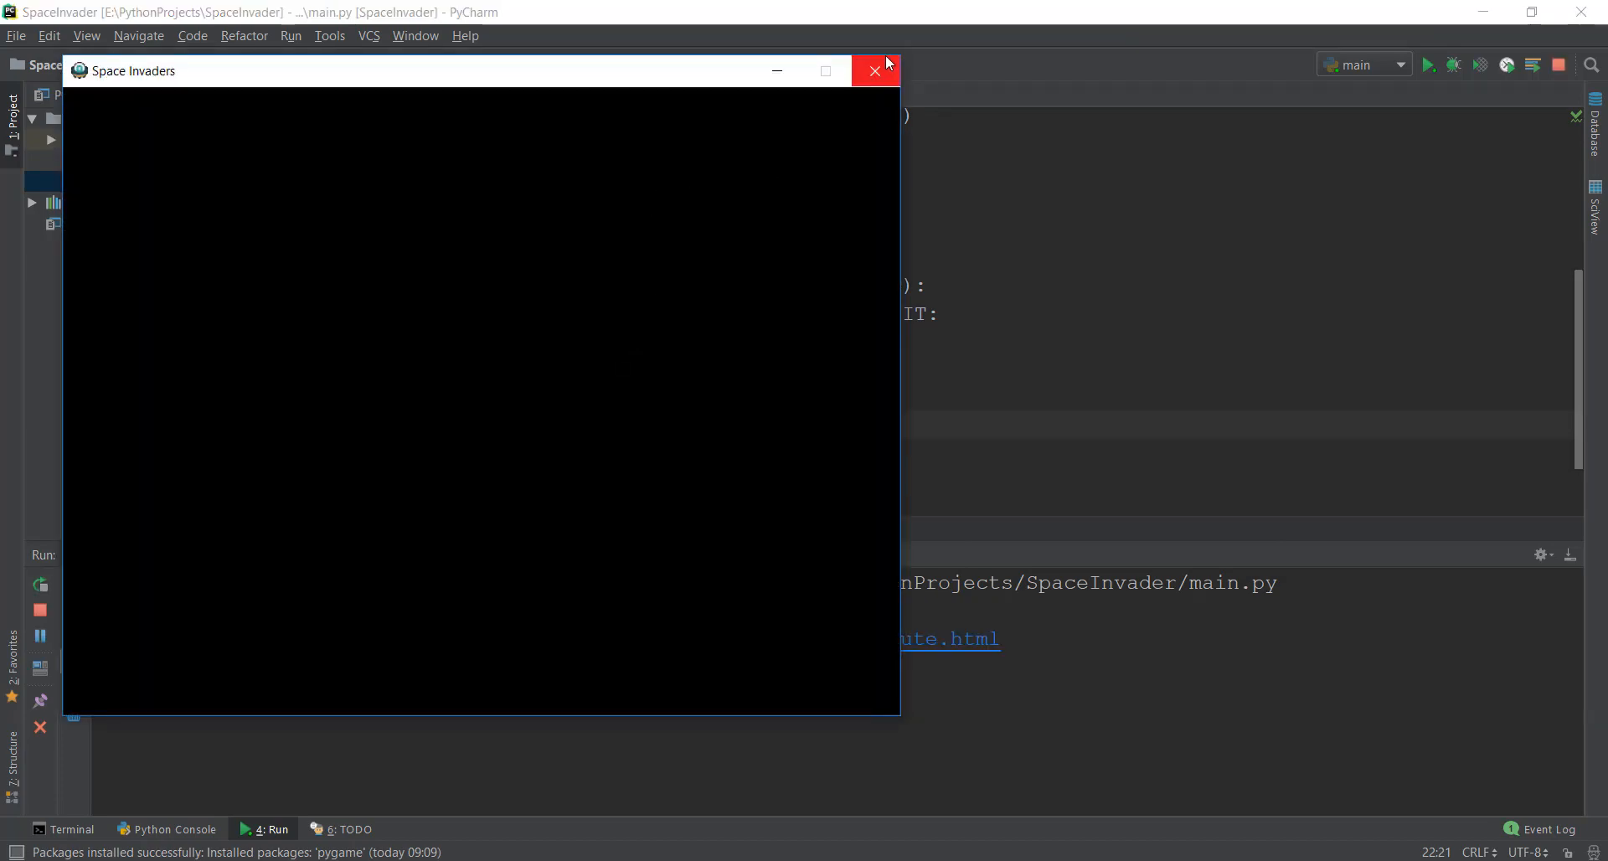
pyautogui.click(875, 70)
pyautogui.write(', 0, 0')
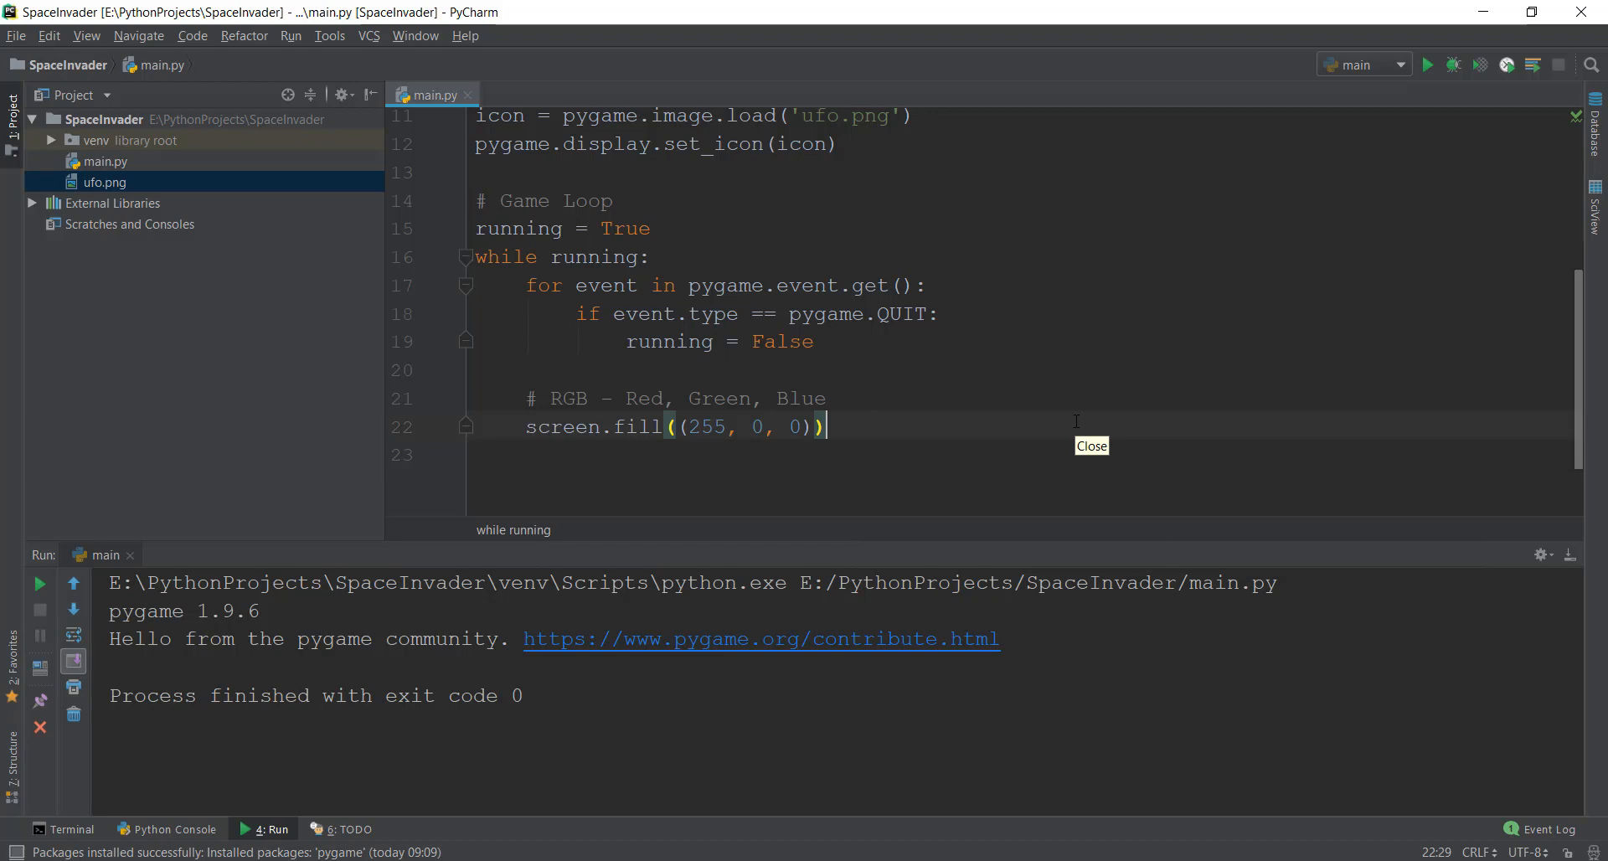
pyautogui.moveTo(1075, 420)
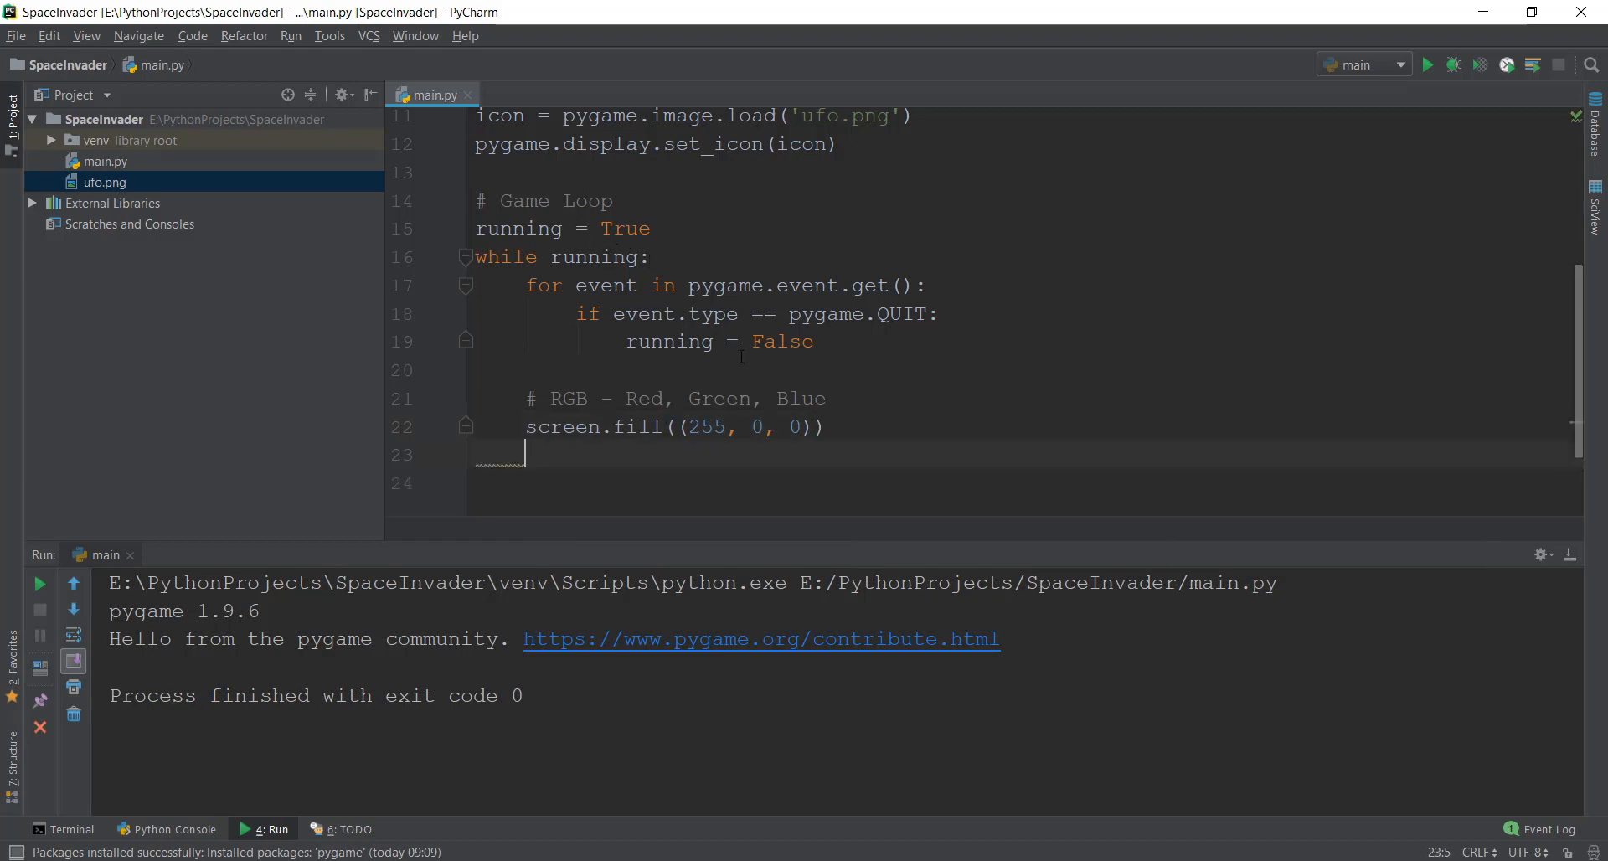
# - Call pygame.display.update() on a new line after screen.fill
pyautogui.write('pygame')
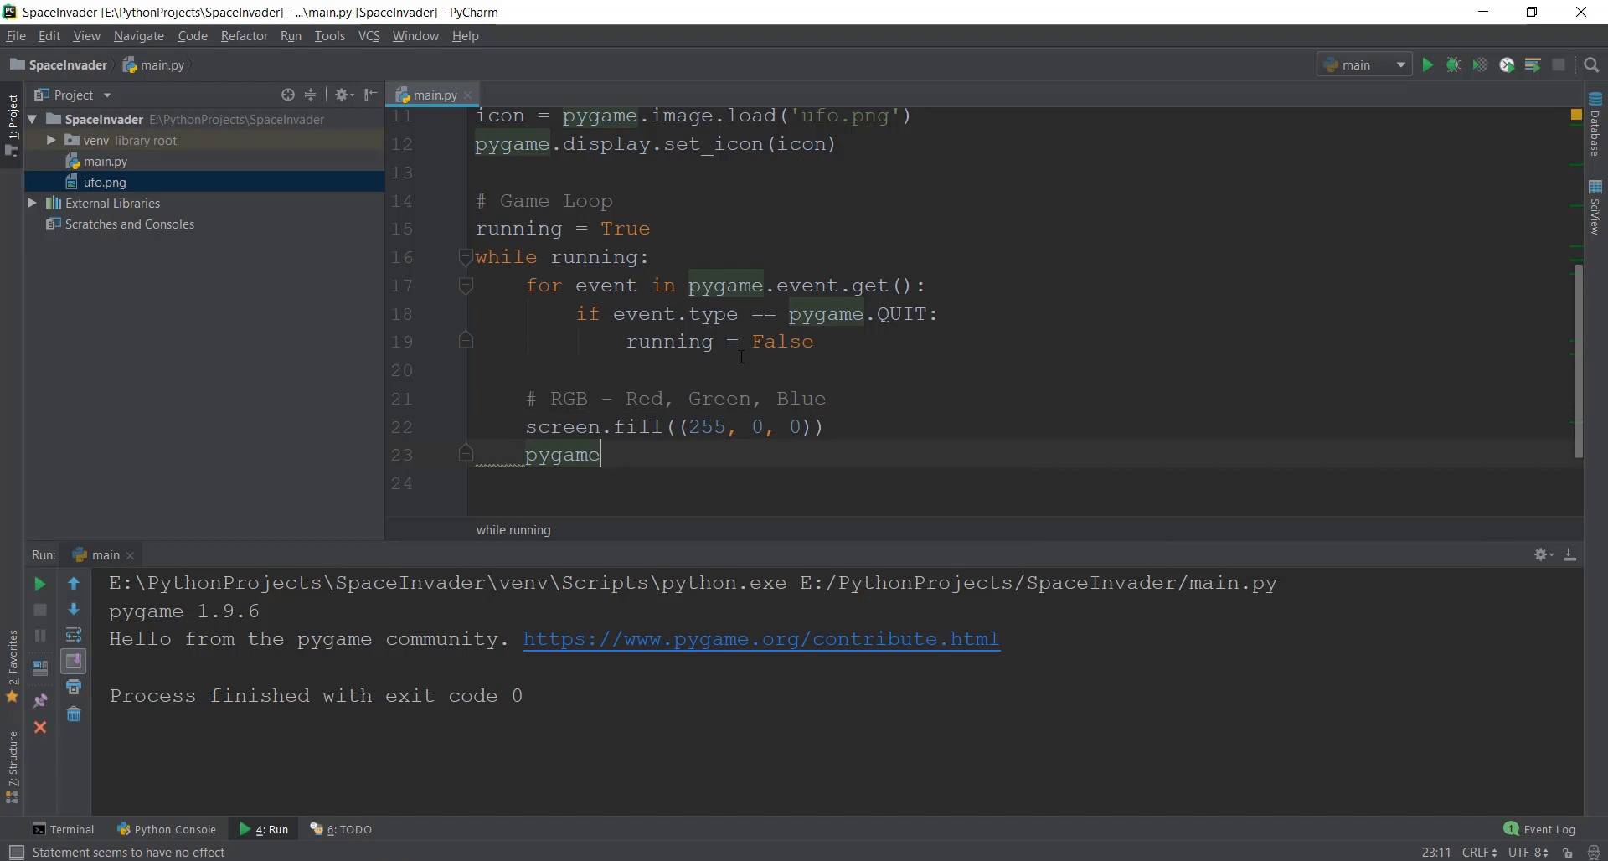
pyautogui.write('.')
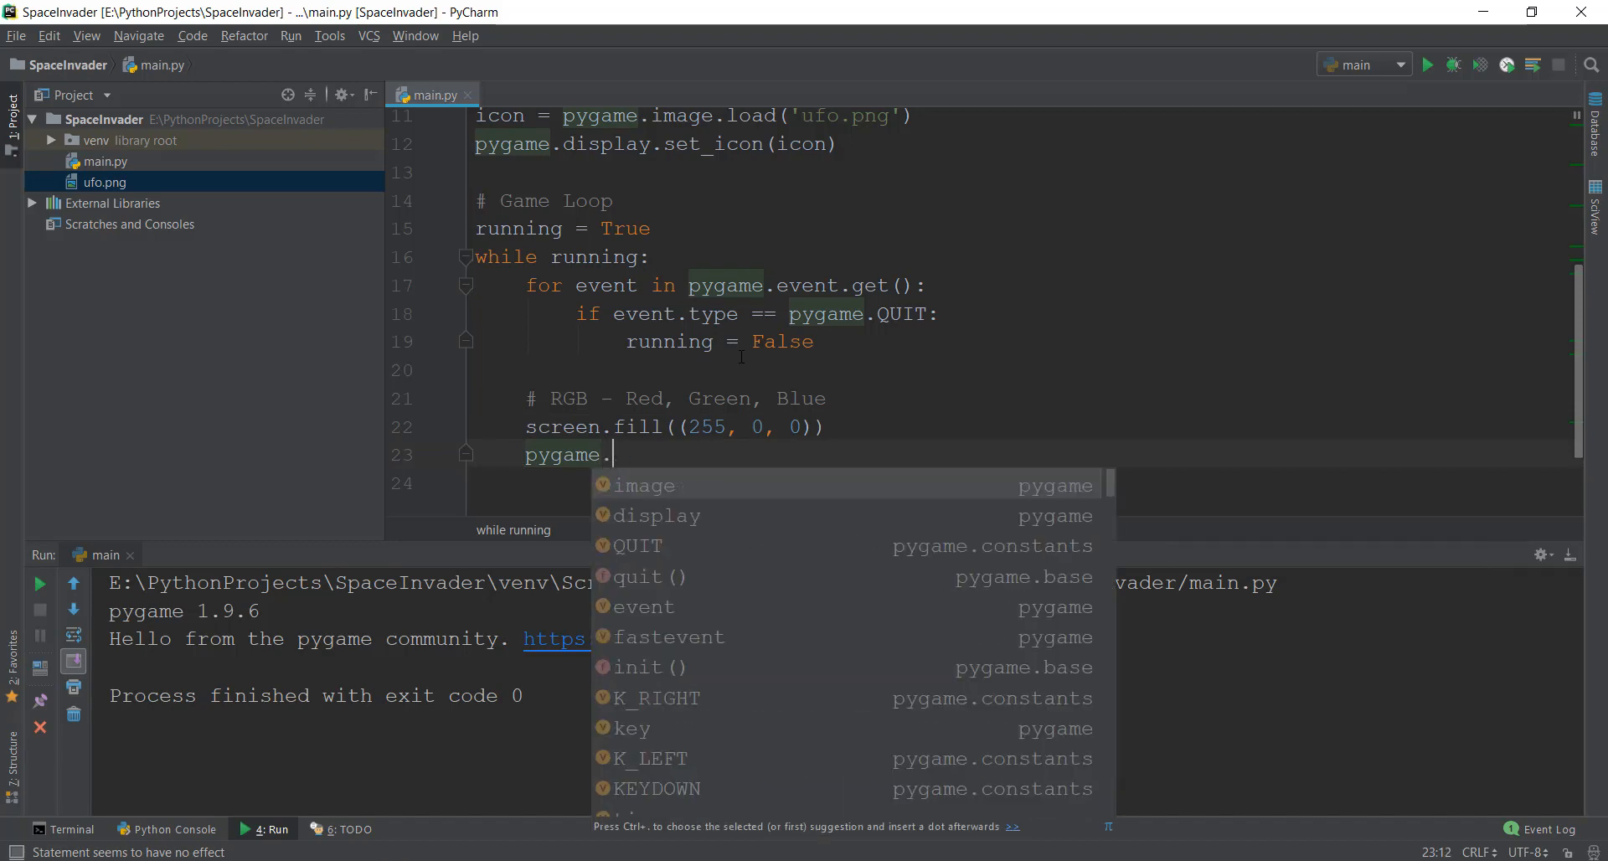
pyautogui.write('display.update(')
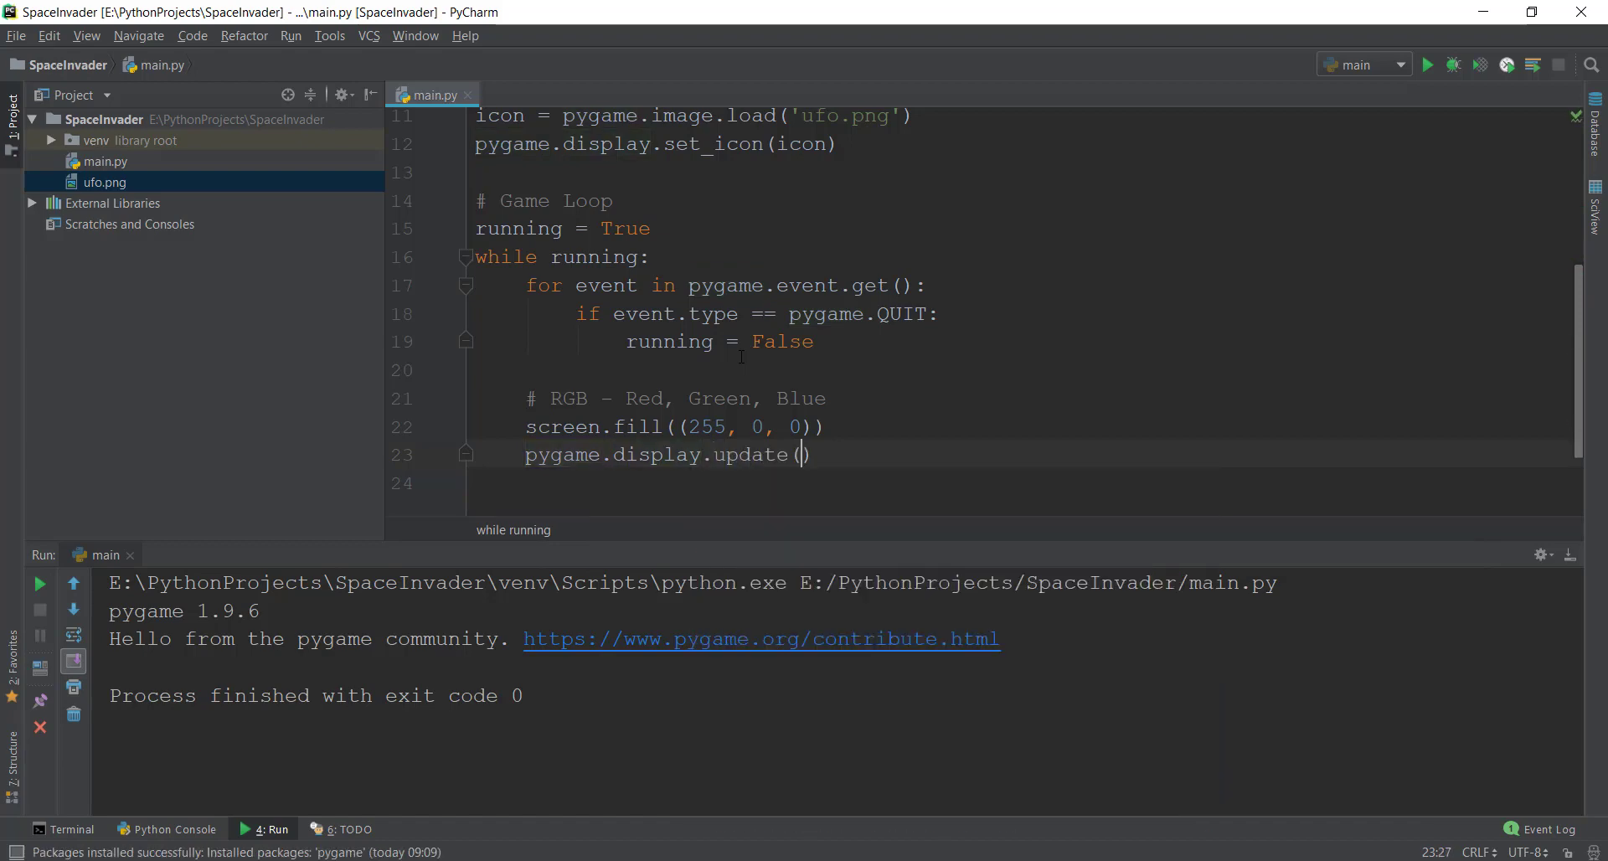
pyautogui.click(826, 397)
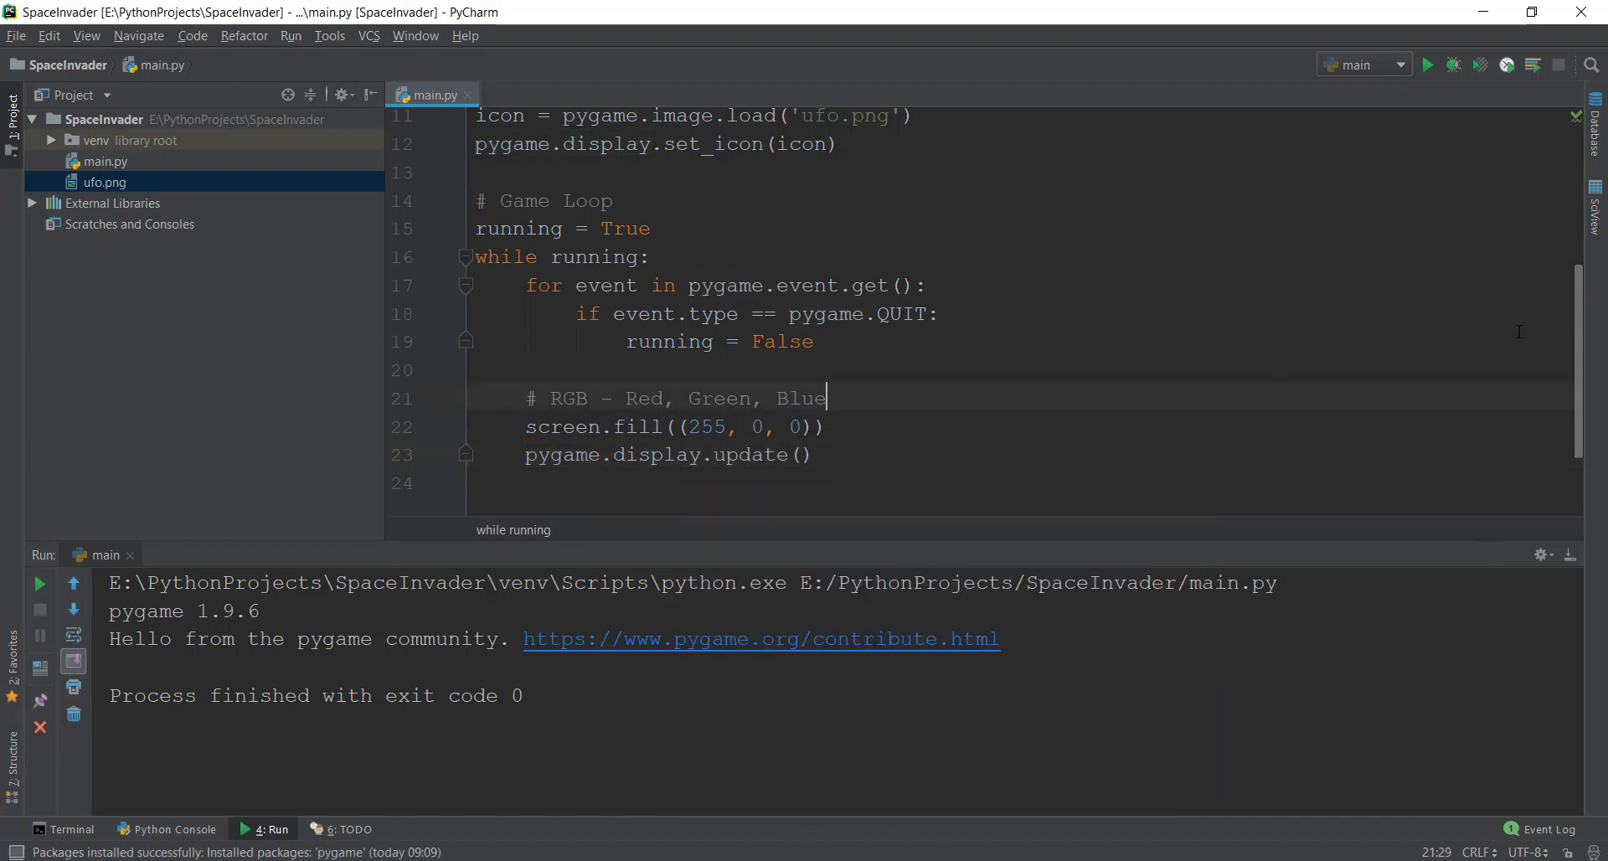
pyautogui.scroll(3)
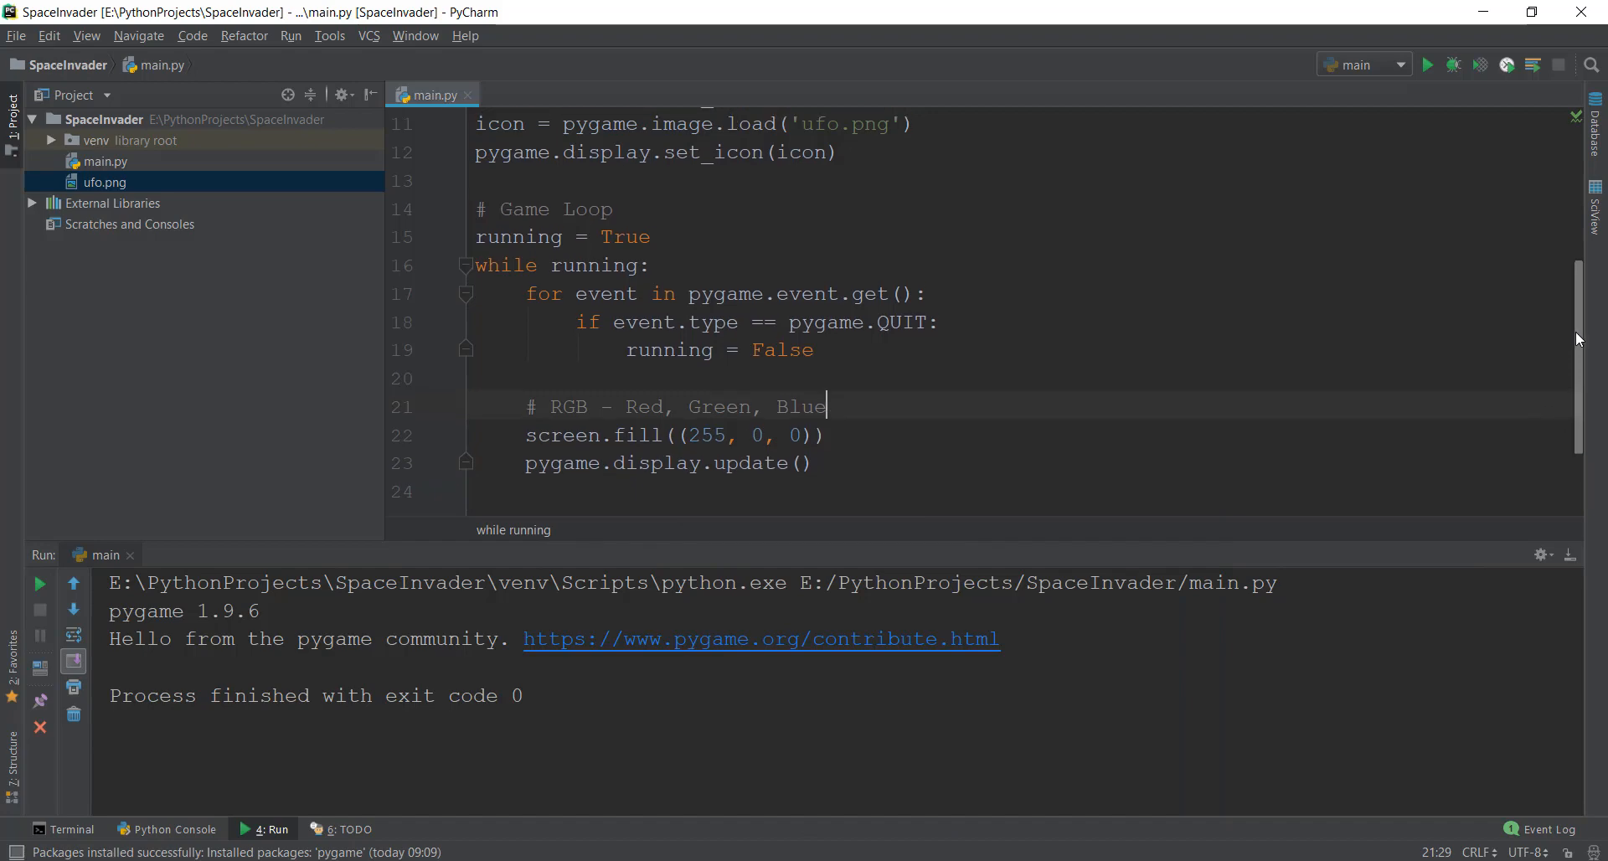
pyautogui.scroll(3)
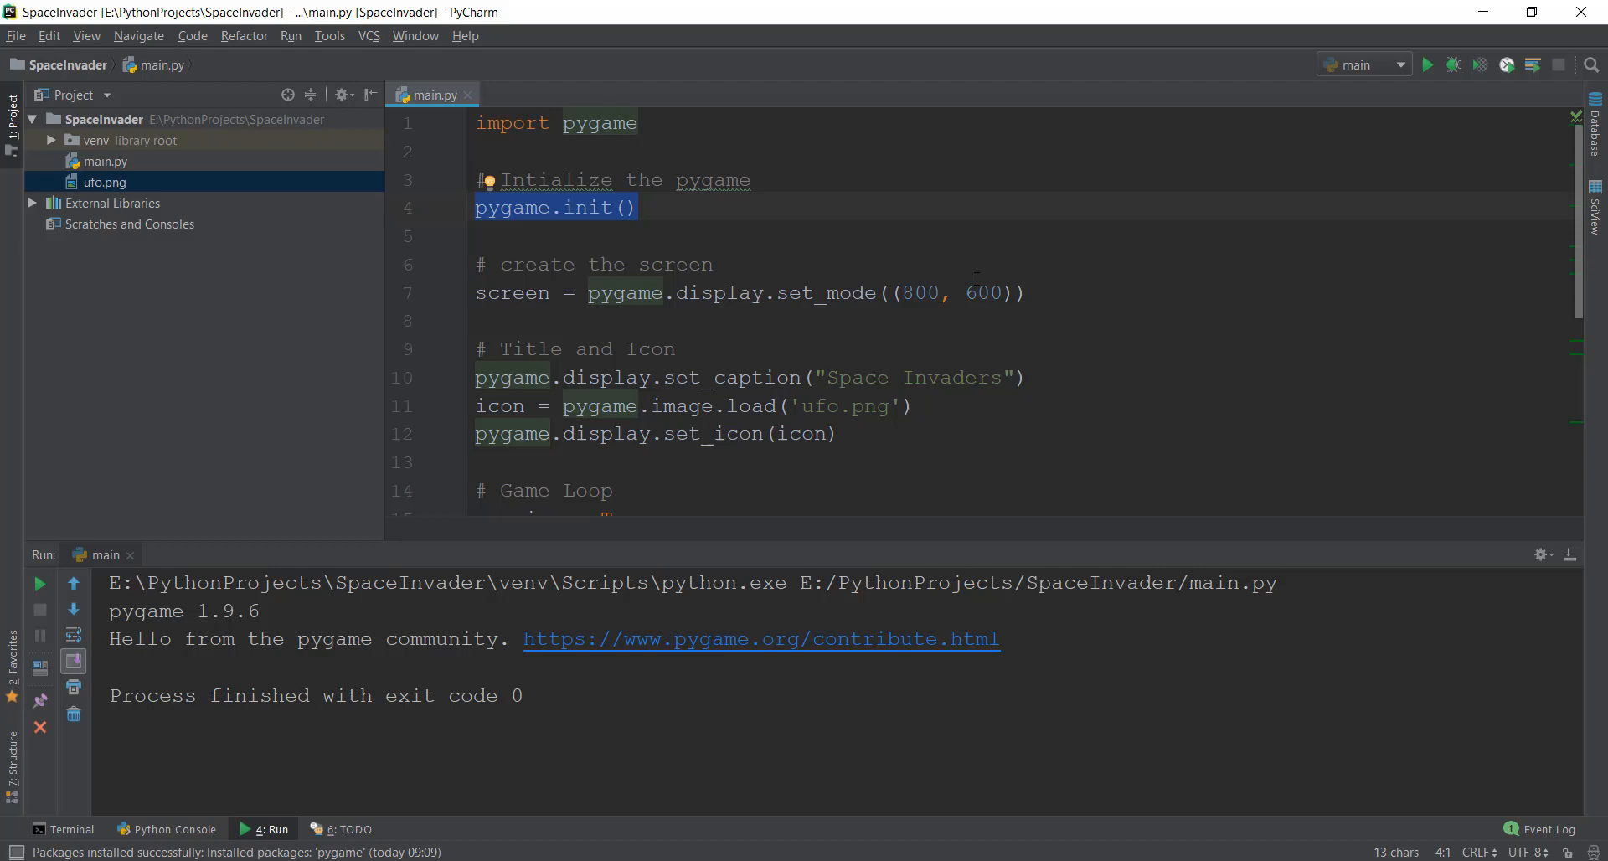
pyautogui.moveTo(802, 196)
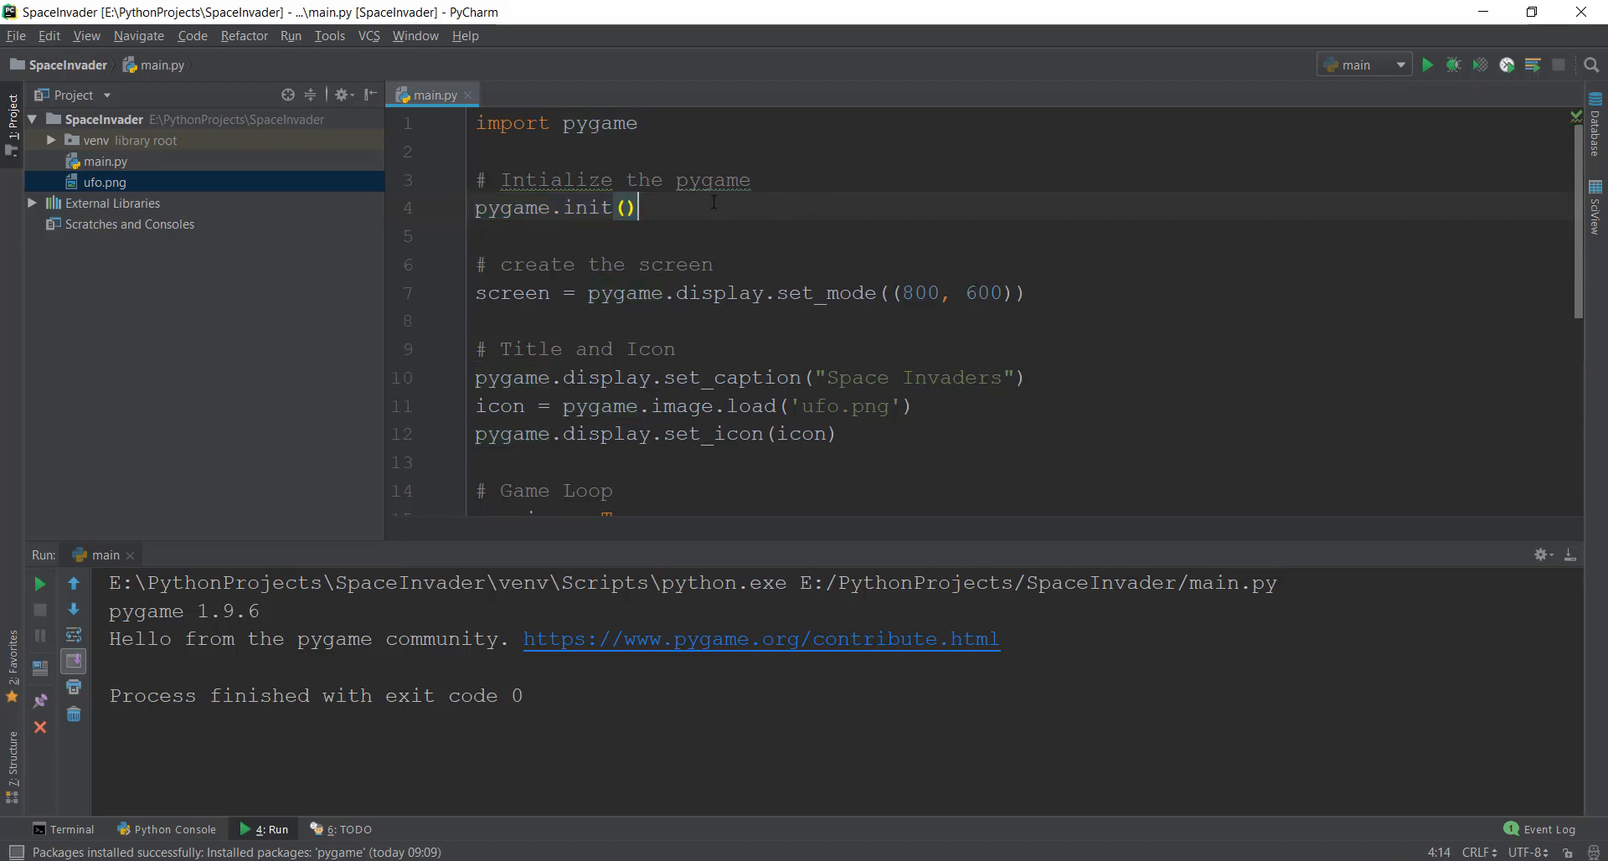
pyautogui.scroll(-3)
pyautogui.write('pygame.display.update()')
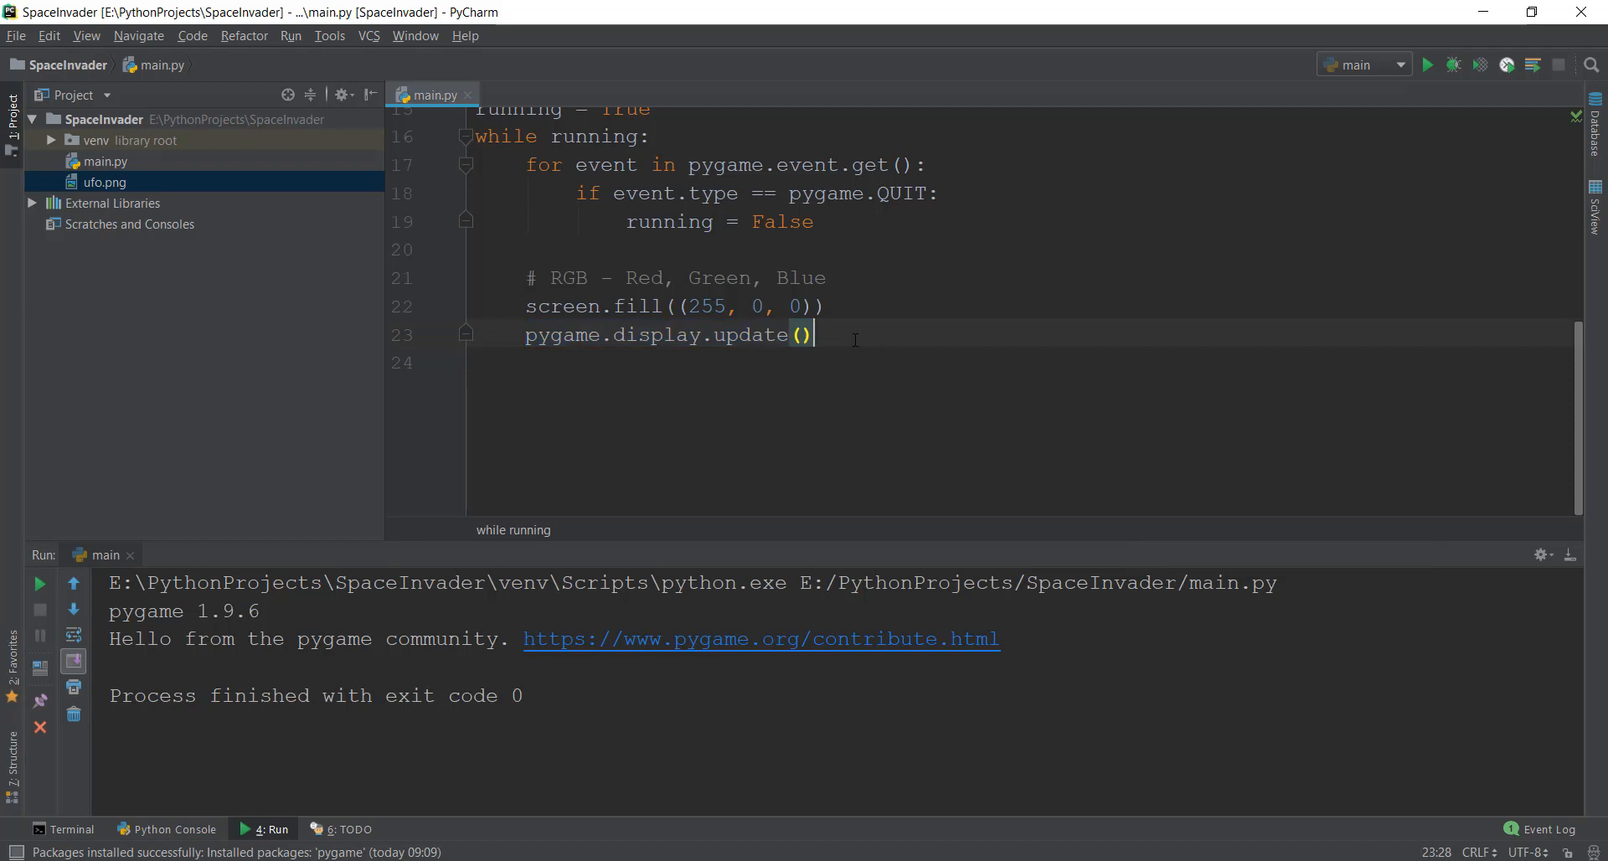
pyautogui.moveTo(1543, 292)
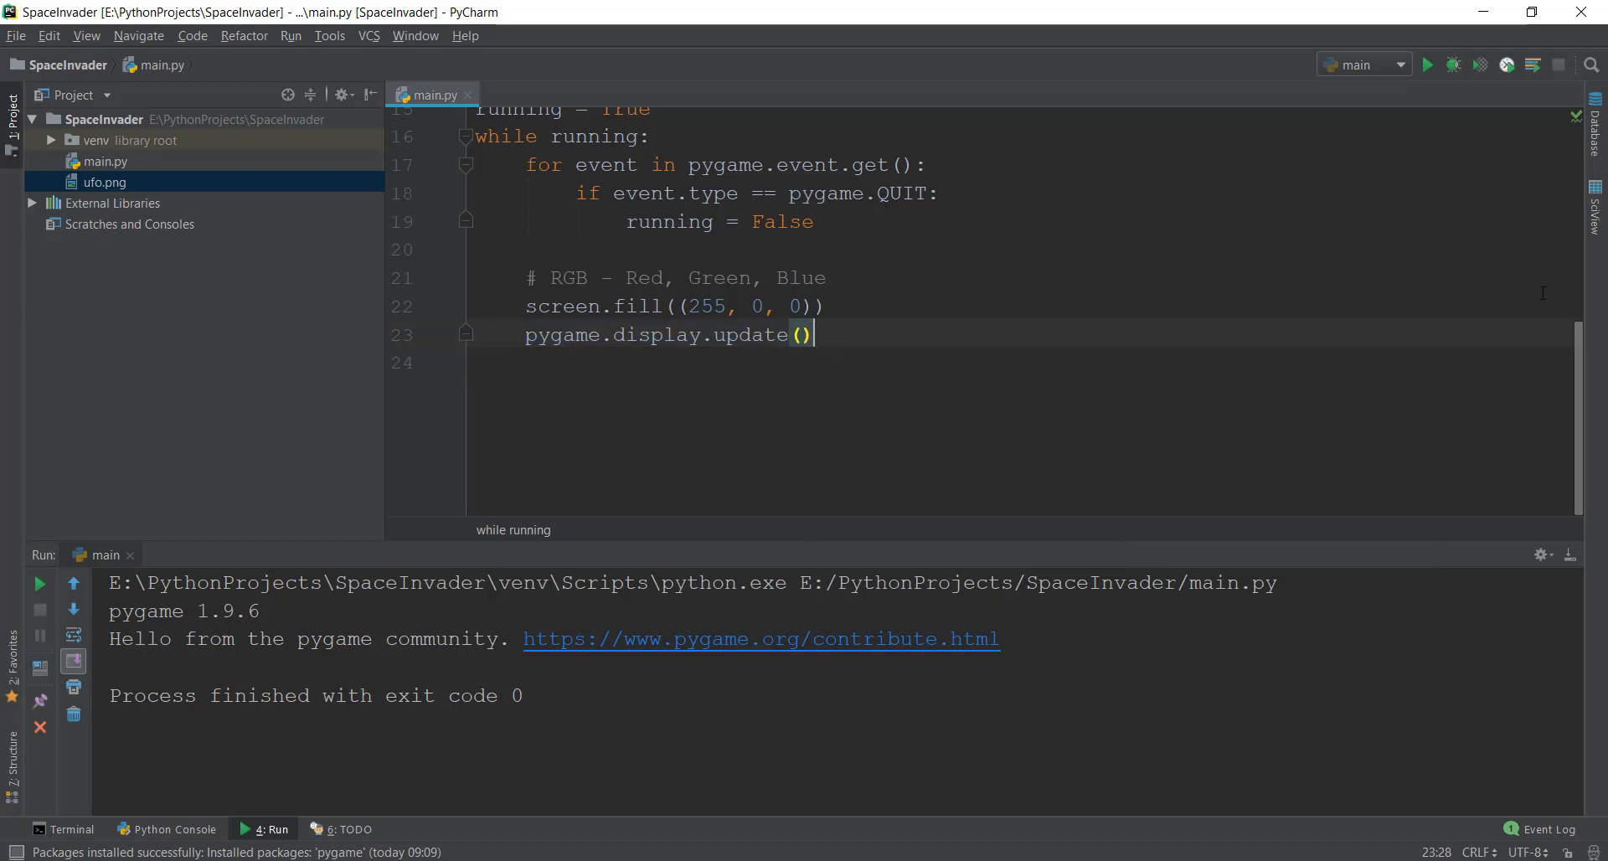
pyautogui.scroll(3)
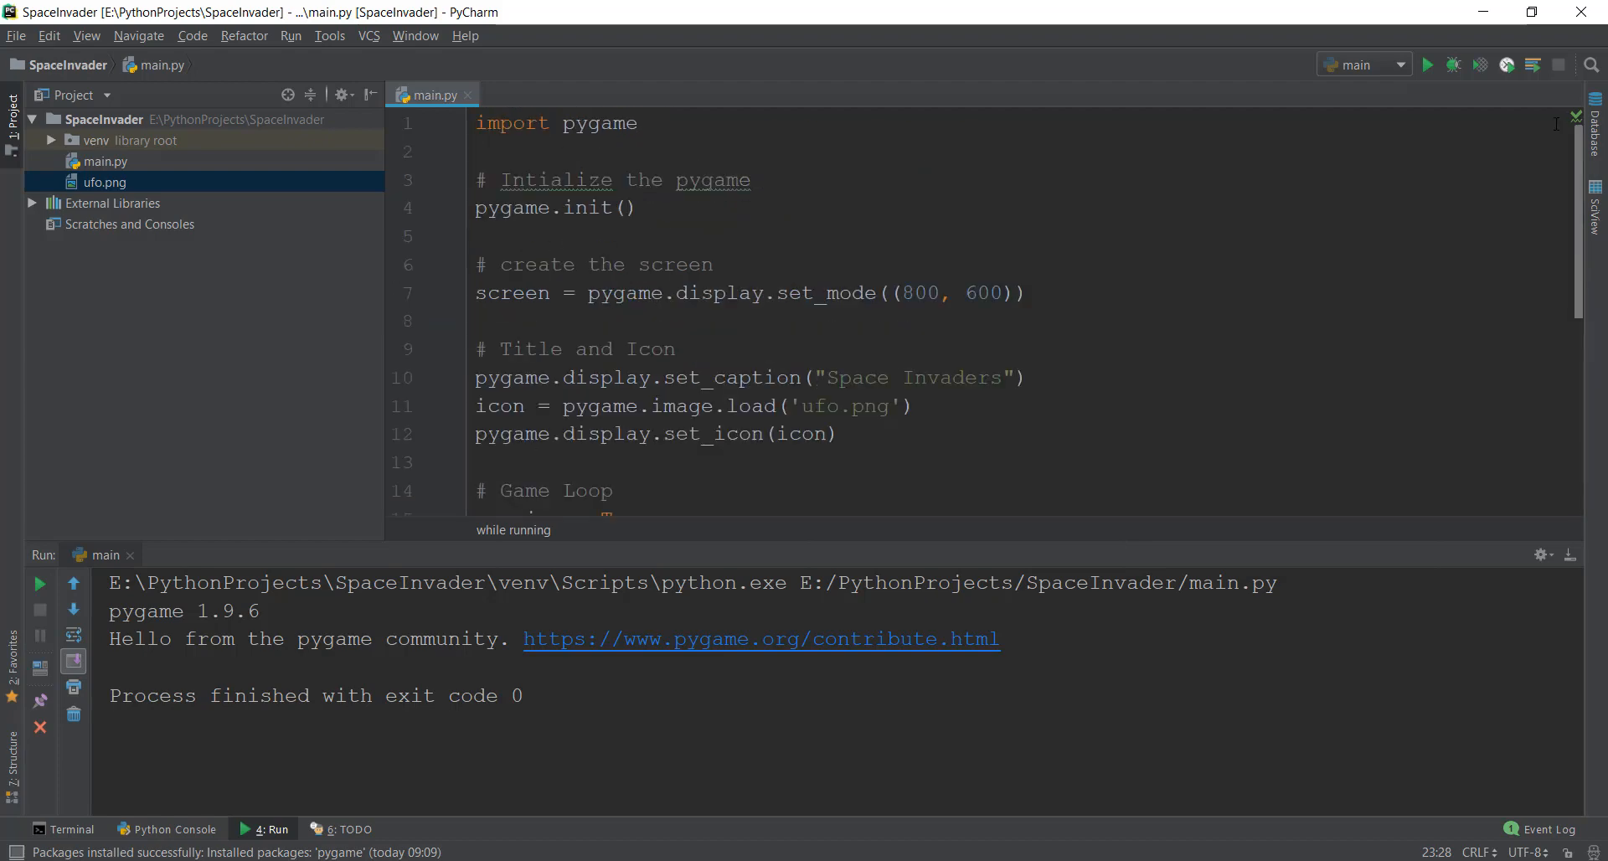
pyautogui.scroll(-3)
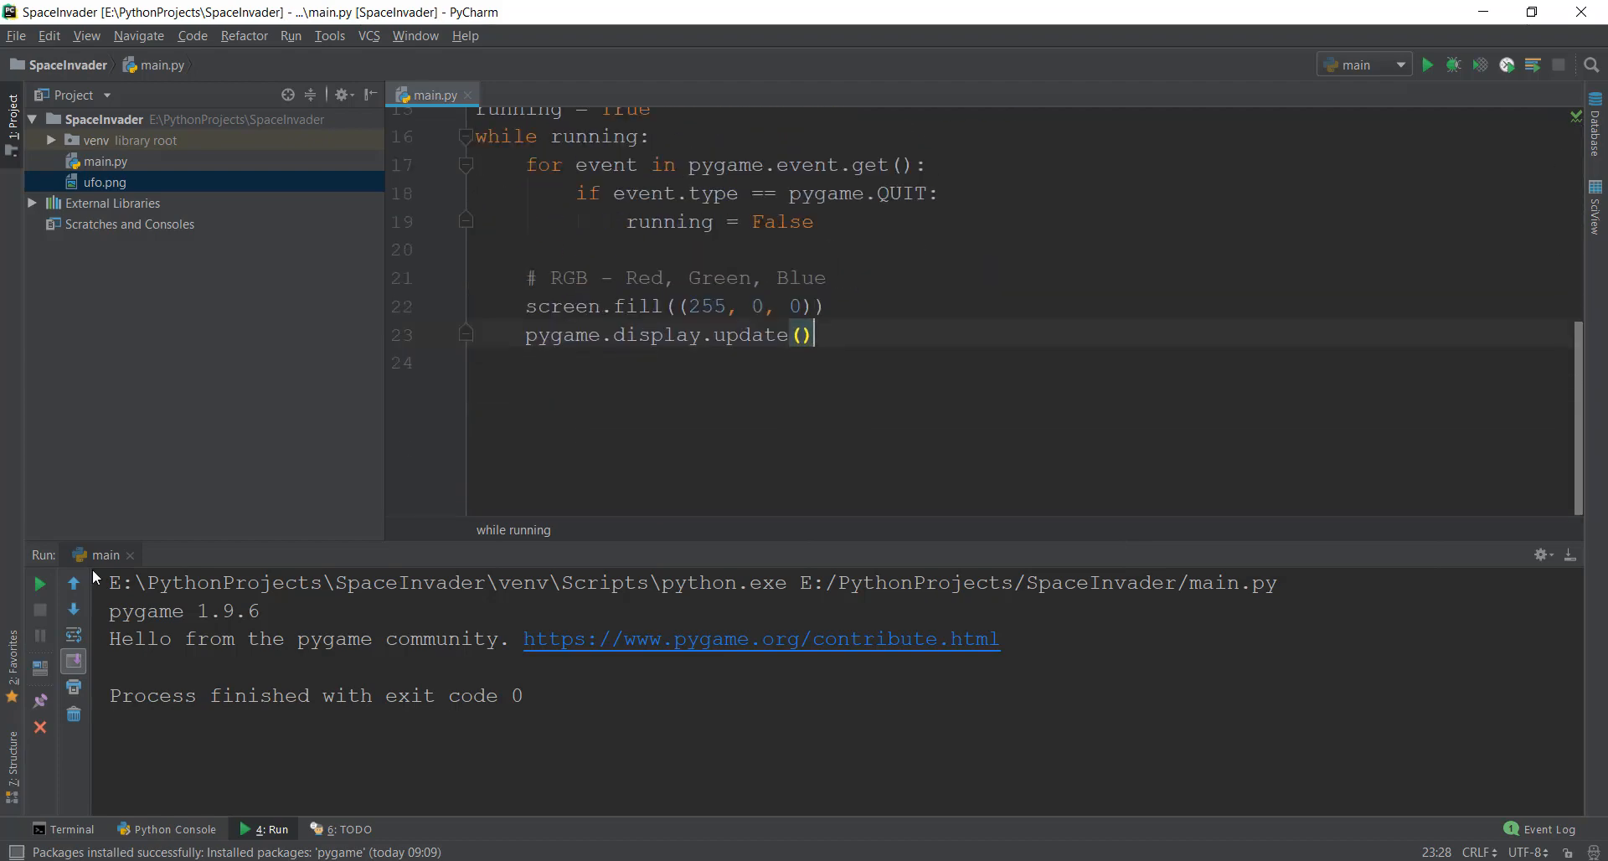
pyautogui.click(1427, 64)
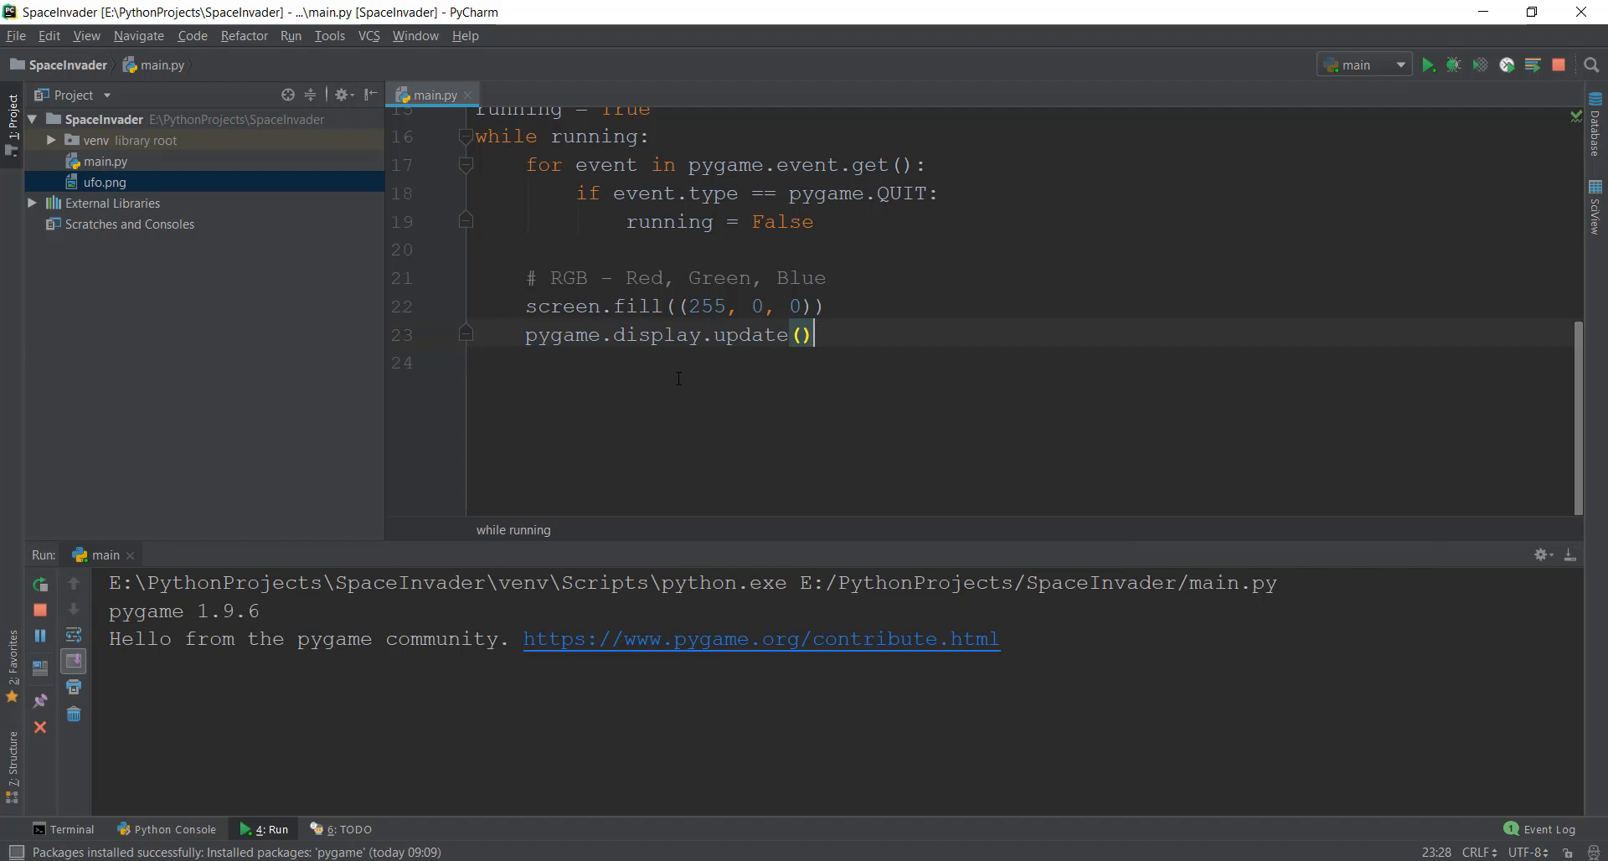
pyautogui.click(1426, 64)
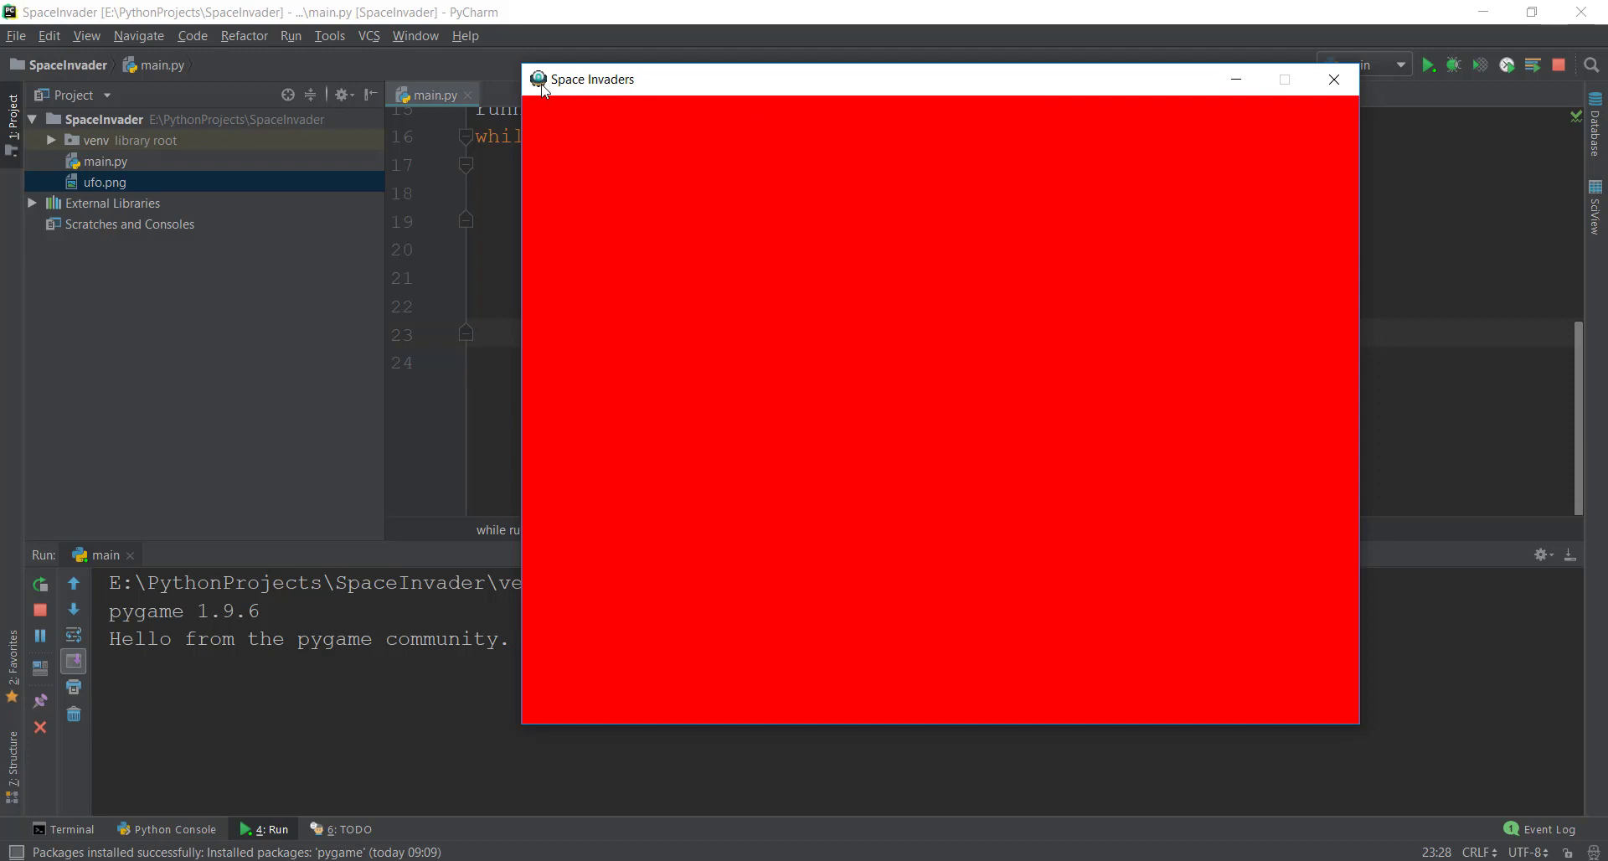
pyautogui.moveTo(979, 382)
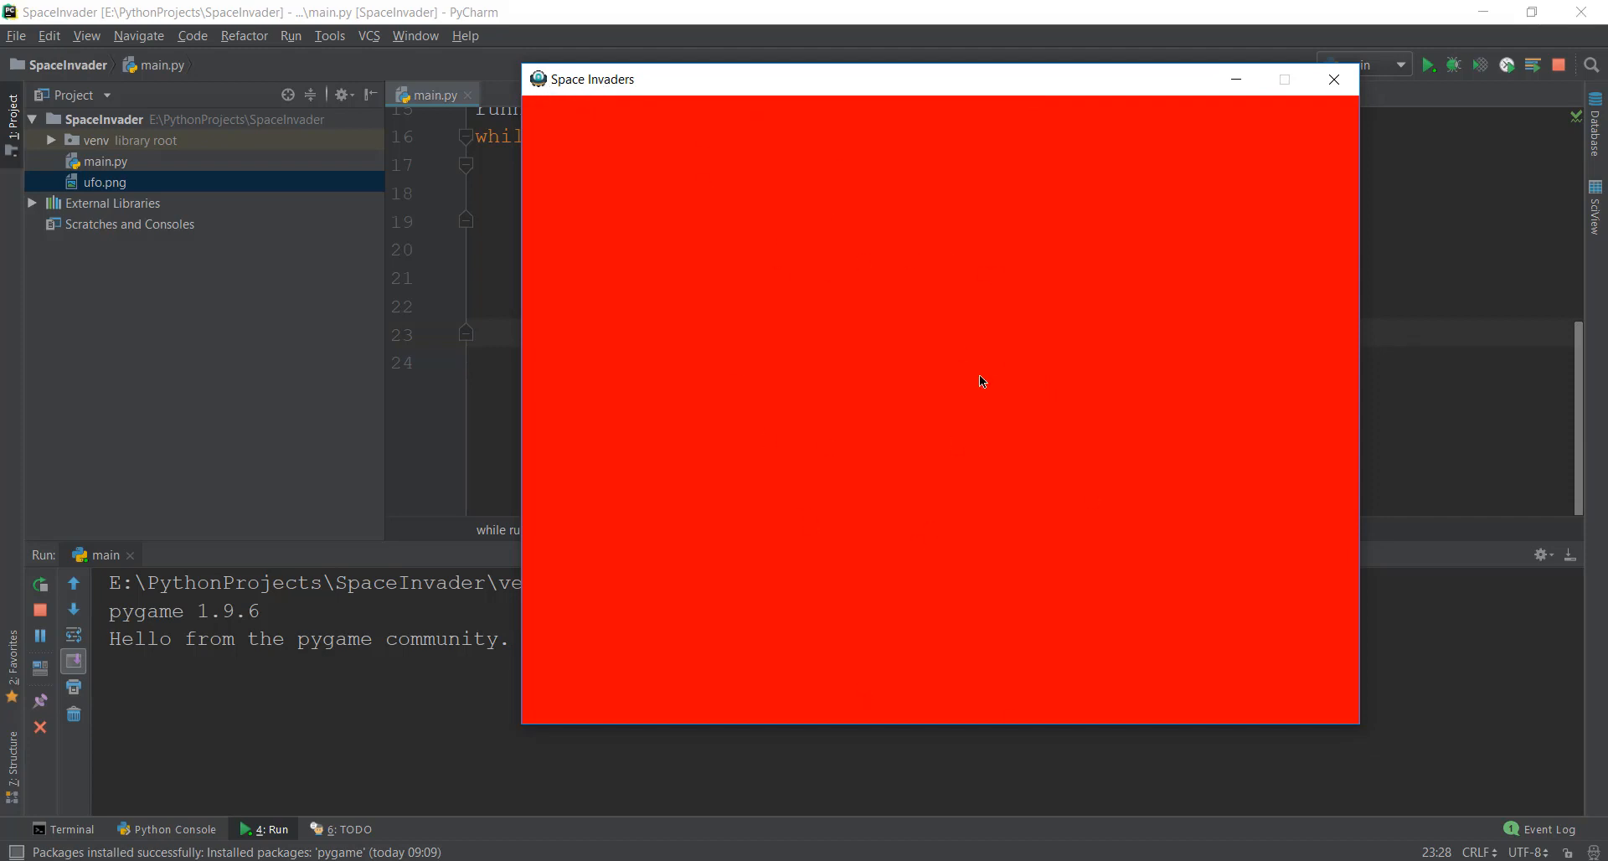
pyautogui.moveTo(1313, 134)
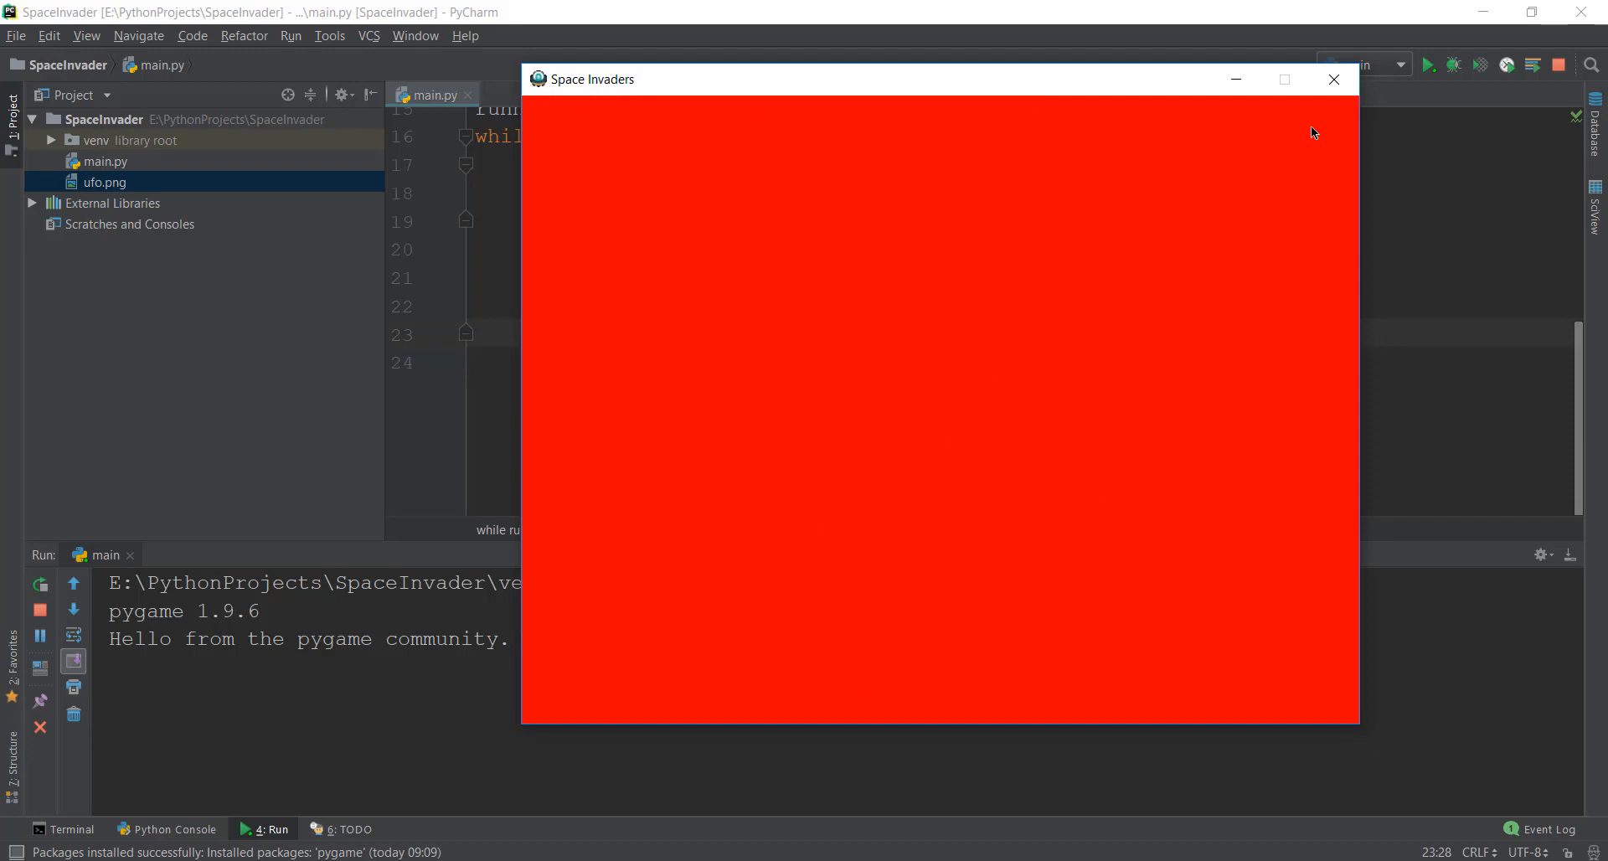
pyautogui.click(1333, 79)
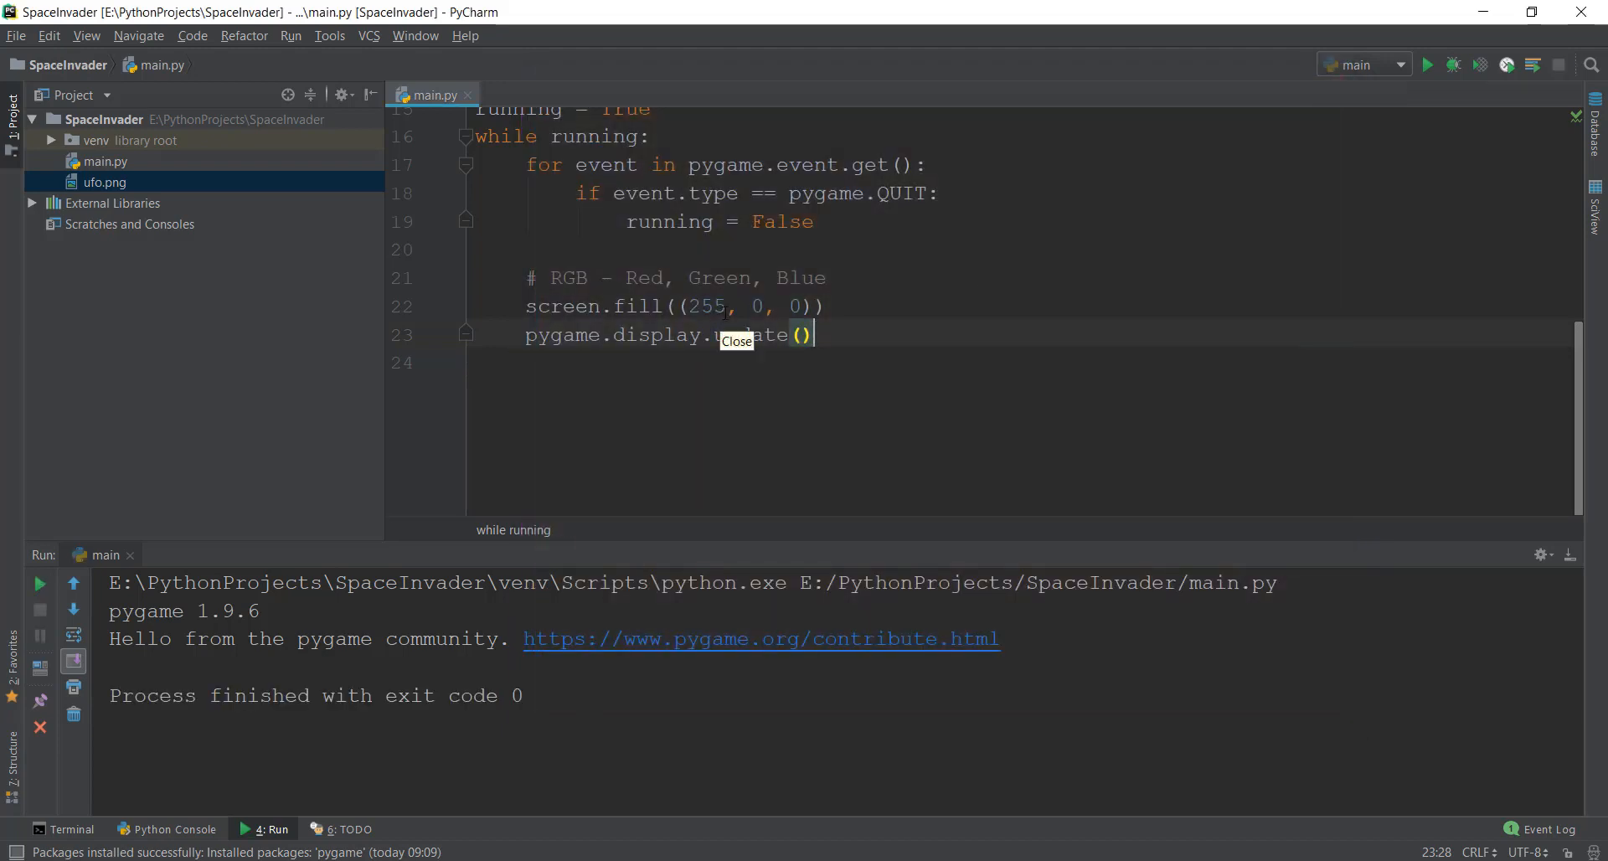
# - Set screen.fill back to black (0, 0, 0), run the game and close the black window
pyautogui.press('Backspace')
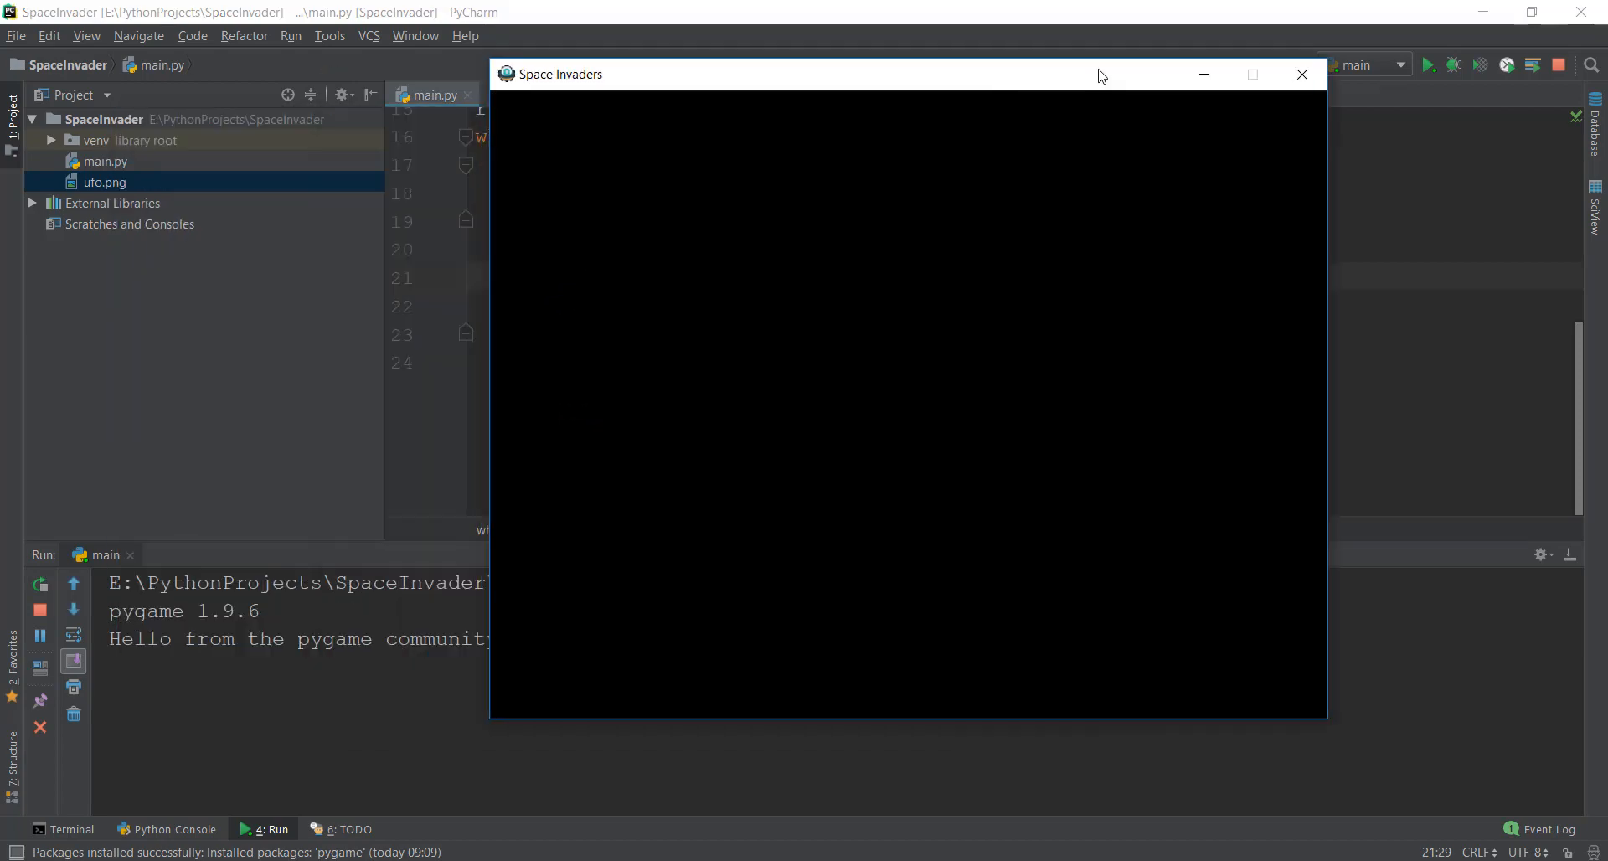
pyautogui.click(1303, 74)
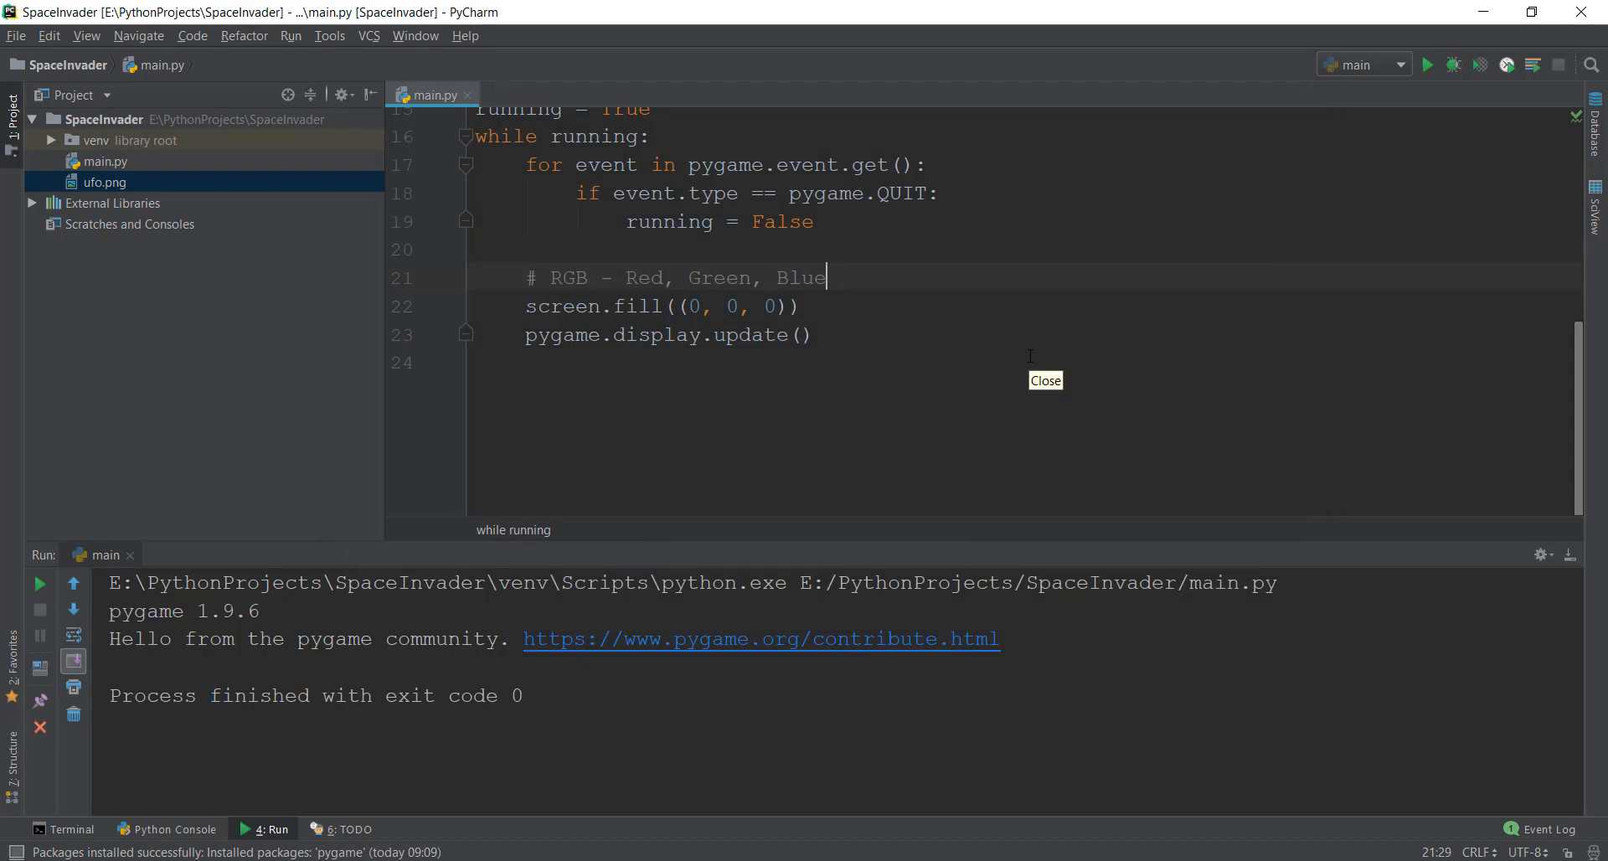
pyautogui.click(491, 362)
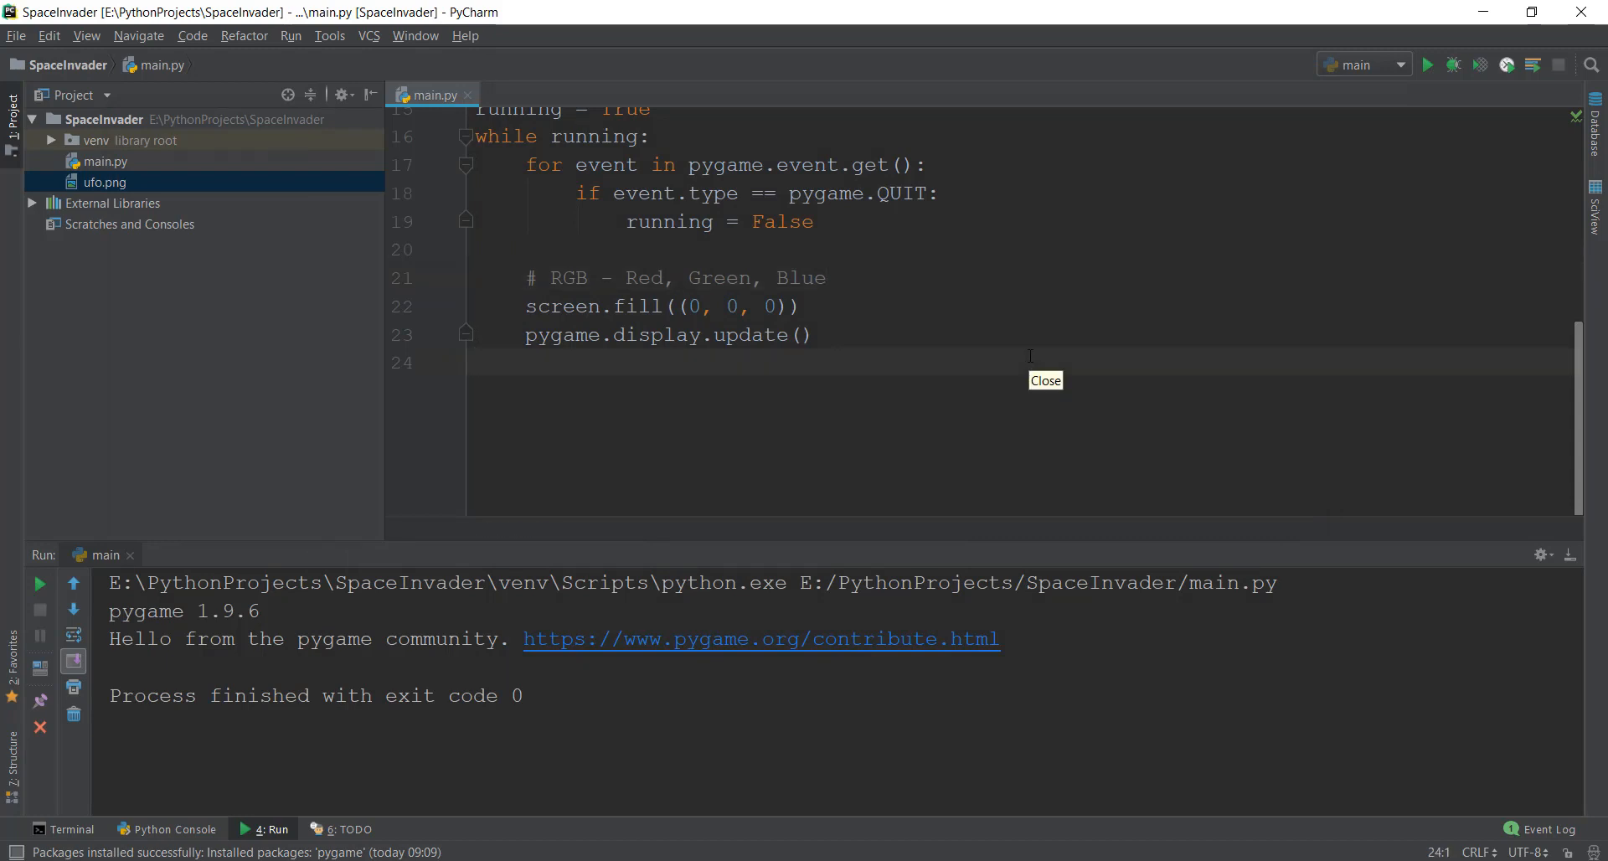
pyautogui.moveTo(1029, 355)
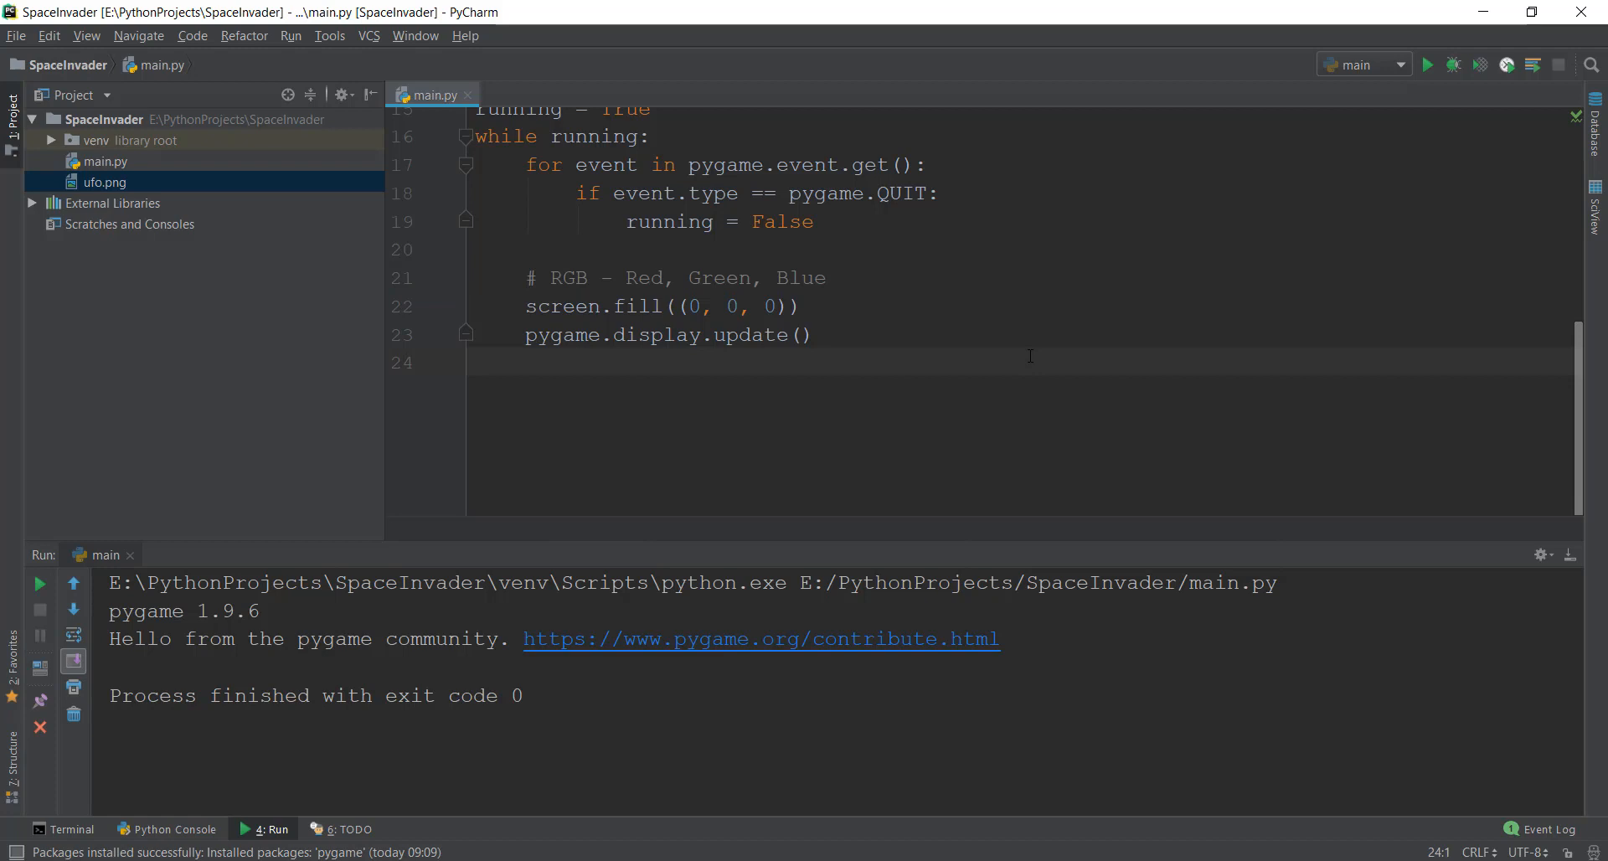